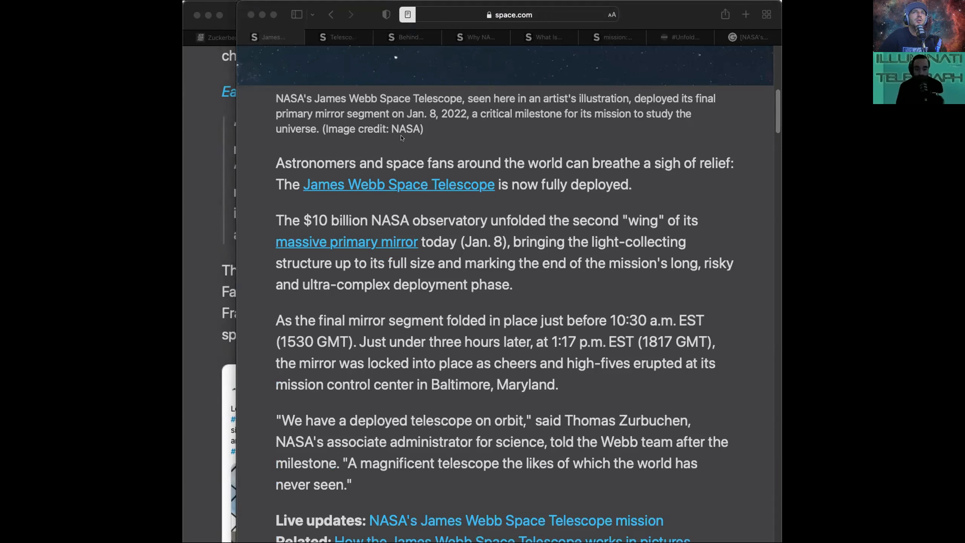
{"action": "mouse_move", "coordinate": [457, 143]}
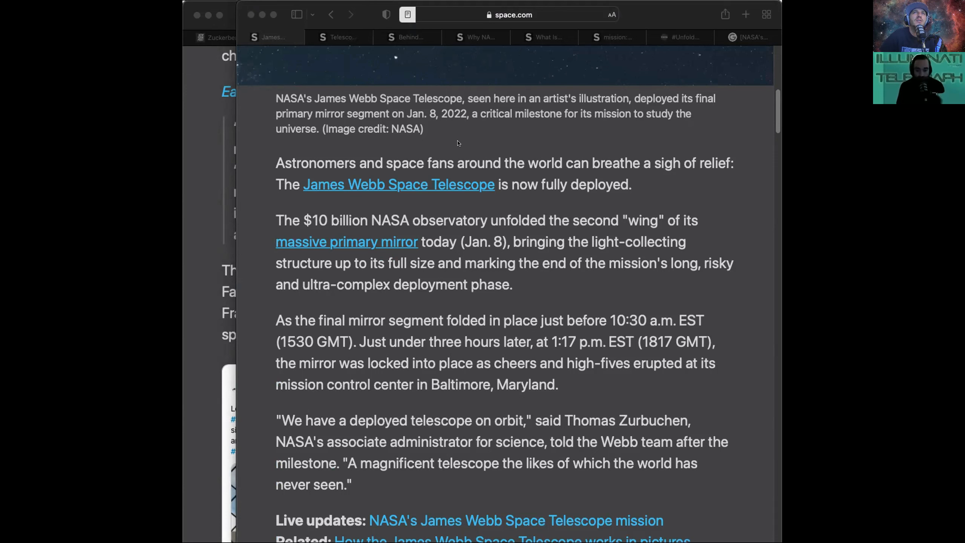
{"action": "mouse_move", "coordinate": [351, 247]}
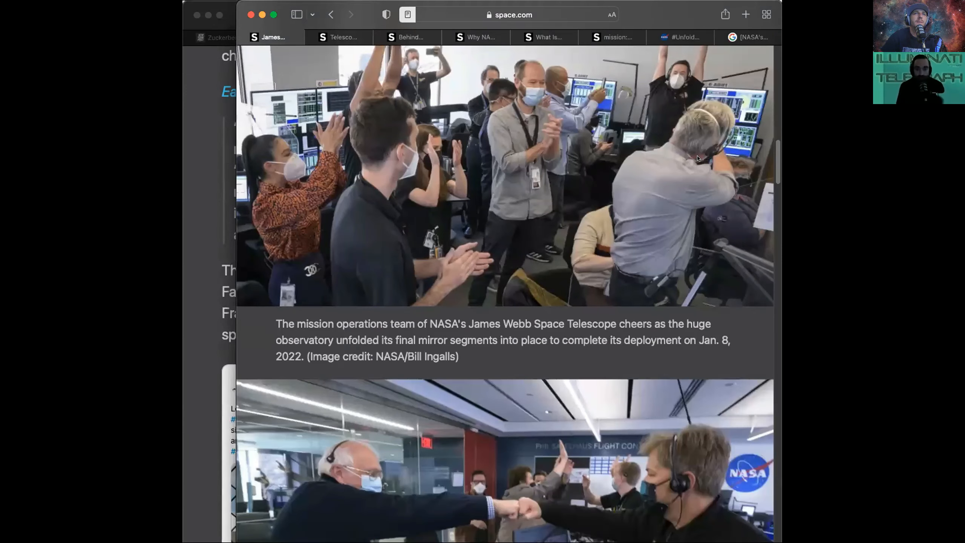
Scroll the Webb deployment article to the 'Image 1 of 4' celebration photo gallery.
{"action": "scroll", "scroll_direction": "up", "scroll_amount": 3}
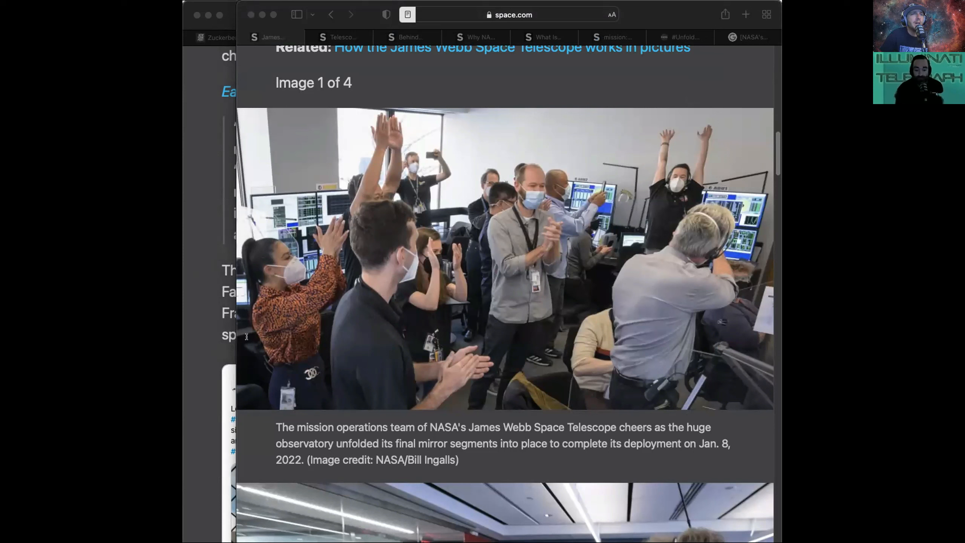
{"action": "mouse_move", "coordinate": [247, 327]}
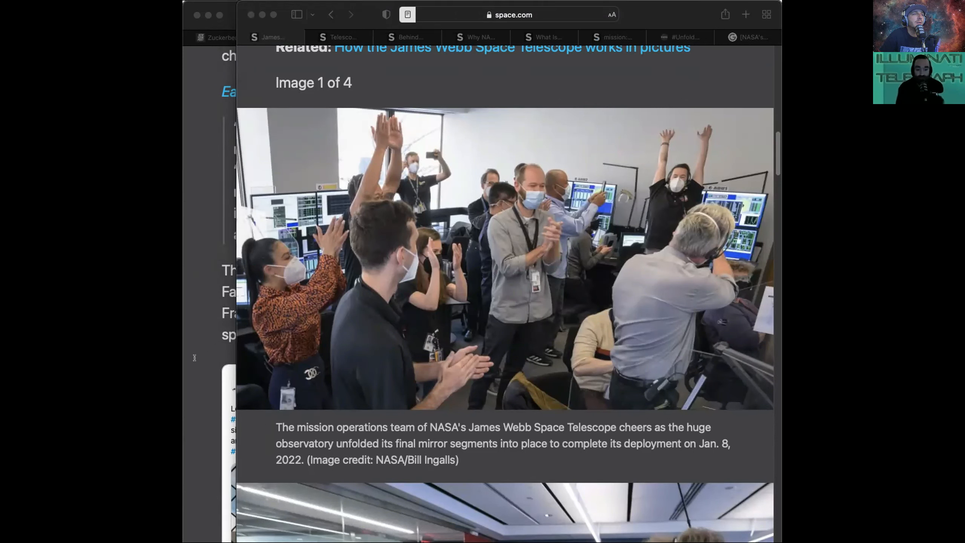
{"action": "mouse_move", "coordinate": [276, 355]}
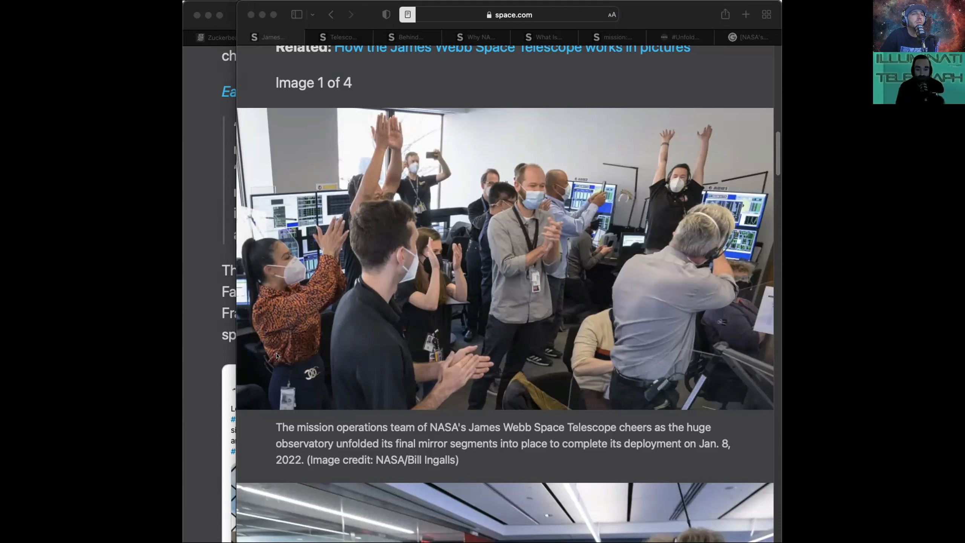
{"action": "mouse_move", "coordinate": [225, 384]}
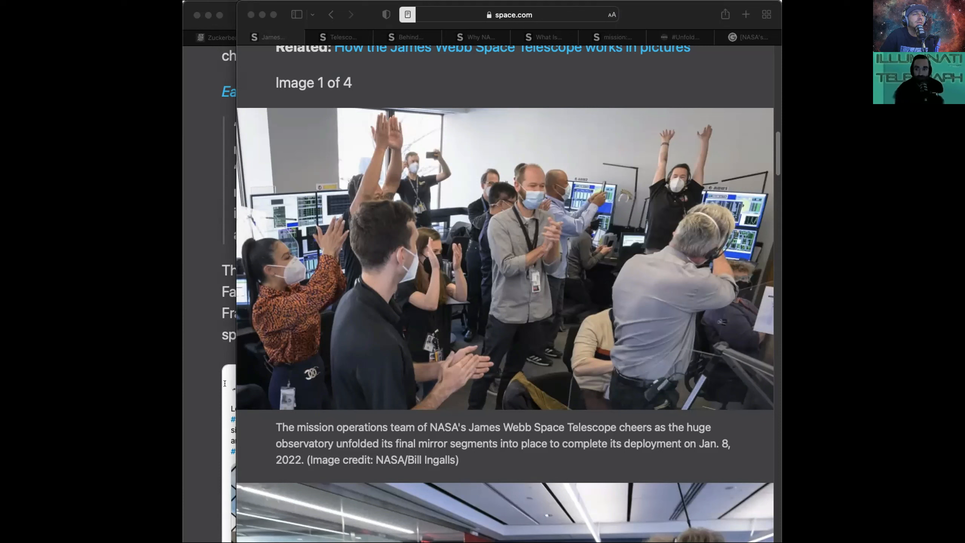
{"action": "mouse_move", "coordinate": [226, 384]}
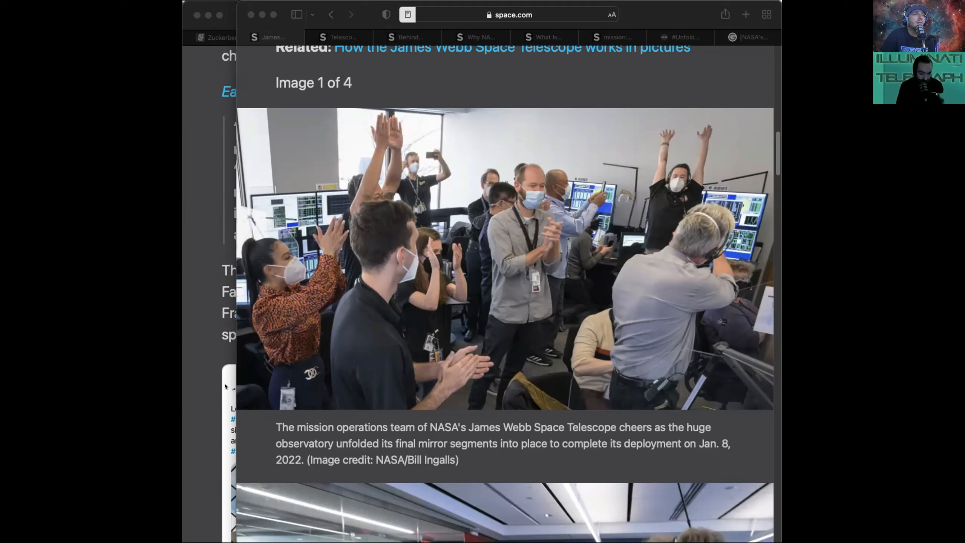
{"action": "mouse_move", "coordinate": [234, 398]}
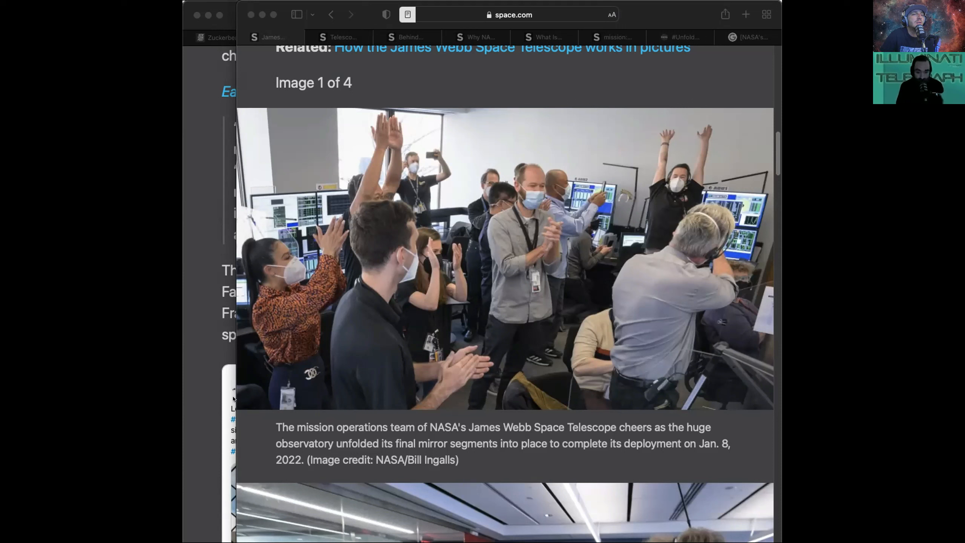
{"action": "mouse_move", "coordinate": [341, 366]}
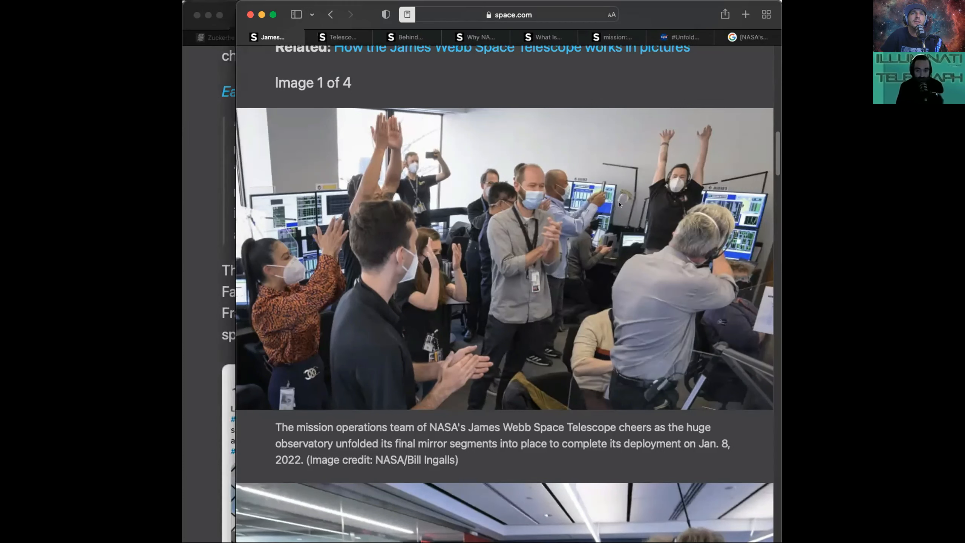
Scroll past the gallery to Zurbuchen's shaving pledge, the team's music and Thaller's remarks.
{"action": "scroll", "scroll_direction": "down", "scroll_amount": 3}
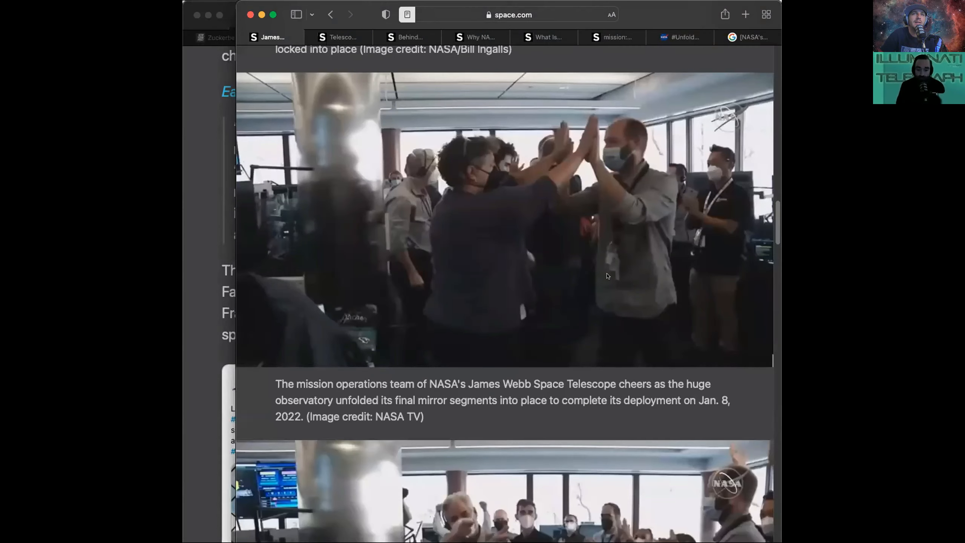
{"action": "scroll", "scroll_direction": "down", "scroll_amount": 3}
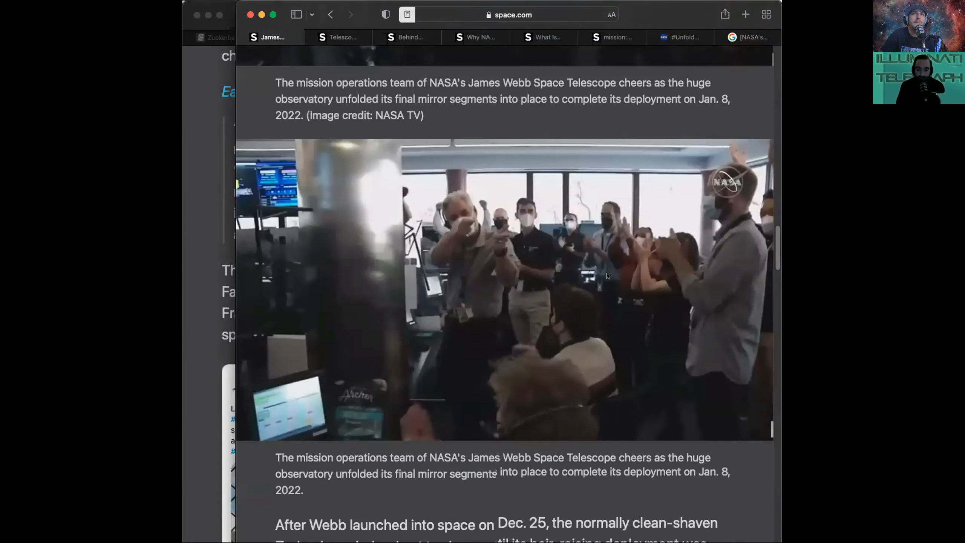
{"action": "scroll", "scroll_direction": "down", "scroll_amount": 3}
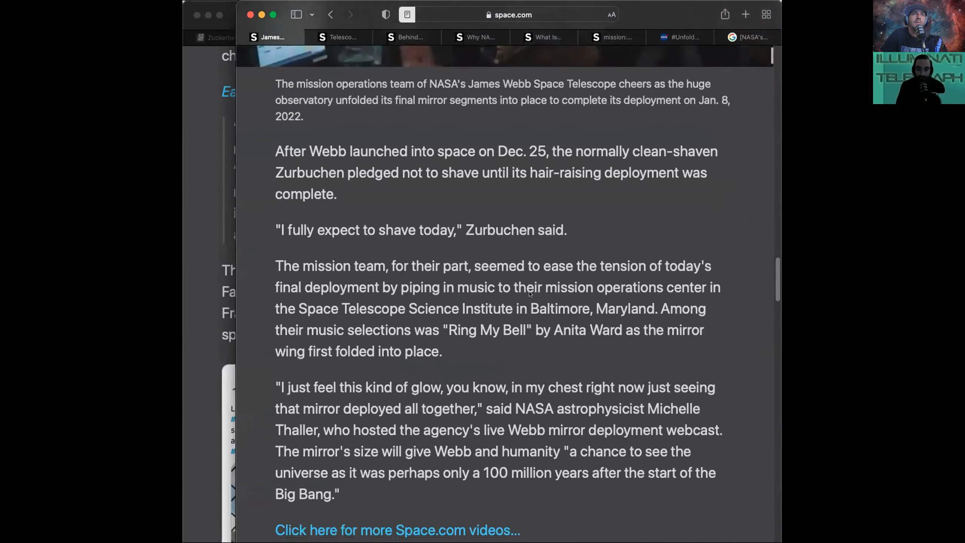
{"action": "mouse_move", "coordinate": [529, 294]}
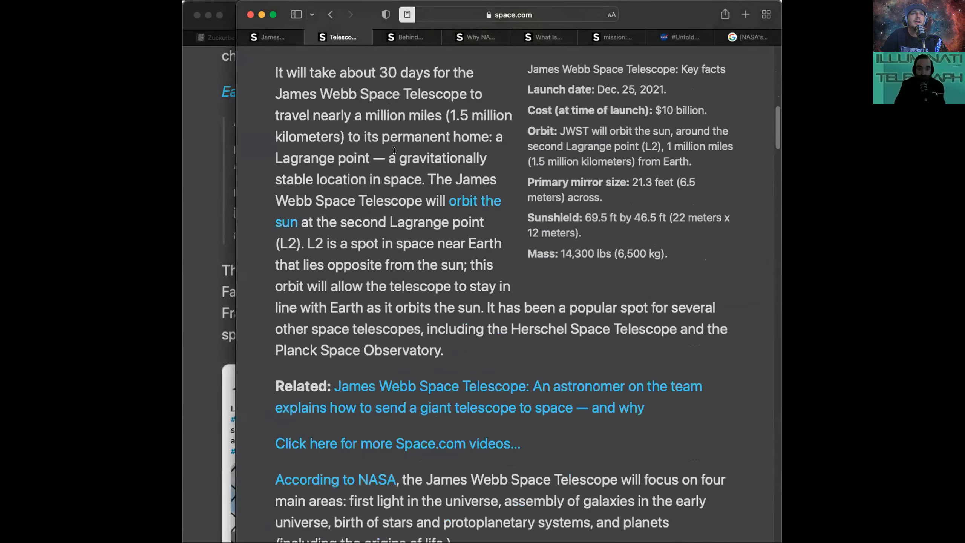
Scroll the Telescope article to the four science areas, starting with first light and reionization.
{"action": "scroll", "scroll_direction": "down", "scroll_amount": 3}
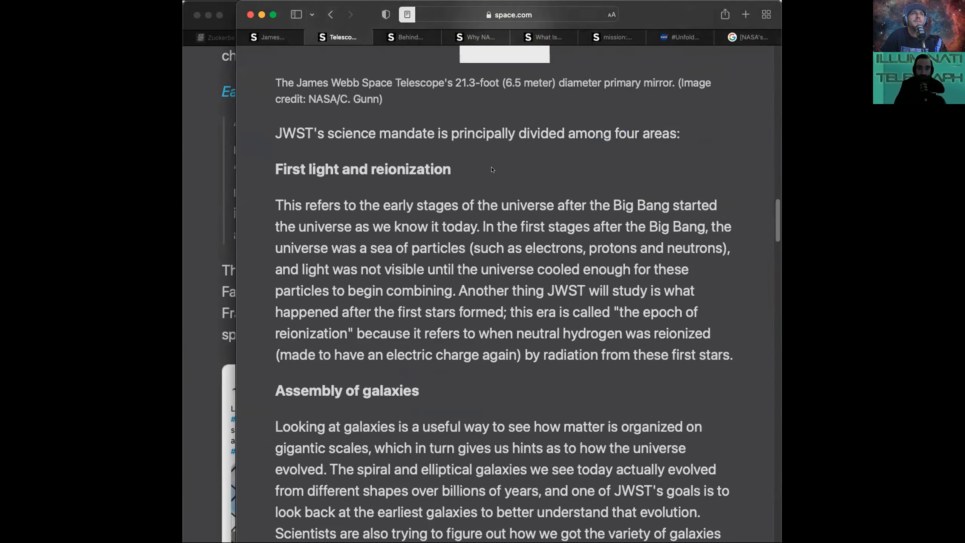
{"action": "mouse_move", "coordinate": [284, 159]}
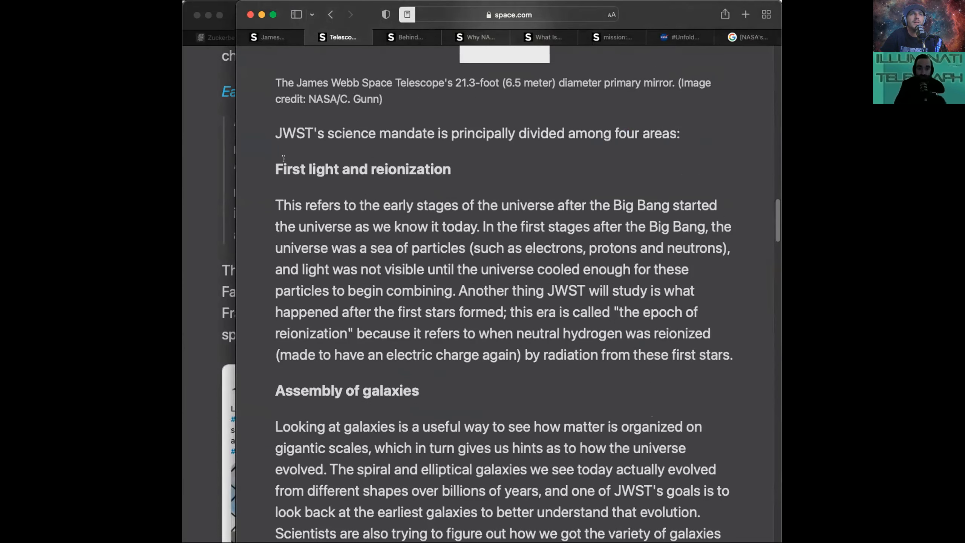
{"action": "scroll", "scroll_direction": "down", "scroll_amount": 3}
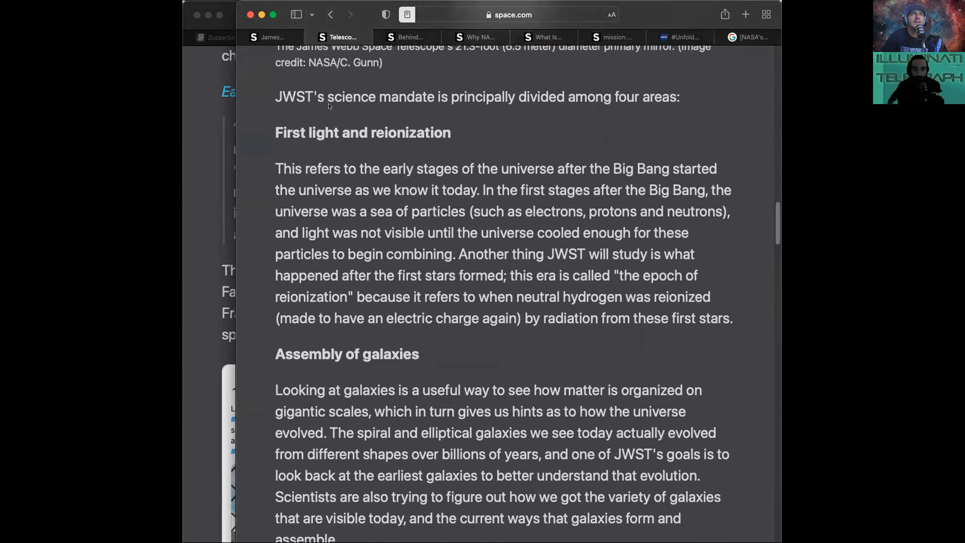
{"action": "scroll", "scroll_direction": "down", "scroll_amount": 3}
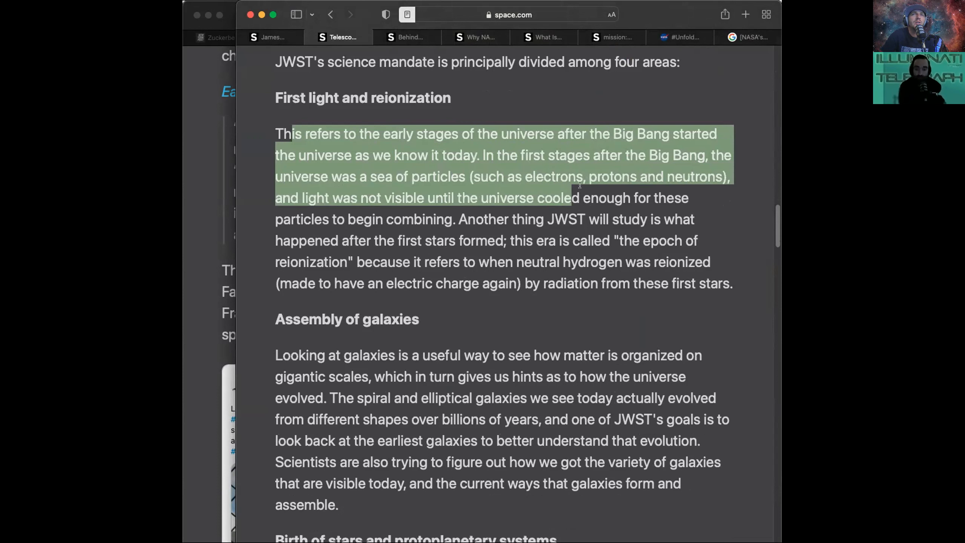
Clear the text selection and scroll to the 'Assembly of galaxies' and 'Birth of stars' headings.
{"action": "left_click", "coordinate": [486, 314]}
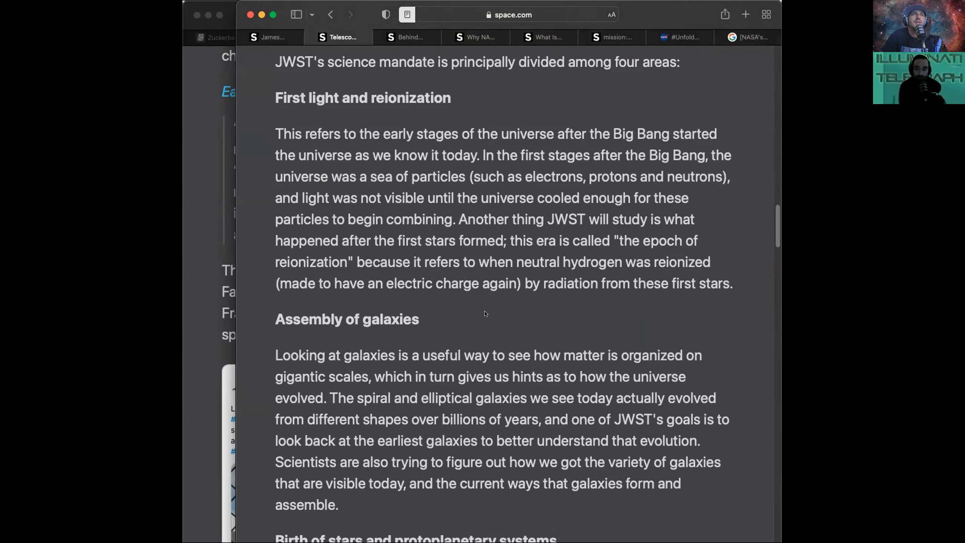
{"action": "mouse_move", "coordinate": [482, 327]}
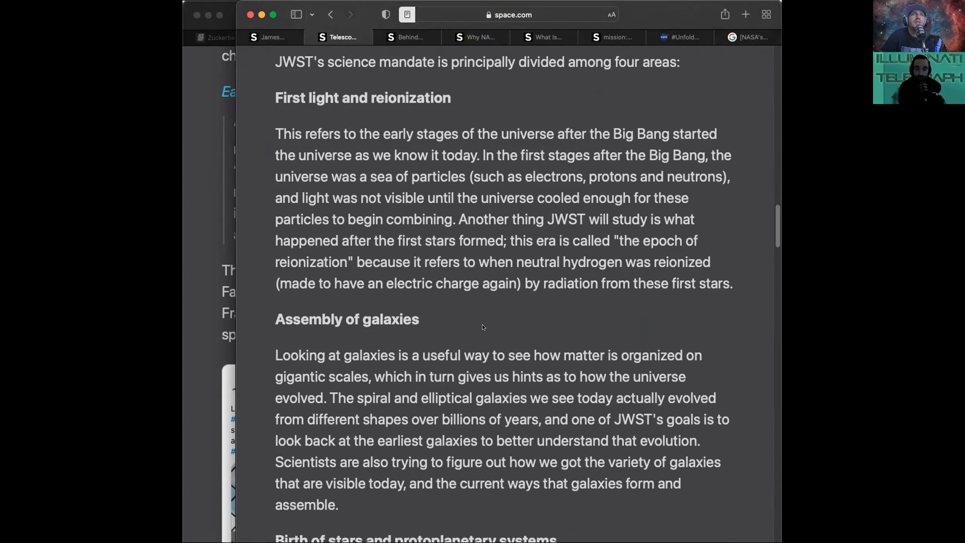
{"action": "mouse_move", "coordinate": [525, 312]}
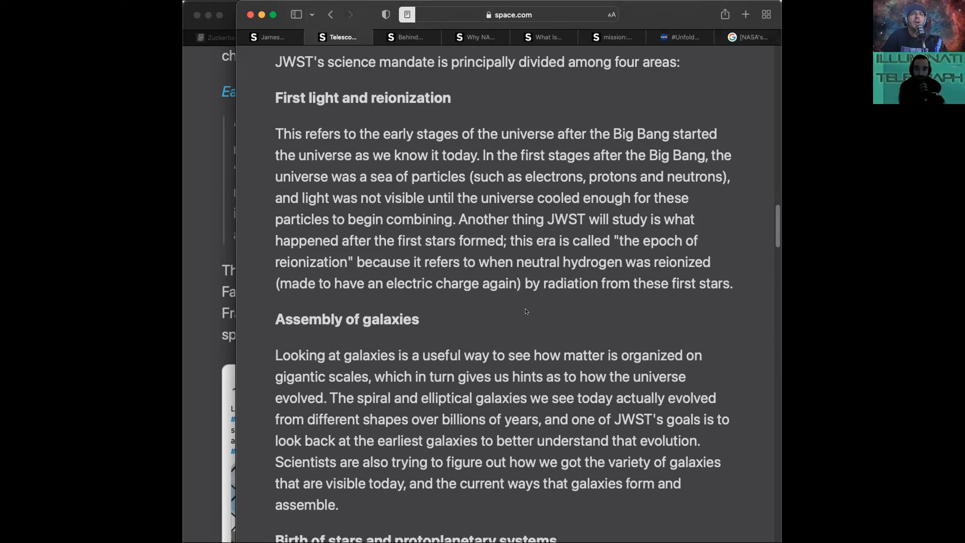
{"action": "mouse_move", "coordinate": [432, 312]}
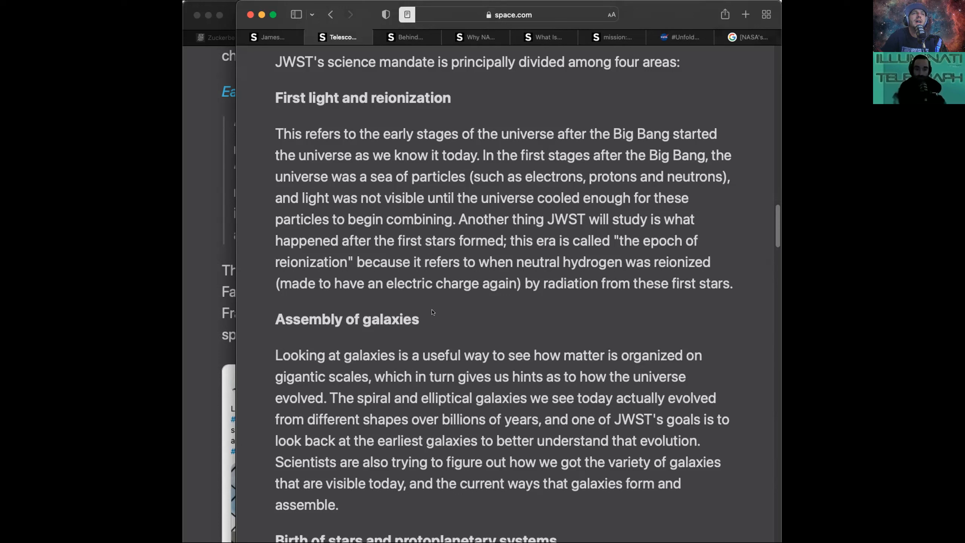
{"action": "mouse_move", "coordinate": [500, 302]}
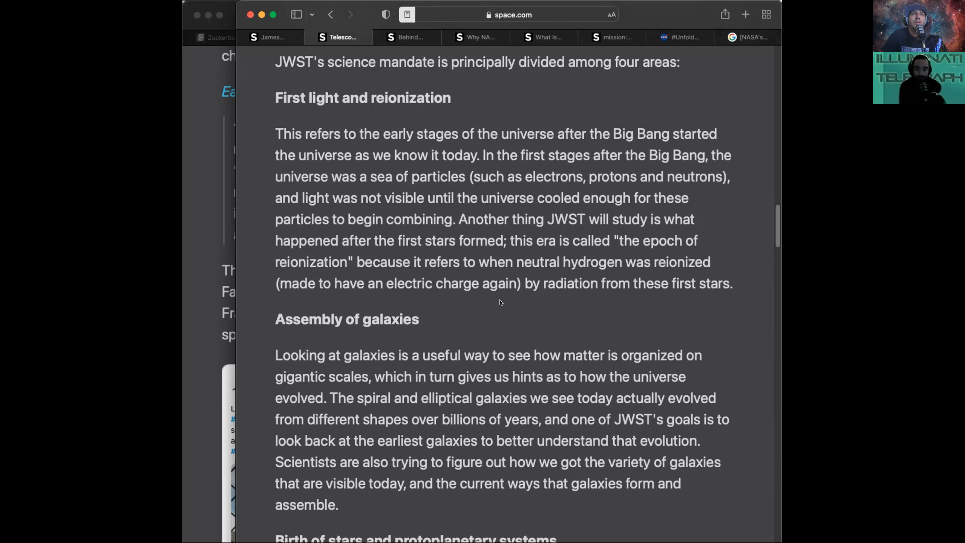
{"action": "mouse_move", "coordinate": [552, 306]}
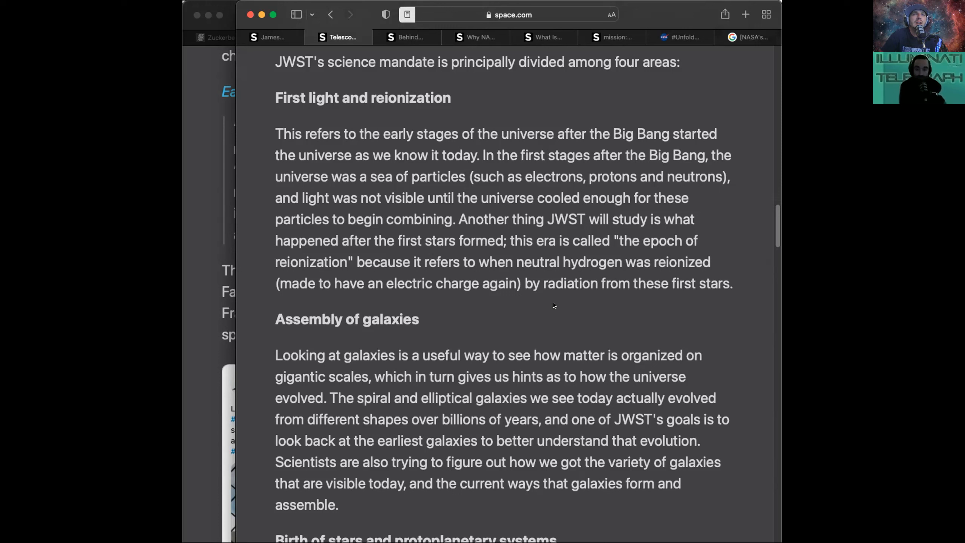
{"action": "mouse_move", "coordinate": [382, 306]}
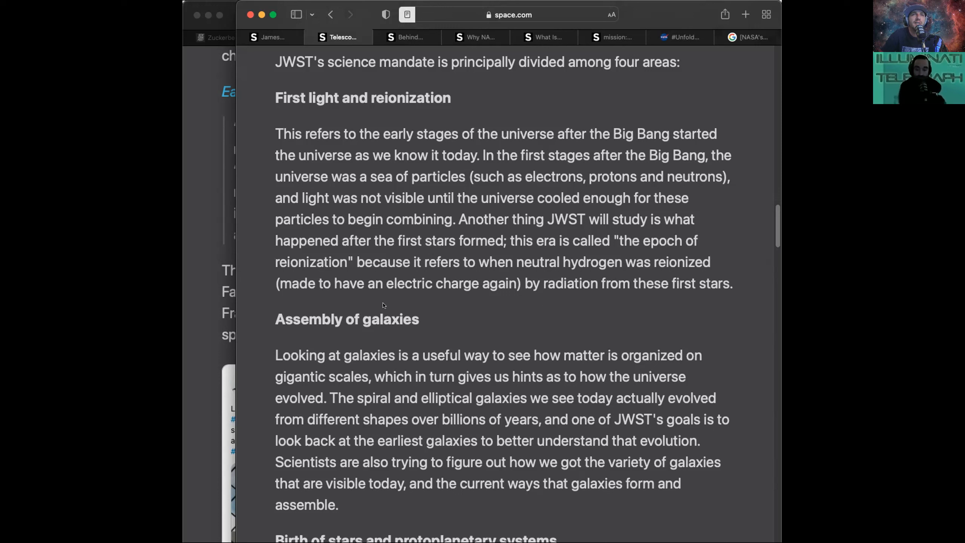
{"action": "mouse_move", "coordinate": [652, 311]}
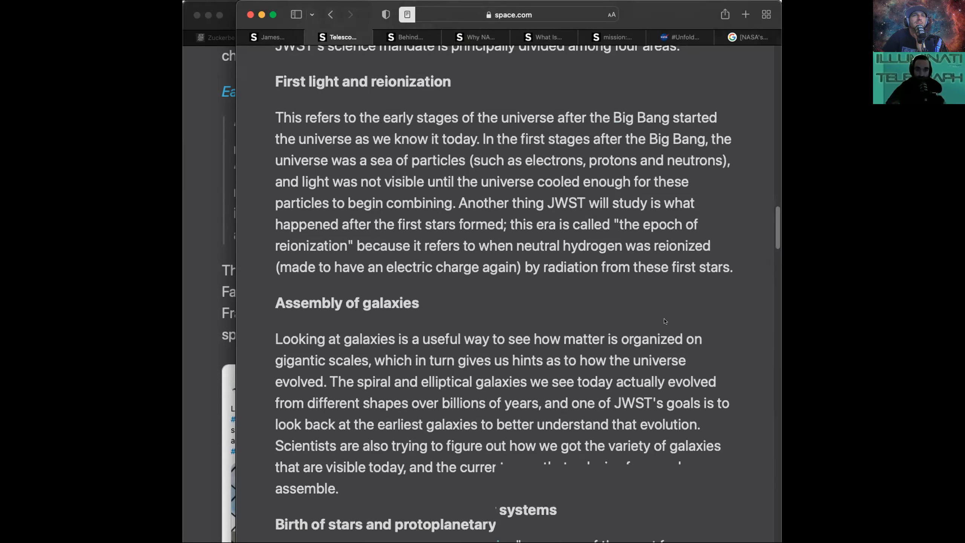
{"action": "scroll", "scroll_direction": "down", "scroll_amount": 3}
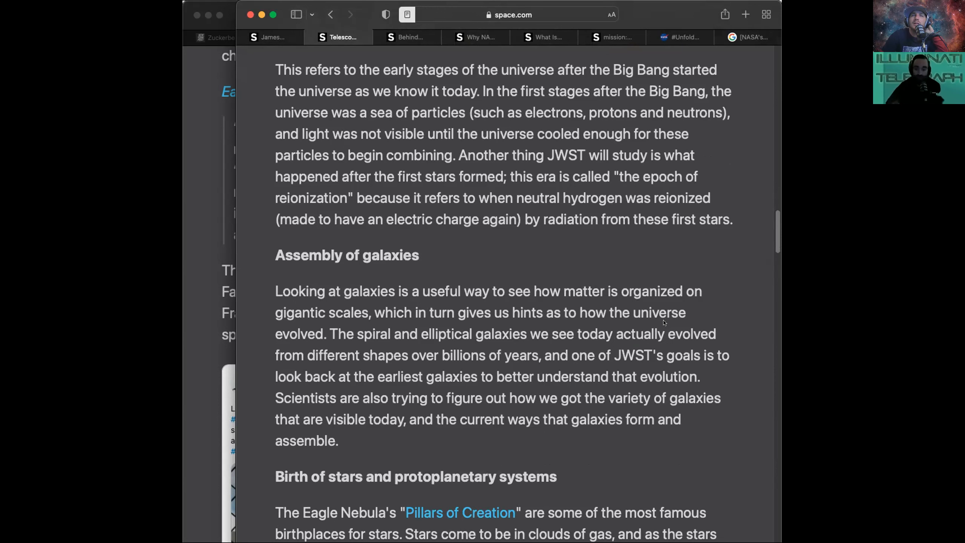
{"action": "scroll", "scroll_direction": "down", "scroll_amount": 3}
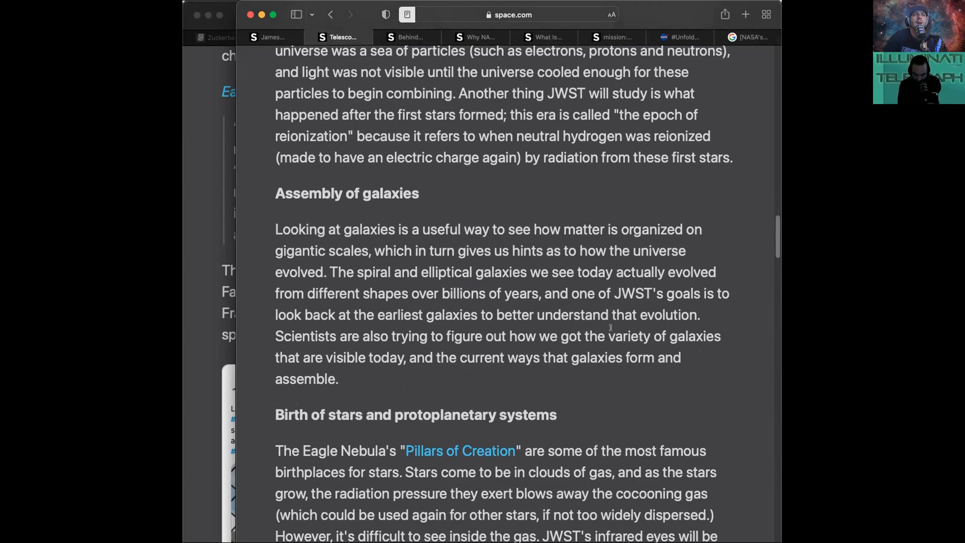
{"action": "scroll", "scroll_direction": "down", "scroll_amount": 3}
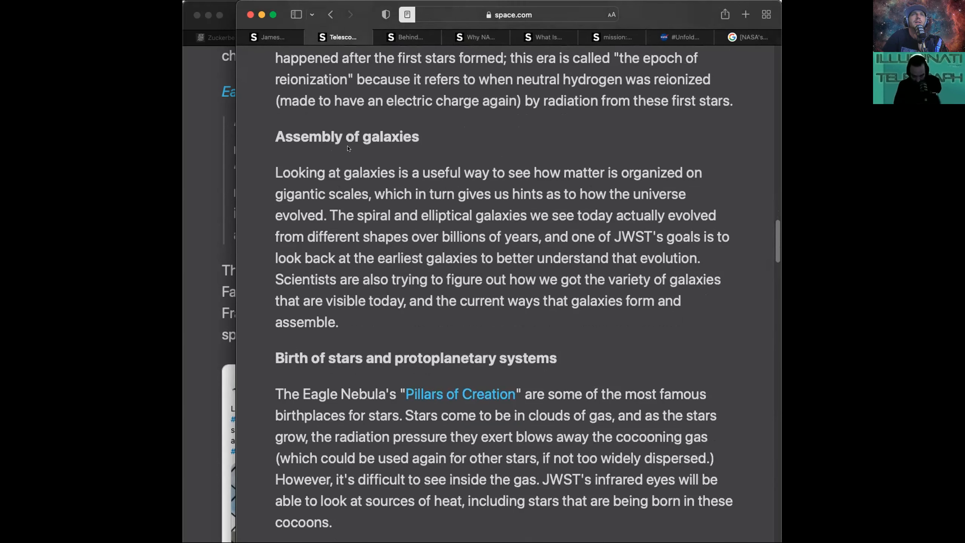
{"action": "mouse_move", "coordinate": [368, 158]}
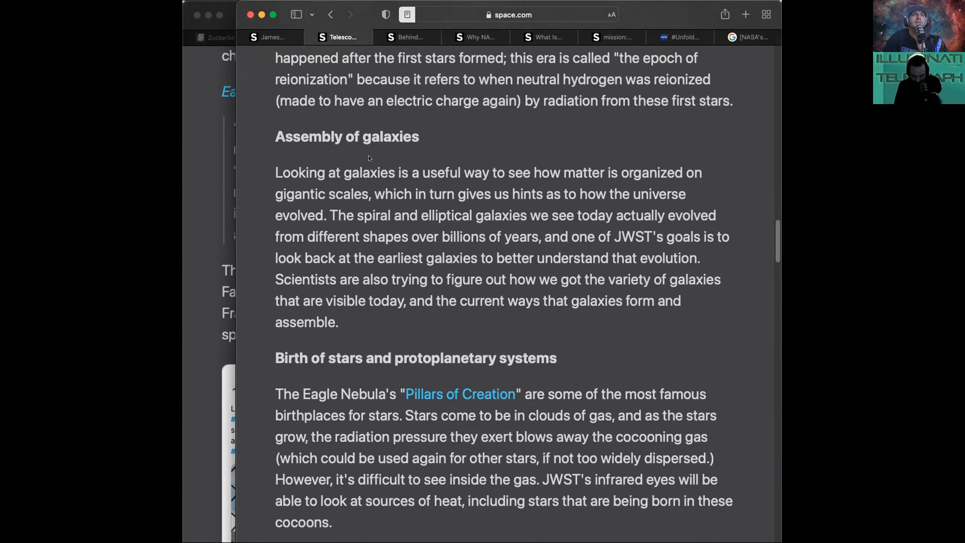
{"action": "mouse_move", "coordinate": [331, 295]}
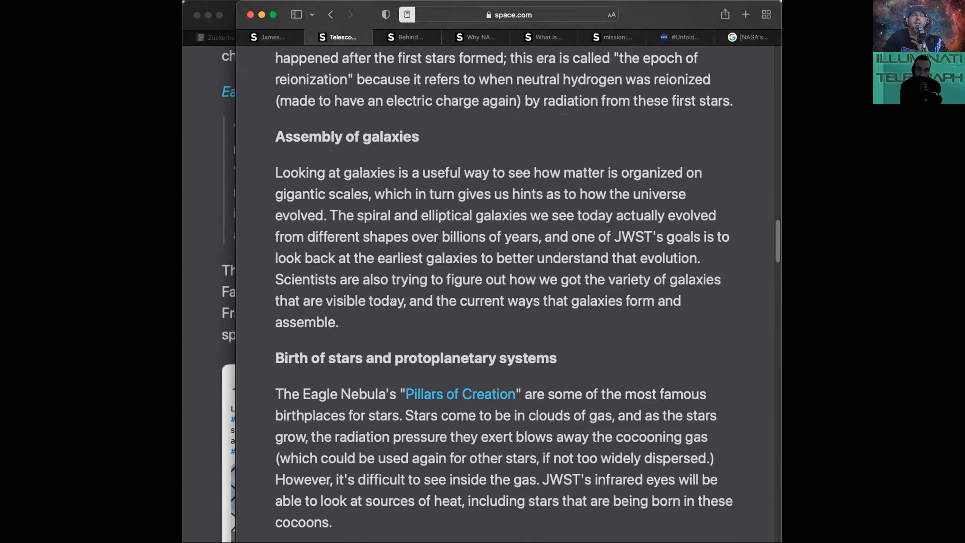
{"action": "mouse_move", "coordinate": [278, 133]}
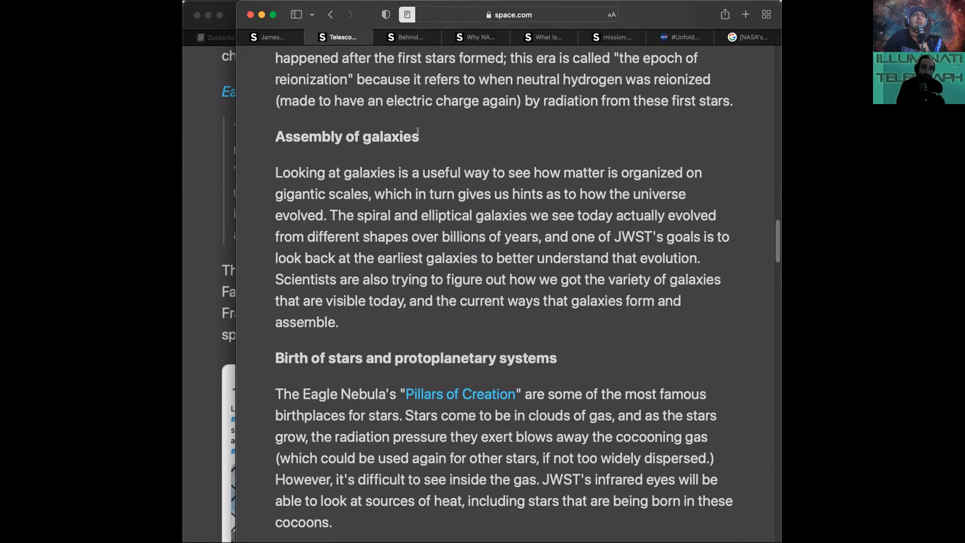
Read through galaxy assembly and star birth down to the Planets and origins of life section.
{"action": "double_click", "coordinate": [346, 135]}
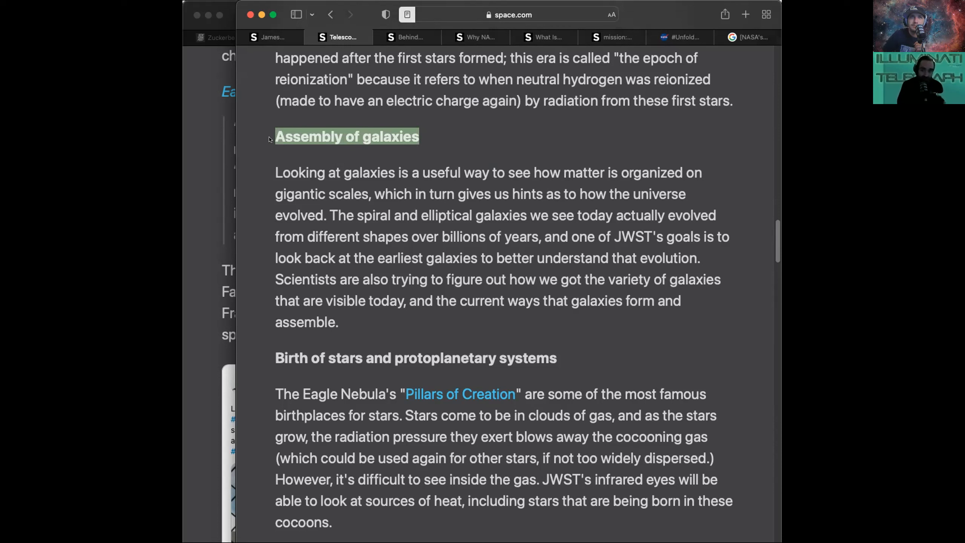
{"action": "mouse_move", "coordinate": [411, 180]}
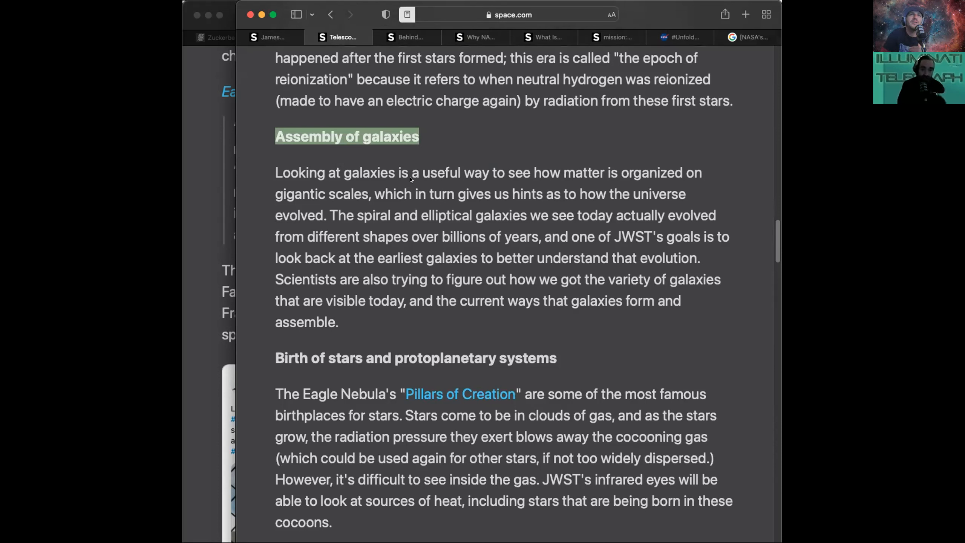
{"action": "mouse_move", "coordinate": [483, 186]}
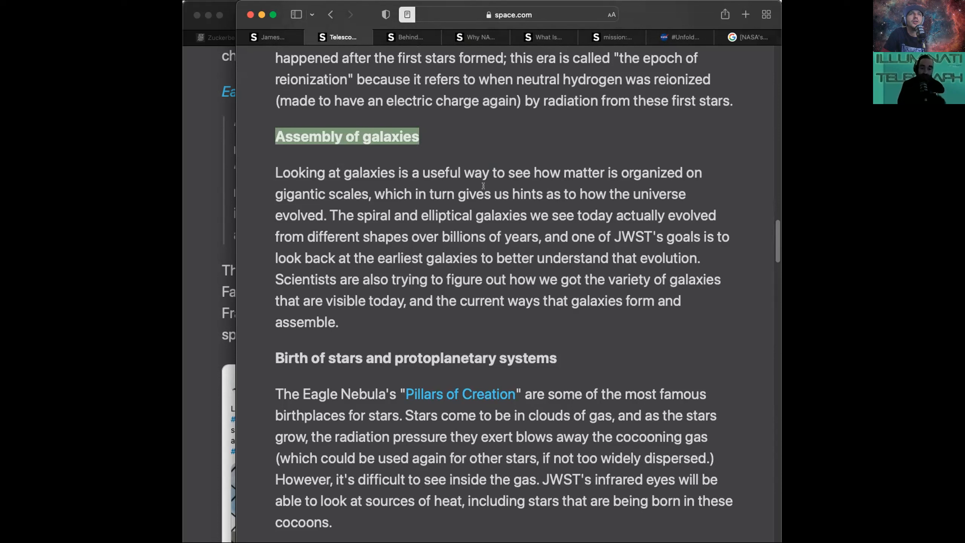
{"action": "mouse_move", "coordinate": [419, 189]}
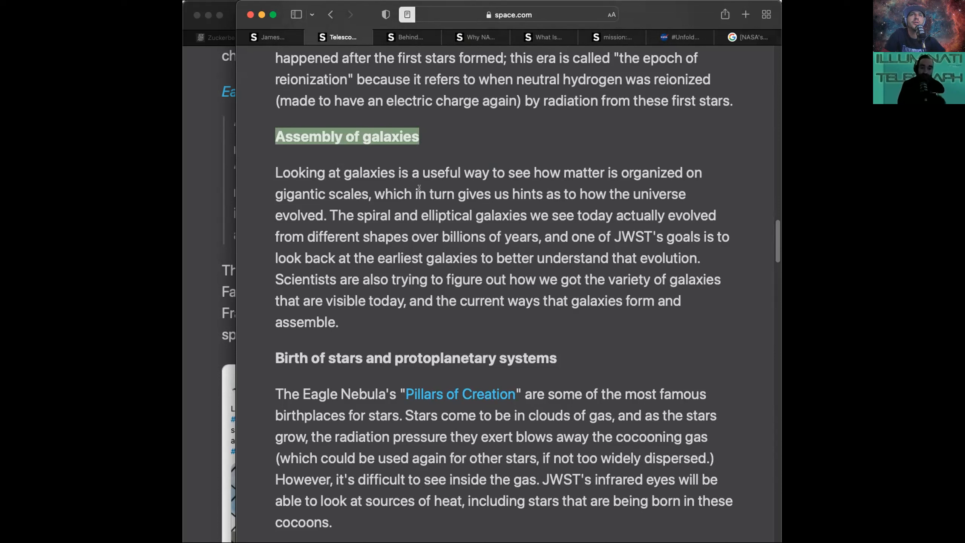
{"action": "mouse_move", "coordinate": [625, 339]}
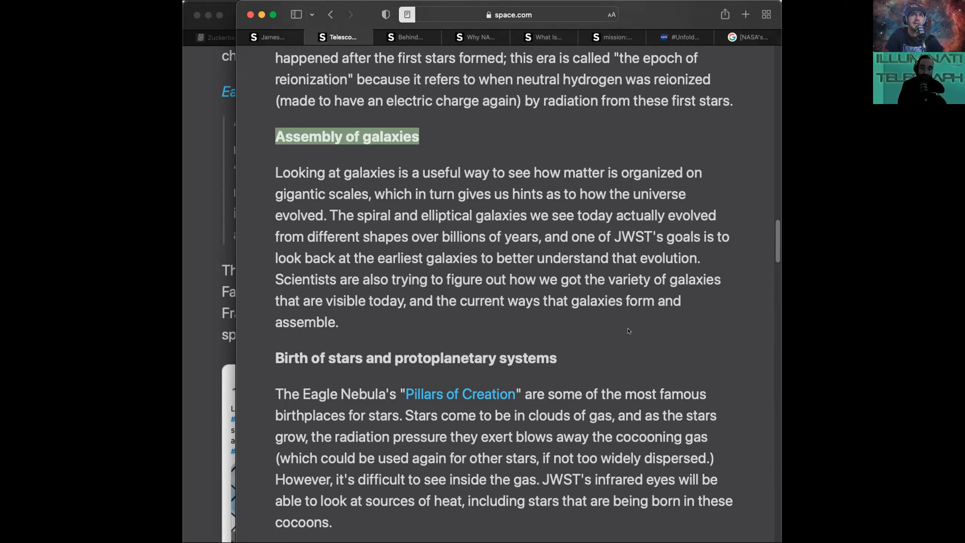
{"action": "mouse_move", "coordinate": [684, 306]}
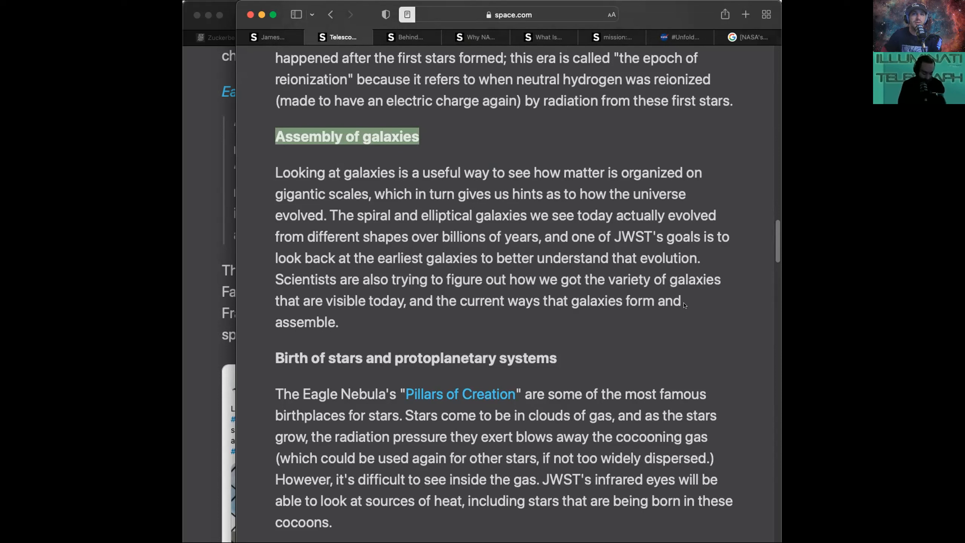
{"action": "mouse_move", "coordinate": [619, 337]}
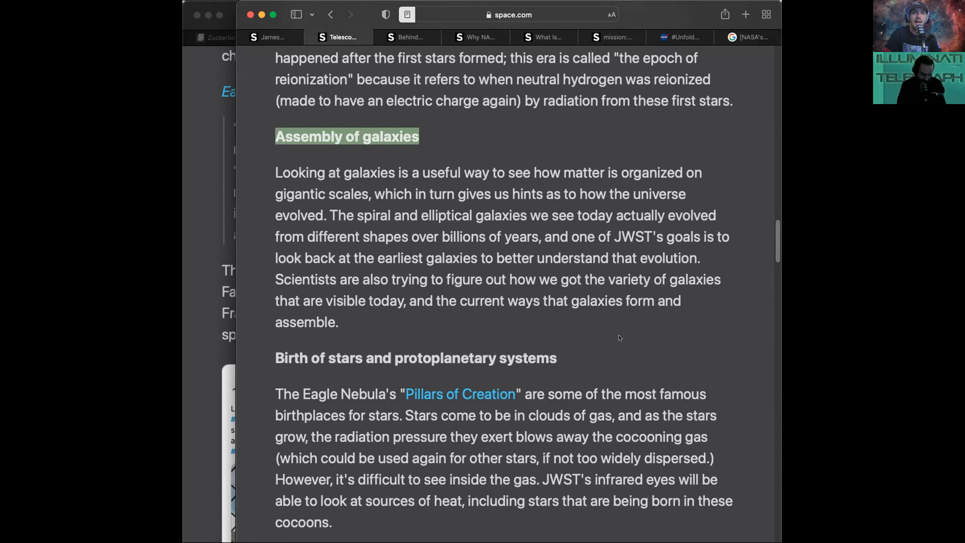
{"action": "mouse_move", "coordinate": [420, 204]}
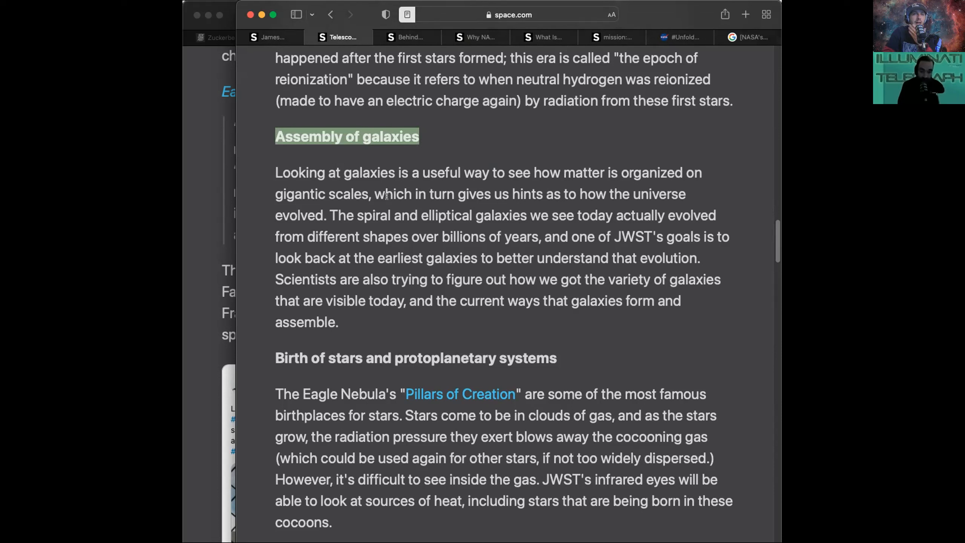
{"action": "mouse_move", "coordinate": [374, 152]}
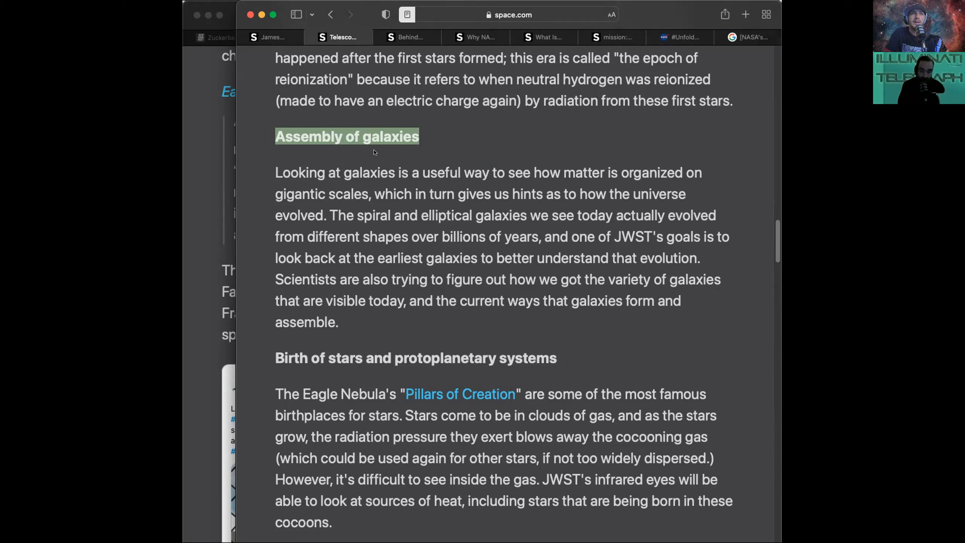
{"action": "mouse_move", "coordinate": [341, 246]}
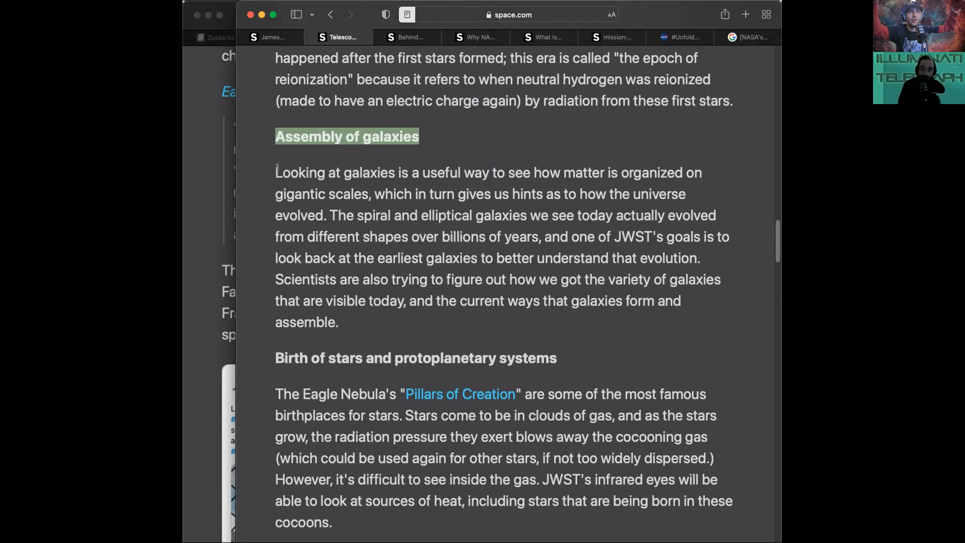
{"action": "mouse_move", "coordinate": [356, 328]}
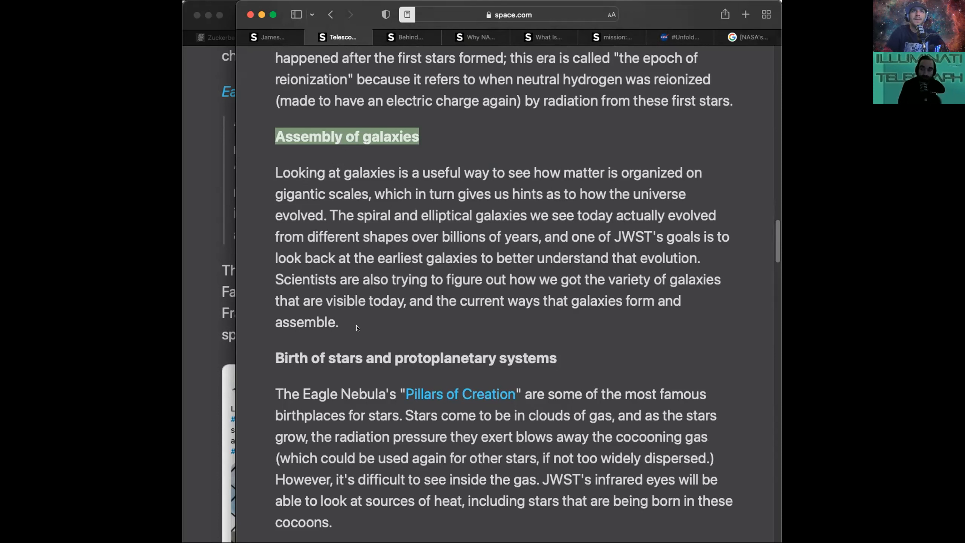
{"action": "mouse_move", "coordinate": [454, 223]}
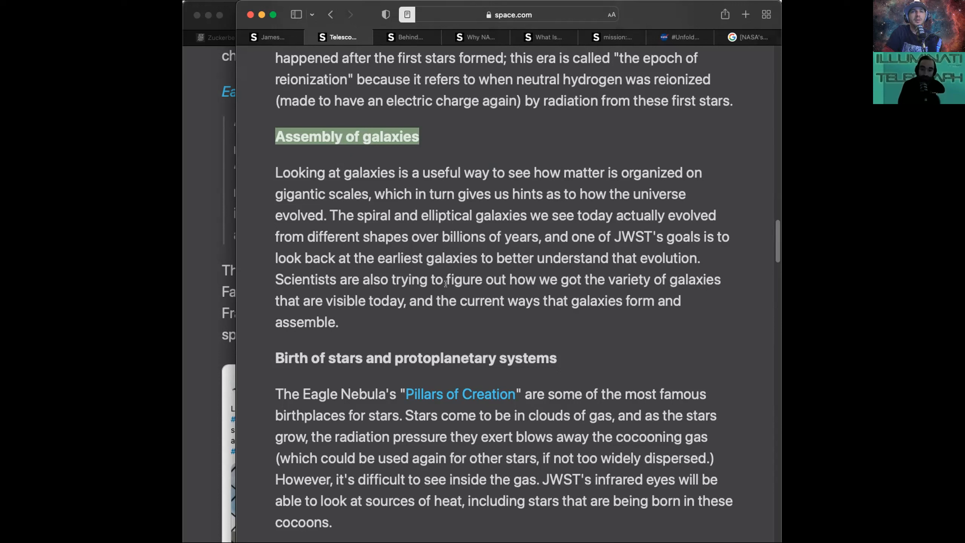
{"action": "mouse_move", "coordinate": [320, 178]}
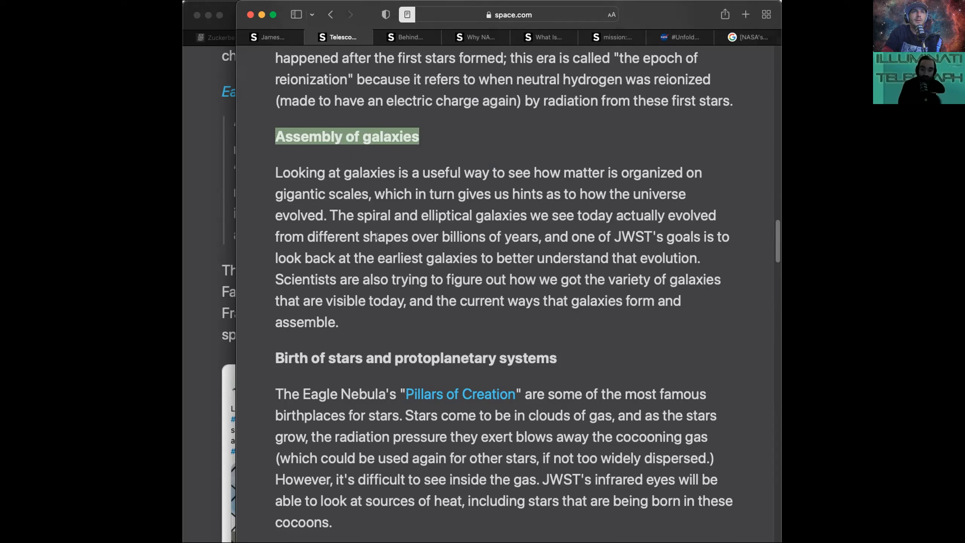
{"action": "mouse_move", "coordinate": [521, 230]}
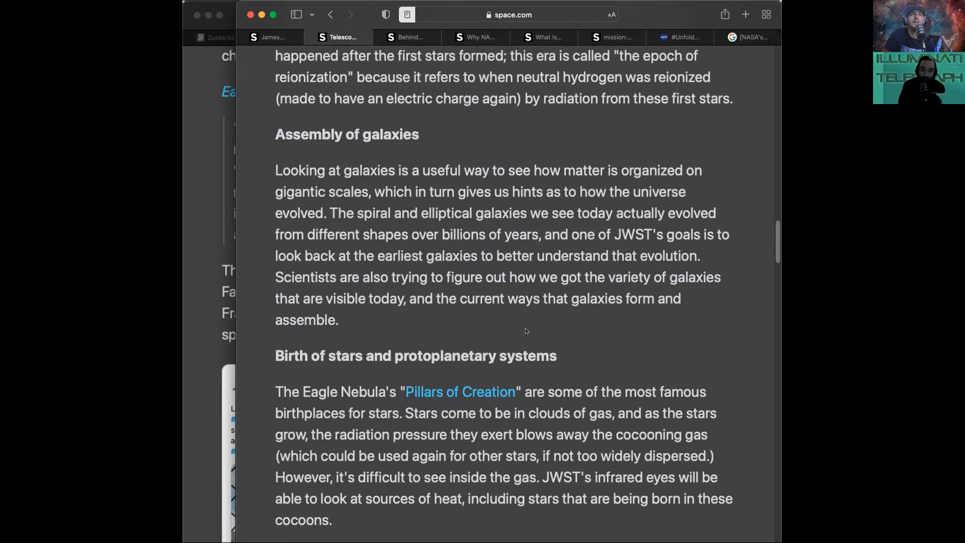
{"action": "scroll", "scroll_direction": "down", "scroll_amount": 3}
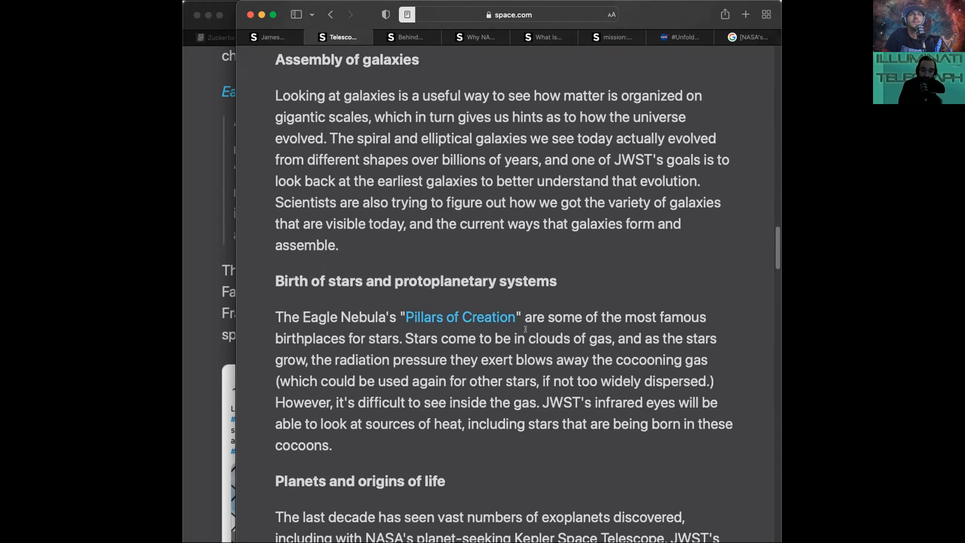
{"action": "scroll", "scroll_direction": "up", "scroll_amount": 3}
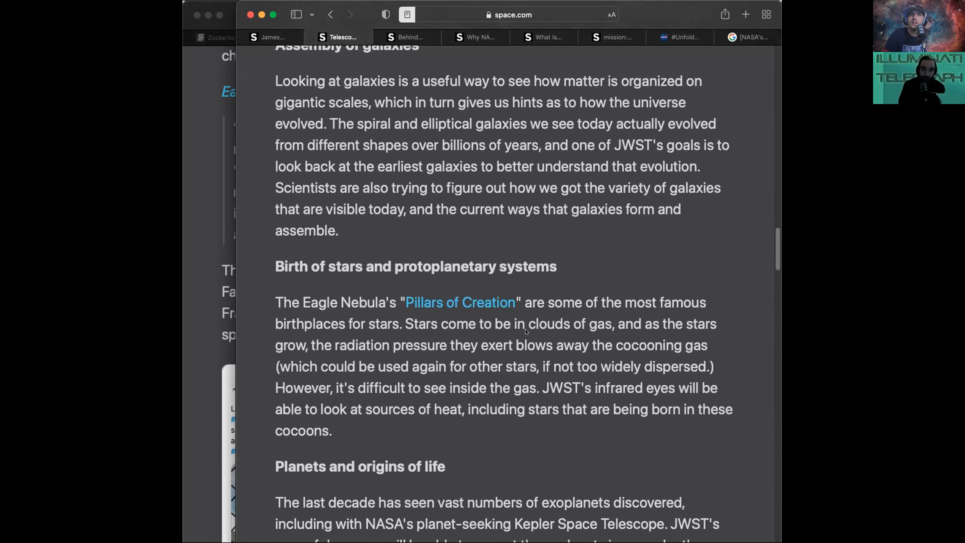
{"action": "mouse_move", "coordinate": [526, 256]}
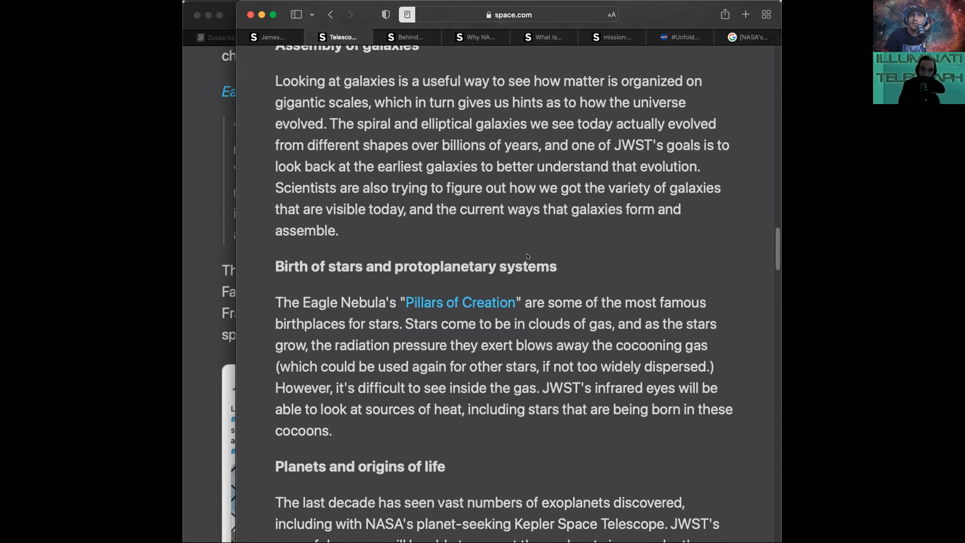
{"action": "scroll", "scroll_direction": "down", "scroll_amount": 3}
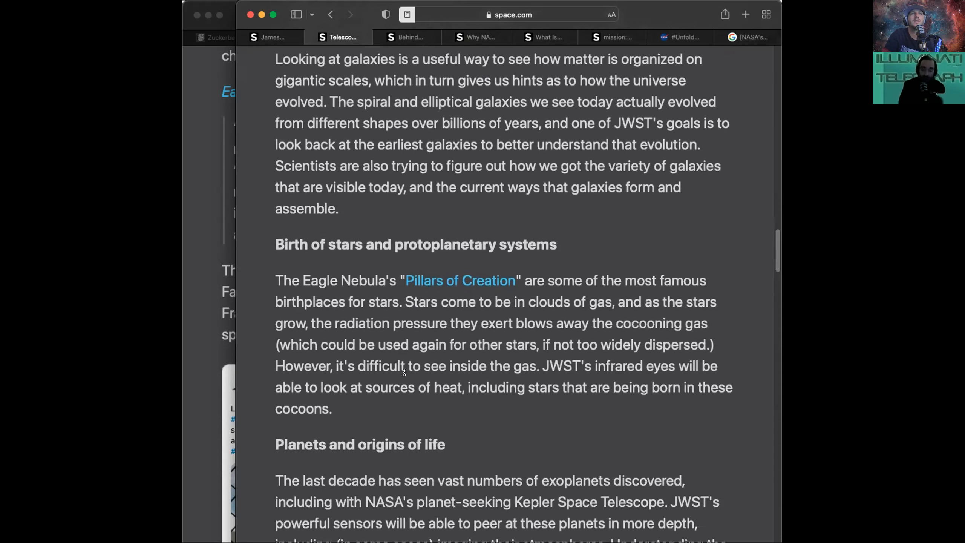
{"action": "scroll", "scroll_direction": "down", "scroll_amount": 3}
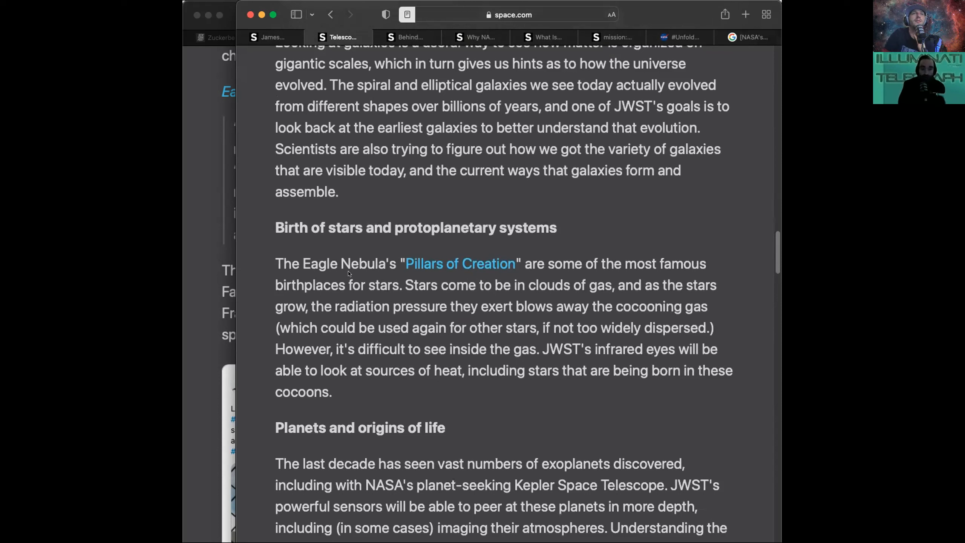
{"action": "mouse_move", "coordinate": [471, 288]}
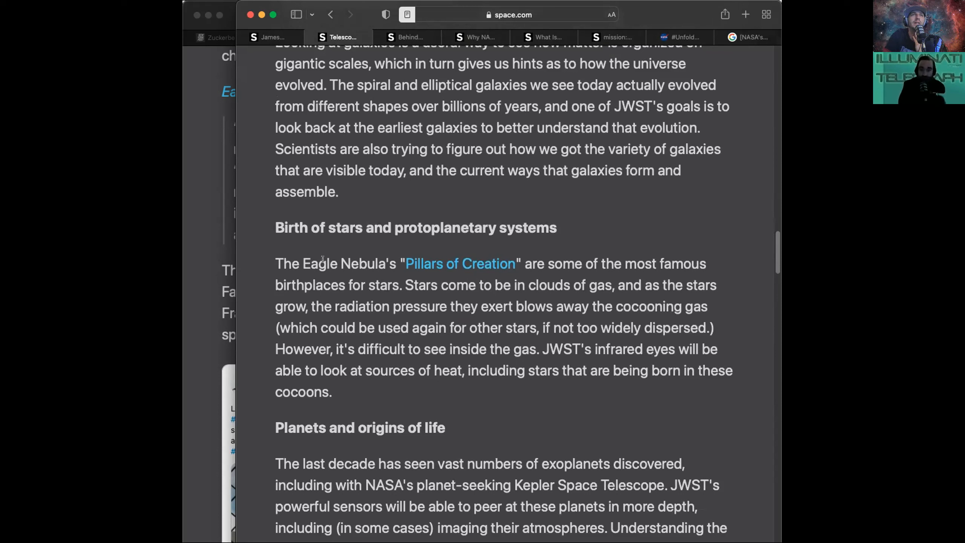
{"action": "mouse_move", "coordinate": [444, 317]}
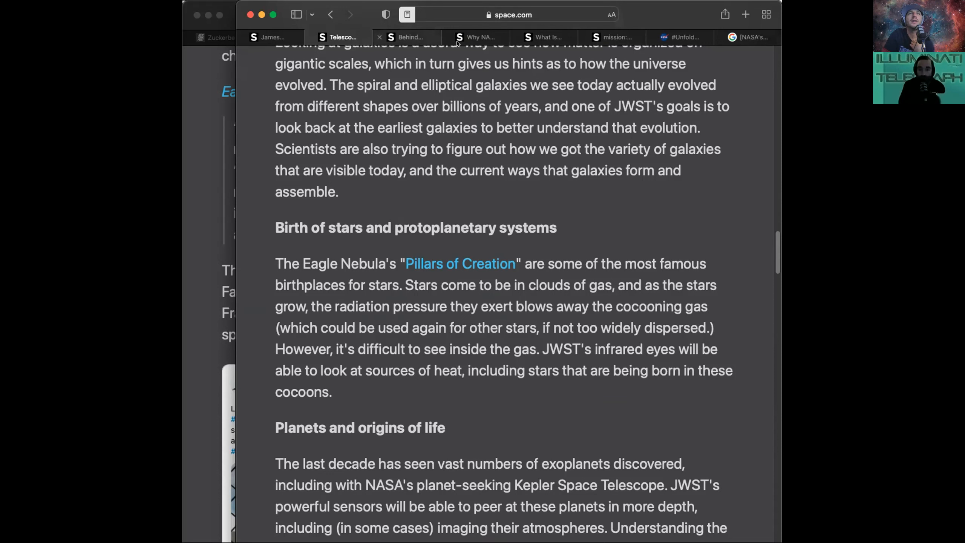
Switch through the million-mile orbit tab to the Eagle Nebula article and scroll its Pillars image.
{"action": "left_click", "coordinate": [480, 37]}
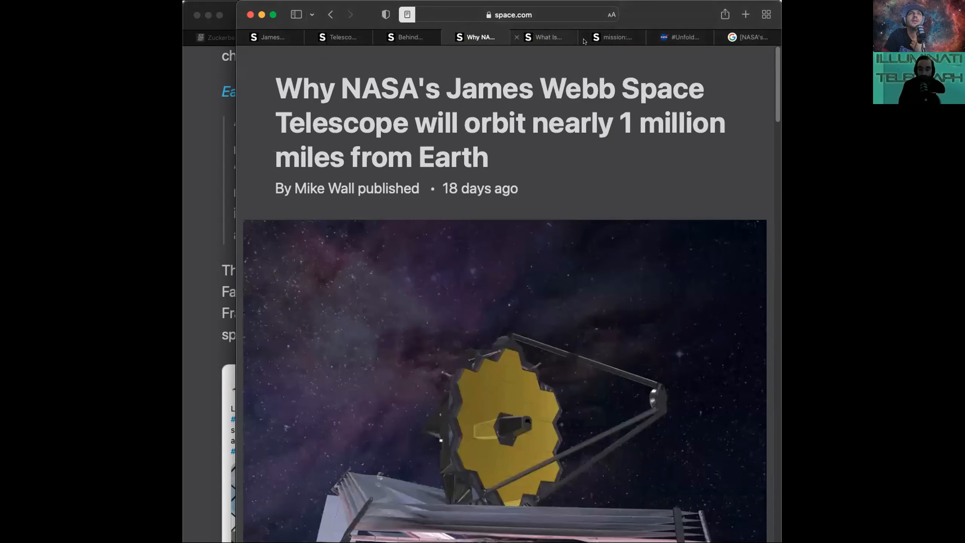
{"action": "left_click", "coordinate": [544, 37]}
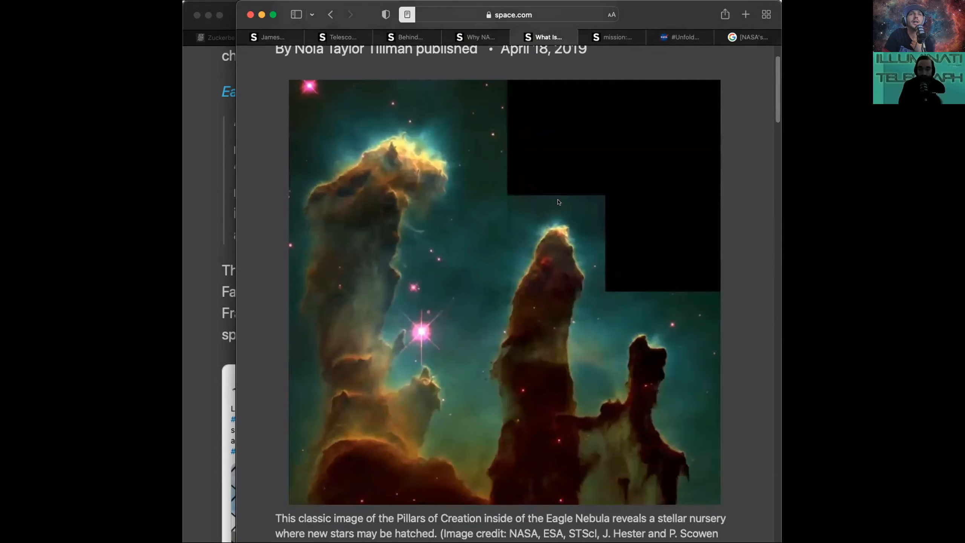
{"action": "scroll", "scroll_direction": "down", "scroll_amount": 3}
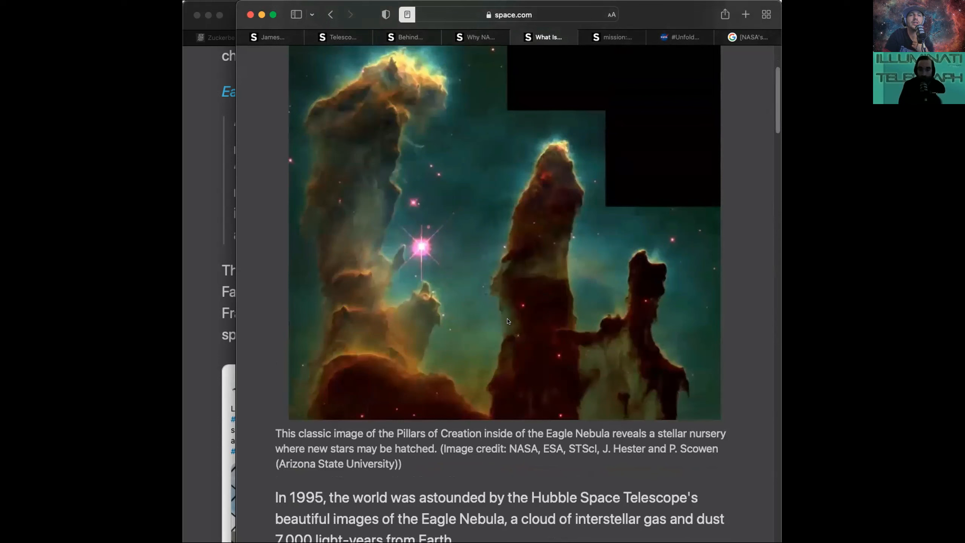
{"action": "mouse_move", "coordinate": [510, 323]}
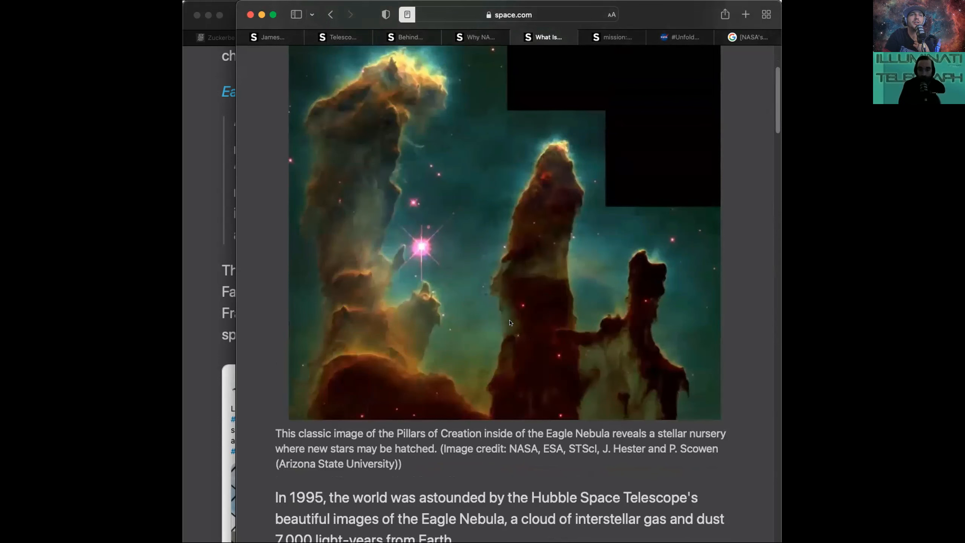
{"action": "mouse_move", "coordinate": [363, 386]}
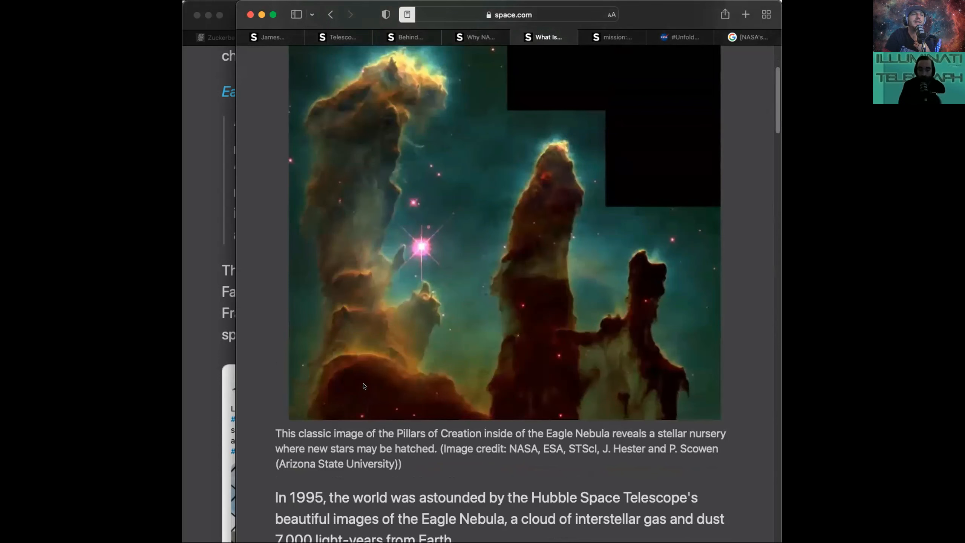
{"action": "mouse_move", "coordinate": [377, 206]}
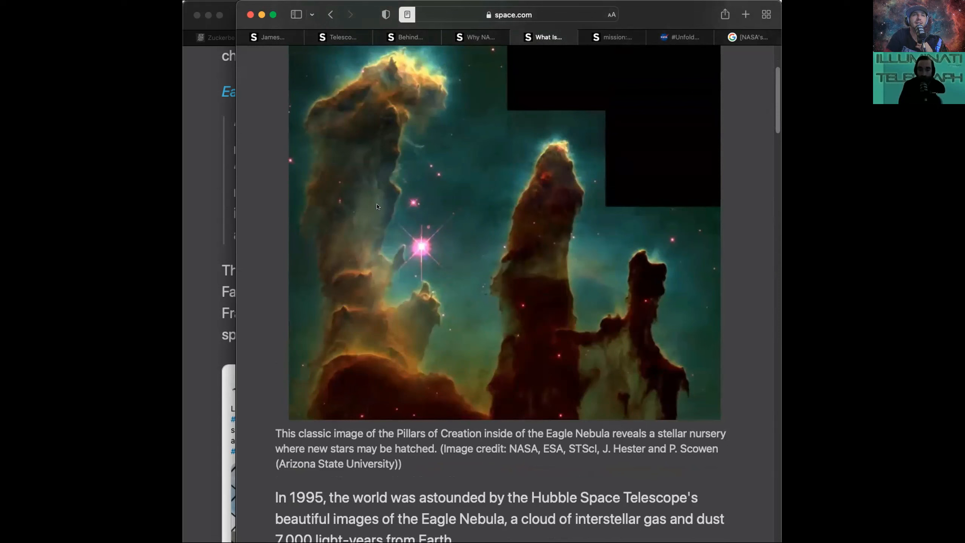
{"action": "mouse_move", "coordinate": [427, 357]}
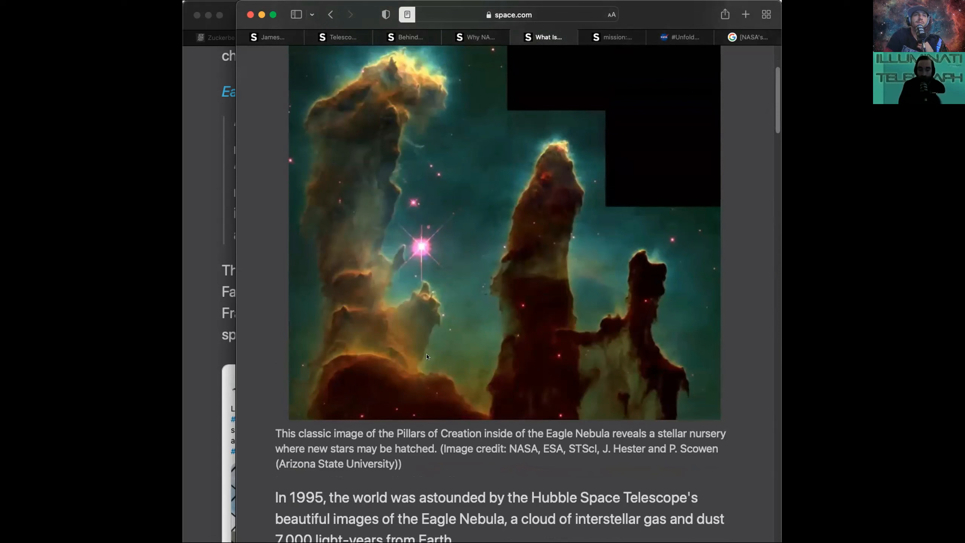
{"action": "mouse_move", "coordinate": [556, 189]}
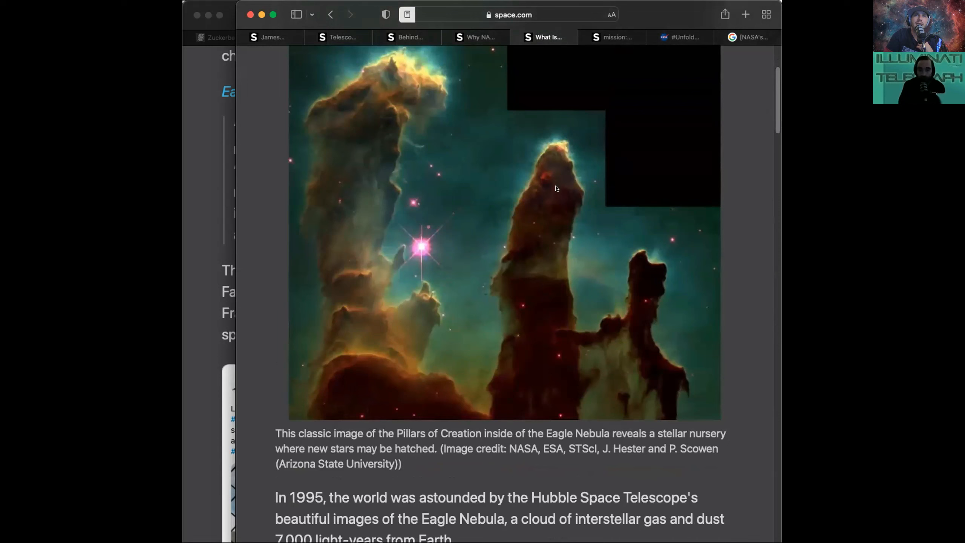
{"action": "mouse_move", "coordinate": [337, 202]}
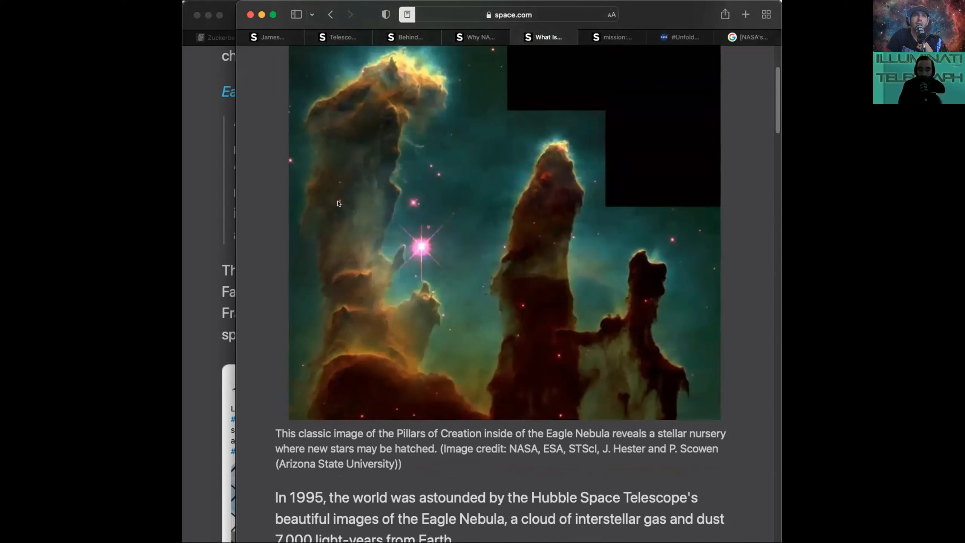
{"action": "mouse_move", "coordinate": [346, 203]}
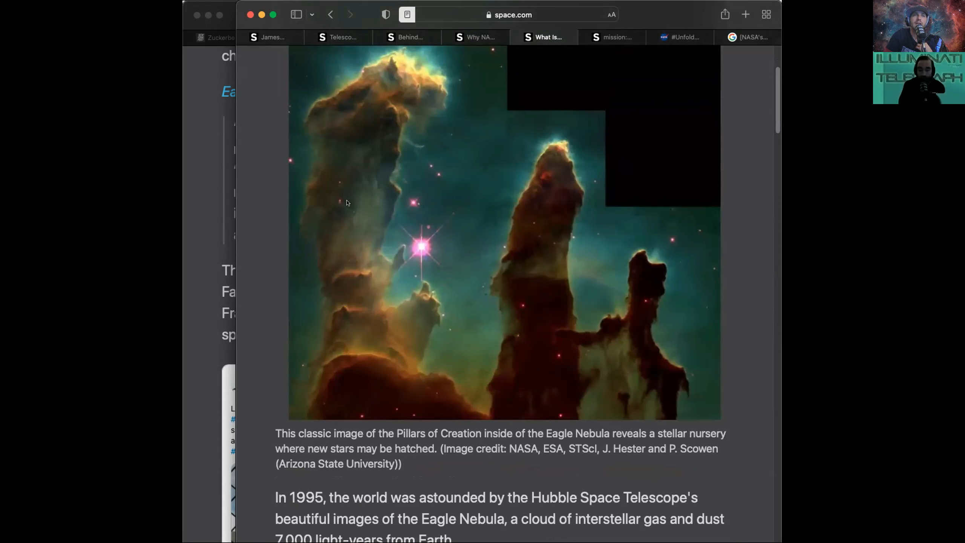
{"action": "mouse_move", "coordinate": [384, 293]}
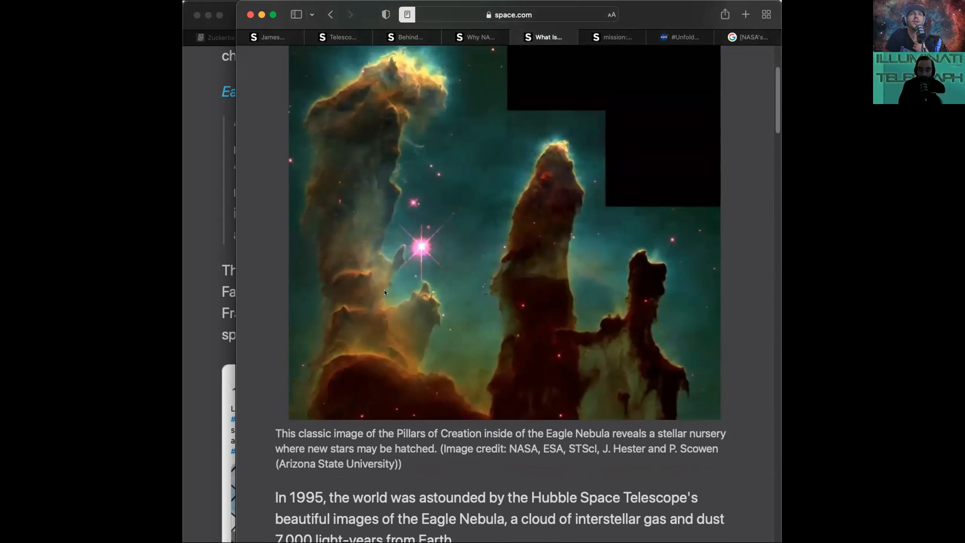
Scroll the Webb deployment article to Thaller's remarks and the 'Humanity's last look at Webb' video.
{"action": "scroll", "scroll_direction": "down", "scroll_amount": 3}
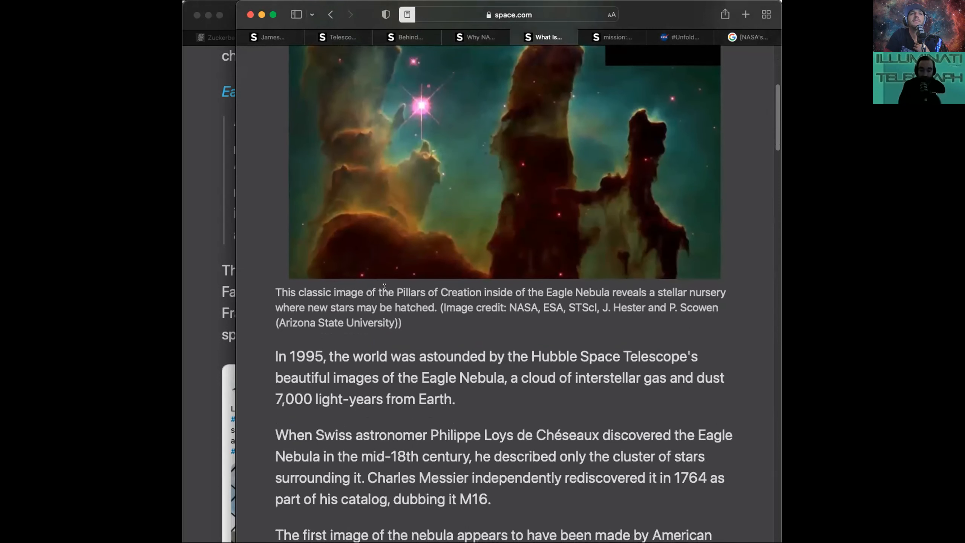
{"action": "scroll", "scroll_direction": "down", "scroll_amount": 3}
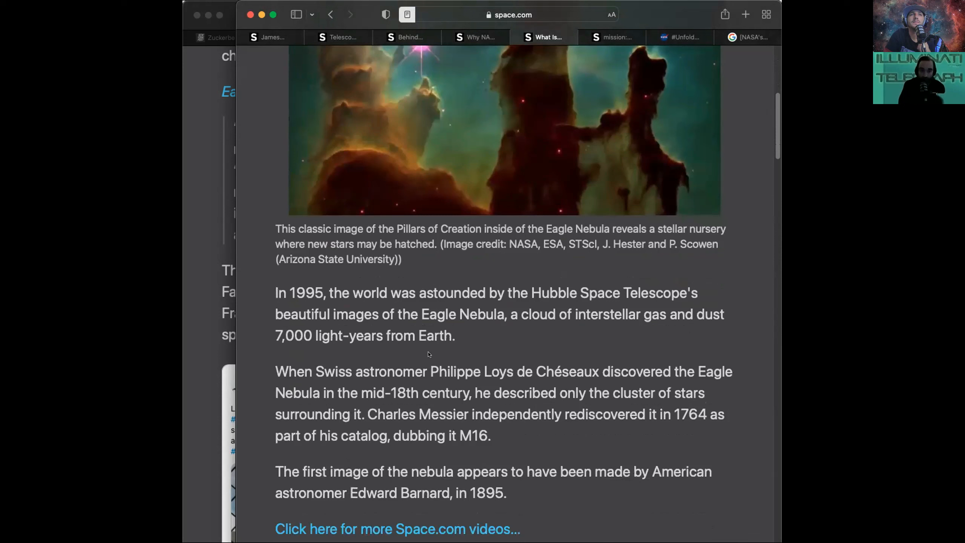
{"action": "scroll", "scroll_direction": "up", "scroll_amount": 3}
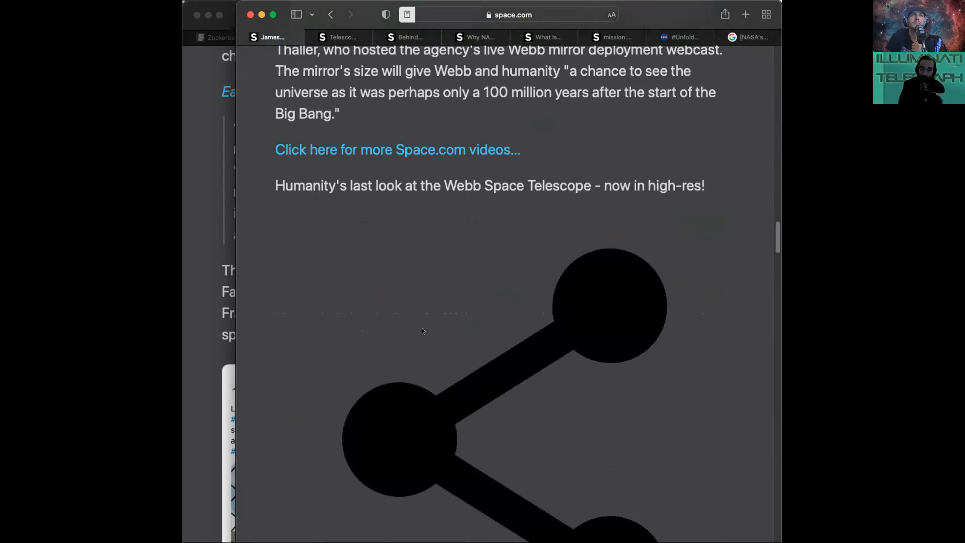
Scroll the telescope article past planets and origins of life to the onboard instruments heading.
{"action": "scroll", "scroll_direction": "up", "scroll_amount": 3}
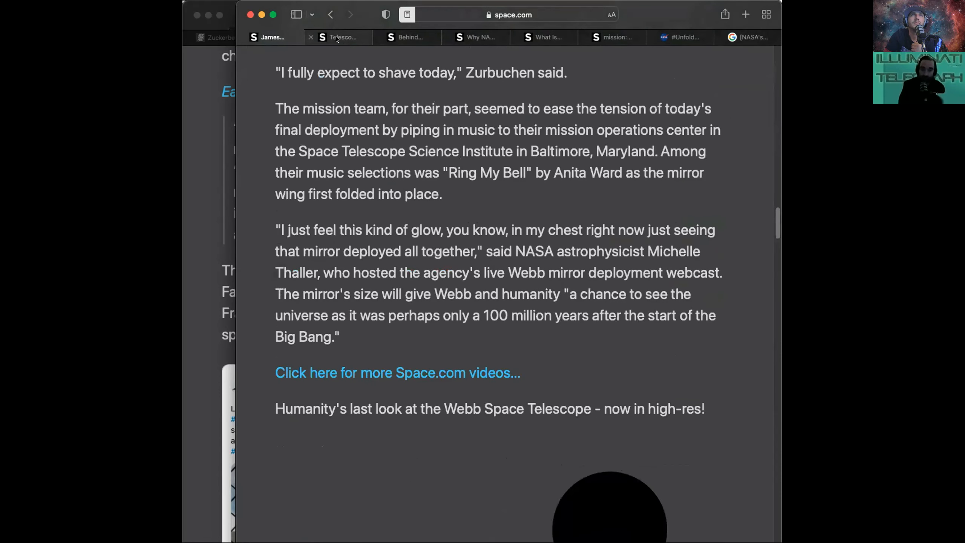
{"action": "scroll", "scroll_direction": "down", "scroll_amount": 3}
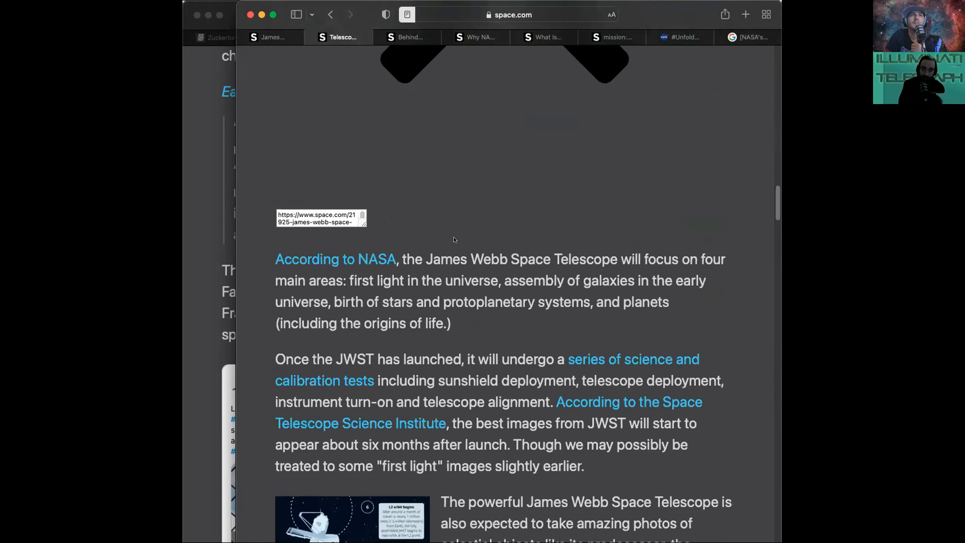
{"action": "scroll", "scroll_direction": "down", "scroll_amount": 3}
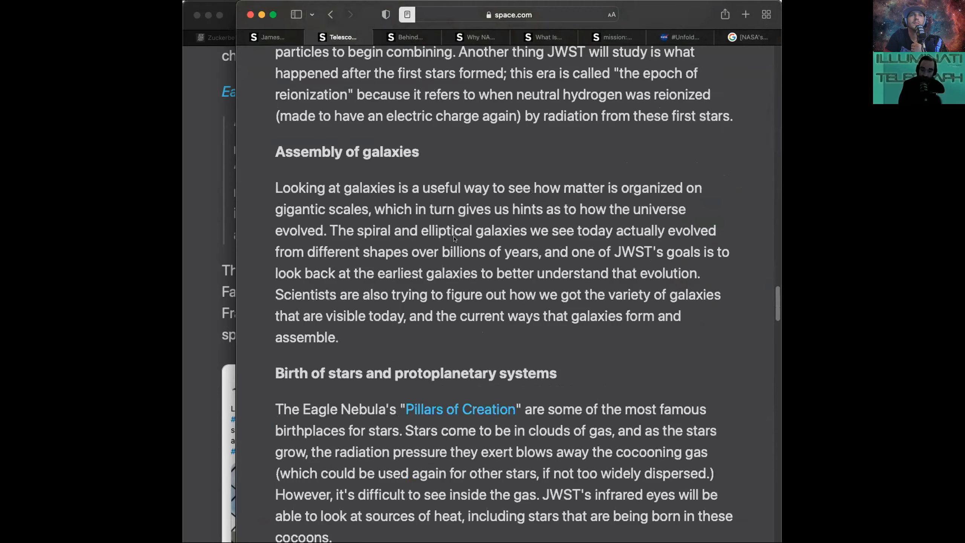
{"action": "mouse_move", "coordinate": [437, 346]}
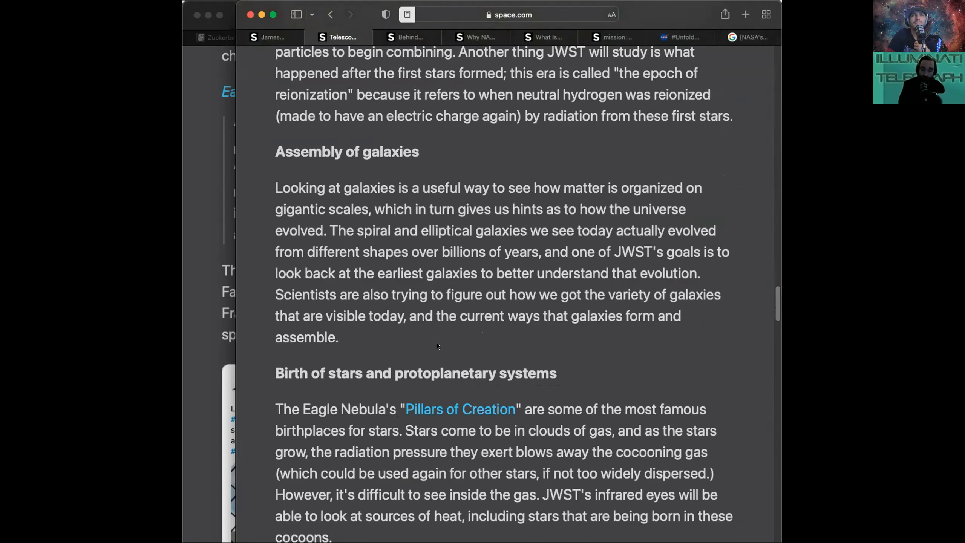
{"action": "scroll", "scroll_direction": "down", "scroll_amount": 3}
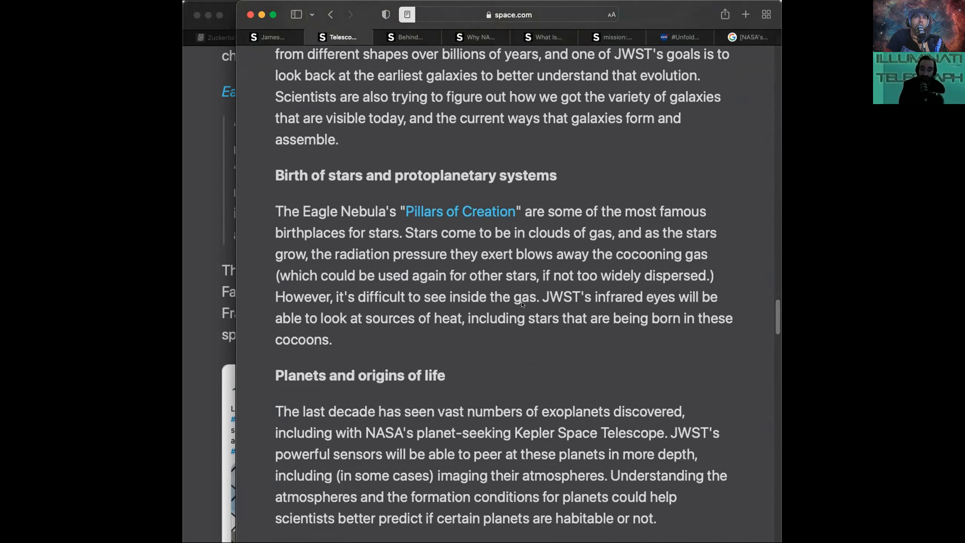
{"action": "scroll", "scroll_direction": "down", "scroll_amount": 3}
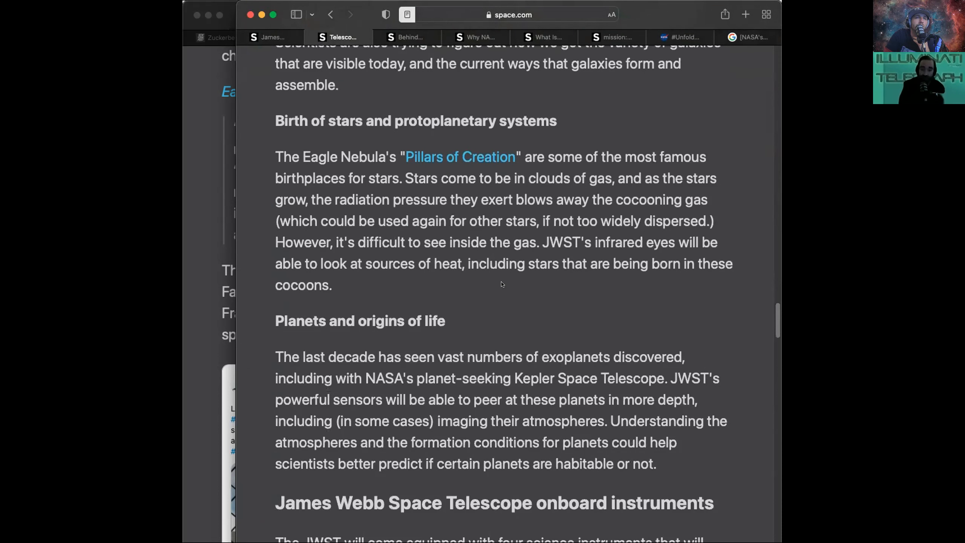
{"action": "mouse_move", "coordinate": [492, 213]}
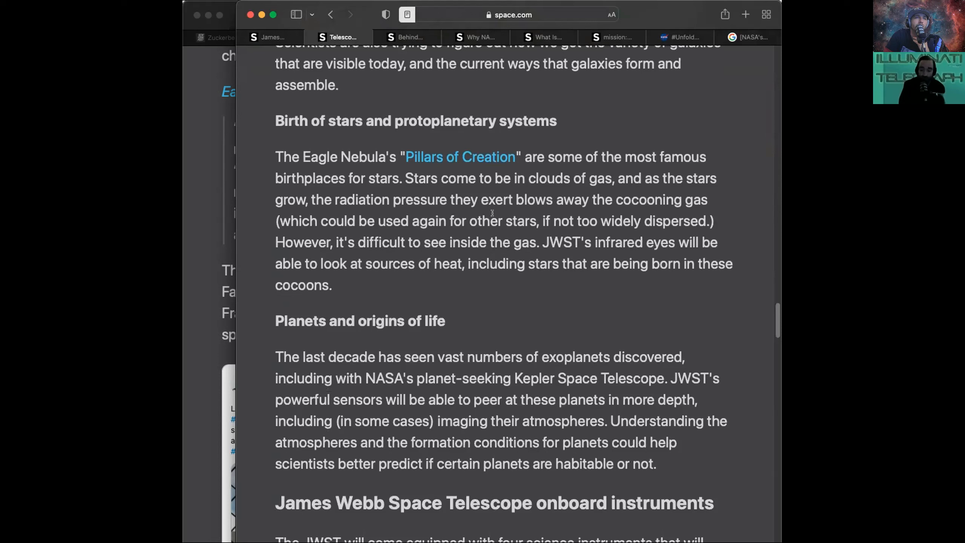
{"action": "mouse_move", "coordinate": [496, 348]}
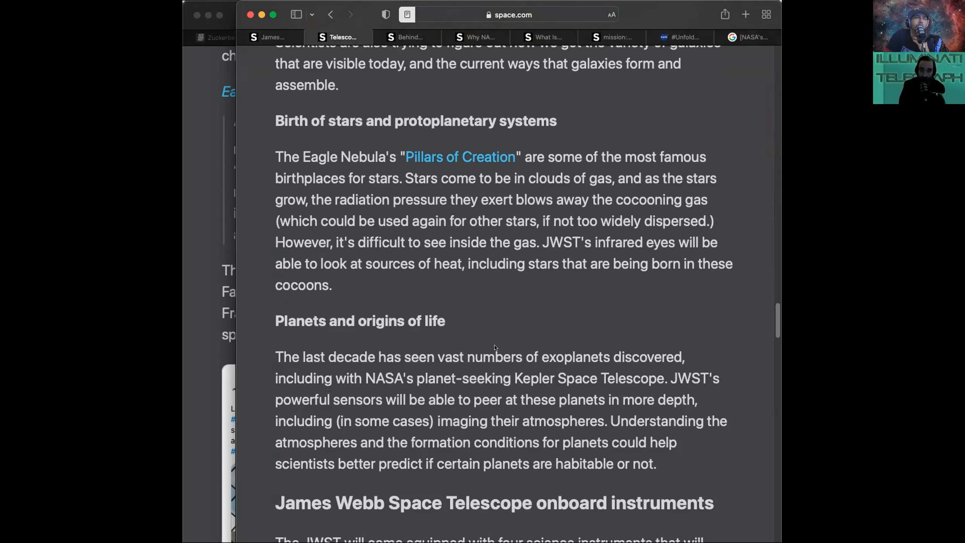
{"action": "mouse_move", "coordinate": [509, 314]}
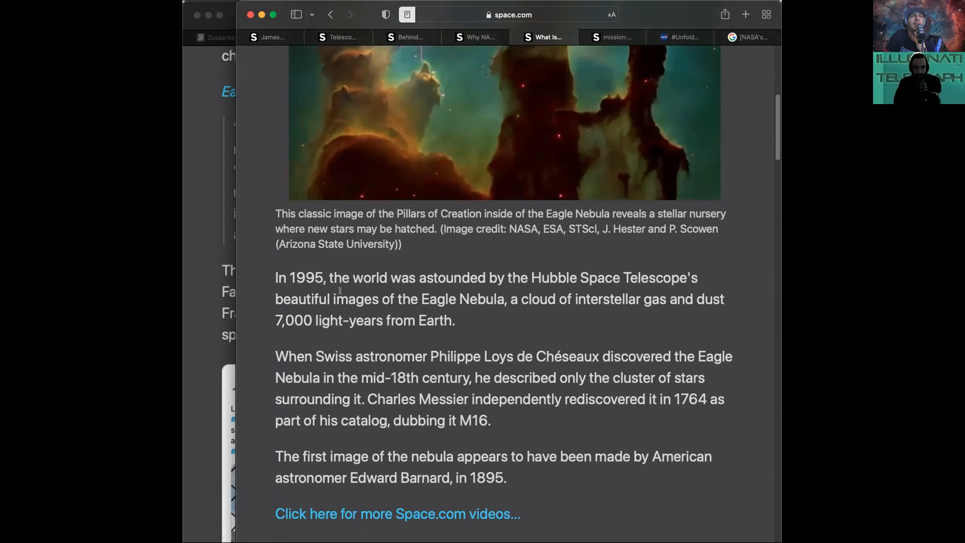
{"action": "mouse_move", "coordinate": [510, 269]}
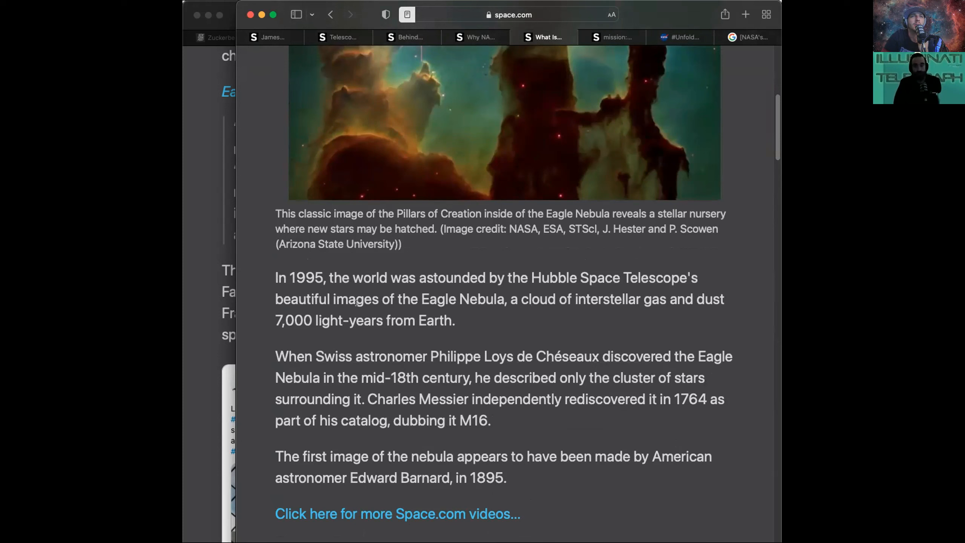
{"action": "mouse_move", "coordinate": [531, 337]}
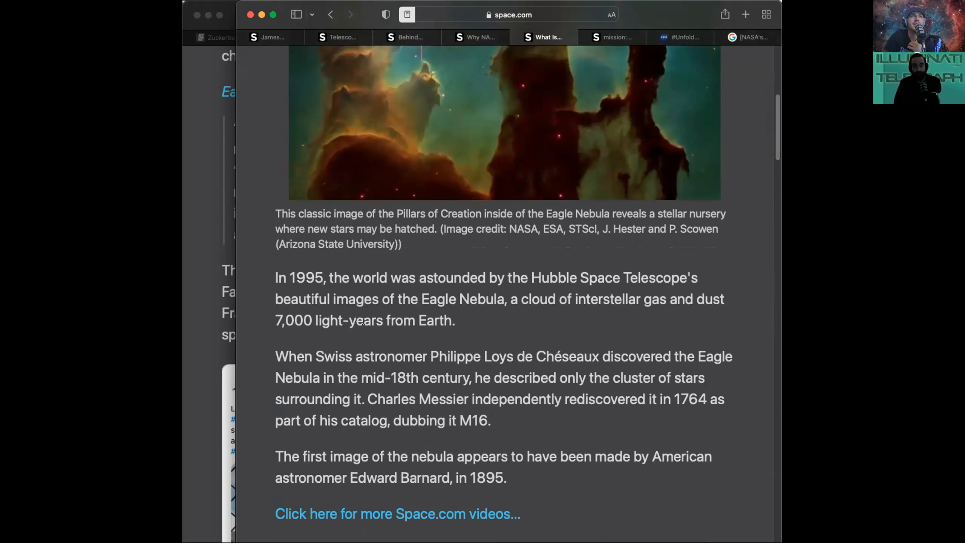
Scroll the Eagle Nebula article past the Pillars image to 'The Pillars of Creation' heading.
{"action": "scroll", "scroll_direction": "up", "scroll_amount": 3}
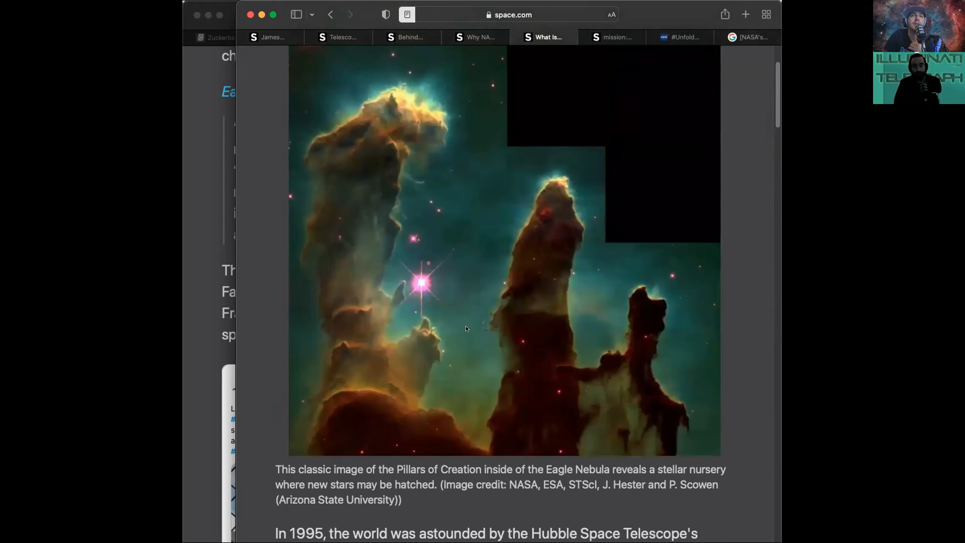
{"action": "mouse_move", "coordinate": [484, 383]}
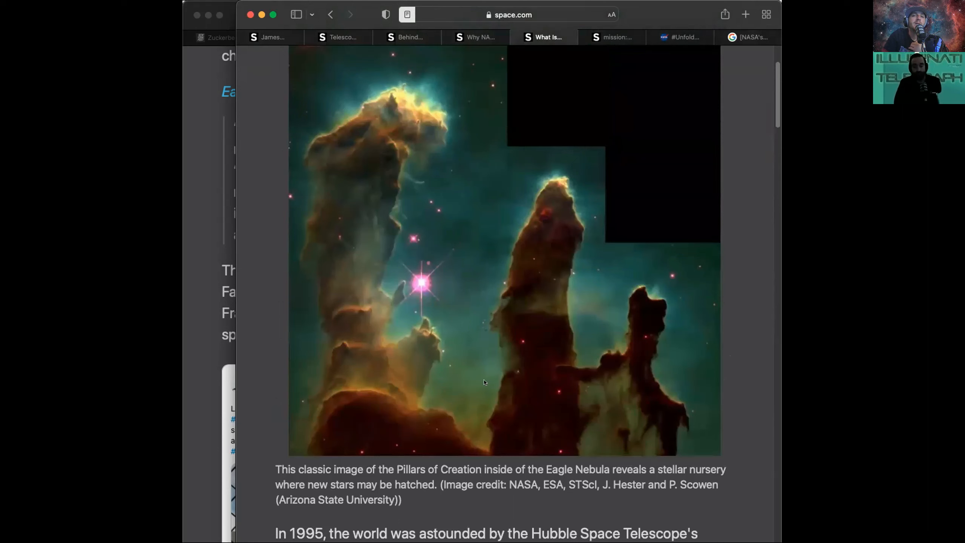
{"action": "mouse_move", "coordinate": [475, 454]}
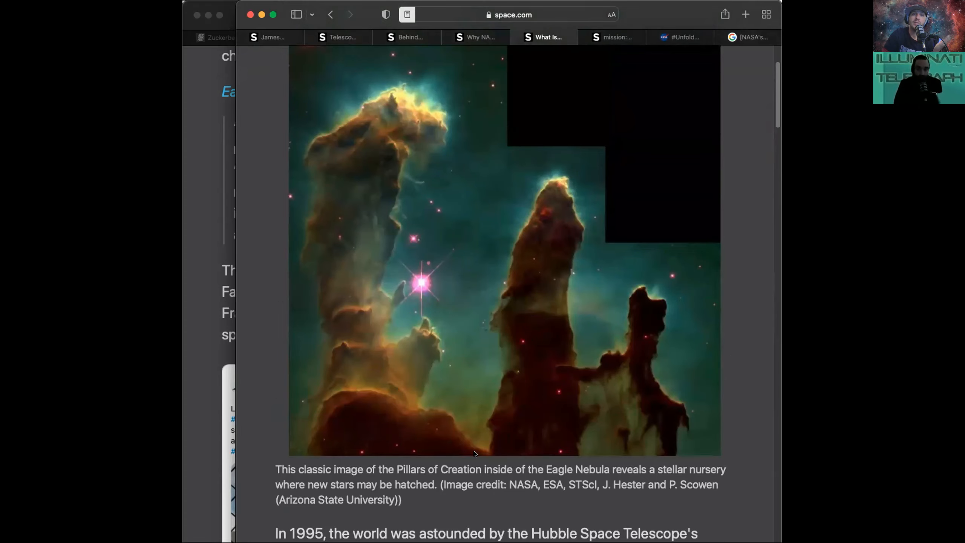
{"action": "scroll", "scroll_direction": "down", "scroll_amount": 3}
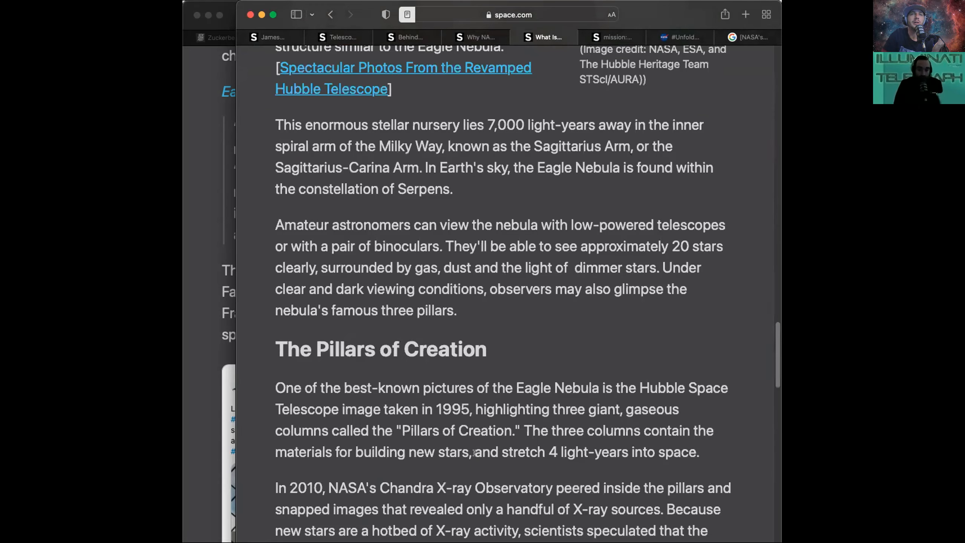
{"action": "scroll", "scroll_direction": "down", "scroll_amount": 3}
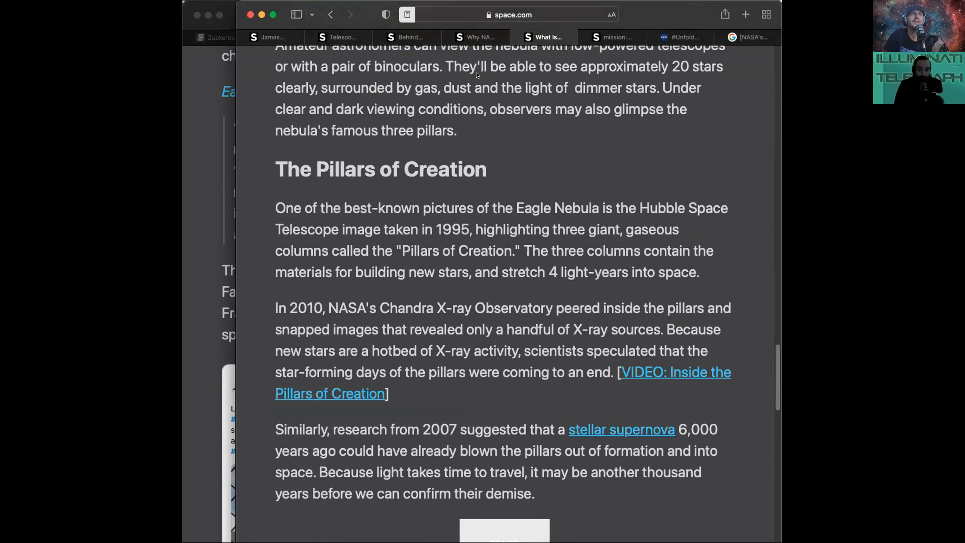
Return to the telescope article and scroll past onboard instruments to the mission milestones section.
{"action": "left_click", "coordinate": [340, 37]}
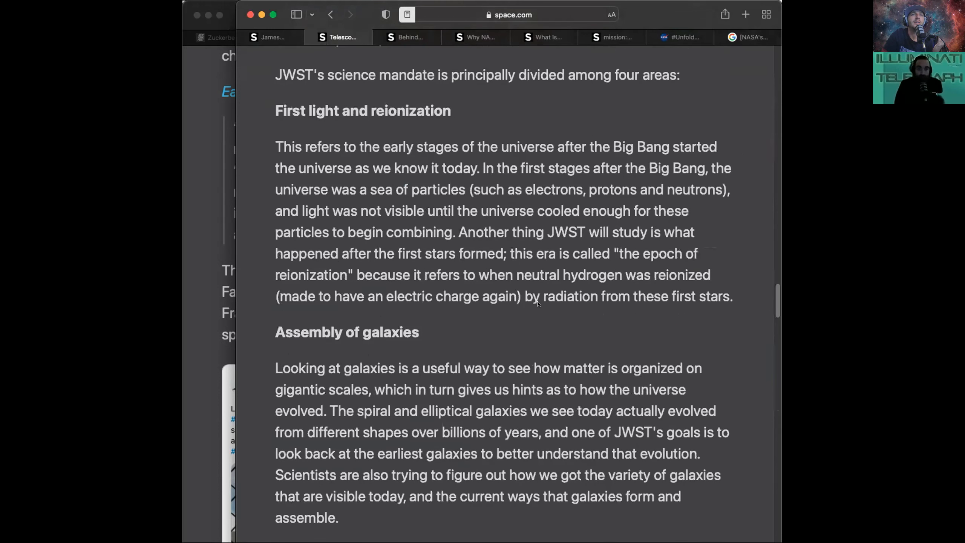
{"action": "scroll", "scroll_direction": "down", "scroll_amount": 3}
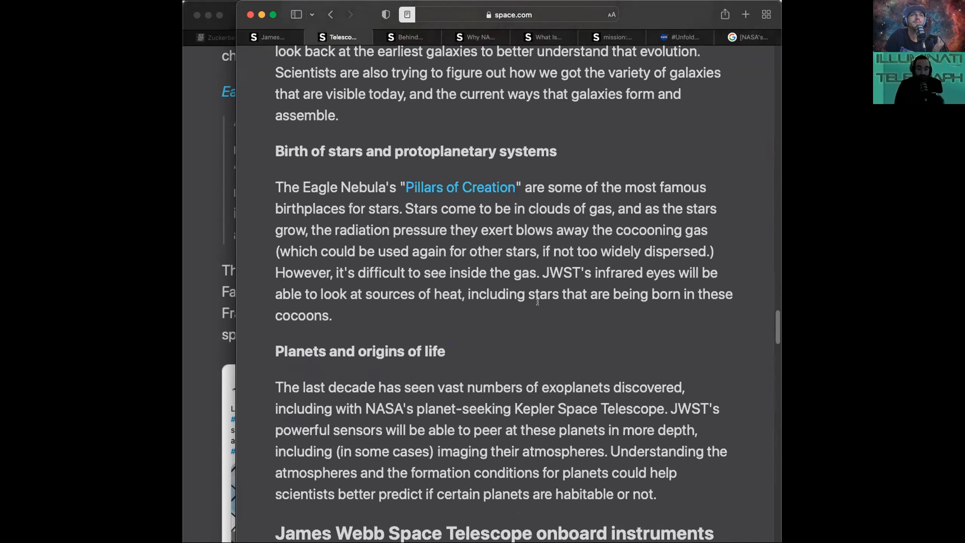
{"action": "scroll", "scroll_direction": "down", "scroll_amount": 3}
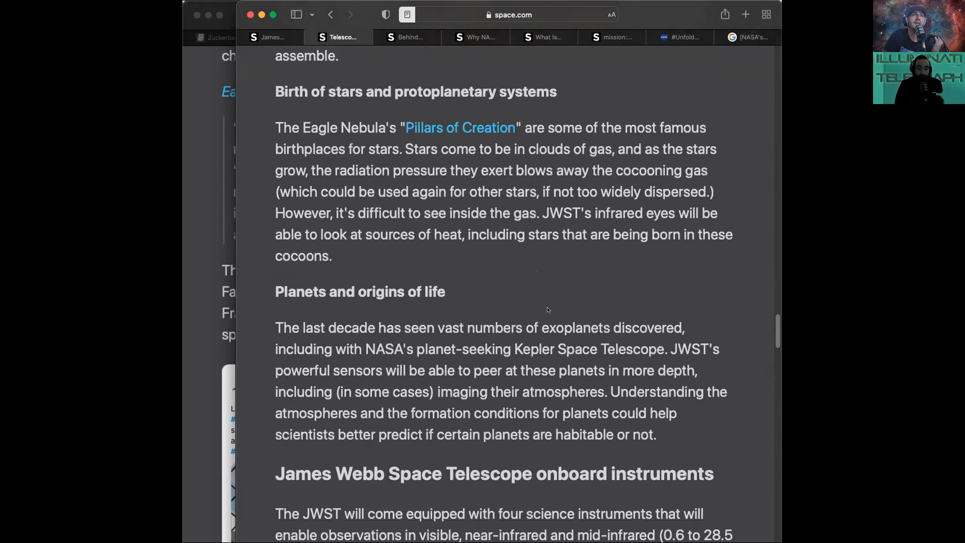
{"action": "mouse_move", "coordinate": [675, 266]}
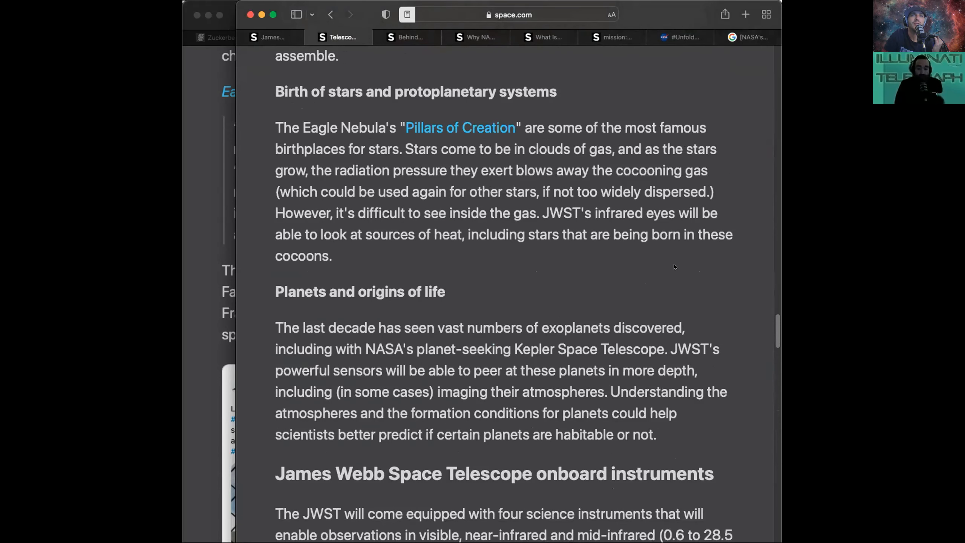
{"action": "mouse_move", "coordinate": [706, 292]}
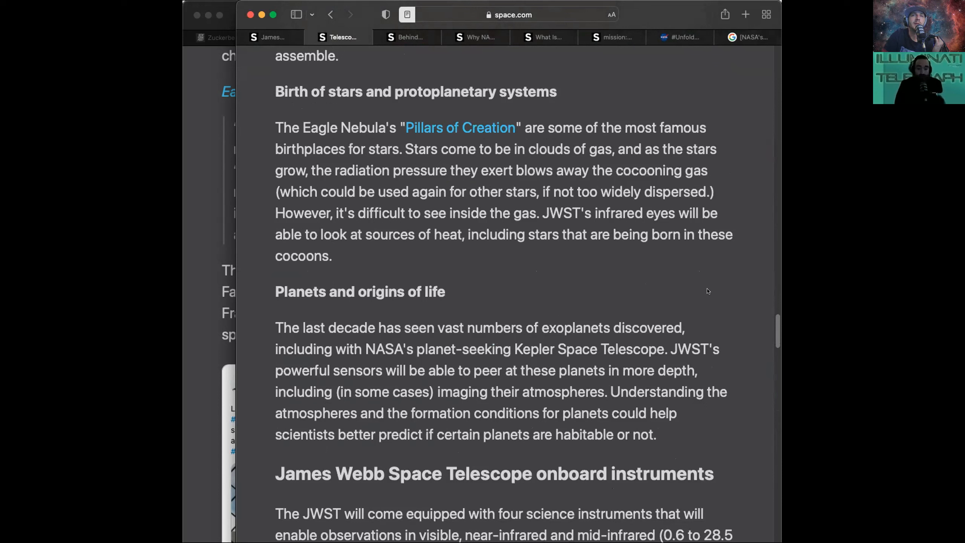
{"action": "mouse_move", "coordinate": [710, 284]}
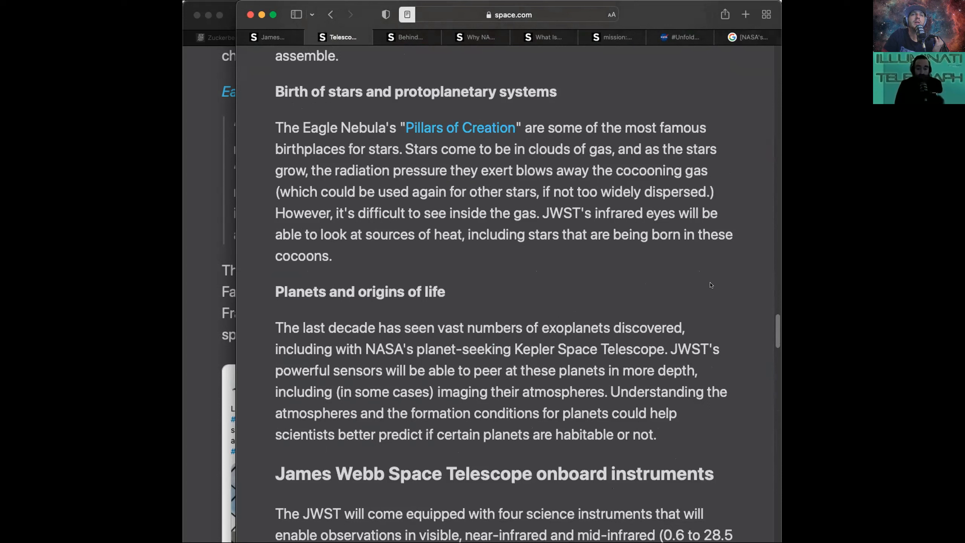
{"action": "mouse_move", "coordinate": [716, 283]}
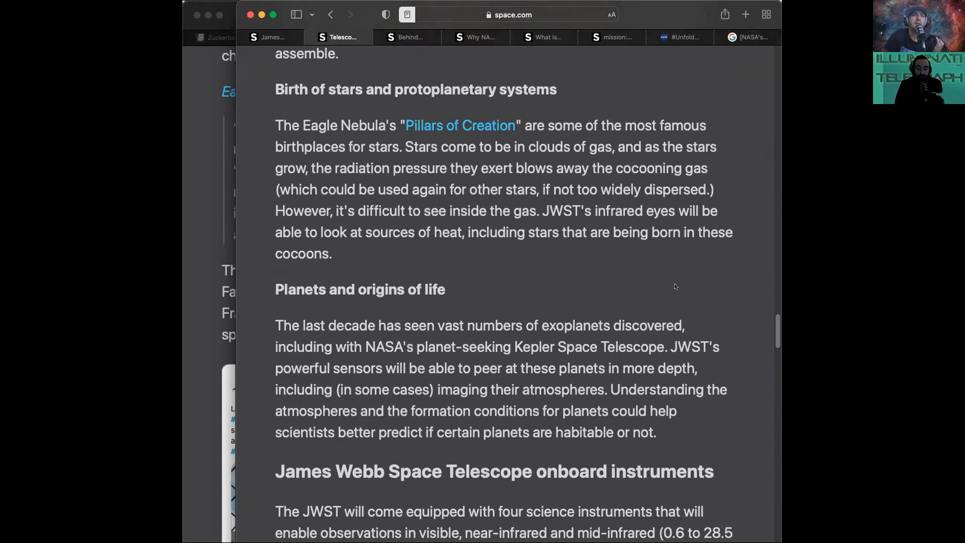
{"action": "scroll", "scroll_direction": "down", "scroll_amount": 3}
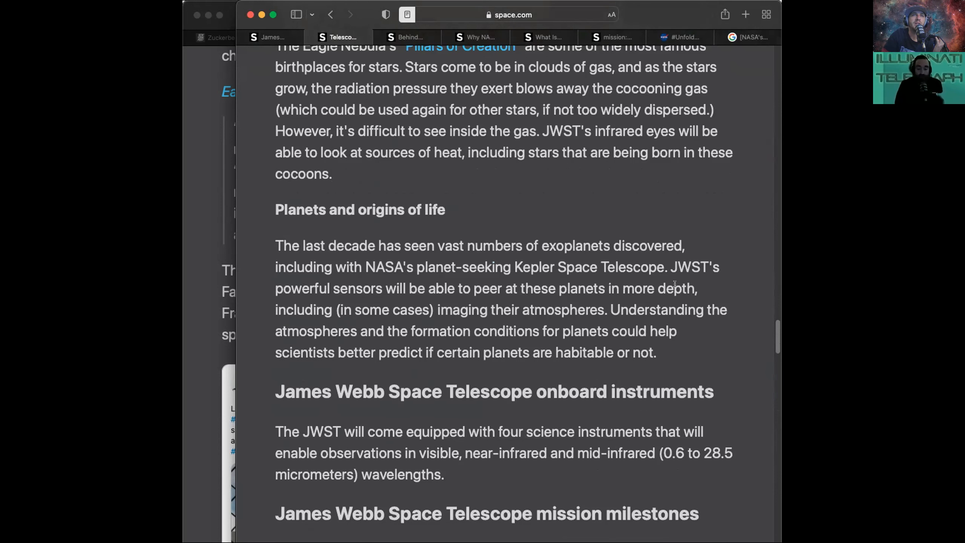
{"action": "scroll", "scroll_direction": "down", "scroll_amount": 3}
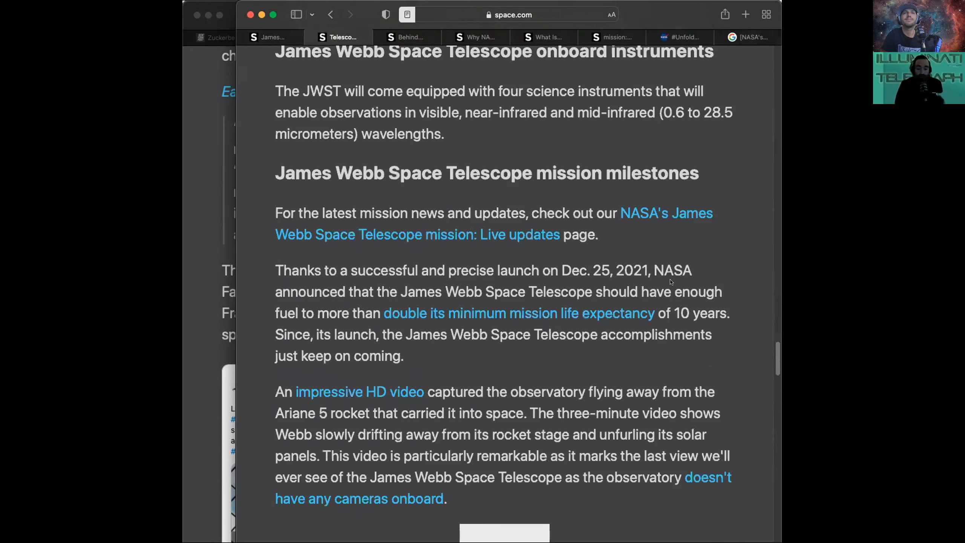
{"action": "scroll", "scroll_direction": "down", "scroll_amount": 3}
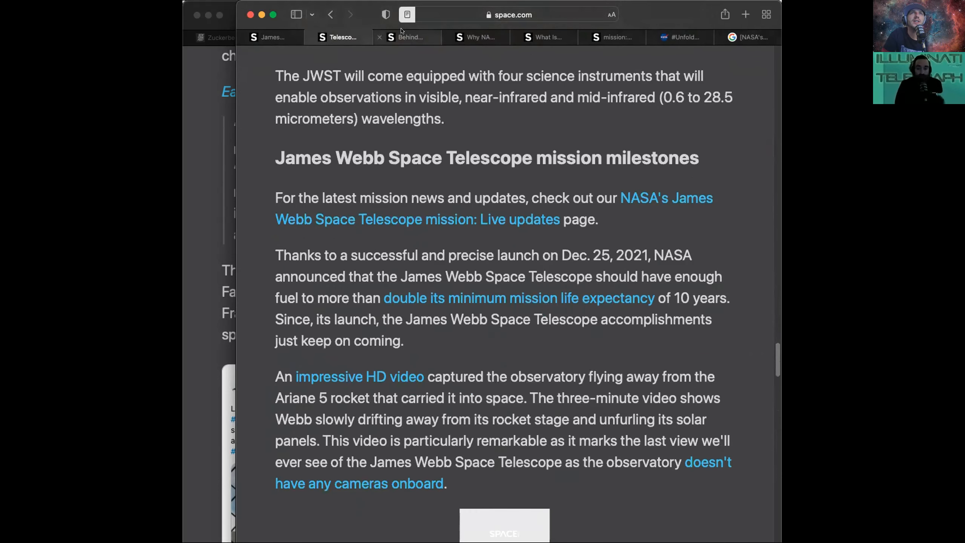
{"action": "left_click", "coordinate": [407, 37]}
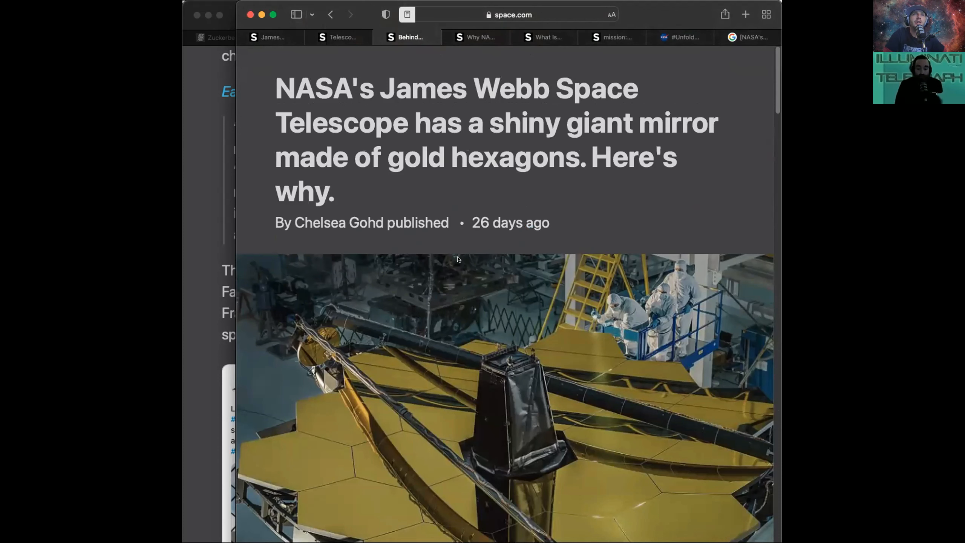
{"action": "scroll", "scroll_direction": "down", "scroll_amount": 3}
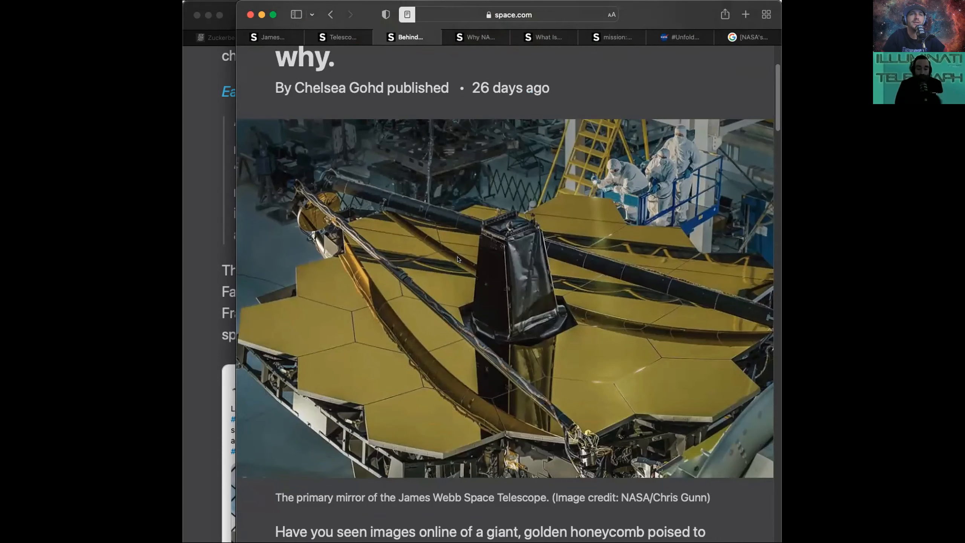
{"action": "mouse_move", "coordinate": [483, 296]}
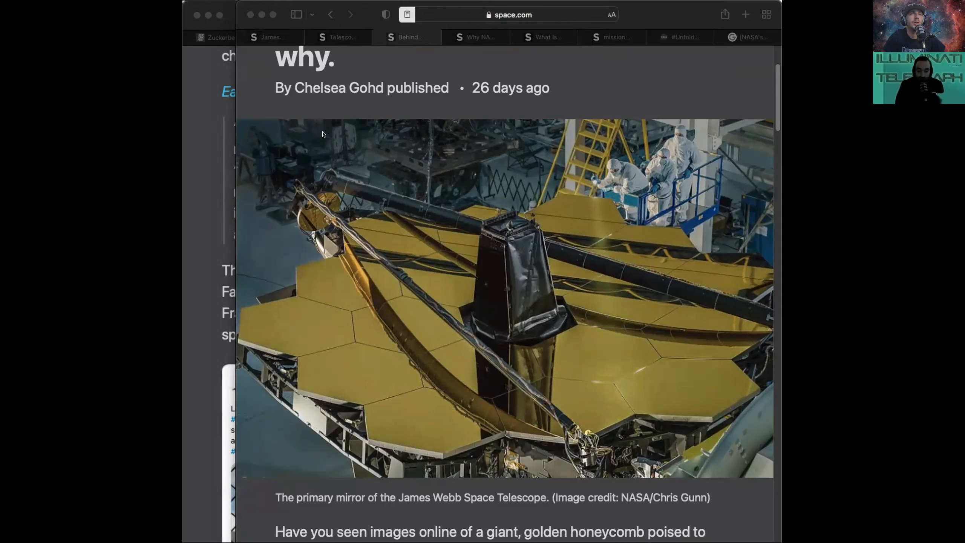
{"action": "mouse_move", "coordinate": [266, 69]}
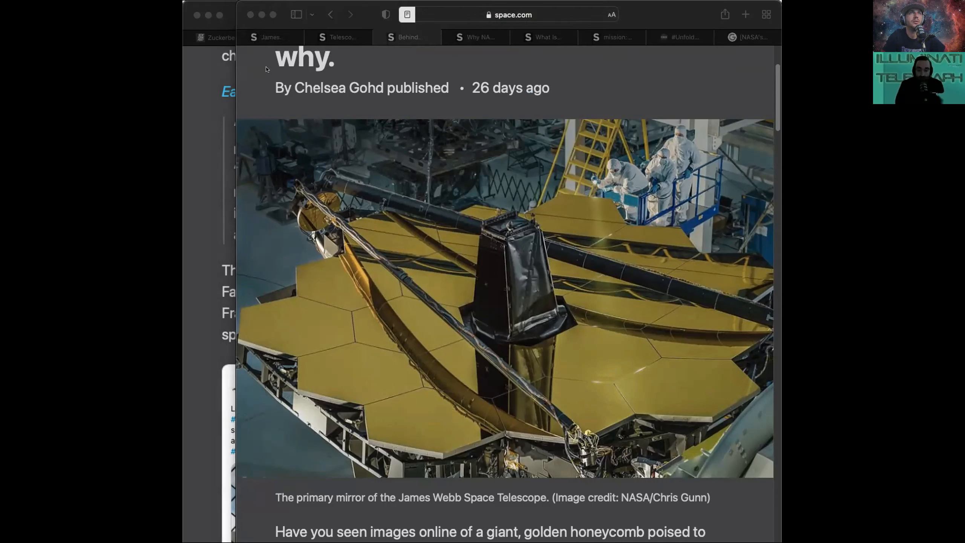
{"action": "mouse_move", "coordinate": [189, 296]}
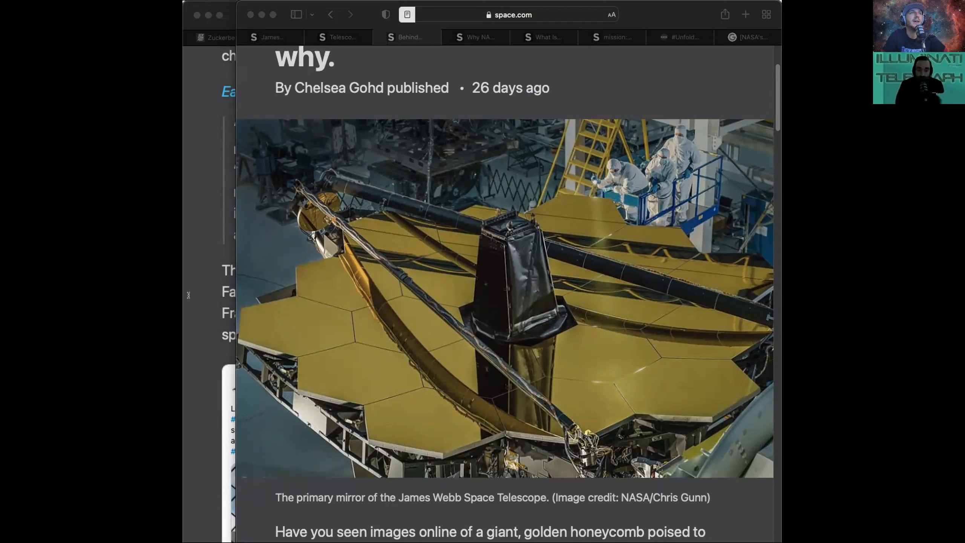
{"action": "mouse_move", "coordinate": [223, 287]}
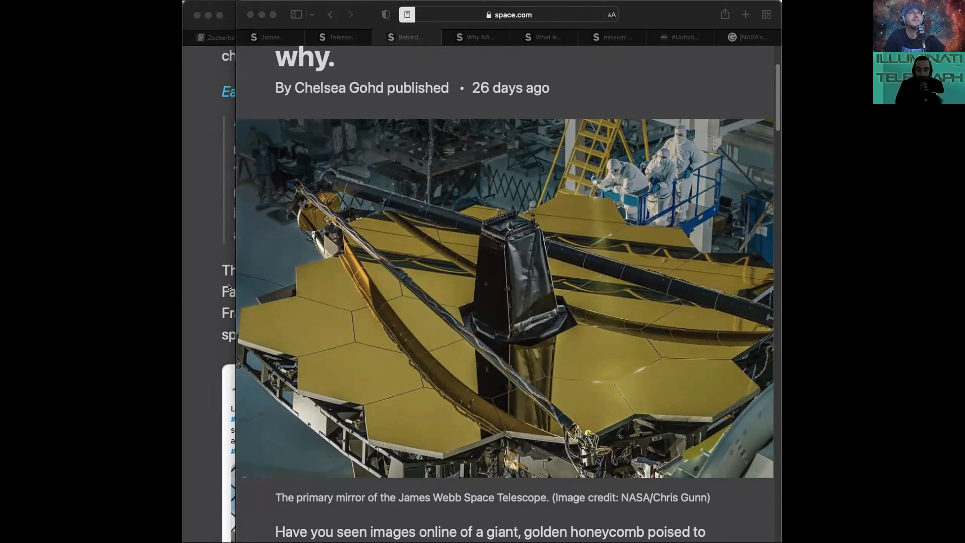
{"action": "mouse_move", "coordinate": [511, 107]}
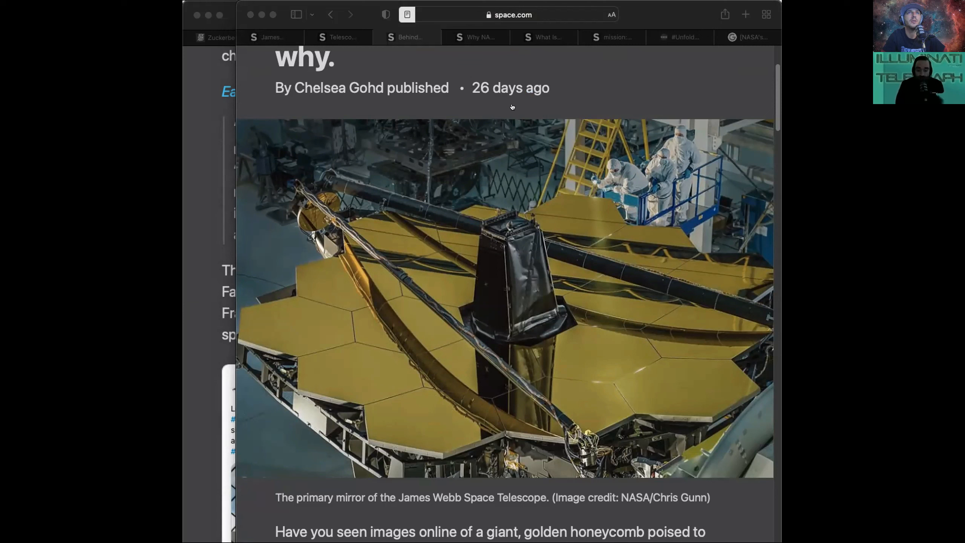
{"action": "mouse_move", "coordinate": [198, 265]}
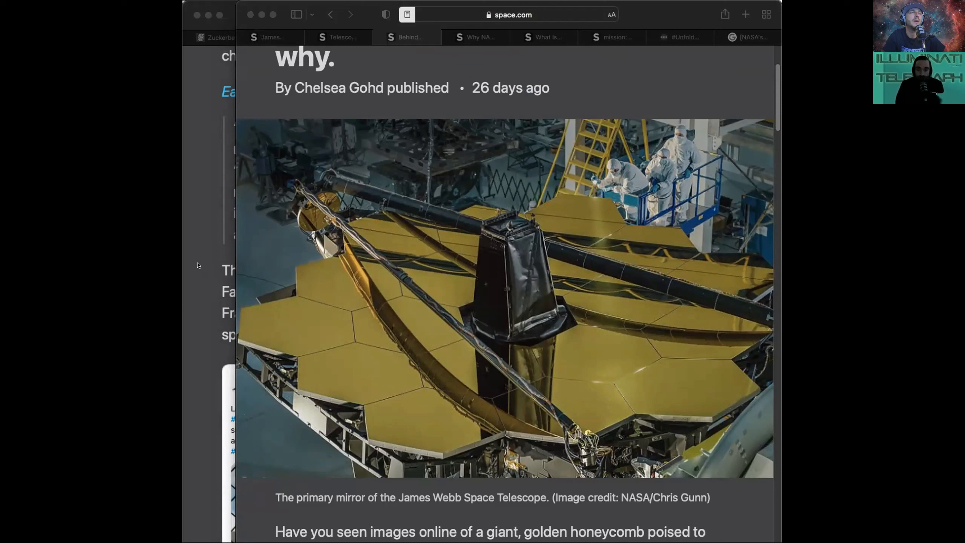
{"action": "mouse_move", "coordinate": [302, 104]}
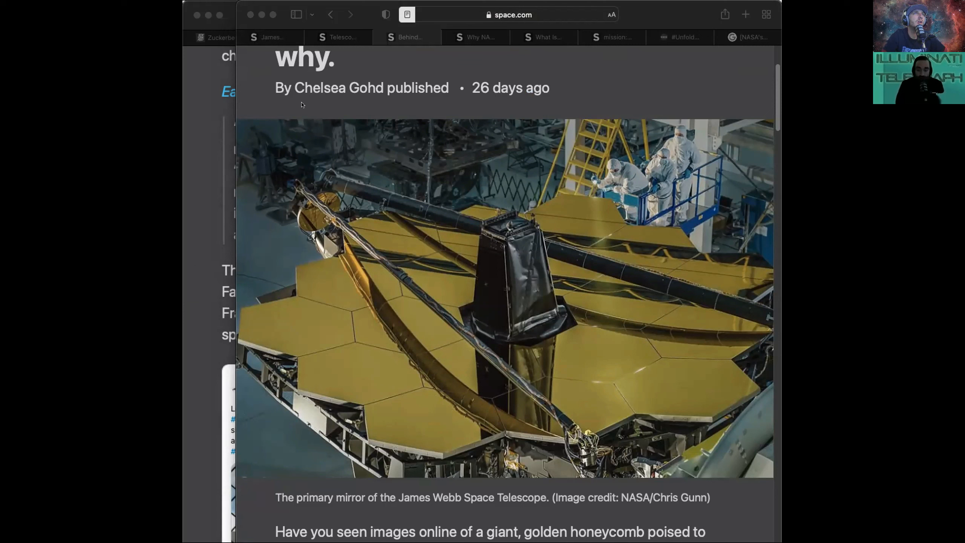
{"action": "mouse_move", "coordinate": [319, 157]}
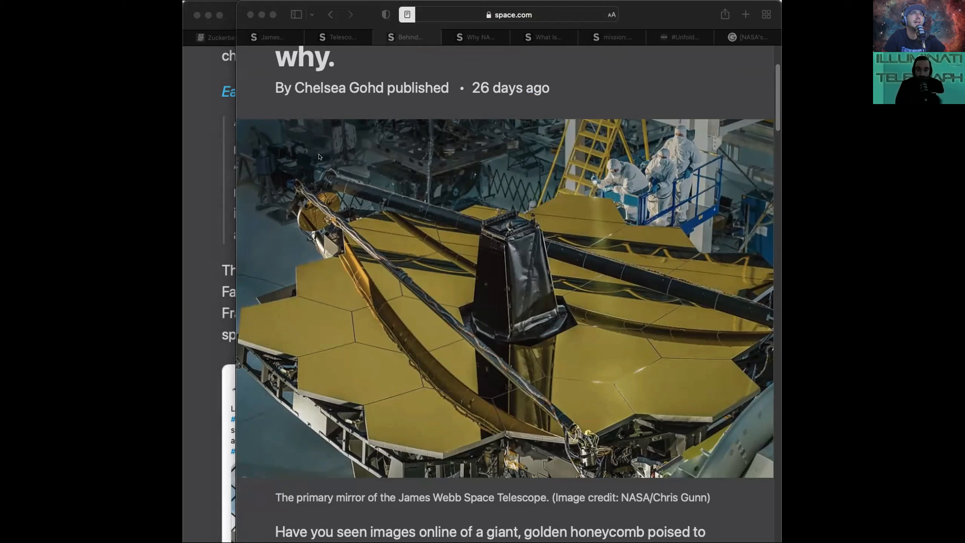
{"action": "mouse_move", "coordinate": [543, 150]}
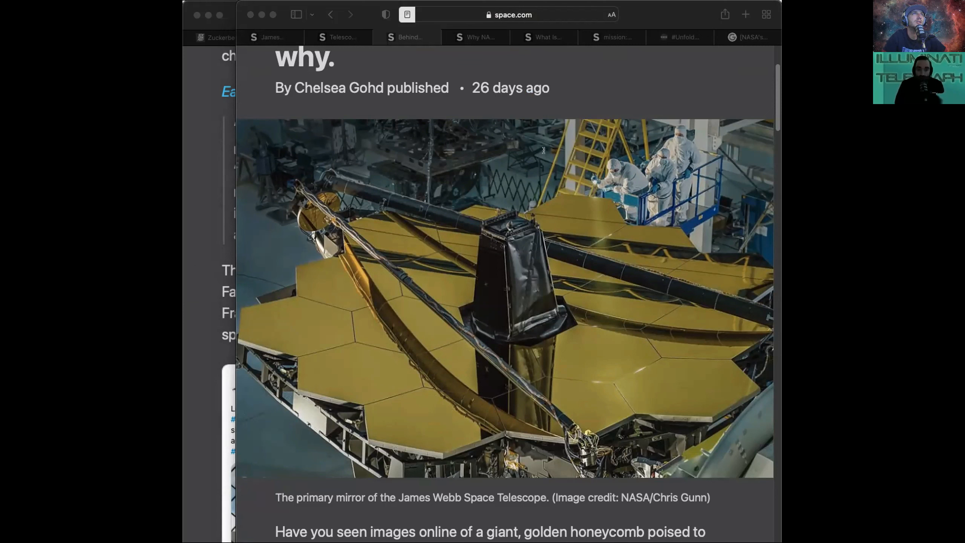
Scroll the mirror article past the Hubble size comparison to the 'Focusing a giant hexagon' heading.
{"action": "scroll", "scroll_direction": "down", "scroll_amount": 3}
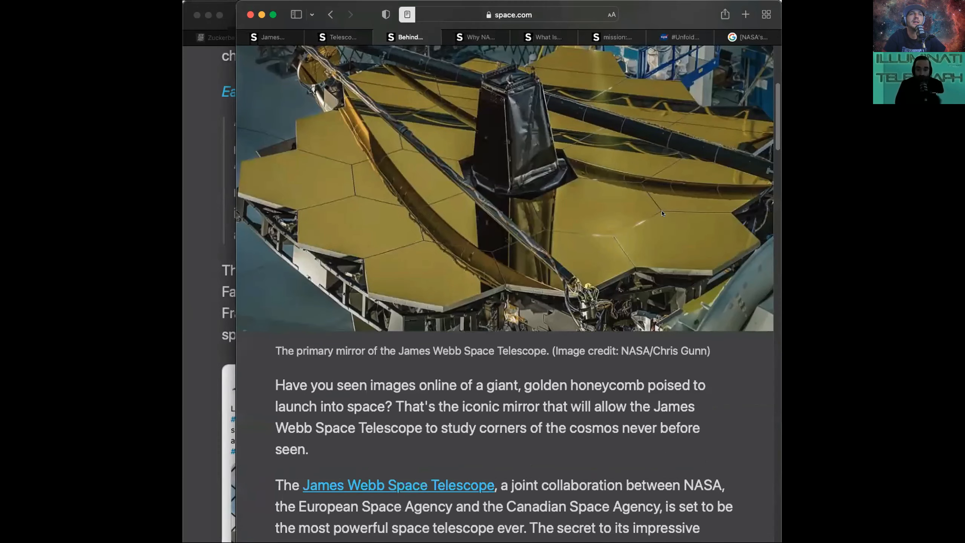
{"action": "scroll", "scroll_direction": "down", "scroll_amount": 3}
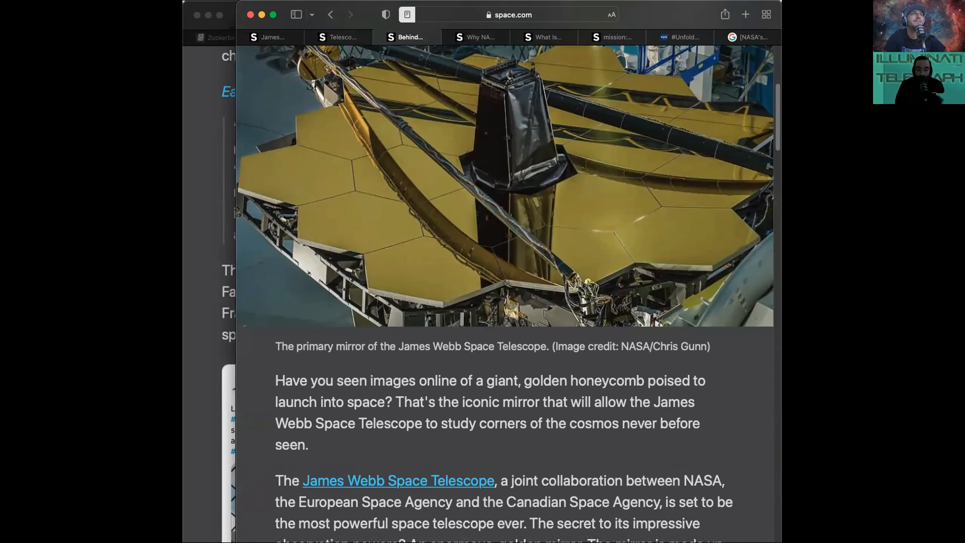
{"action": "scroll", "scroll_direction": "down", "scroll_amount": 3}
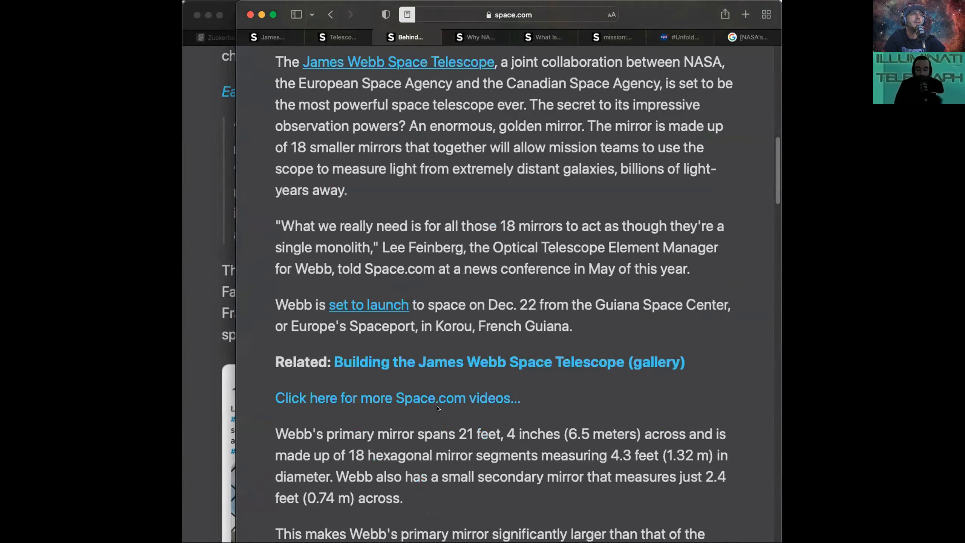
{"action": "scroll", "scroll_direction": "up", "scroll_amount": 3}
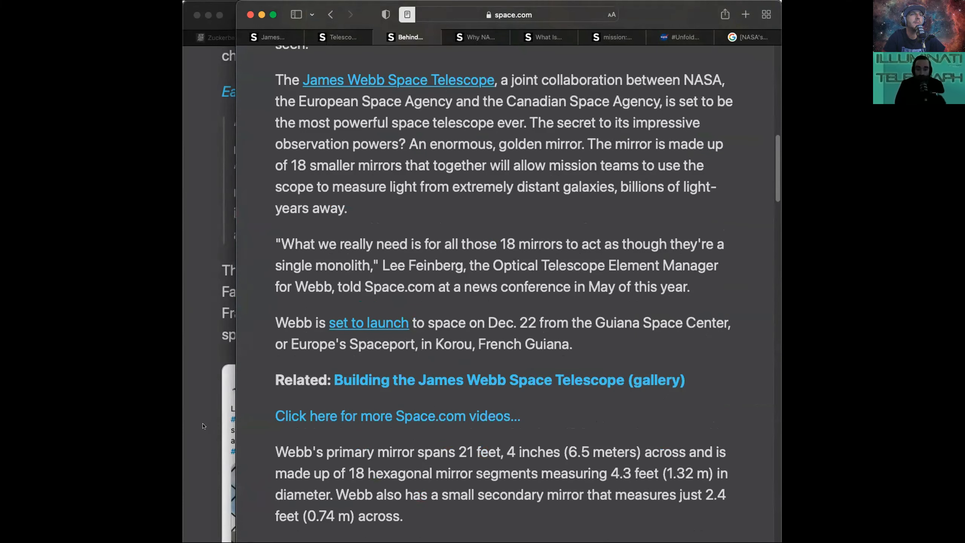
{"action": "mouse_move", "coordinate": [515, 320]}
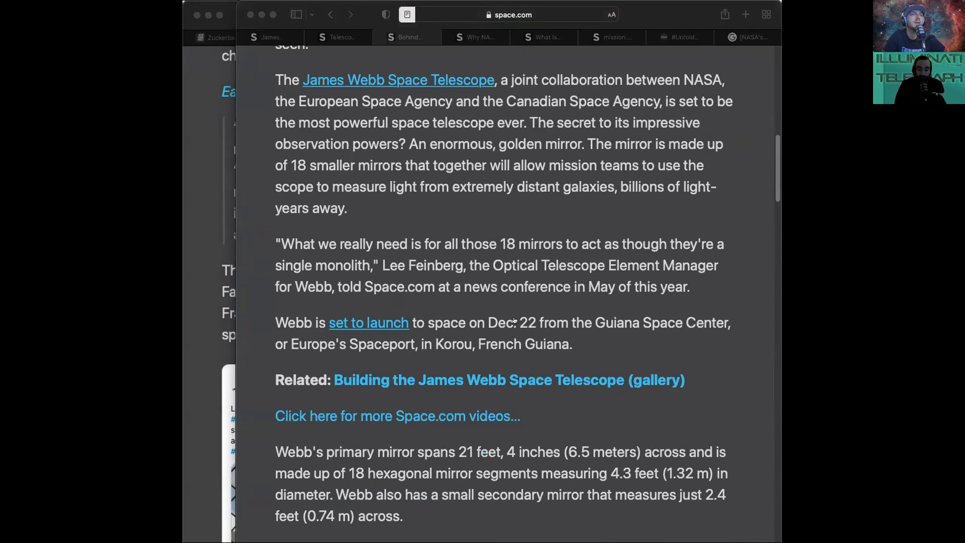
{"action": "mouse_move", "coordinate": [742, 287]}
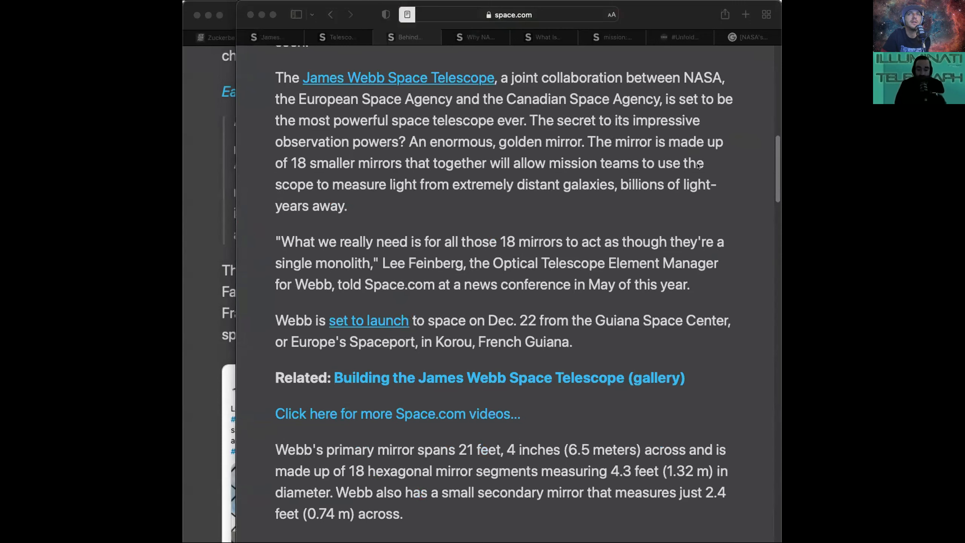
{"action": "scroll", "scroll_direction": "down", "scroll_amount": 3}
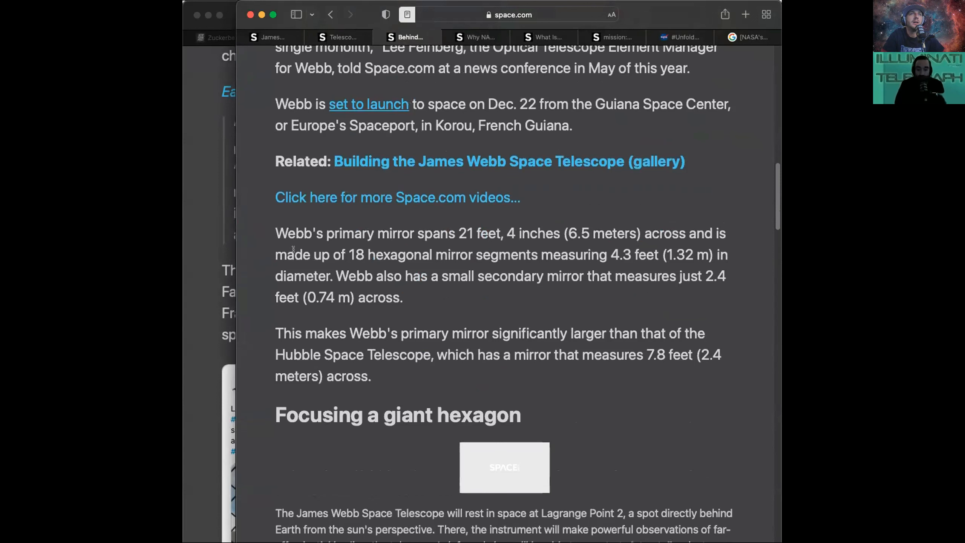
{"action": "mouse_move", "coordinate": [312, 391]}
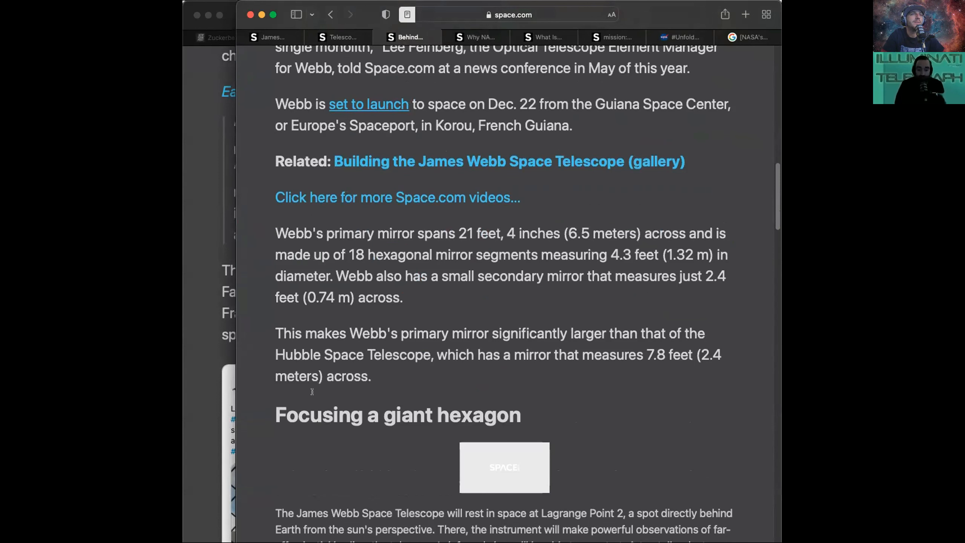
{"action": "mouse_move", "coordinate": [287, 436]}
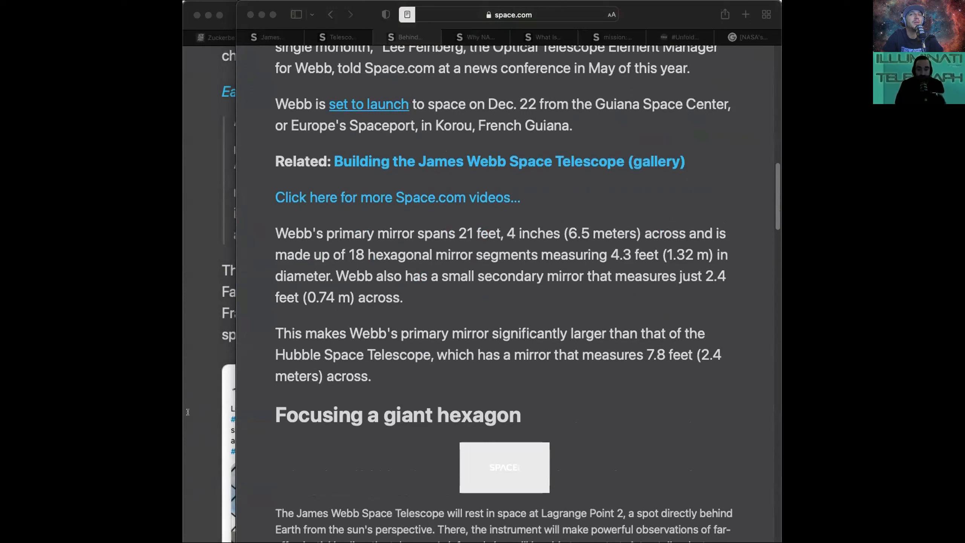
{"action": "mouse_move", "coordinate": [184, 425]}
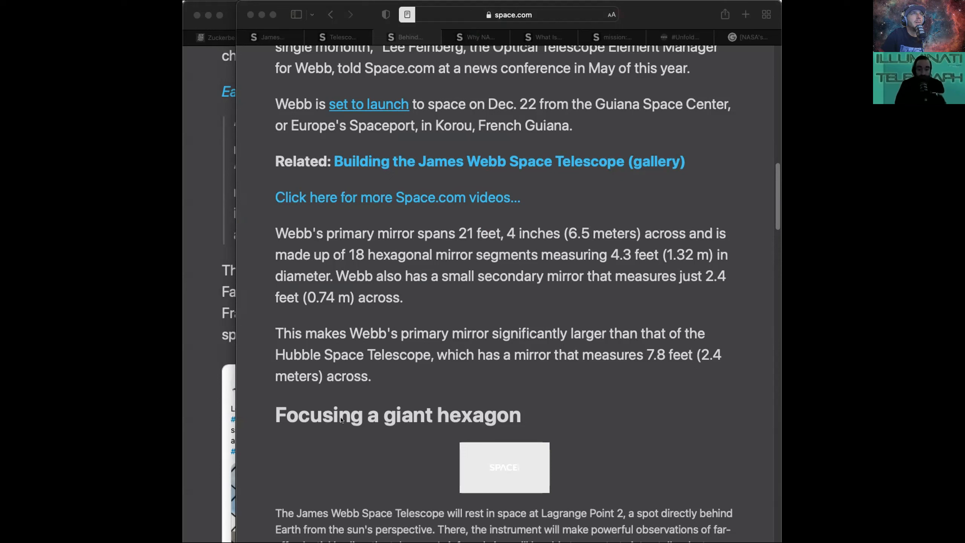
{"action": "mouse_move", "coordinate": [322, 445]}
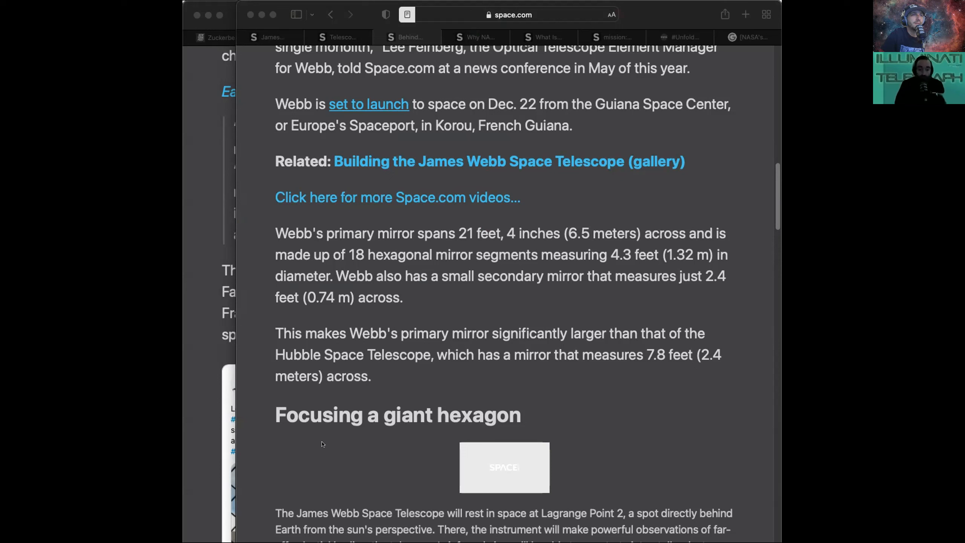
{"action": "mouse_move", "coordinate": [662, 328]}
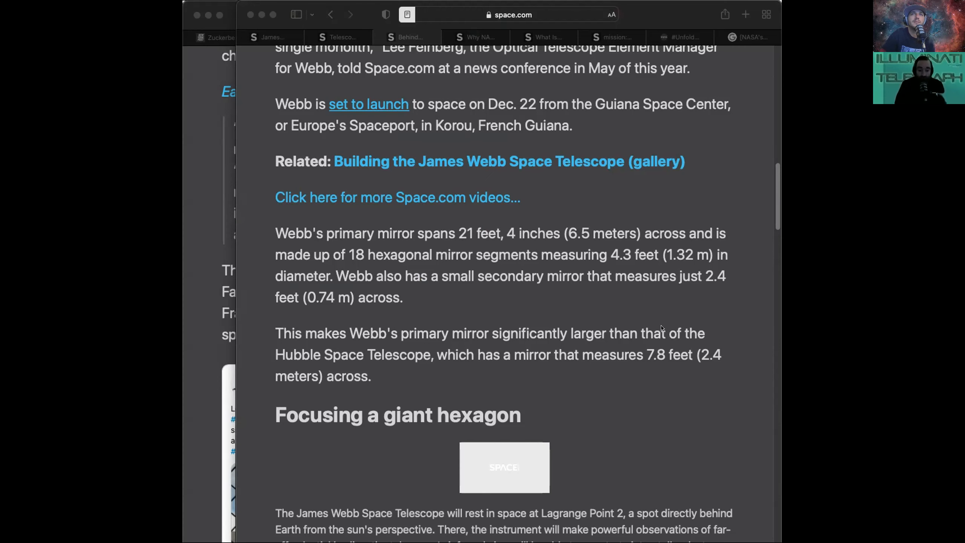
Scroll the Reader view to the 'Focusing a giant hexagon' paragraphs on hexagonal mirror segments.
{"action": "scroll", "scroll_direction": "down", "scroll_amount": 3}
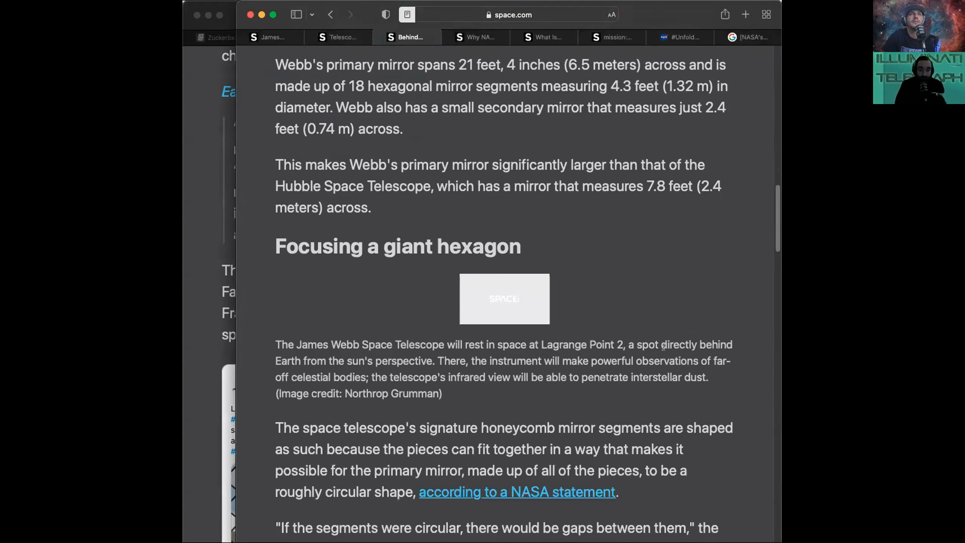
{"action": "scroll", "scroll_direction": "down", "scroll_amount": 3}
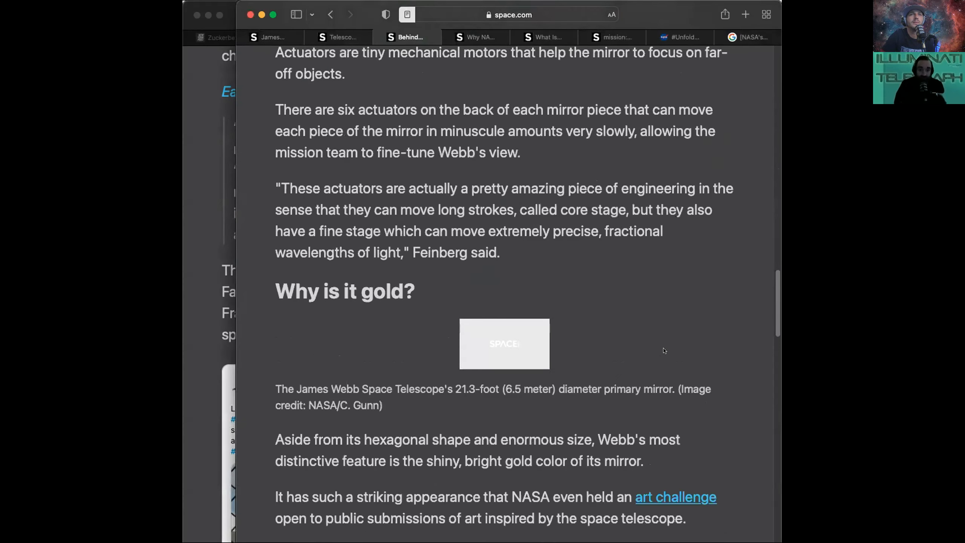
{"action": "scroll", "scroll_direction": "up", "scroll_amount": 3}
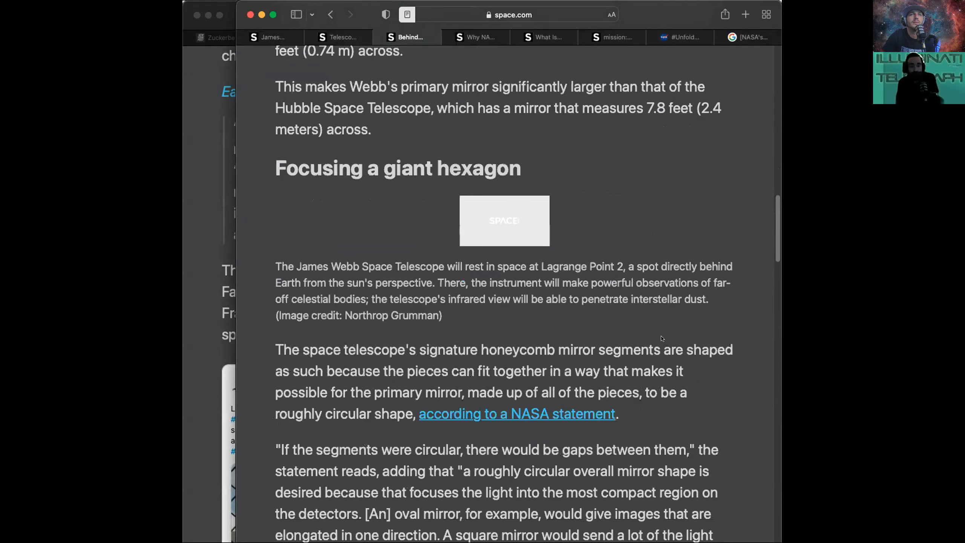
{"action": "scroll", "scroll_direction": "down", "scroll_amount": 3}
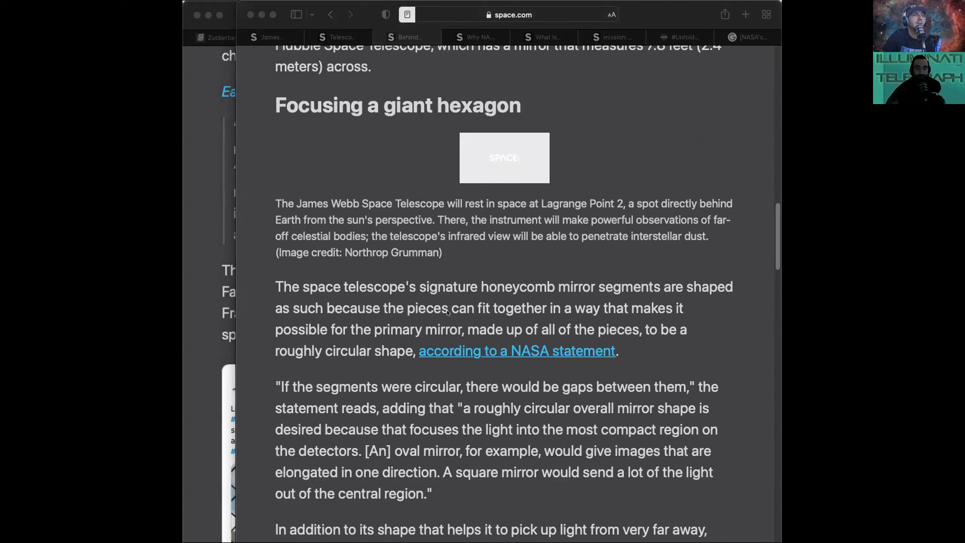
Scroll past the mirror-actuators section to the 'Why is it gold?' heading.
{"action": "scroll", "scroll_direction": "up", "scroll_amount": 3}
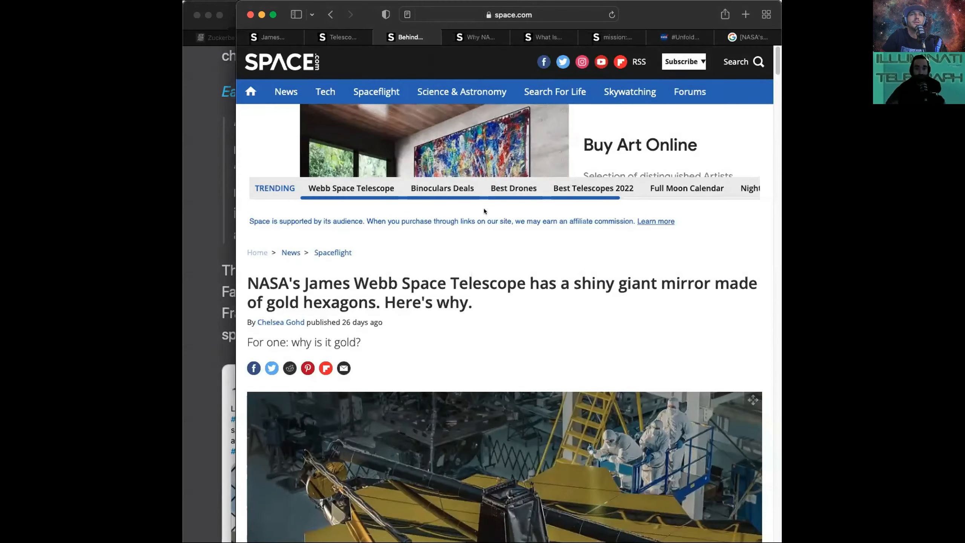
{"action": "scroll", "scroll_direction": "down", "scroll_amount": 3}
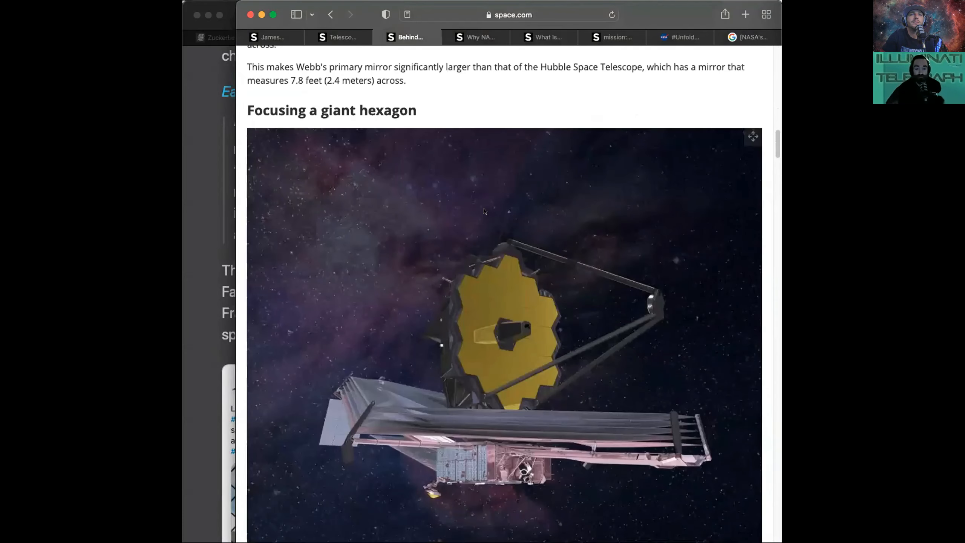
{"action": "scroll", "scroll_direction": "down", "scroll_amount": 3}
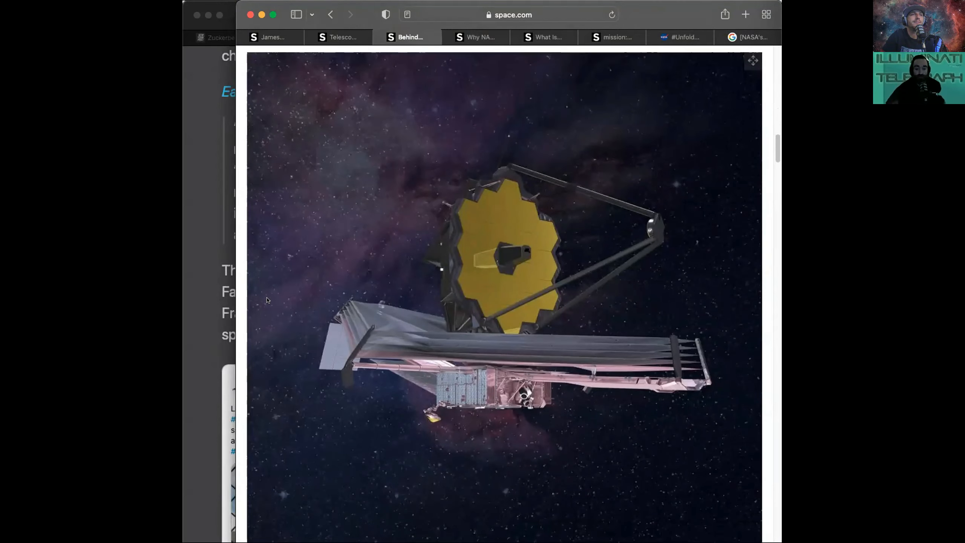
{"action": "scroll", "scroll_direction": "down", "scroll_amount": 3}
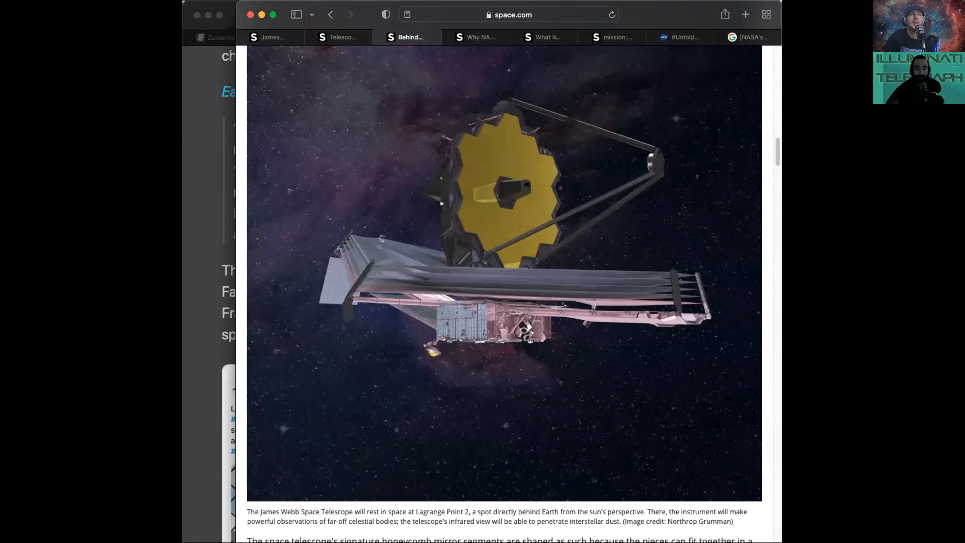
{"action": "scroll", "scroll_direction": "down", "scroll_amount": 3}
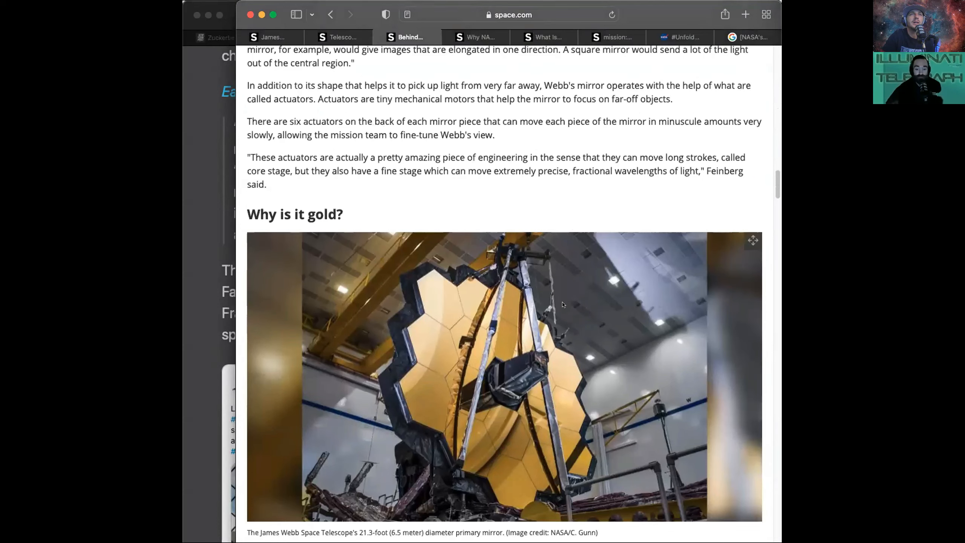
{"action": "scroll", "scroll_direction": "down", "scroll_amount": 3}
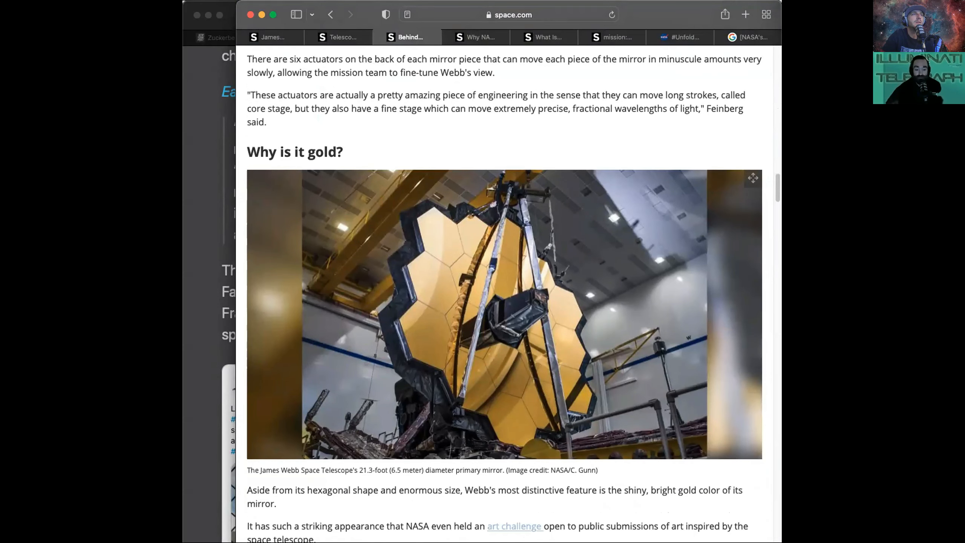
{"action": "scroll", "scroll_direction": "up", "scroll_amount": 3}
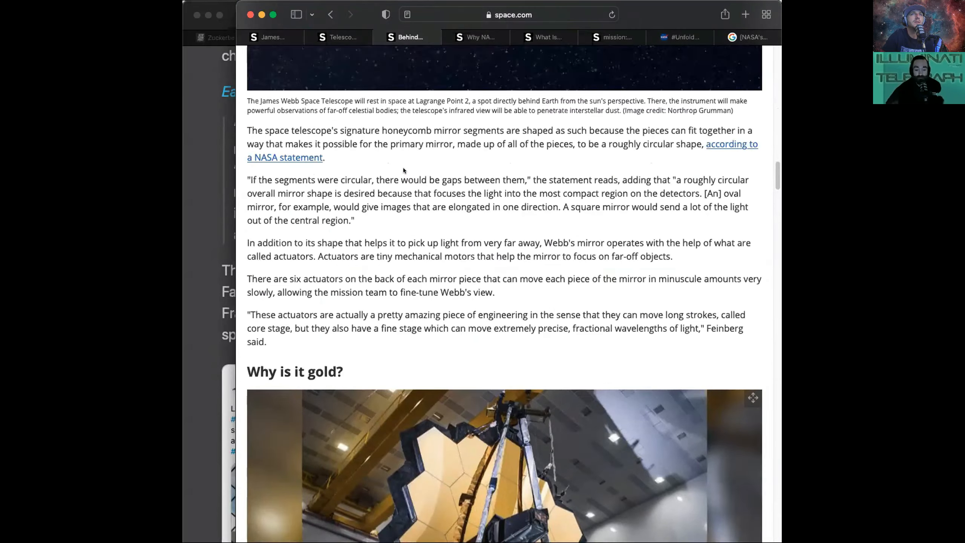
{"action": "scroll", "scroll_direction": "up", "scroll_amount": 3}
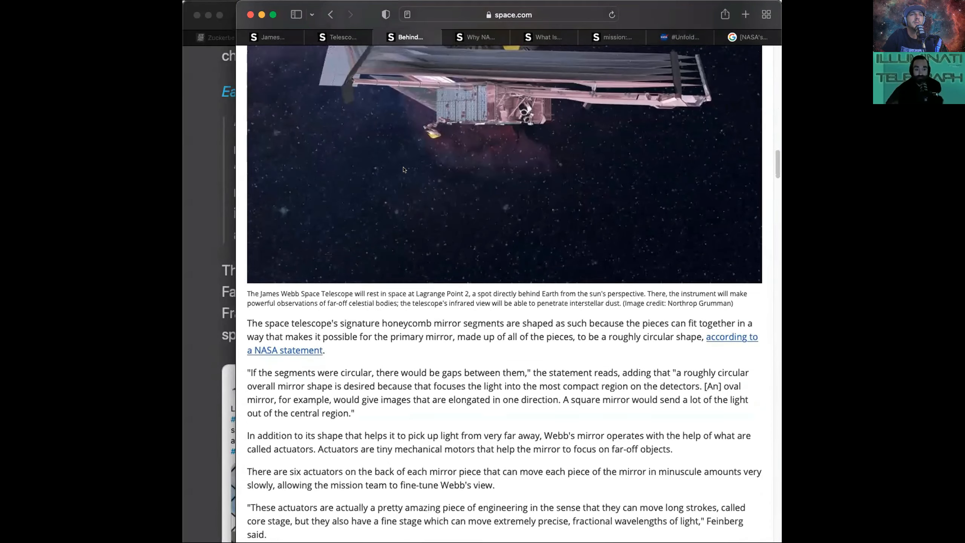
{"action": "scroll", "scroll_direction": "down", "scroll_amount": 3}
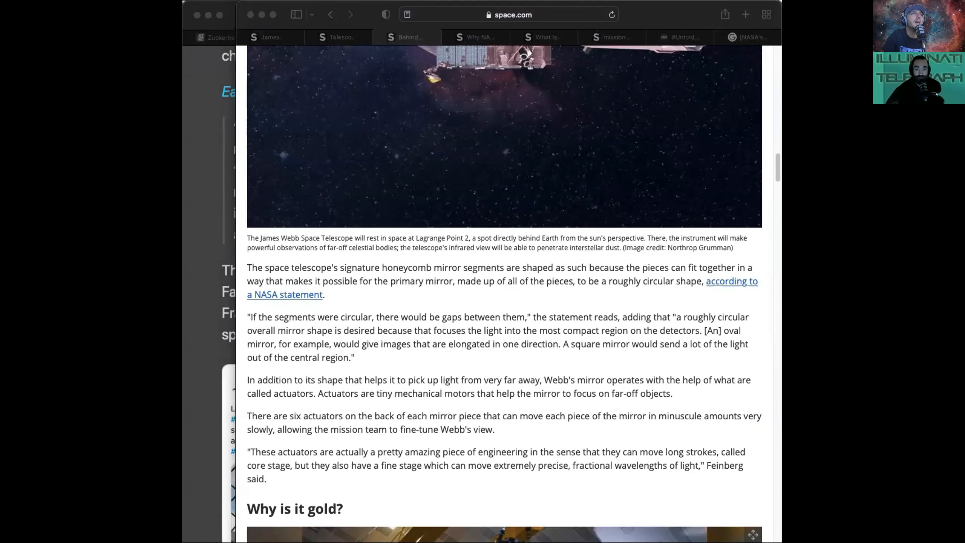
{"action": "mouse_move", "coordinate": [363, 113]}
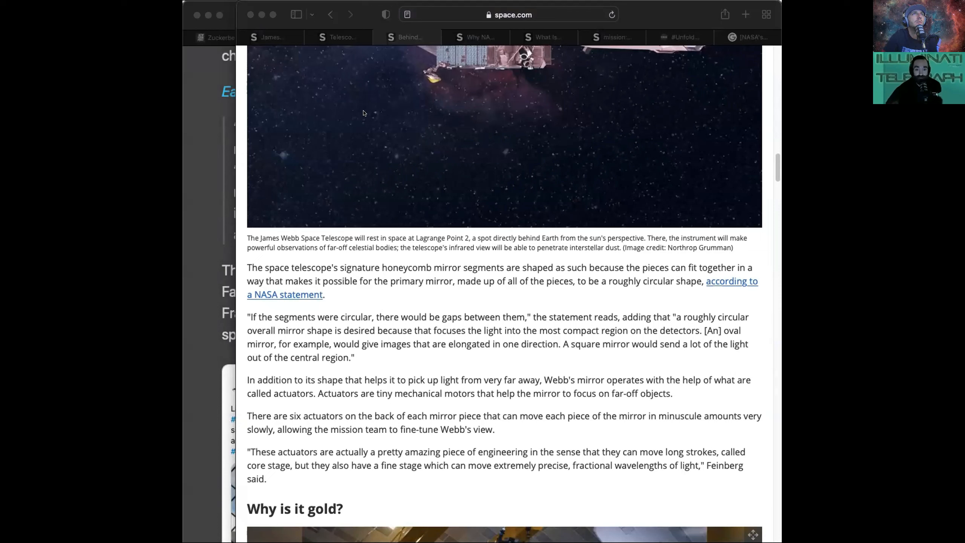
{"action": "mouse_move", "coordinate": [283, 148]}
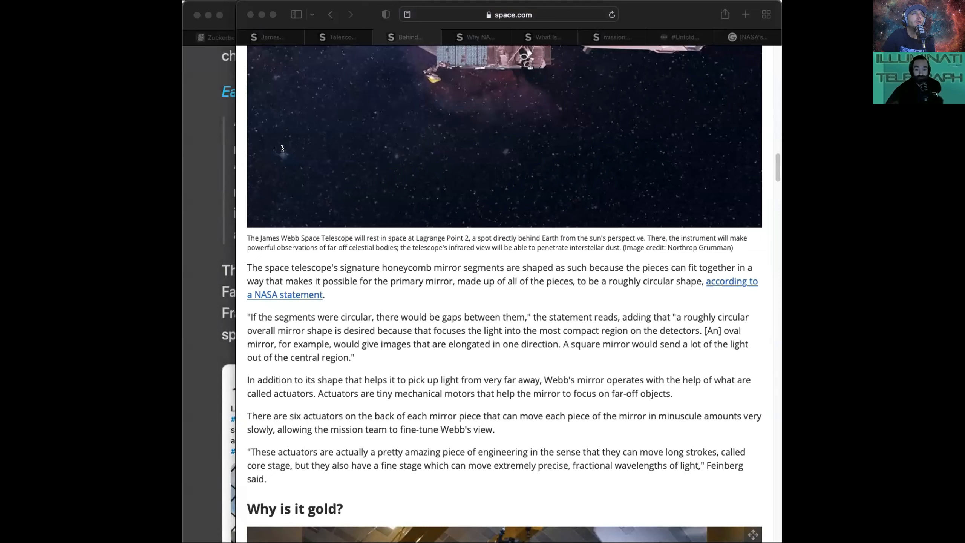
{"action": "mouse_move", "coordinate": [348, 161]}
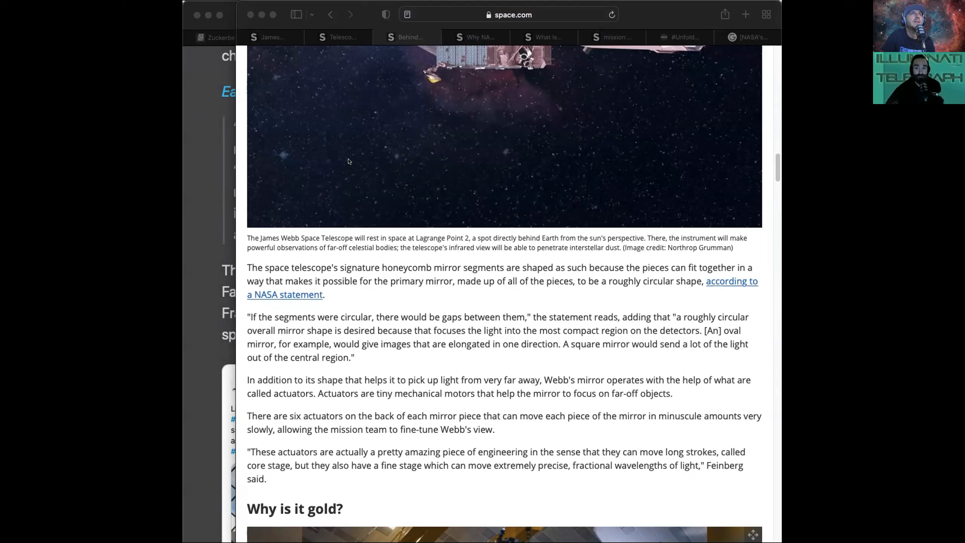
{"action": "mouse_move", "coordinate": [331, 174]}
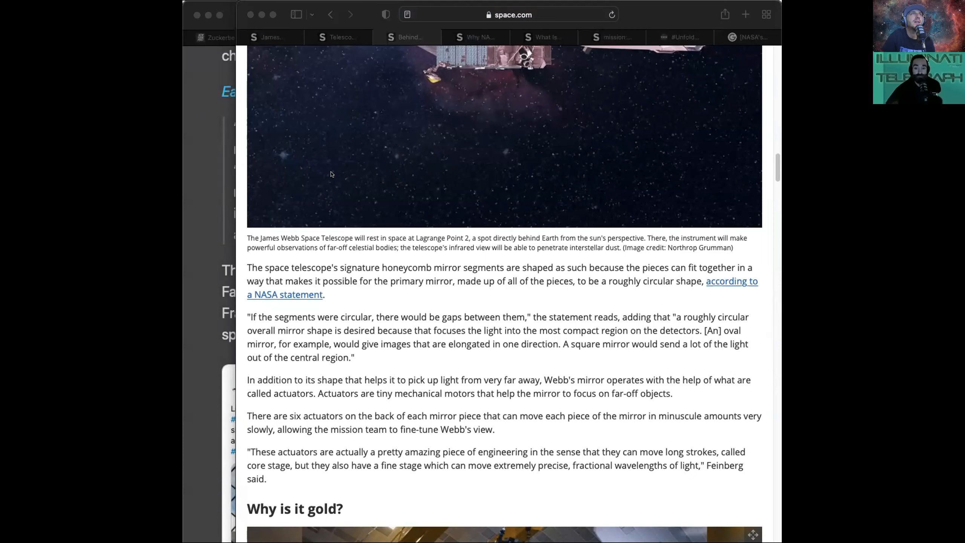
{"action": "mouse_move", "coordinate": [359, 132]}
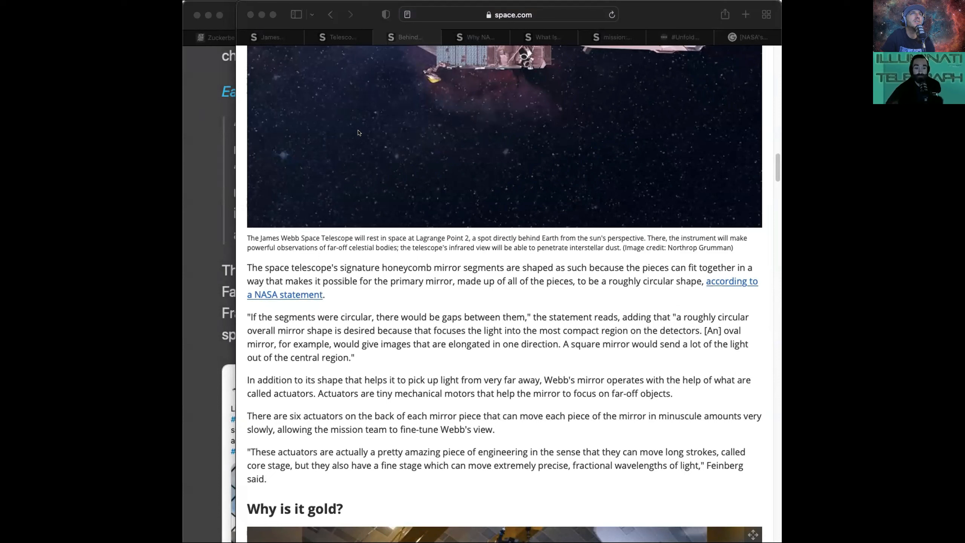
{"action": "mouse_move", "coordinate": [330, 156]}
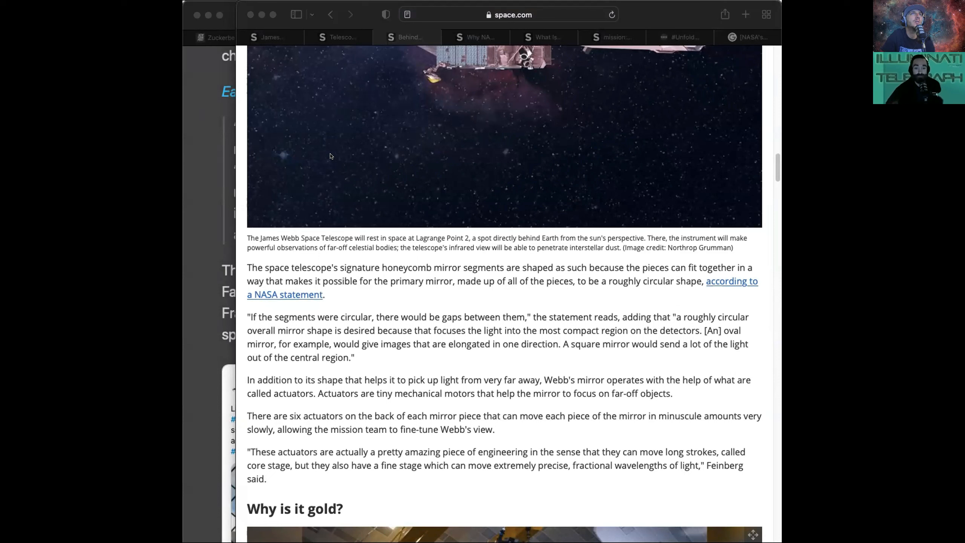
{"action": "mouse_move", "coordinate": [331, 152]}
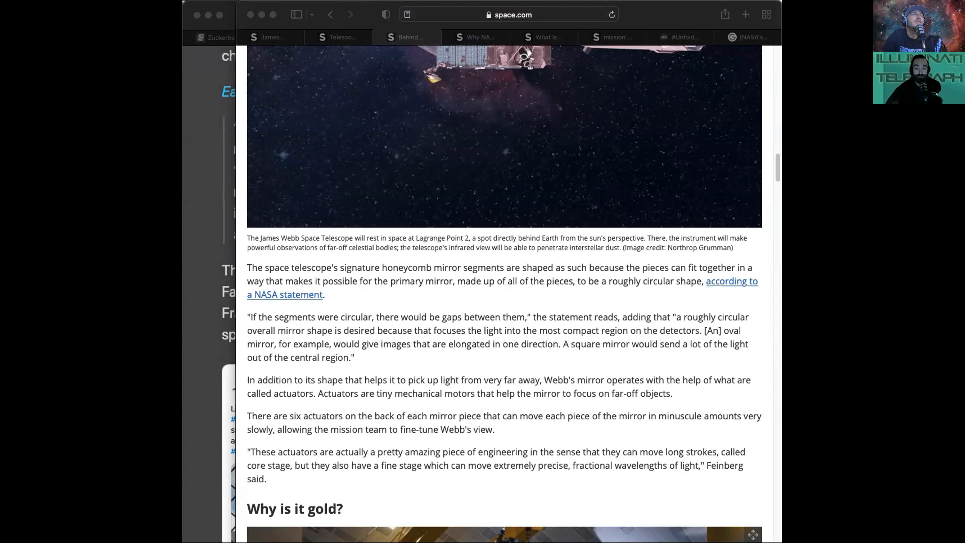
{"action": "mouse_move", "coordinate": [202, 175]}
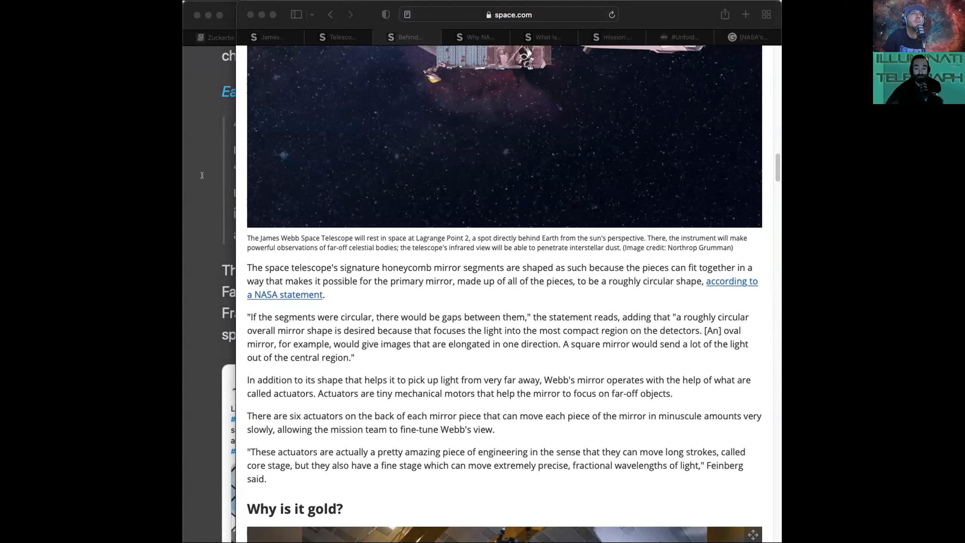
{"action": "mouse_move", "coordinate": [184, 203]}
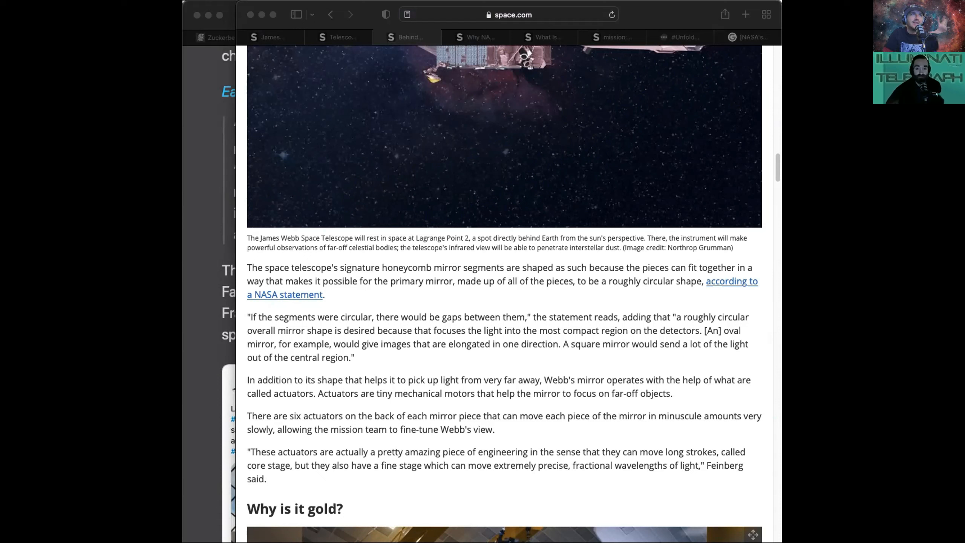
{"action": "mouse_move", "coordinate": [193, 273]}
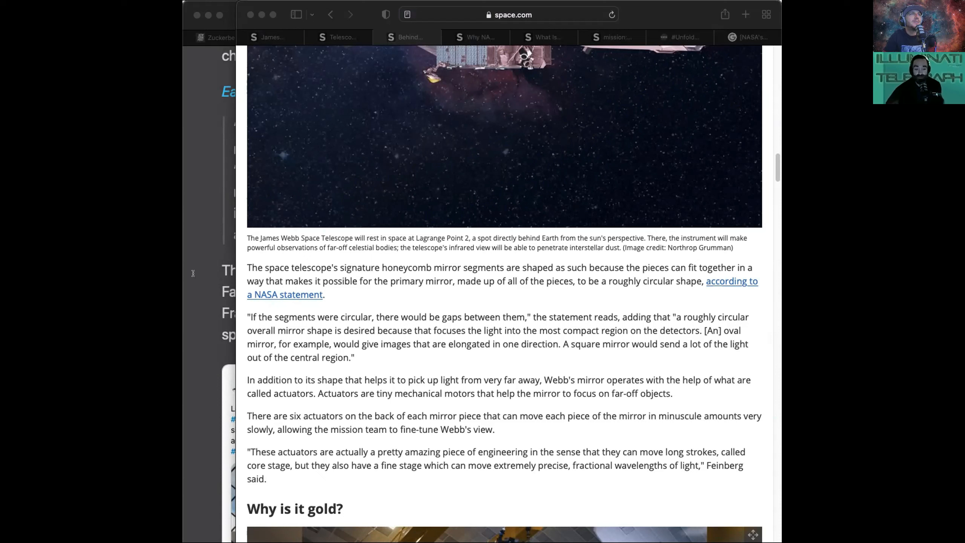
{"action": "mouse_move", "coordinate": [298, 318]}
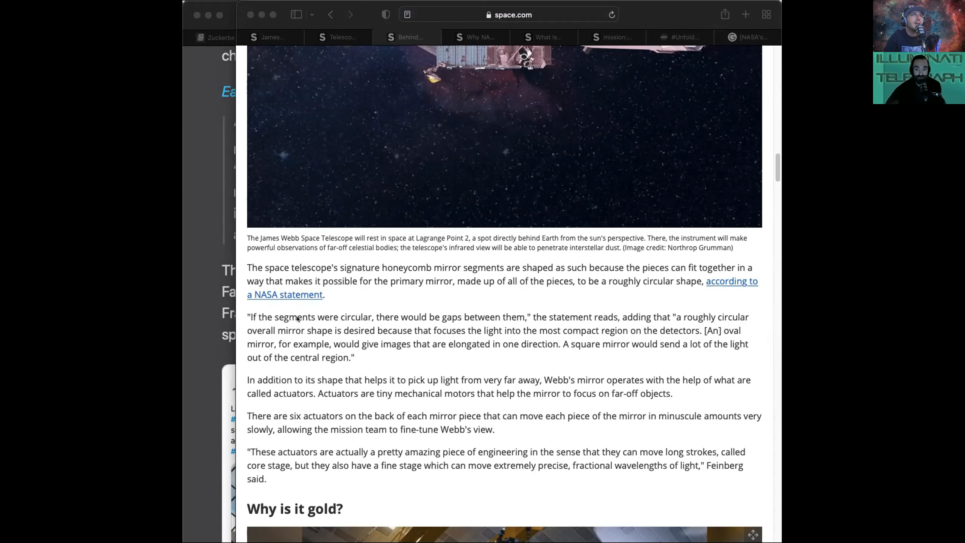
{"action": "scroll", "scroll_direction": "down", "scroll_amount": 3}
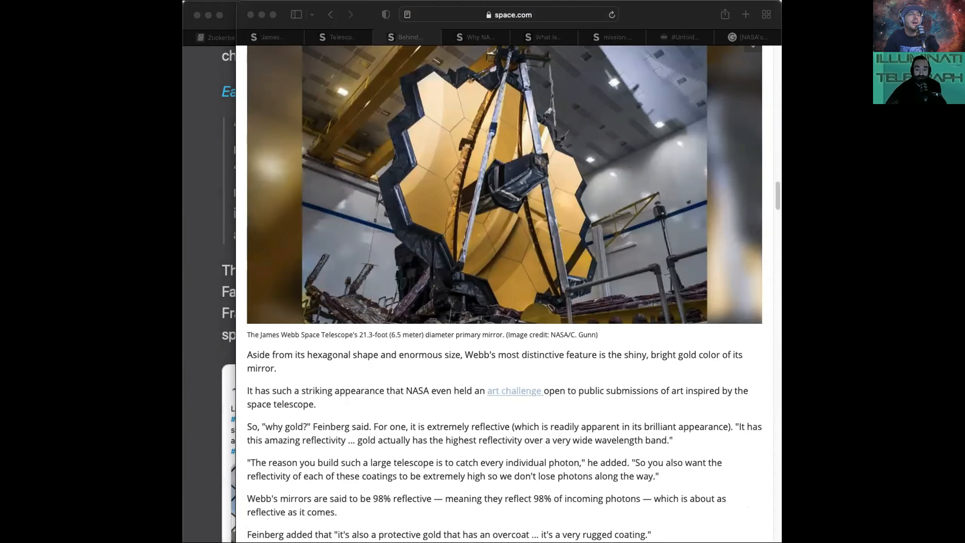
{"action": "mouse_move", "coordinate": [696, 383]}
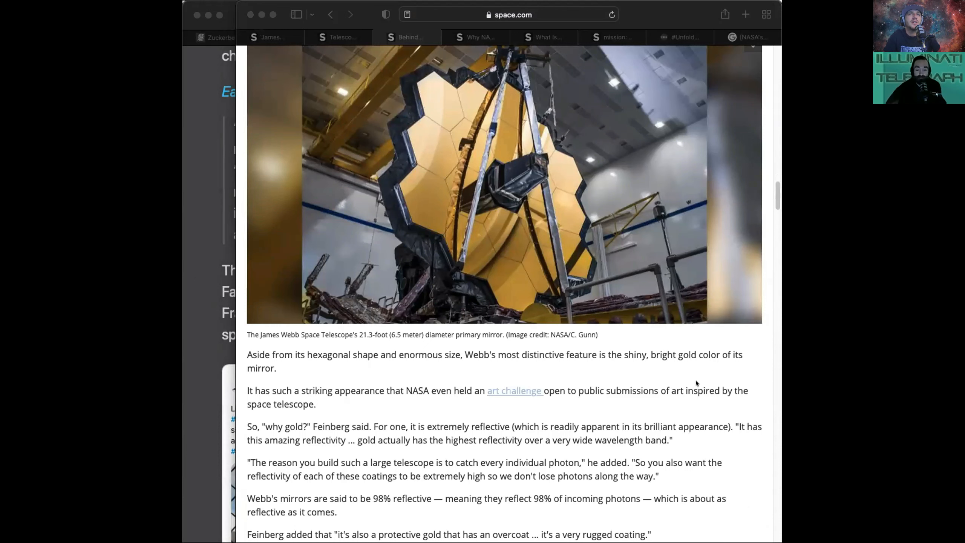
Move through the orbit and Eagle Nebula tabs to NASA's #UnfoldTheUniverse Art Challenge page.
{"action": "left_click", "coordinate": [479, 37]}
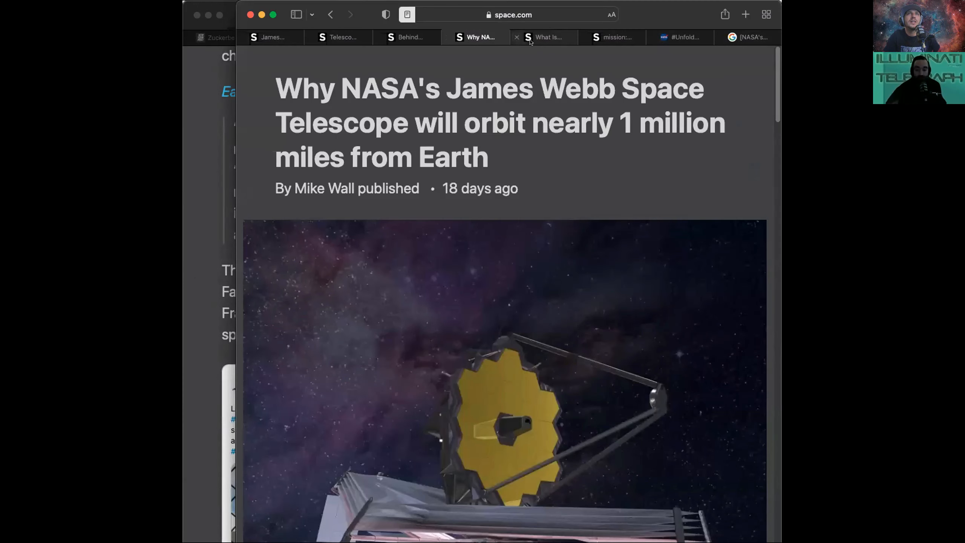
{"action": "left_click", "coordinate": [548, 37]}
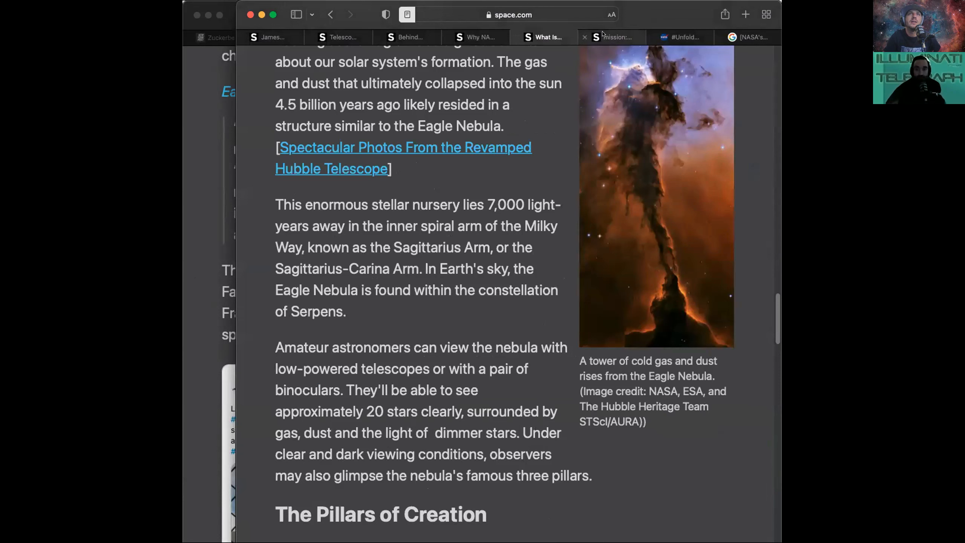
{"action": "left_click", "coordinate": [680, 37]}
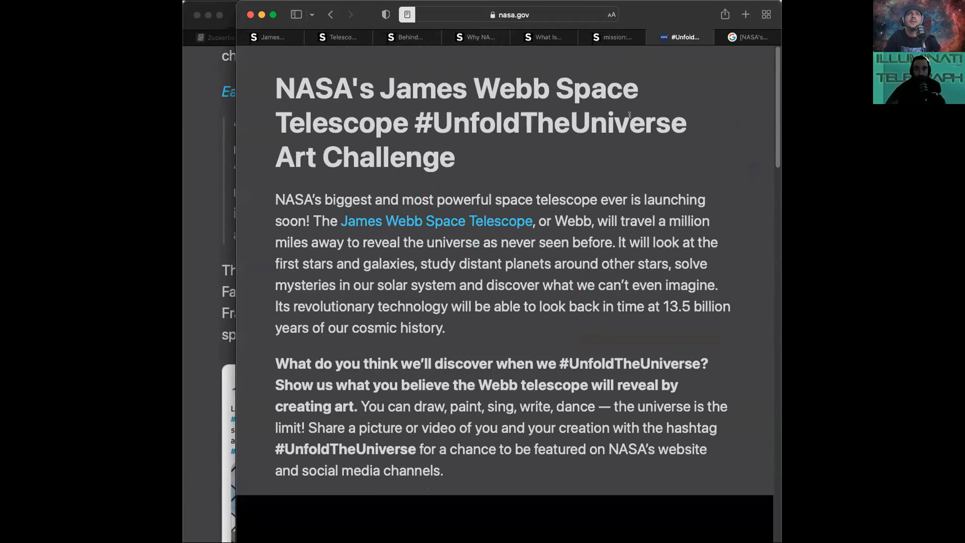
Scroll the Art Challenge page past How to Participate to the sample submissions gallery.
{"action": "scroll", "scroll_direction": "down", "scroll_amount": 3}
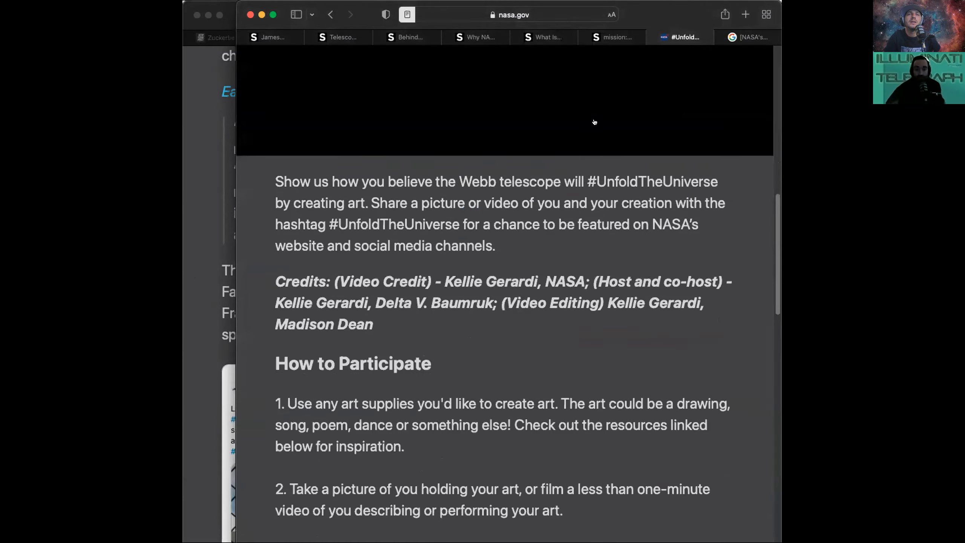
{"action": "scroll", "scroll_direction": "down", "scroll_amount": 3}
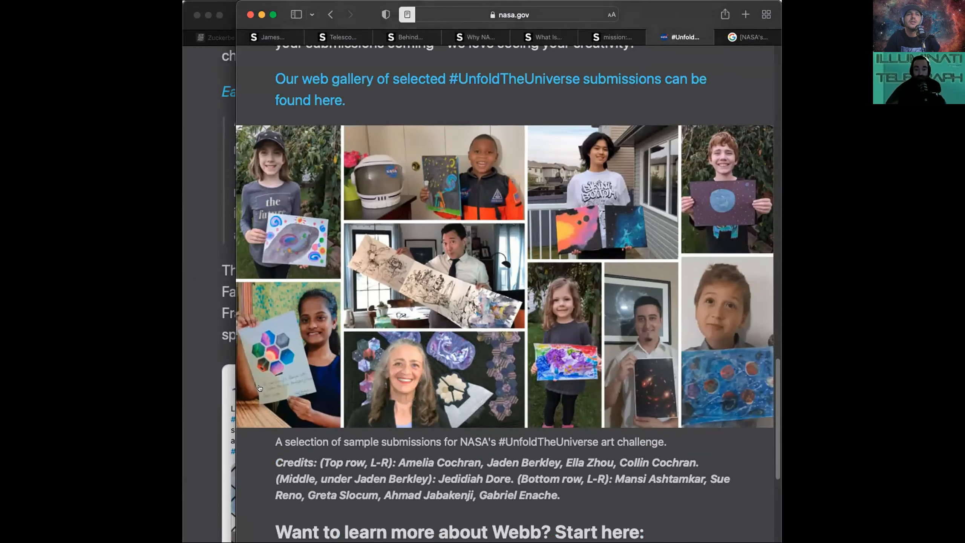
{"action": "mouse_move", "coordinate": [253, 334]}
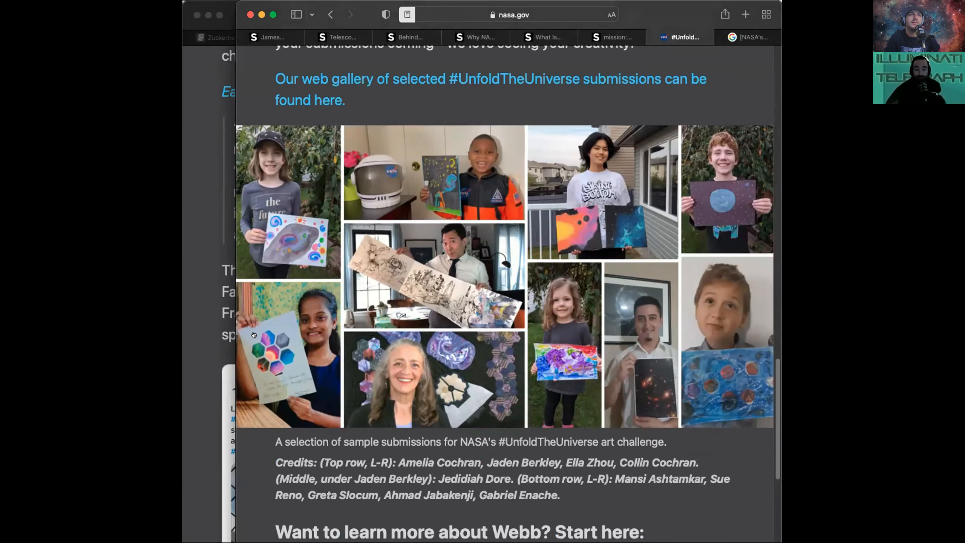
{"action": "mouse_move", "coordinate": [292, 438]}
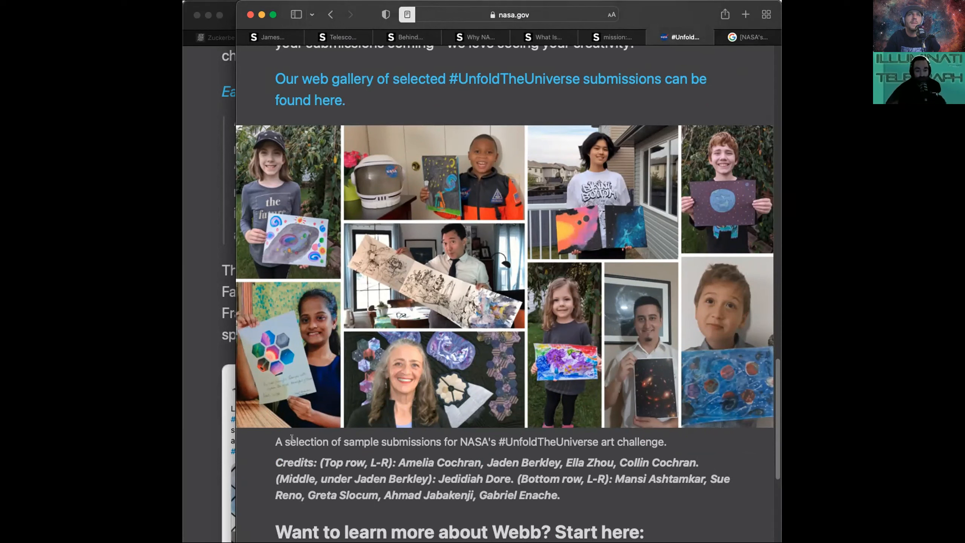
{"action": "mouse_move", "coordinate": [629, 232]}
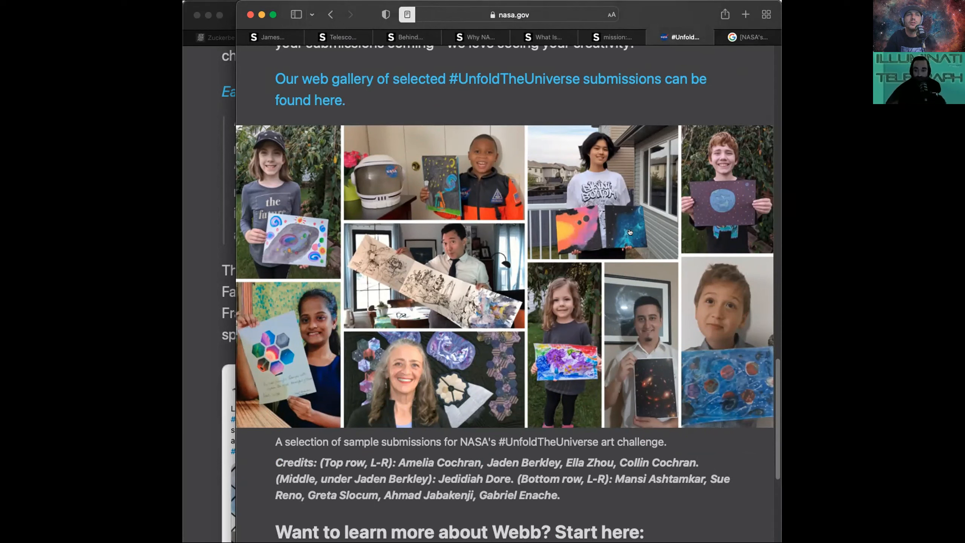
{"action": "mouse_move", "coordinate": [337, 484]}
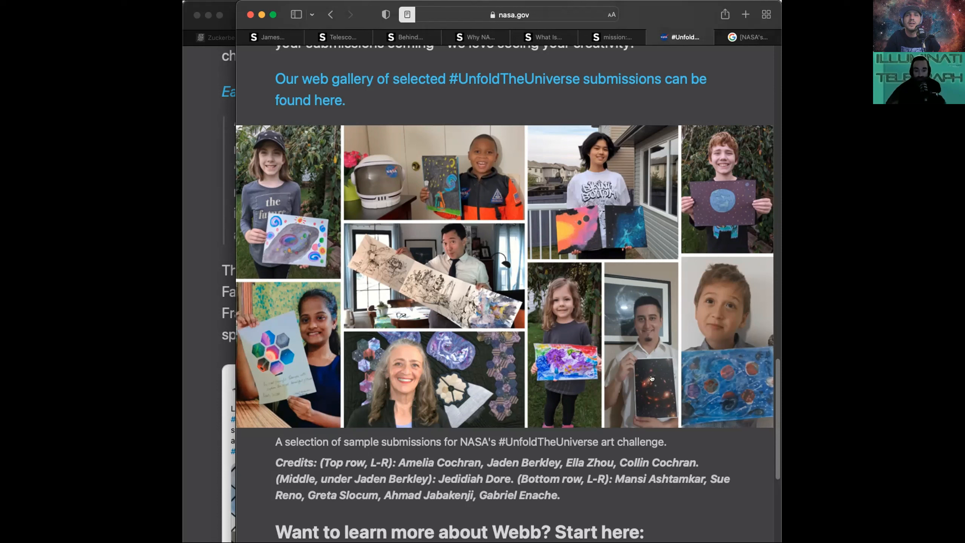
{"action": "mouse_move", "coordinate": [658, 404]}
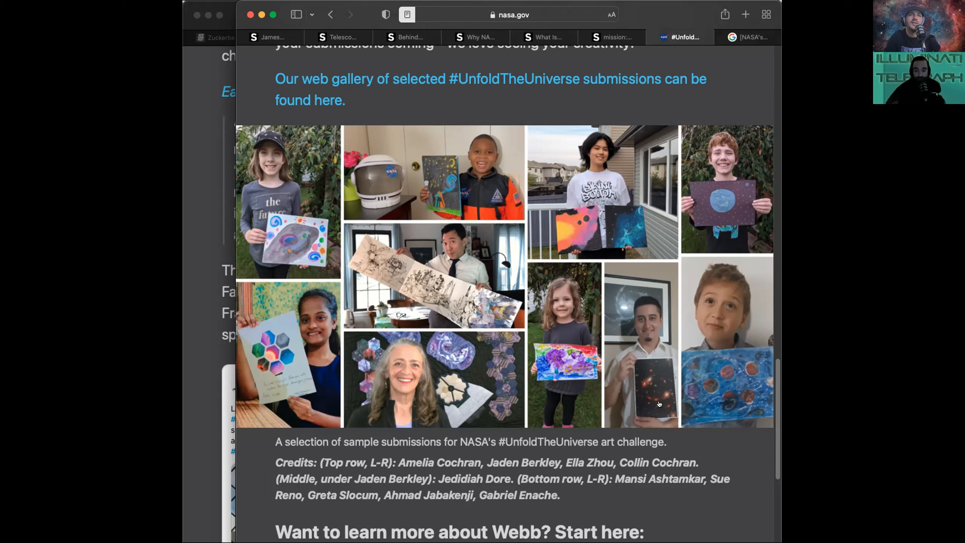
{"action": "mouse_move", "coordinate": [467, 518]}
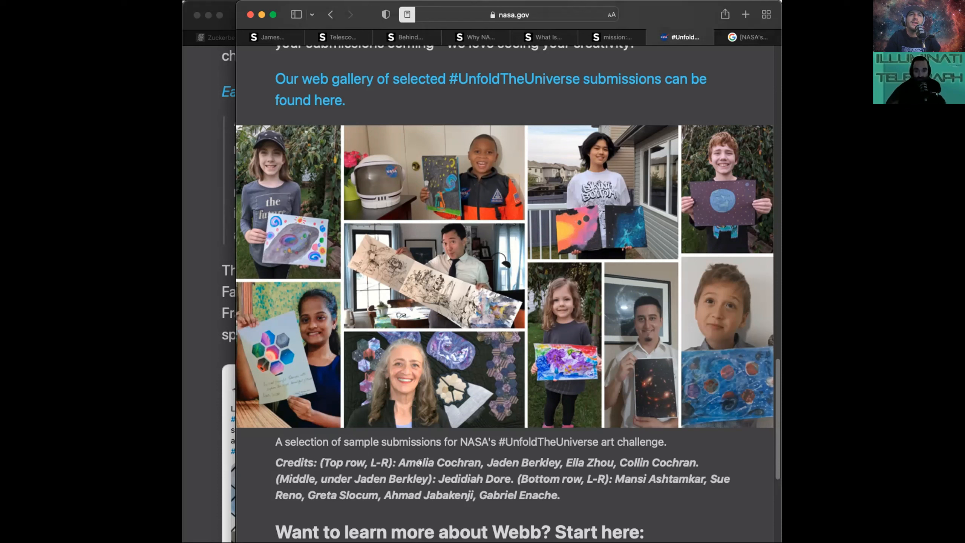
{"action": "mouse_move", "coordinate": [405, 377]}
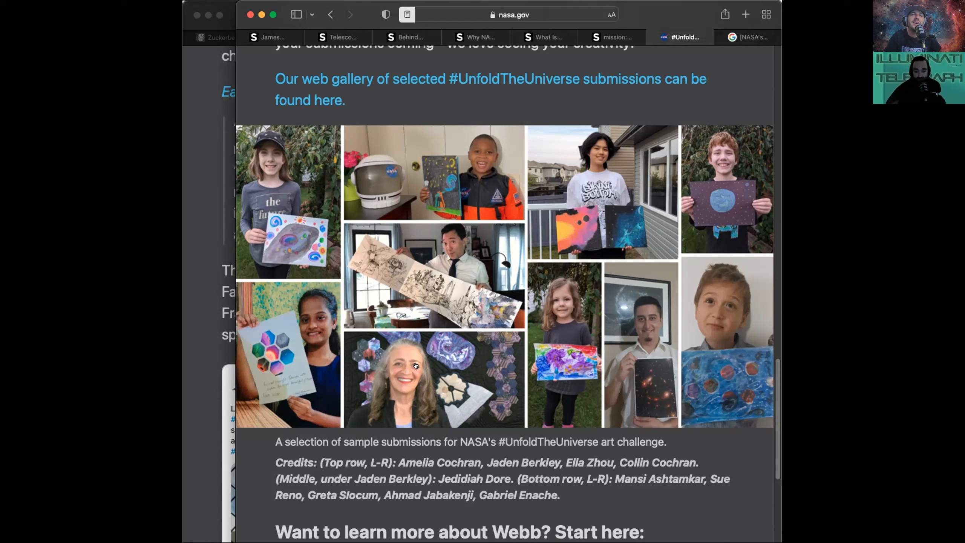
{"action": "mouse_move", "coordinate": [412, 394]}
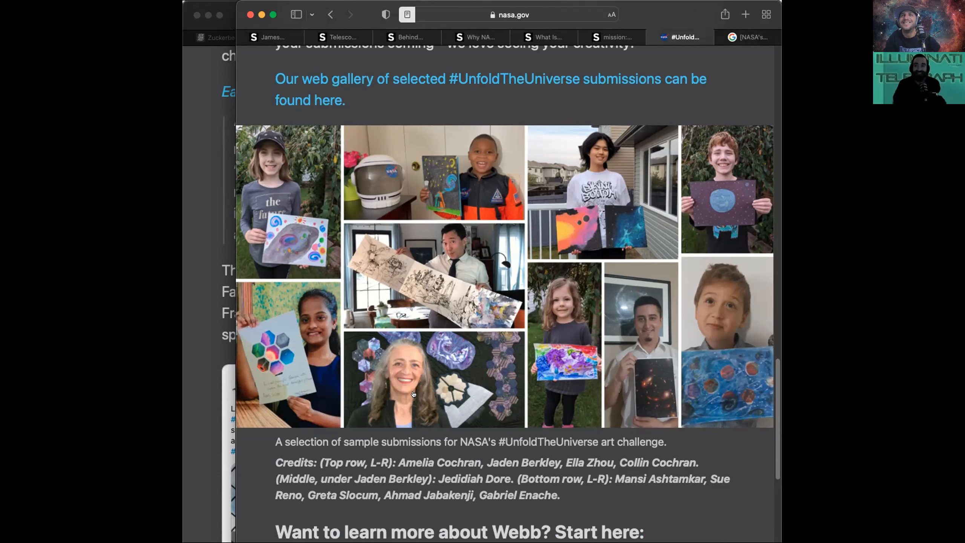
{"action": "mouse_move", "coordinate": [403, 489]}
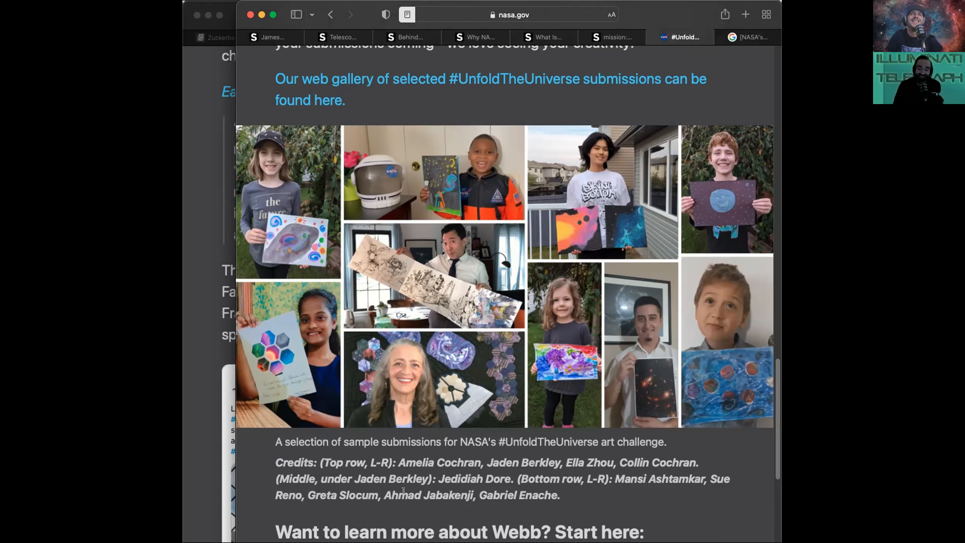
{"action": "mouse_move", "coordinate": [593, 133]}
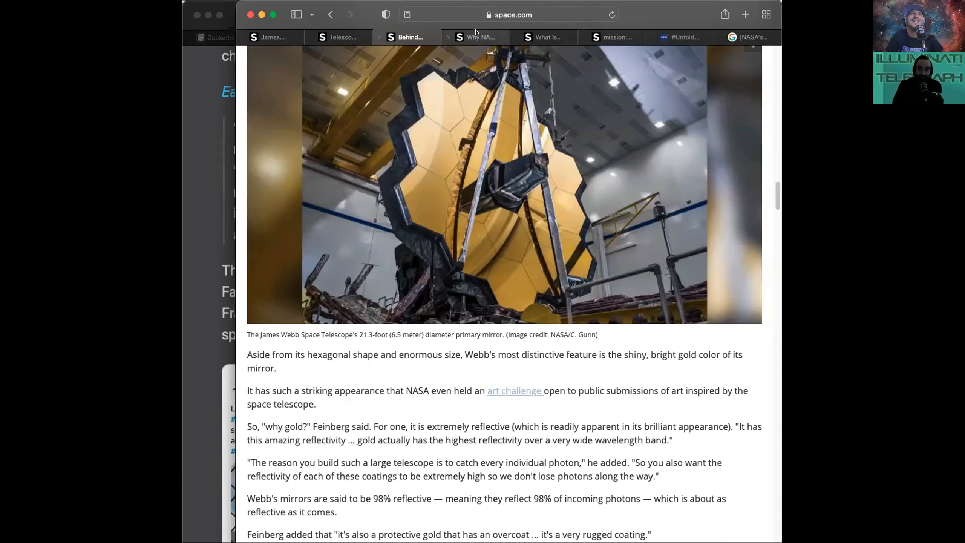
Scroll past the beryllium paragraph to the 'Making something amazing(ly cold)' heading.
{"action": "scroll", "scroll_direction": "down", "scroll_amount": 3}
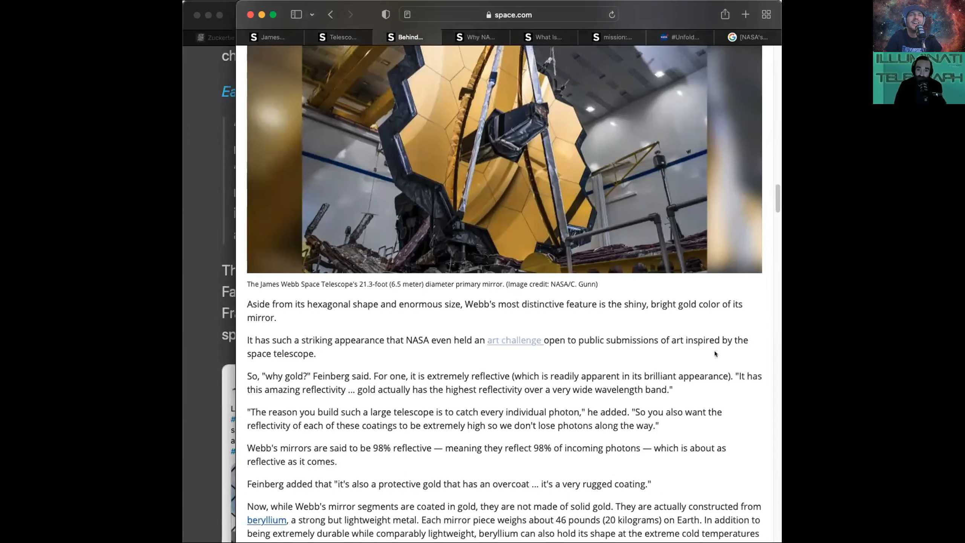
{"action": "scroll", "scroll_direction": "down", "scroll_amount": 3}
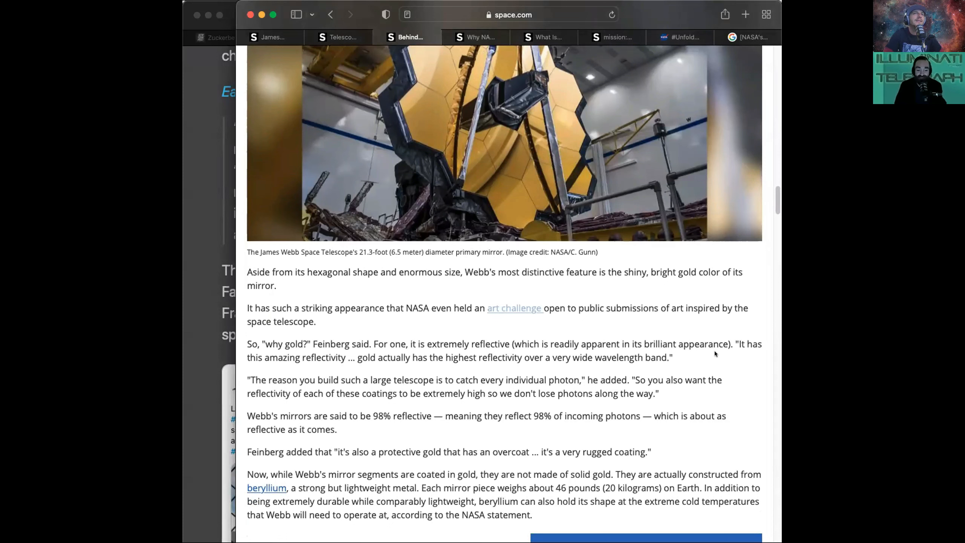
{"action": "mouse_move", "coordinate": [365, 301]}
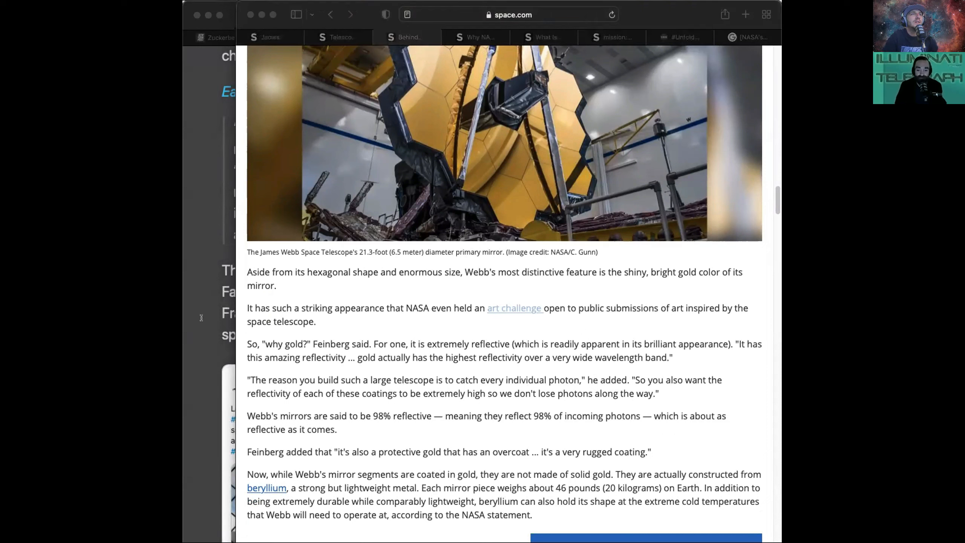
{"action": "mouse_move", "coordinate": [699, 310]}
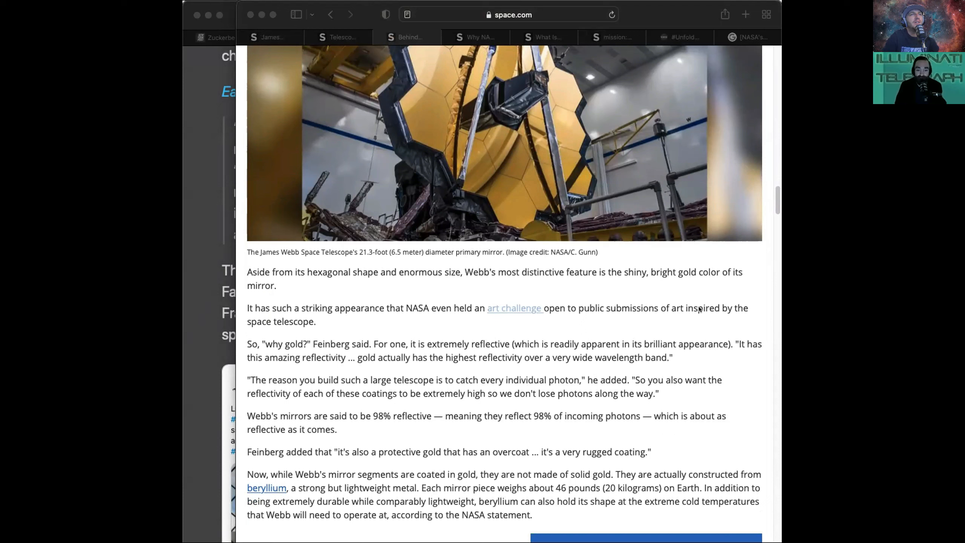
{"action": "mouse_move", "coordinate": [424, 321]}
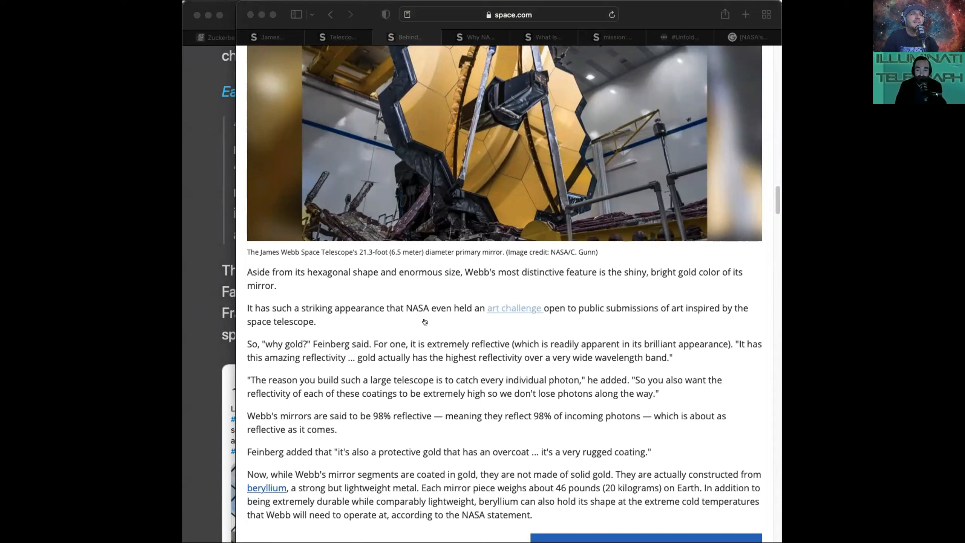
{"action": "mouse_move", "coordinate": [431, 306]}
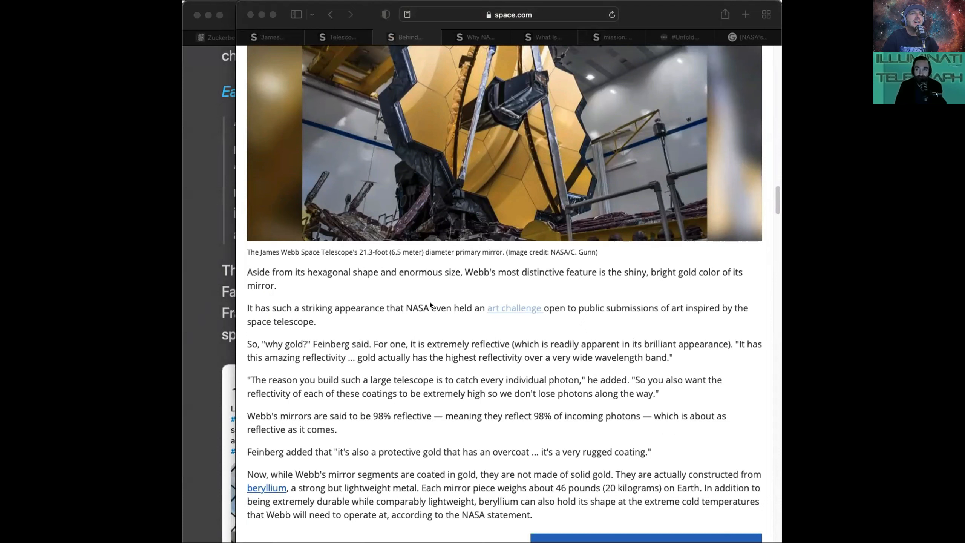
{"action": "mouse_move", "coordinate": [332, 376]}
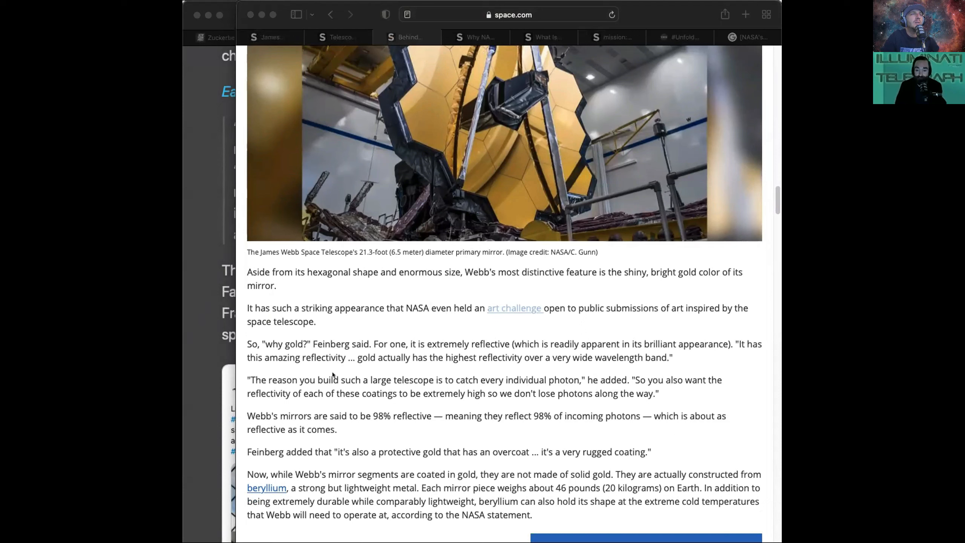
{"action": "mouse_move", "coordinate": [339, 364]}
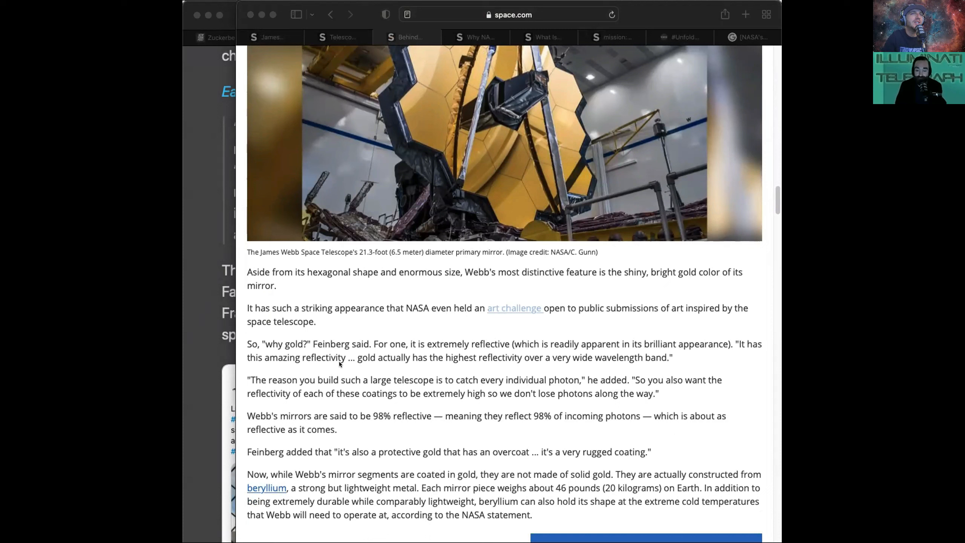
{"action": "mouse_move", "coordinate": [333, 376]}
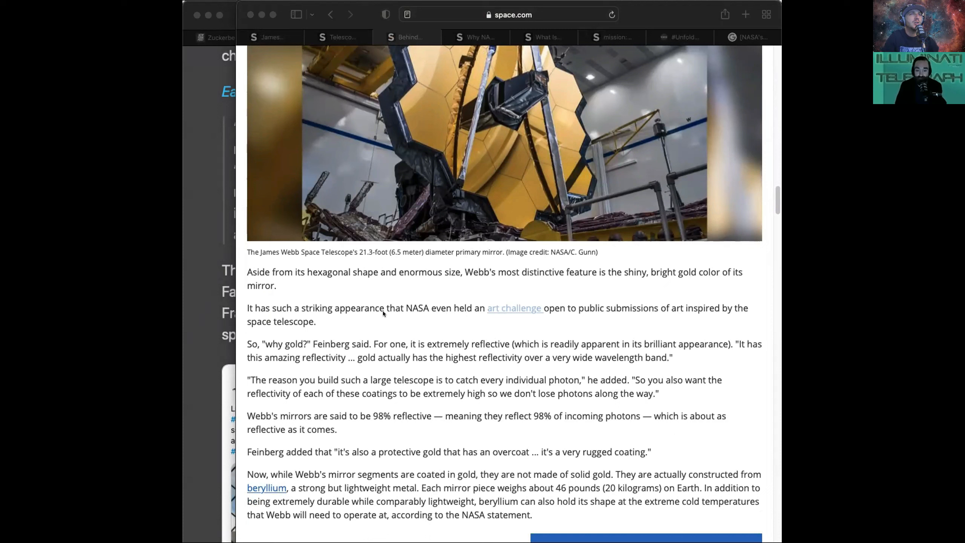
{"action": "mouse_move", "coordinate": [354, 330]}
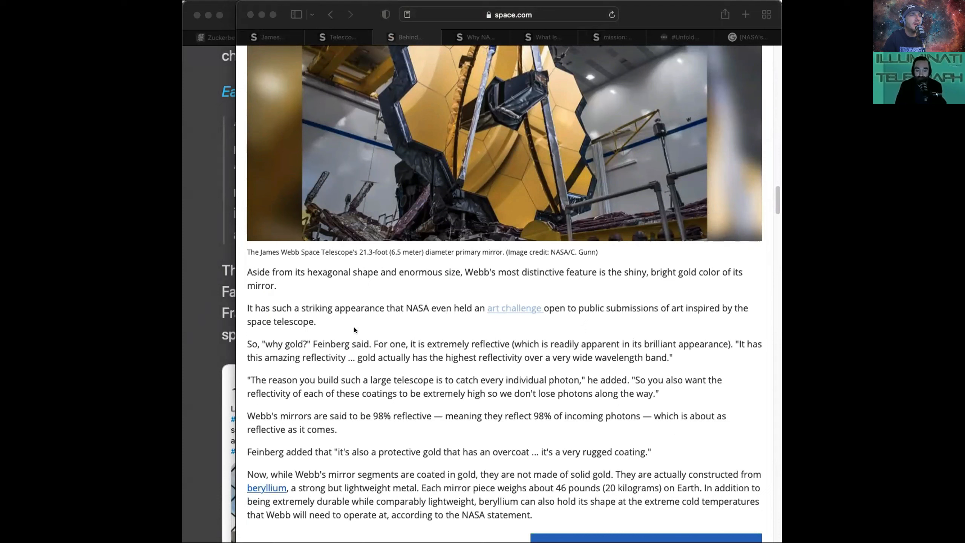
{"action": "mouse_move", "coordinate": [427, 338]}
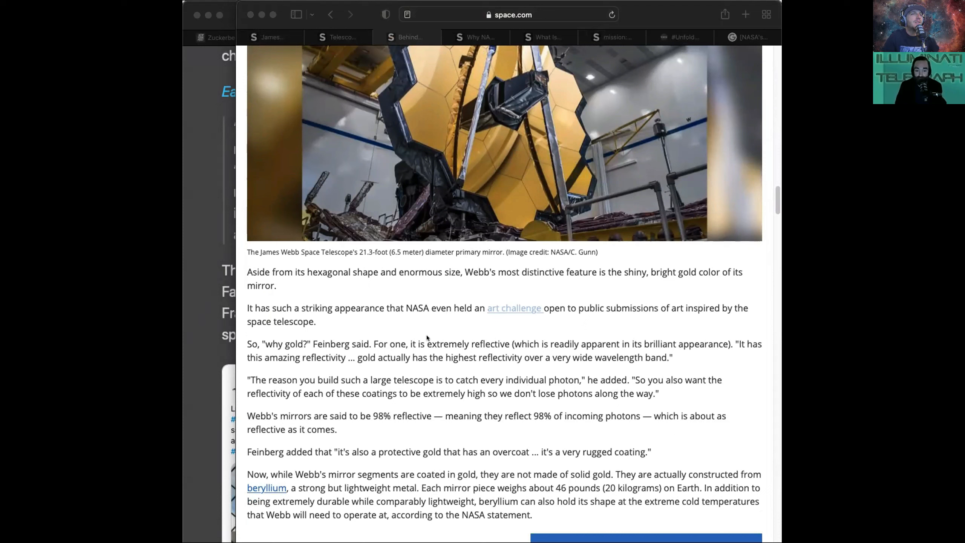
{"action": "mouse_move", "coordinate": [357, 363]}
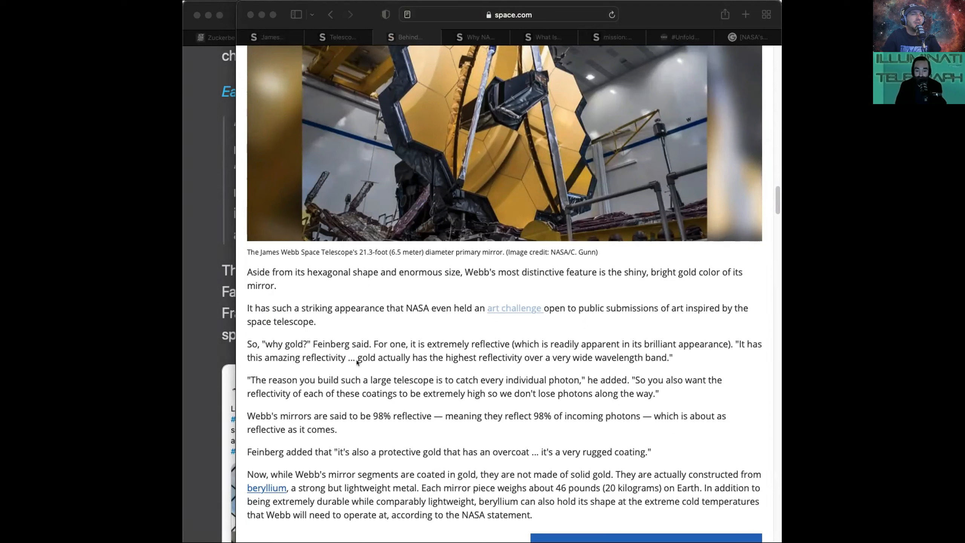
{"action": "mouse_move", "coordinate": [330, 404]}
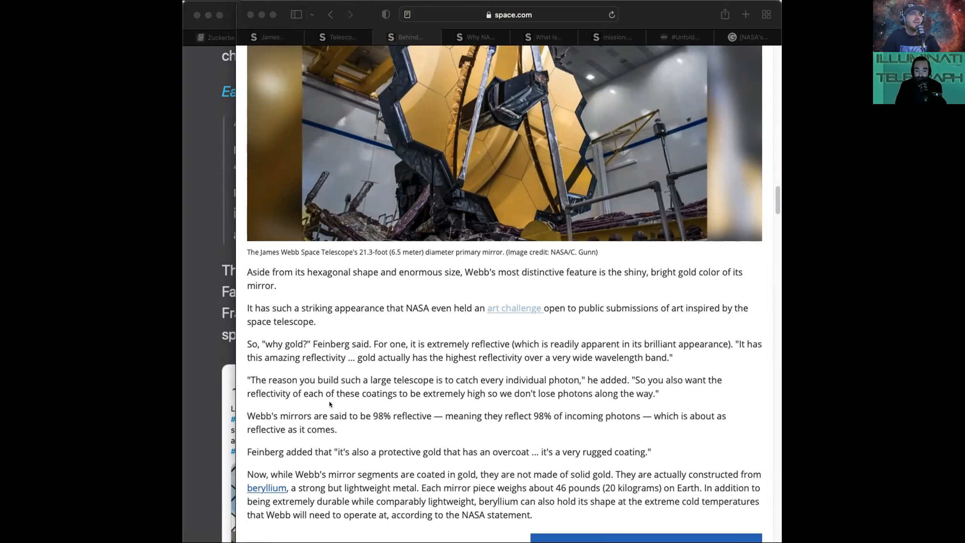
{"action": "mouse_move", "coordinate": [337, 411]}
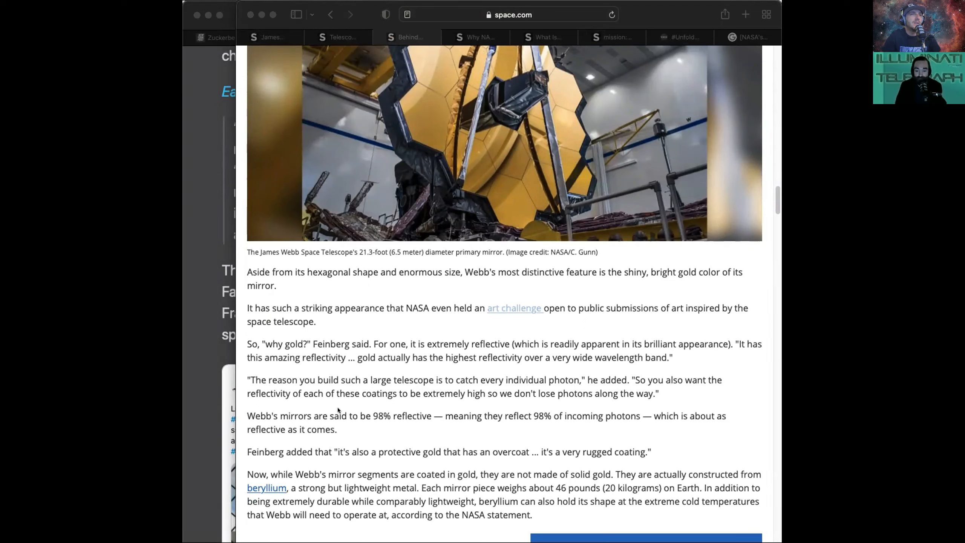
{"action": "mouse_move", "coordinate": [311, 429]}
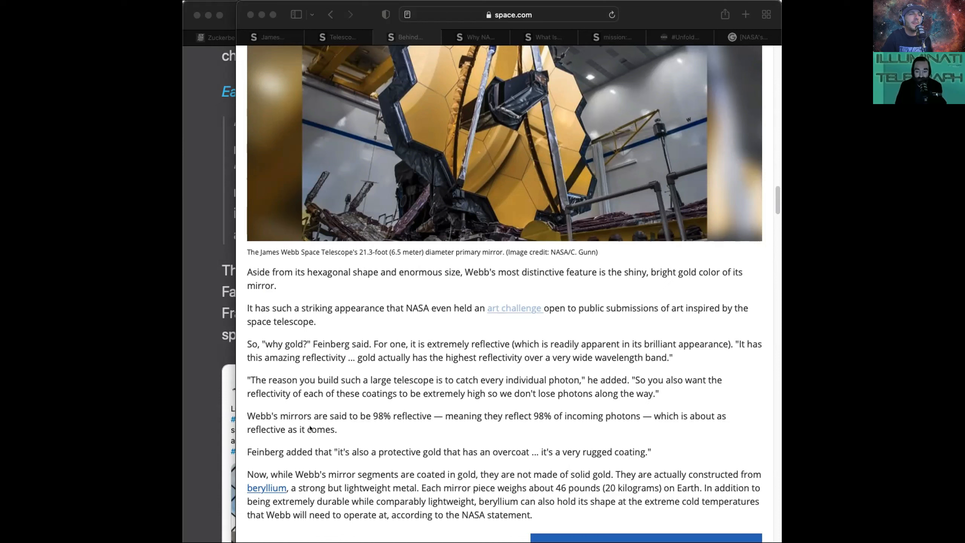
{"action": "mouse_move", "coordinate": [312, 454]}
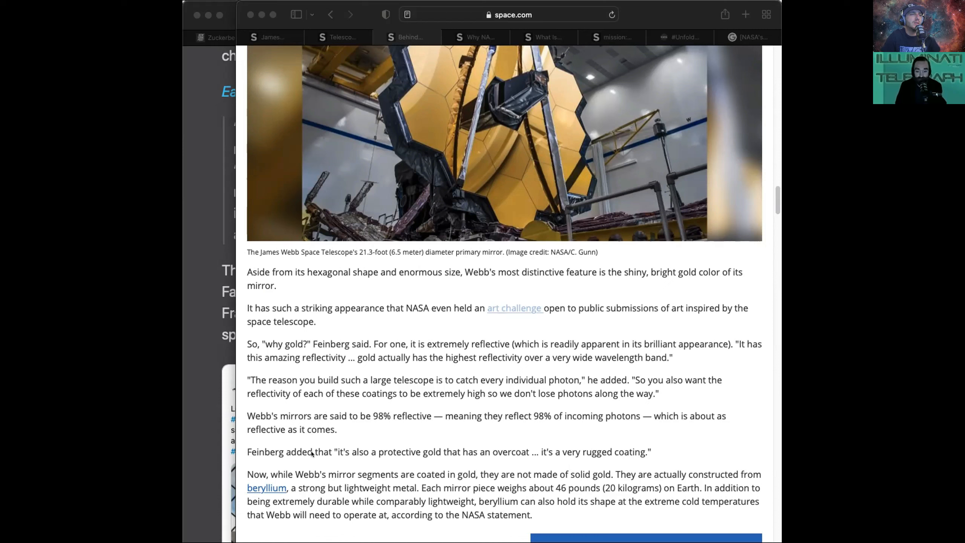
{"action": "mouse_move", "coordinate": [381, 323]}
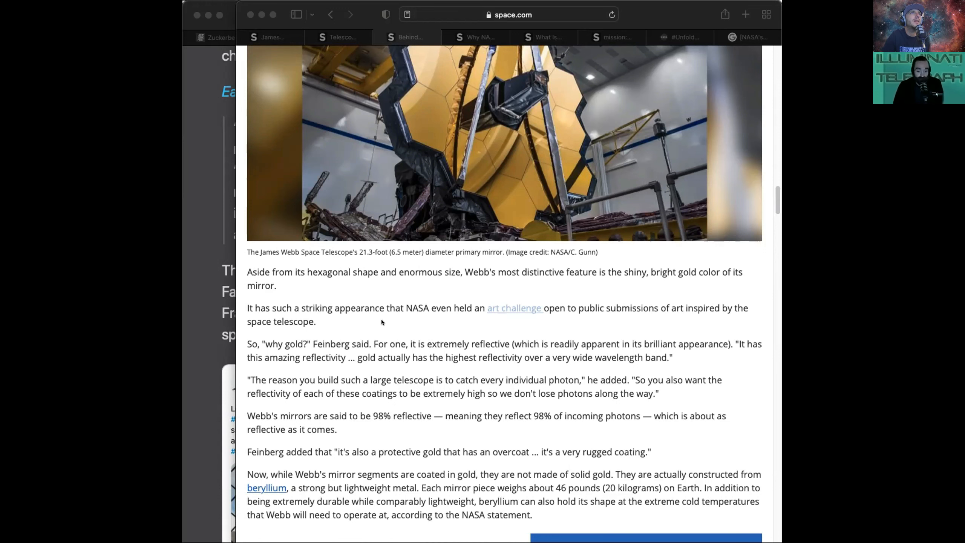
{"action": "mouse_move", "coordinate": [737, 327]}
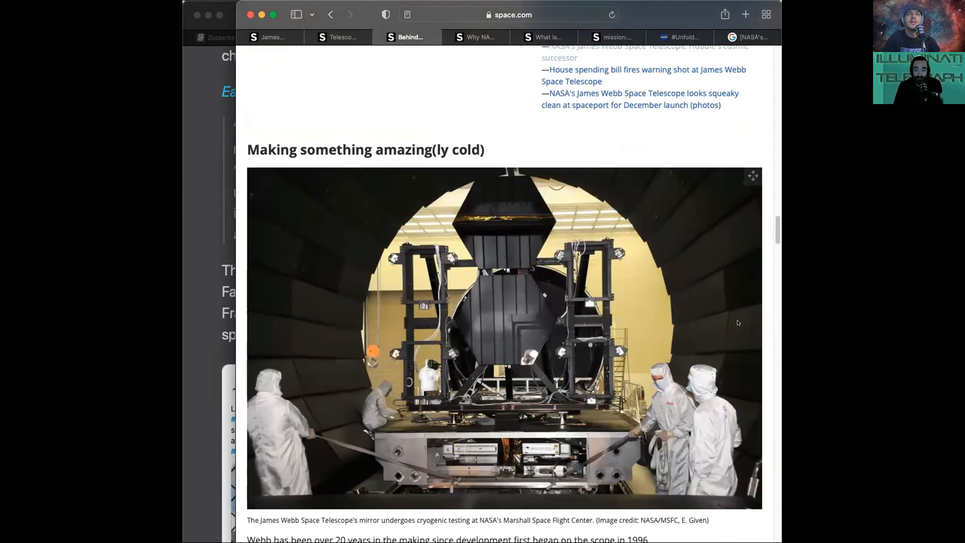
Scroll below the cryogenic testing photo into the Johnson Space Center chamber text.
{"action": "scroll", "scroll_direction": "down", "scroll_amount": 3}
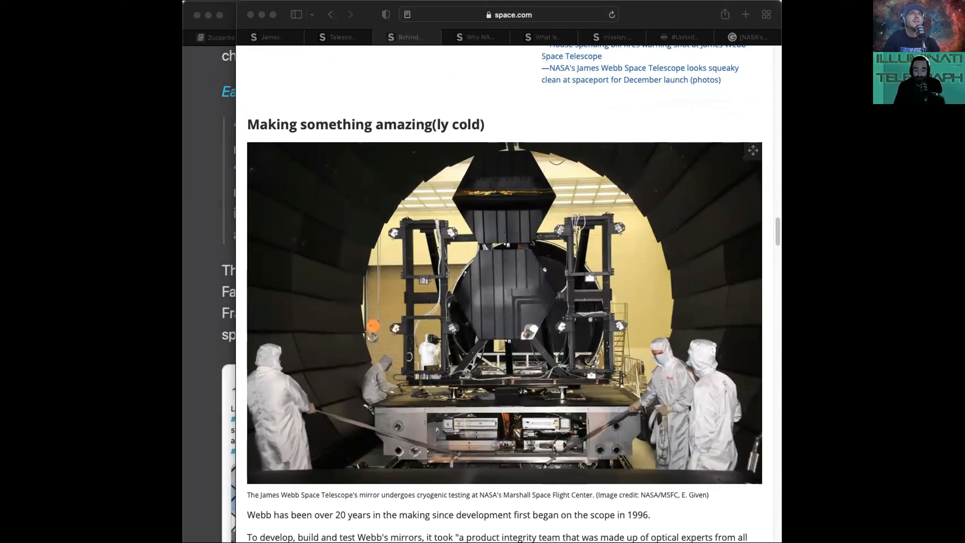
{"action": "mouse_move", "coordinate": [319, 166]}
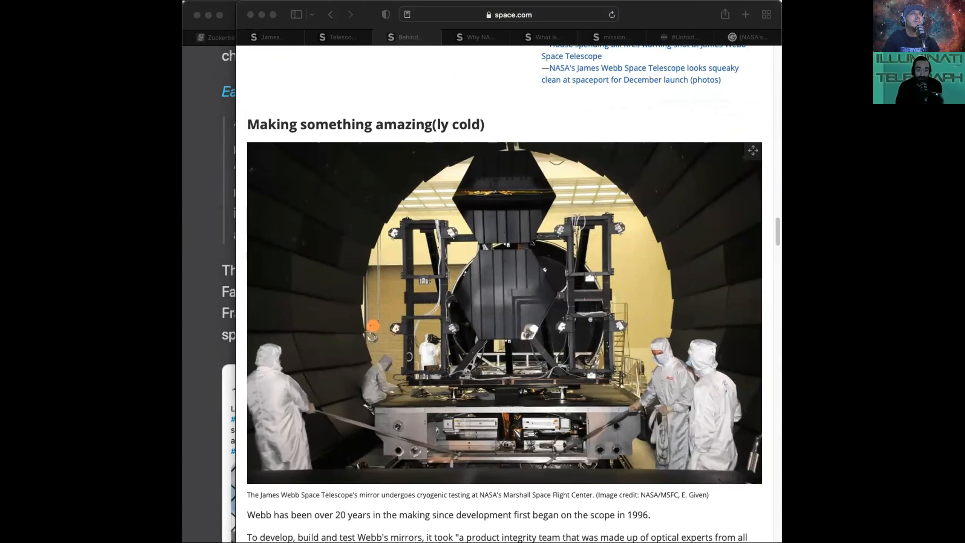
{"action": "mouse_move", "coordinate": [287, 304]}
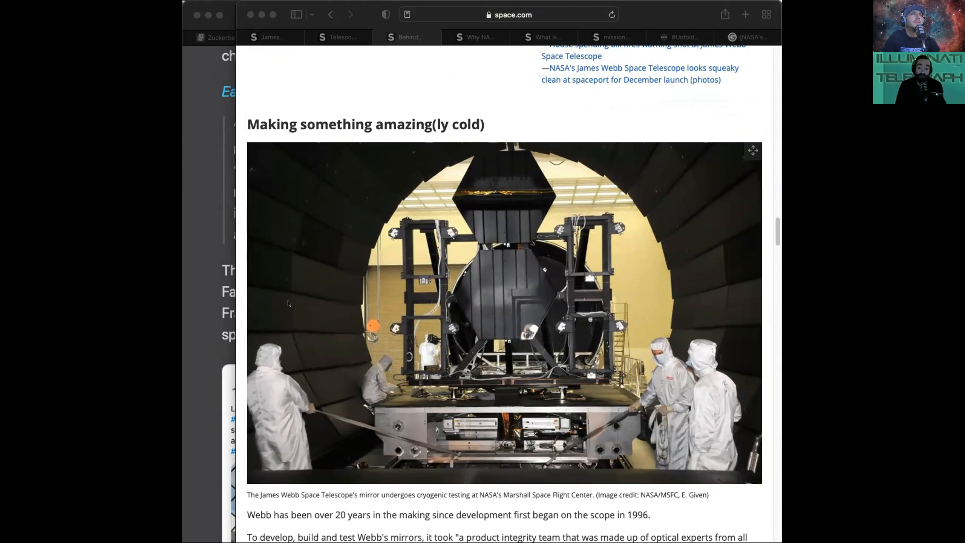
{"action": "mouse_move", "coordinate": [683, 222]}
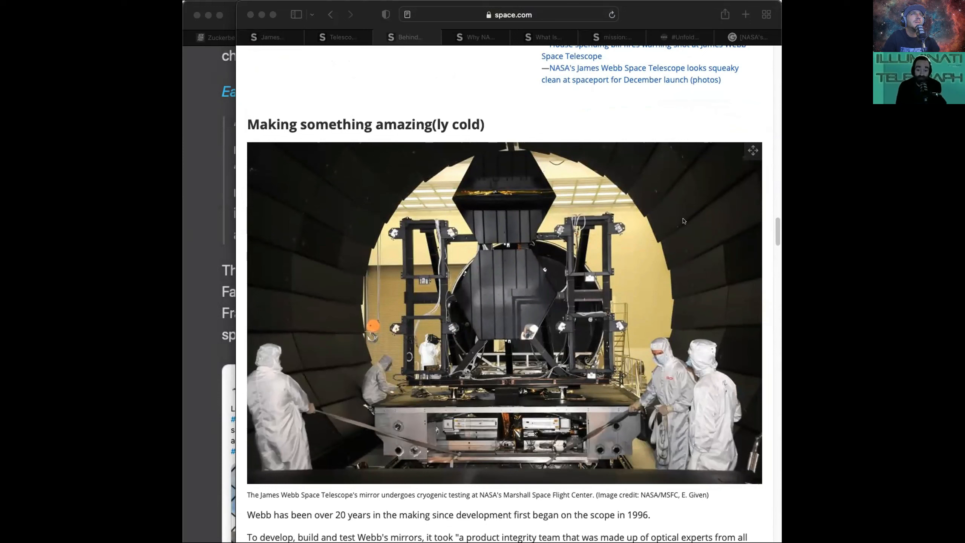
{"action": "mouse_move", "coordinate": [565, 168]}
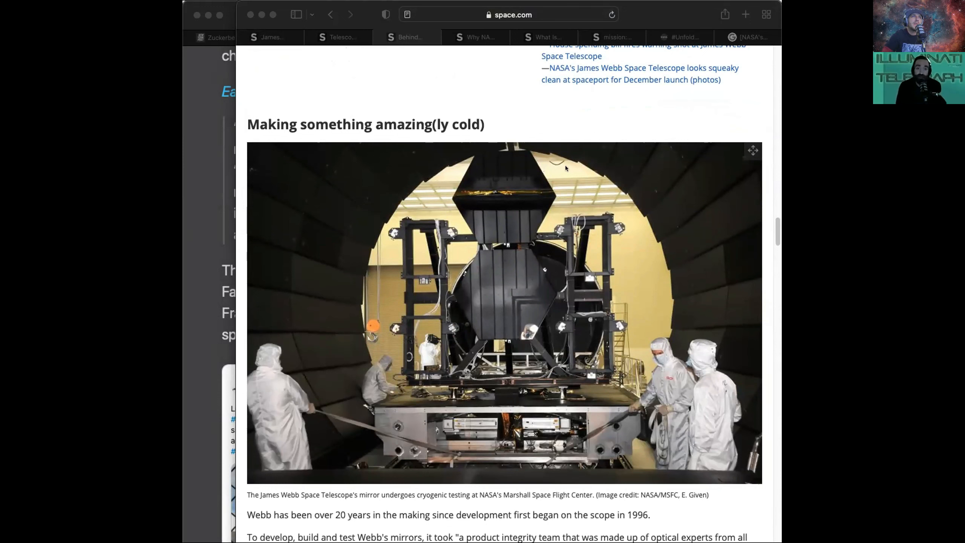
{"action": "mouse_move", "coordinate": [485, 225]}
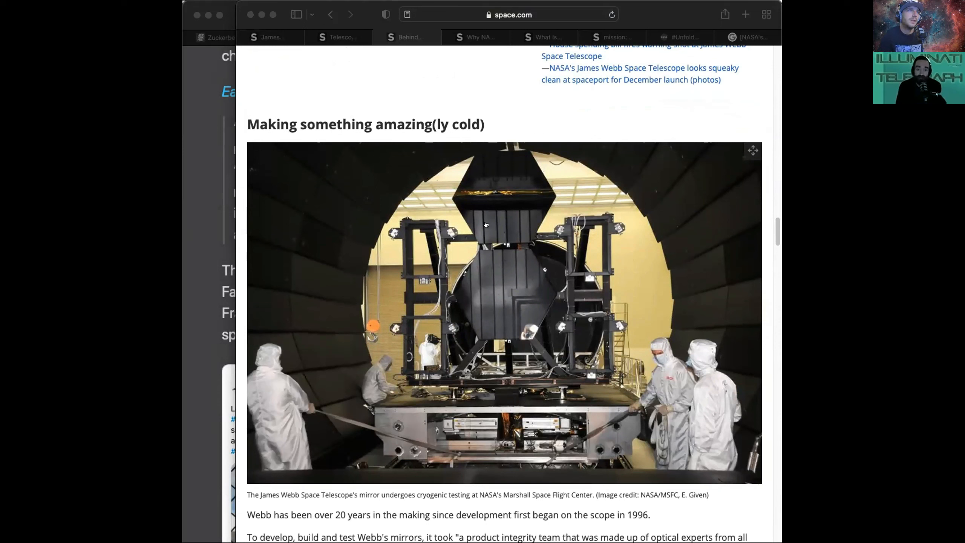
{"action": "mouse_move", "coordinate": [485, 224]}
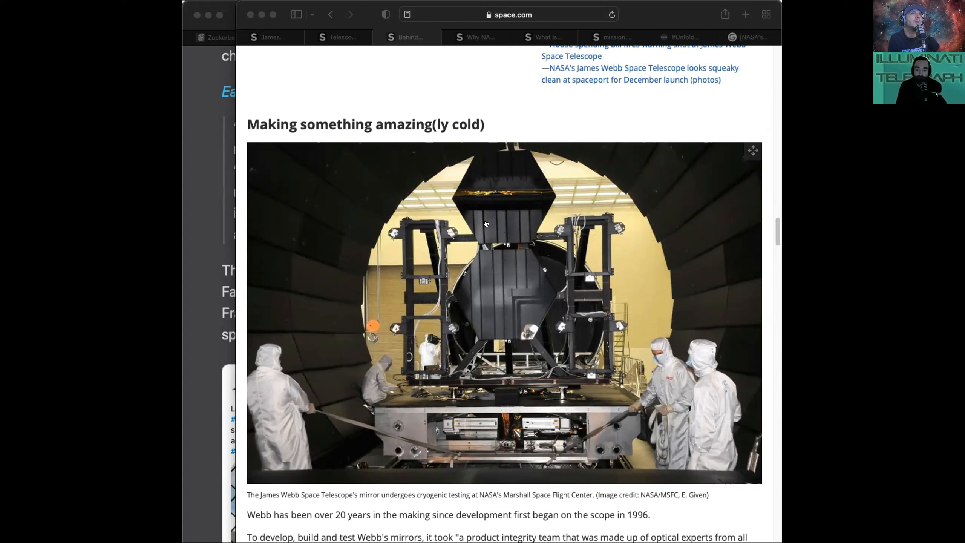
{"action": "mouse_move", "coordinate": [498, 78]}
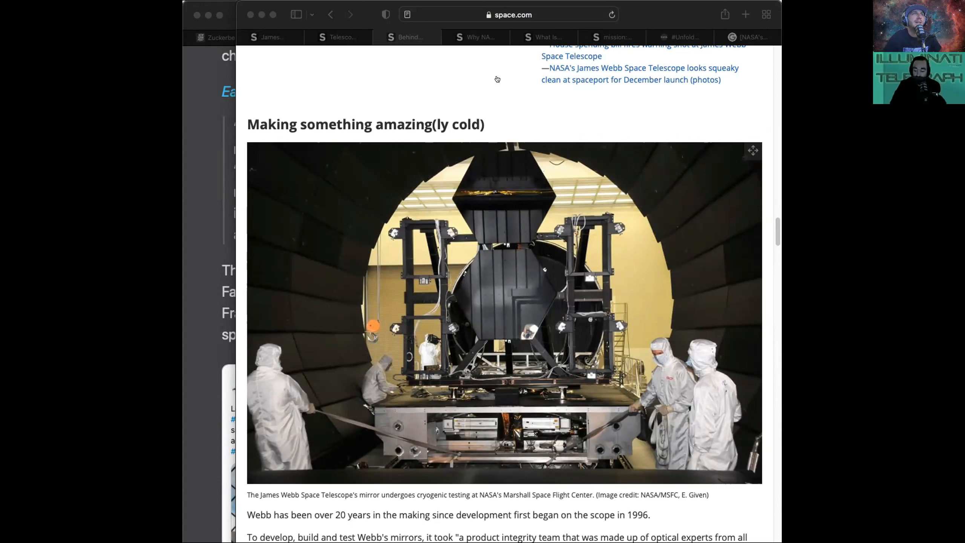
{"action": "mouse_move", "coordinate": [716, 158]}
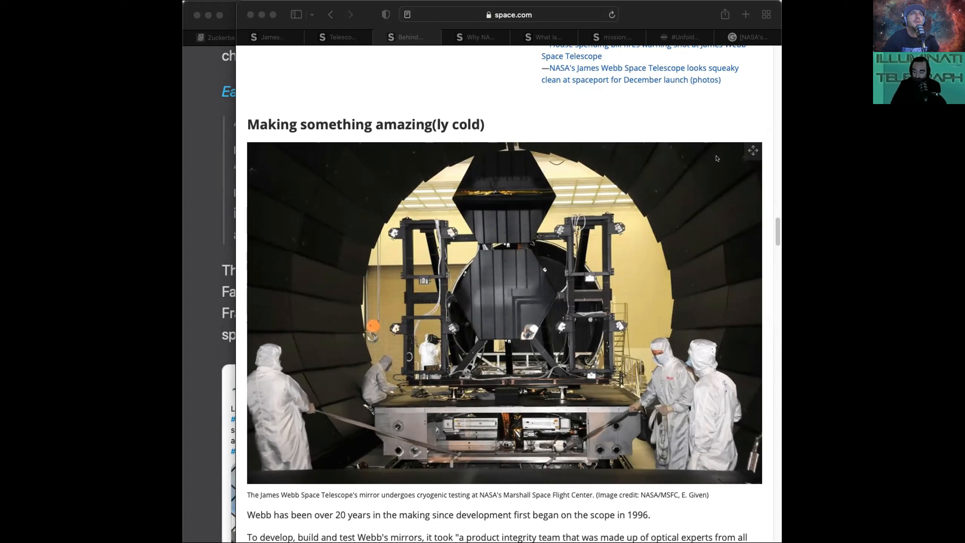
{"action": "scroll", "scroll_direction": "down", "scroll_amount": 3}
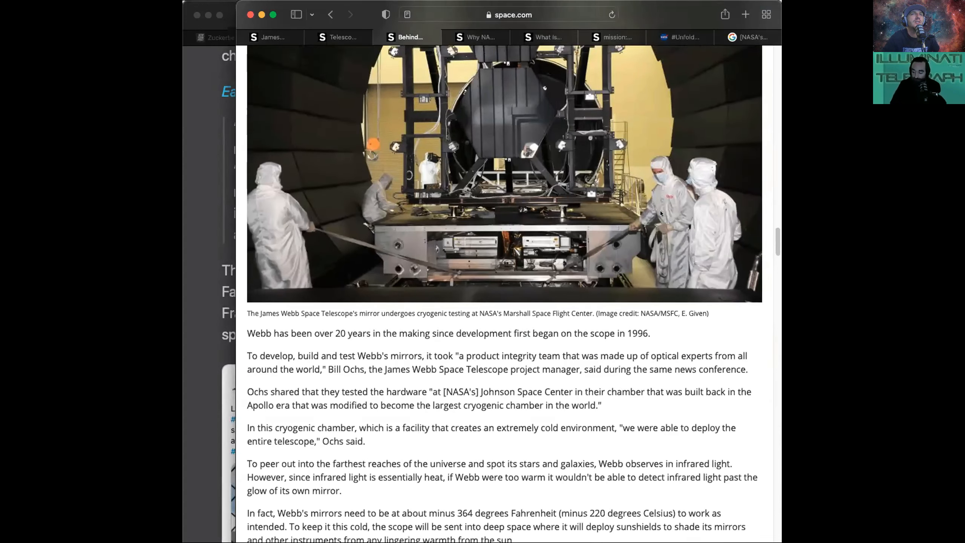
Scroll past the minus-220-Celsius requirement to the author bio box at the article's end.
{"action": "scroll", "scroll_direction": "down", "scroll_amount": 3}
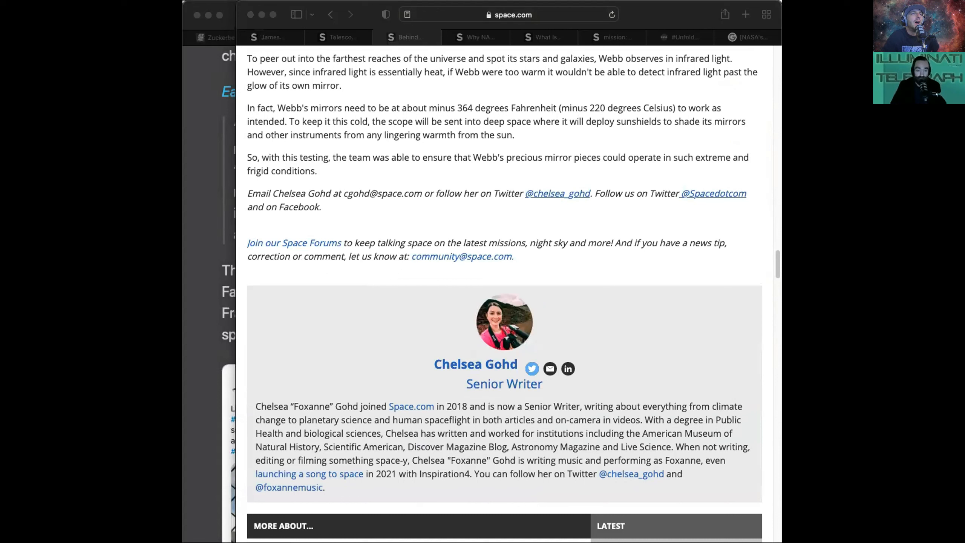
{"action": "mouse_move", "coordinate": [303, 267]}
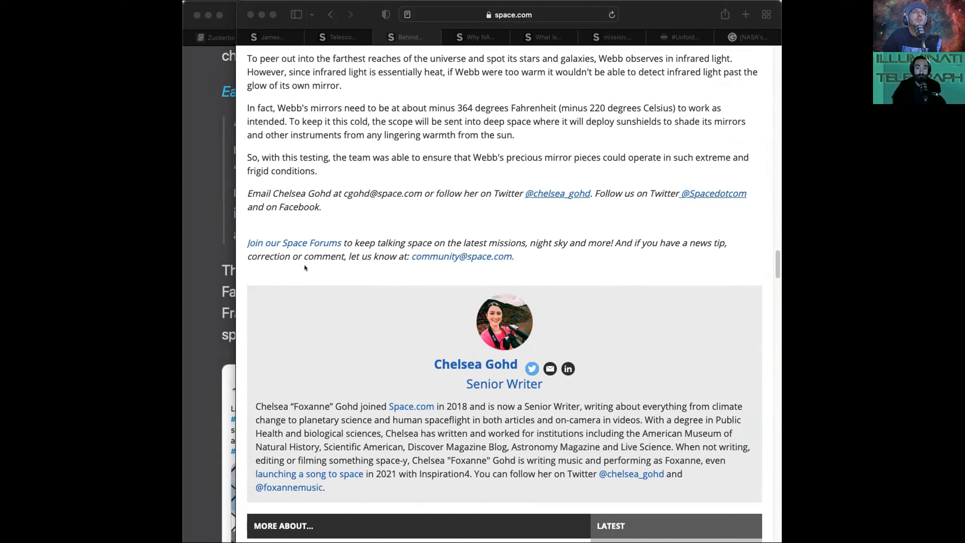
{"action": "mouse_move", "coordinate": [286, 293]}
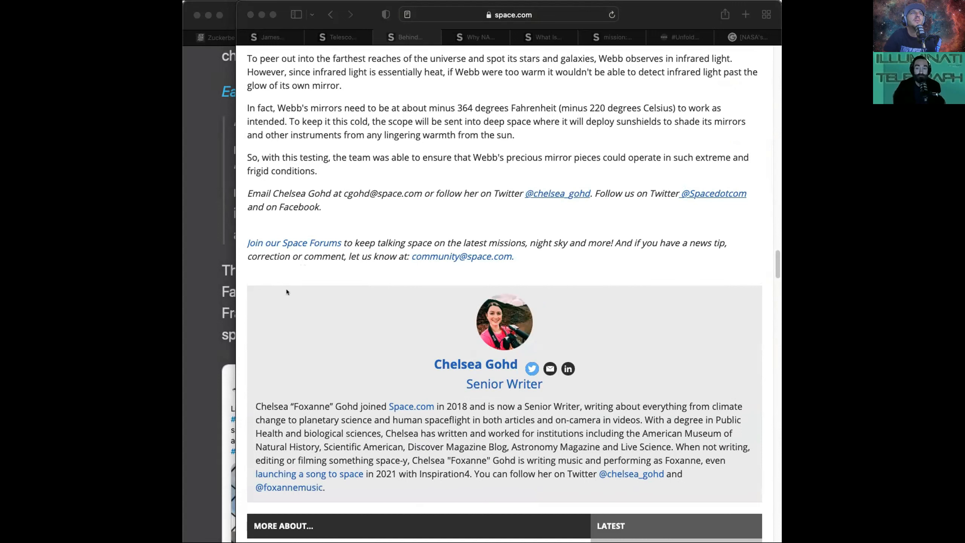
{"action": "mouse_move", "coordinate": [700, 232]}
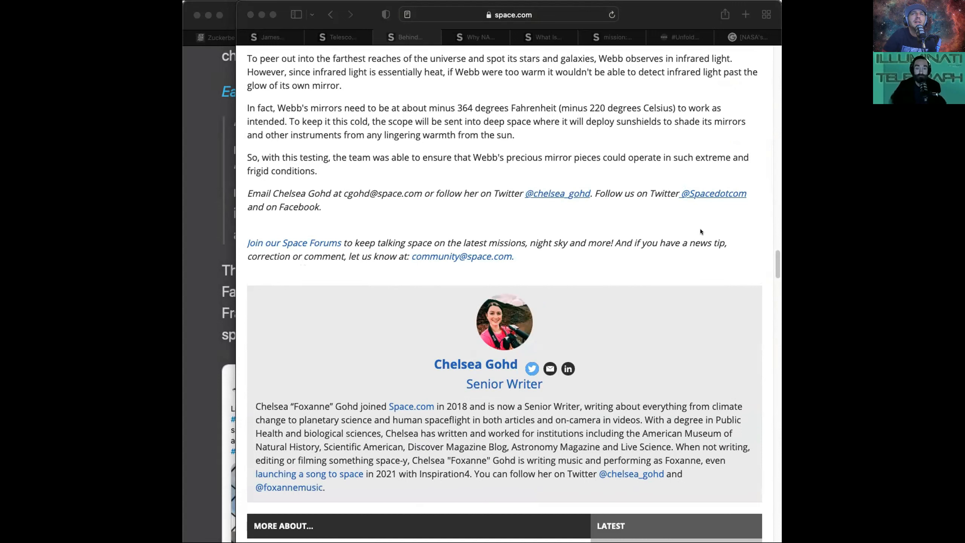
Switch to the Webb orbit article and scroll to its illustration caption and L2 introduction.
{"action": "left_click", "coordinate": [476, 37]}
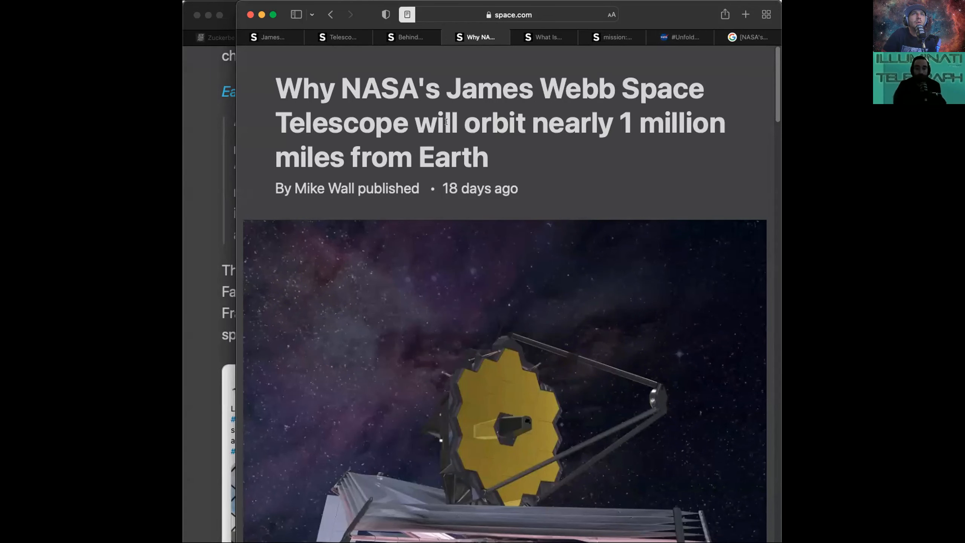
{"action": "scroll", "scroll_direction": "down", "scroll_amount": 3}
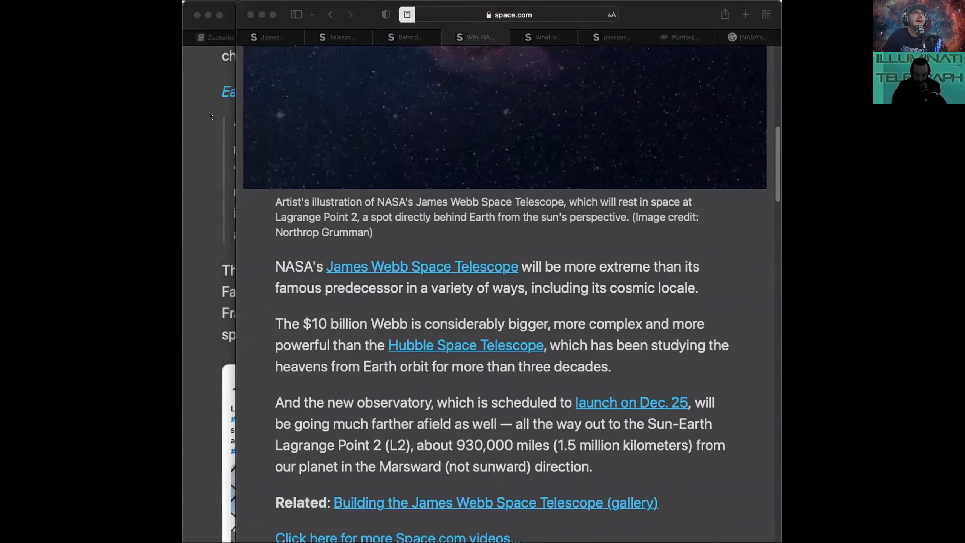
{"action": "mouse_move", "coordinate": [490, 96]}
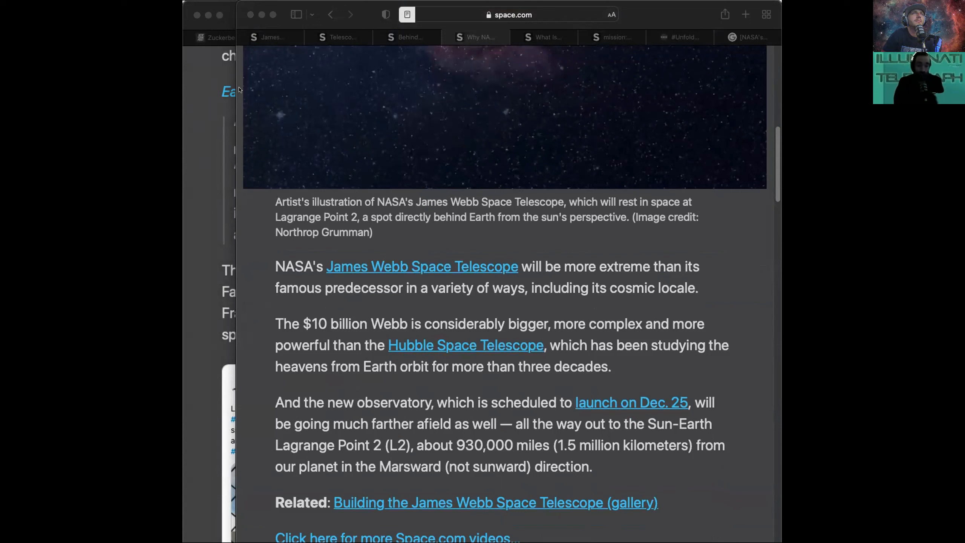
{"action": "mouse_move", "coordinate": [243, 211]}
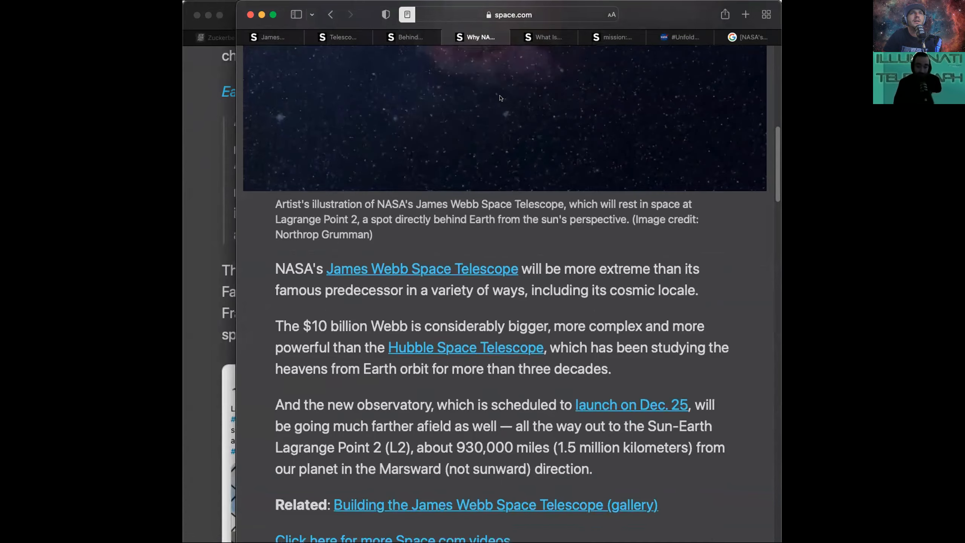
Scroll past the mirror-size passage until the L1–L5 Lagrange points diagram fills the window.
{"action": "scroll", "scroll_direction": "down", "scroll_amount": 3}
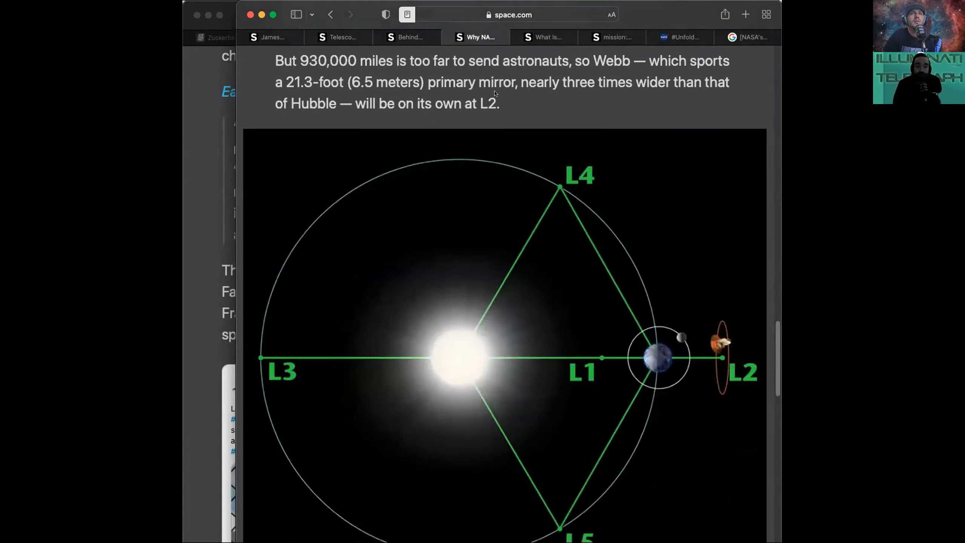
{"action": "scroll", "scroll_direction": "down", "scroll_amount": 3}
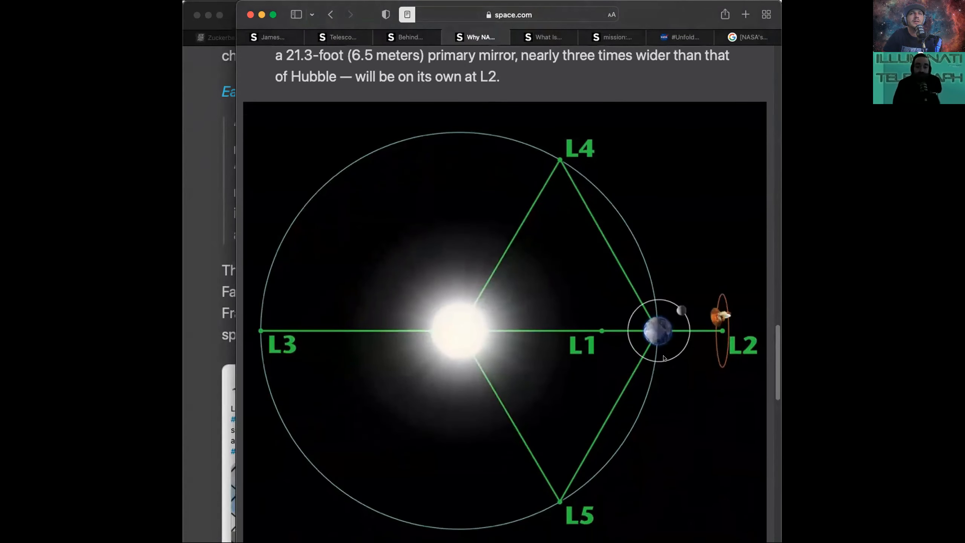
{"action": "mouse_move", "coordinate": [716, 346]}
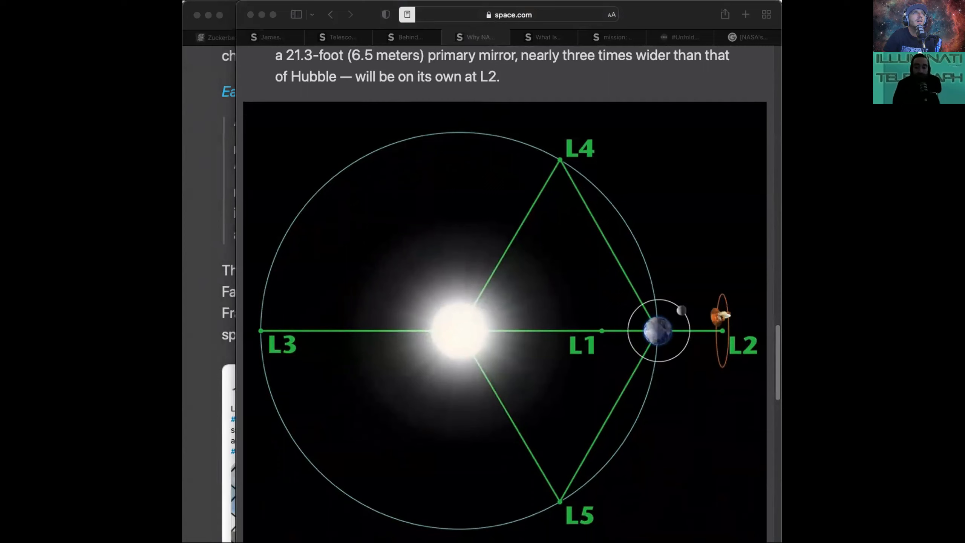
{"action": "mouse_move", "coordinate": [275, 221]}
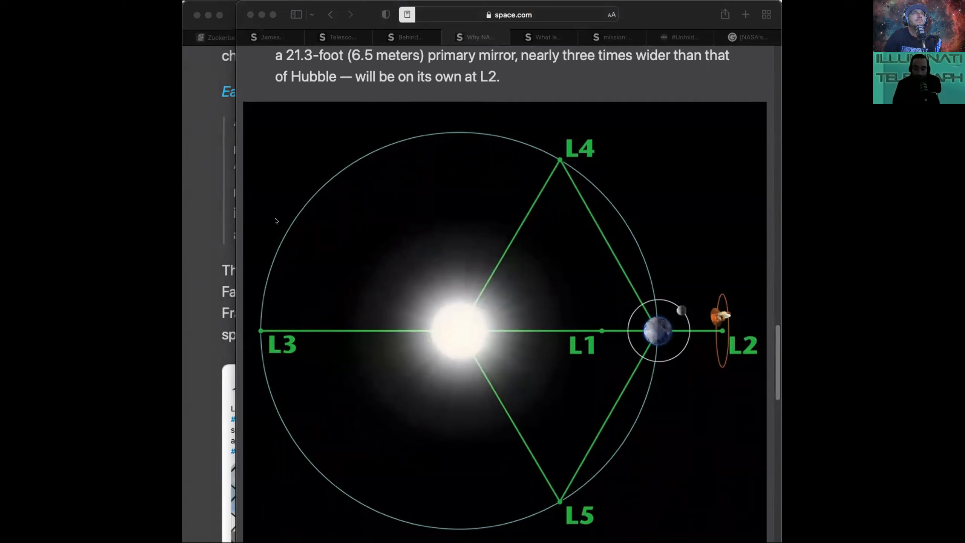
{"action": "mouse_move", "coordinate": [292, 294]}
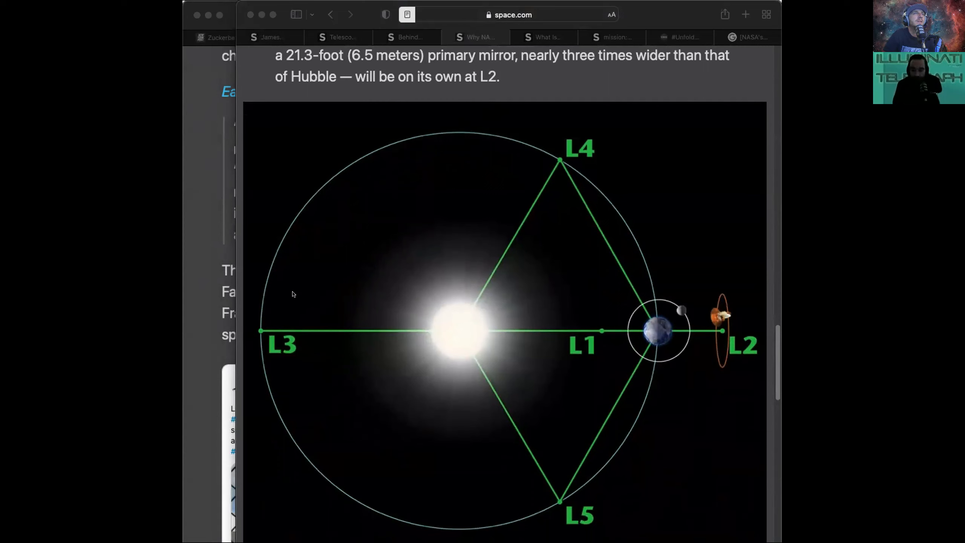
{"action": "mouse_move", "coordinate": [296, 293]}
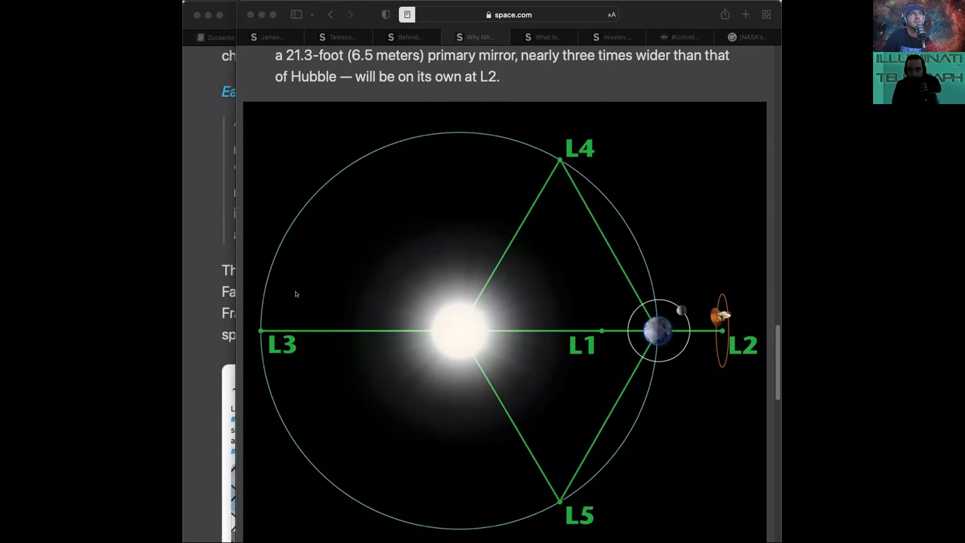
{"action": "mouse_move", "coordinate": [301, 286]}
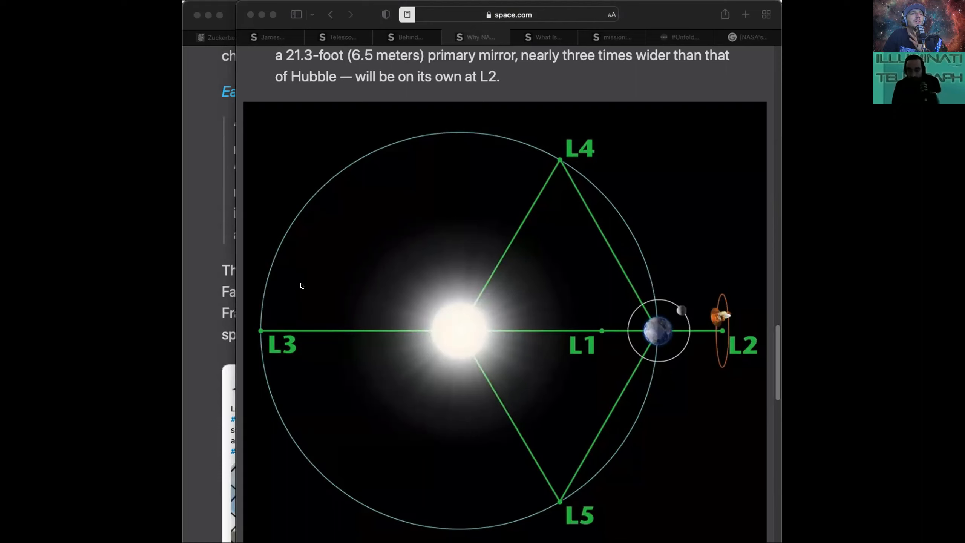
{"action": "mouse_move", "coordinate": [321, 313]}
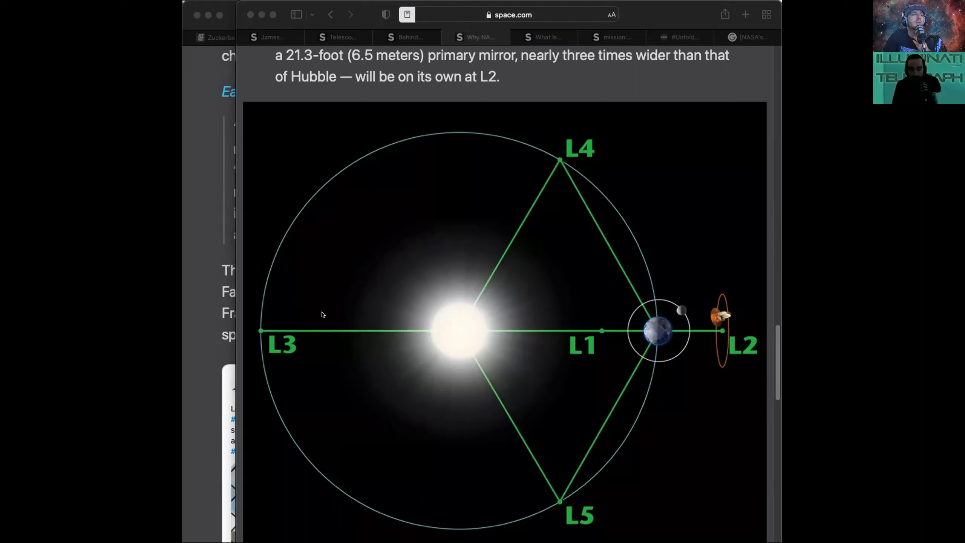
{"action": "mouse_move", "coordinate": [320, 319]}
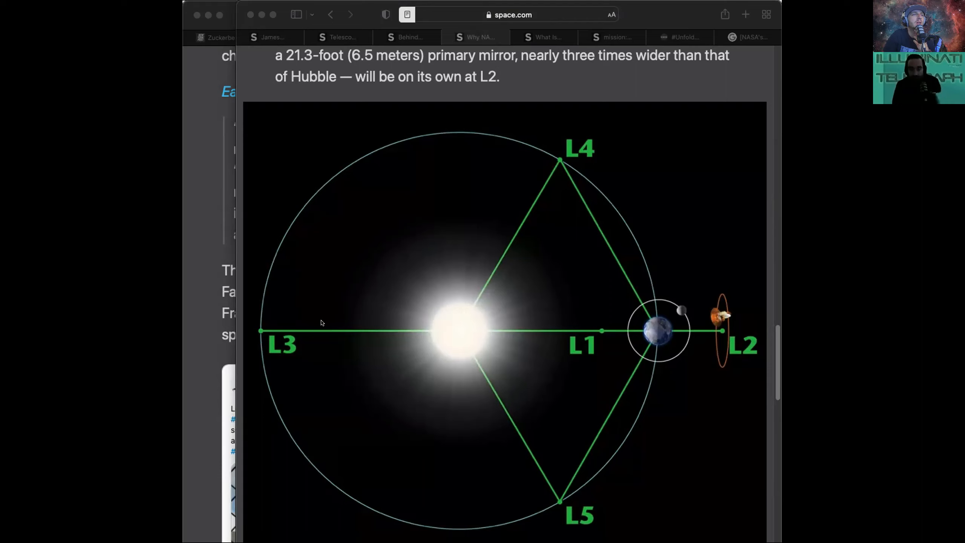
{"action": "mouse_move", "coordinate": [350, 312]}
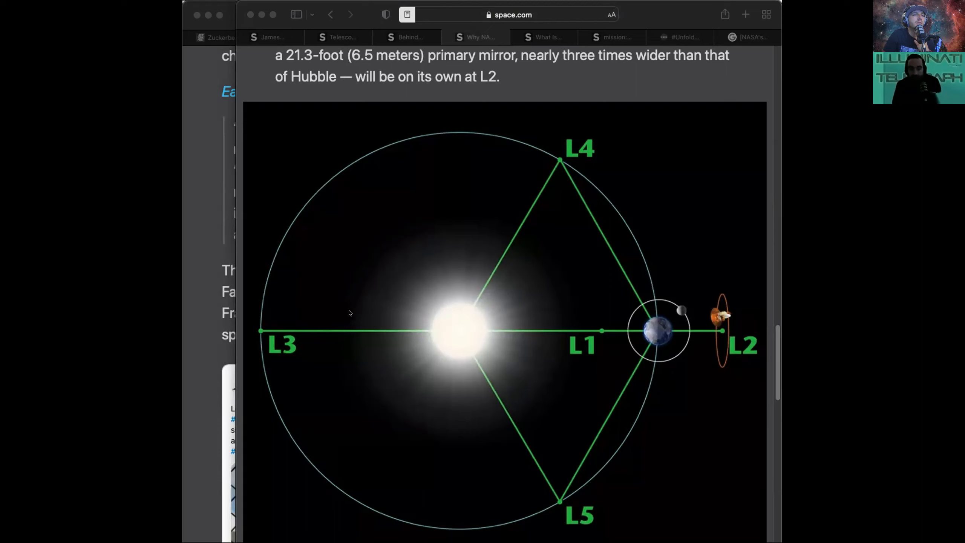
{"action": "mouse_move", "coordinate": [328, 356]}
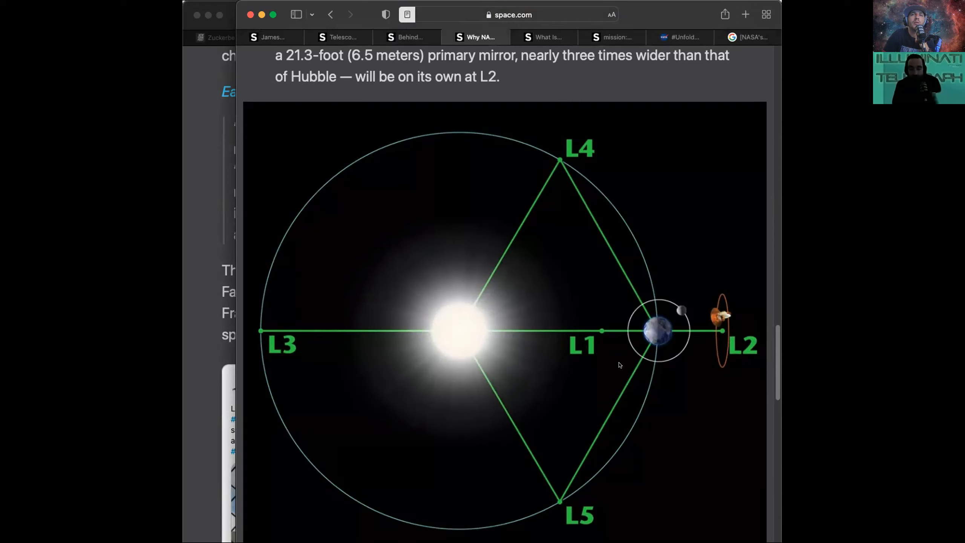
{"action": "mouse_move", "coordinate": [627, 400]}
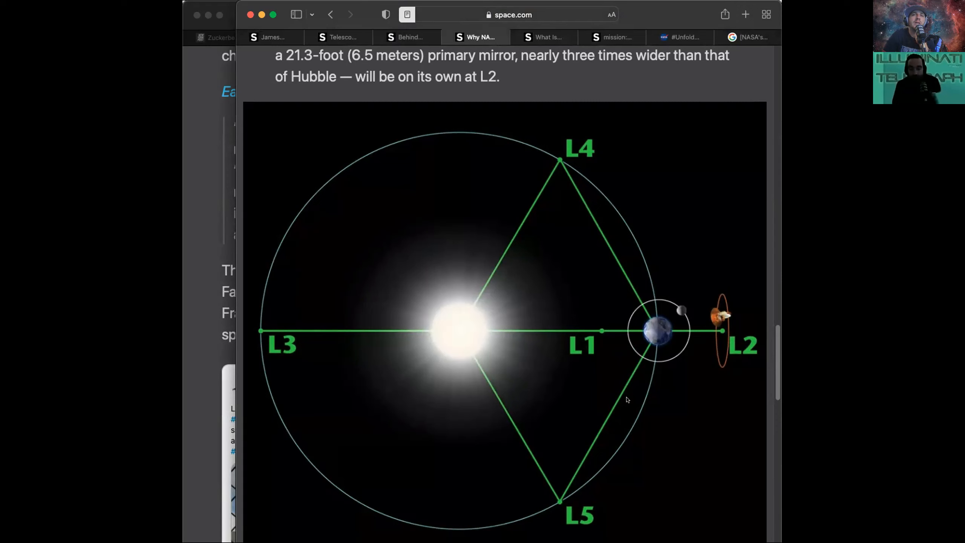
{"action": "mouse_move", "coordinate": [611, 409]}
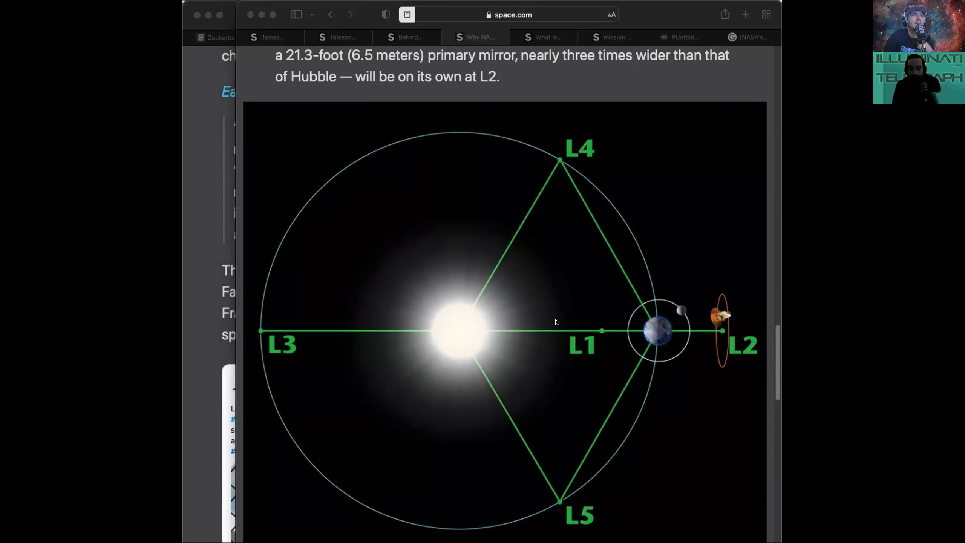
{"action": "mouse_move", "coordinate": [337, 333]}
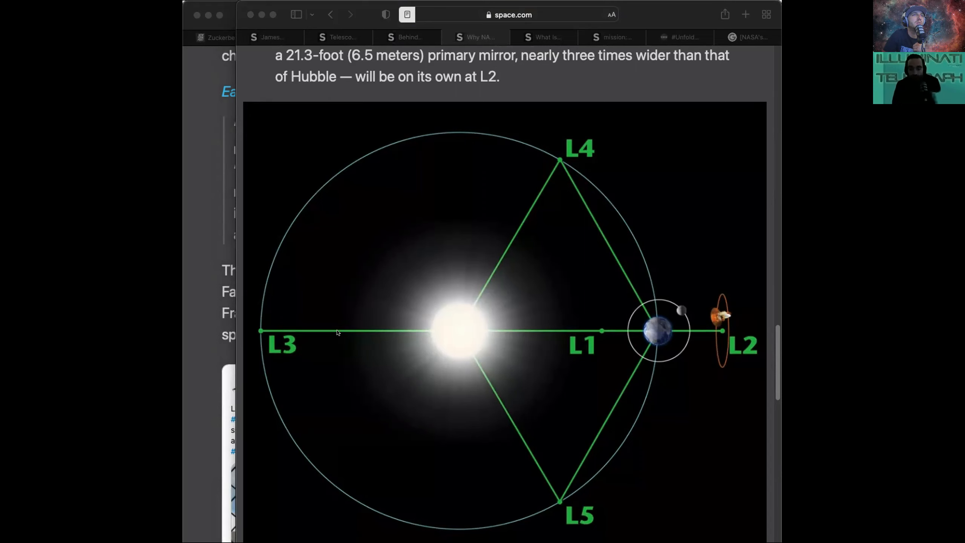
{"action": "mouse_move", "coordinate": [753, 259]}
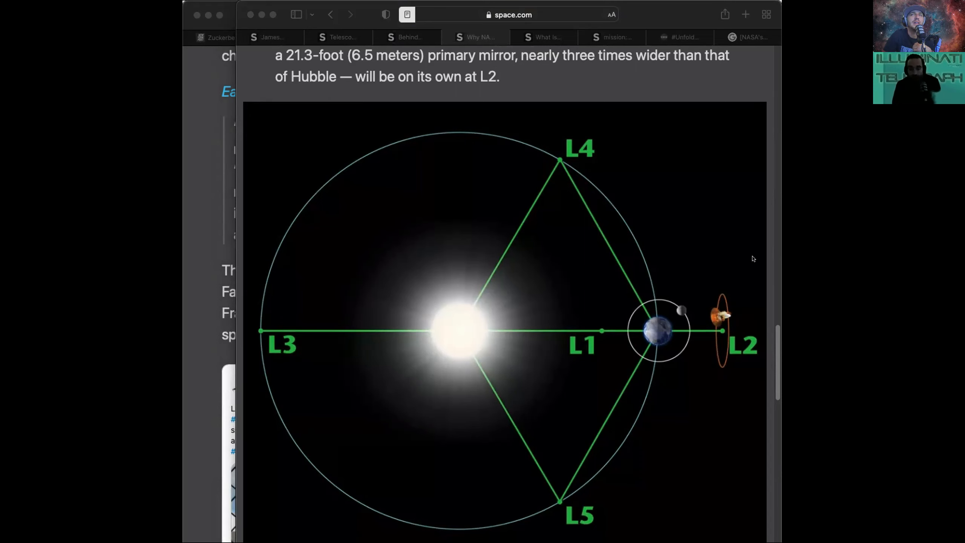
Scroll past the L2 and L1 spacecraft paragraphs to the editor's note on the Dec. 25 launch.
{"action": "scroll", "scroll_direction": "down", "scroll_amount": 3}
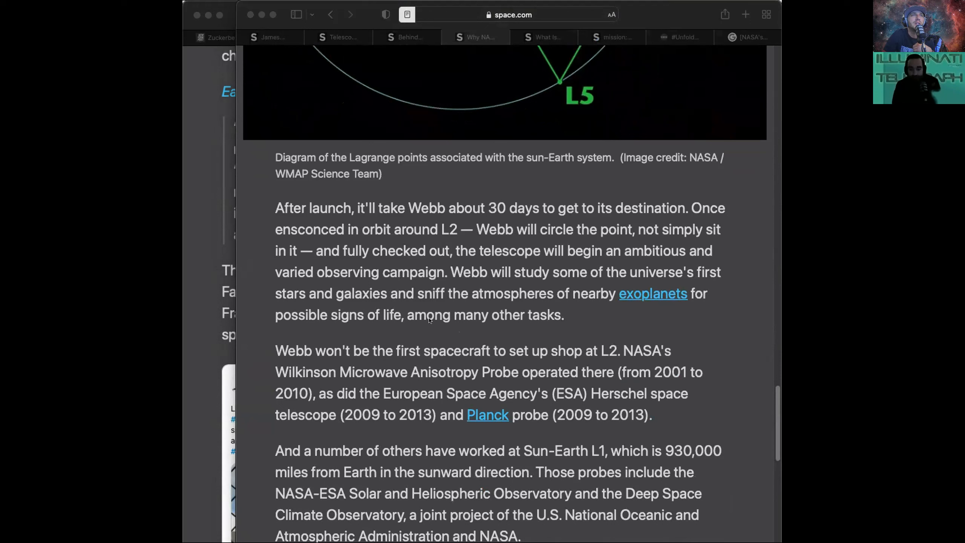
{"action": "mouse_move", "coordinate": [358, 337]}
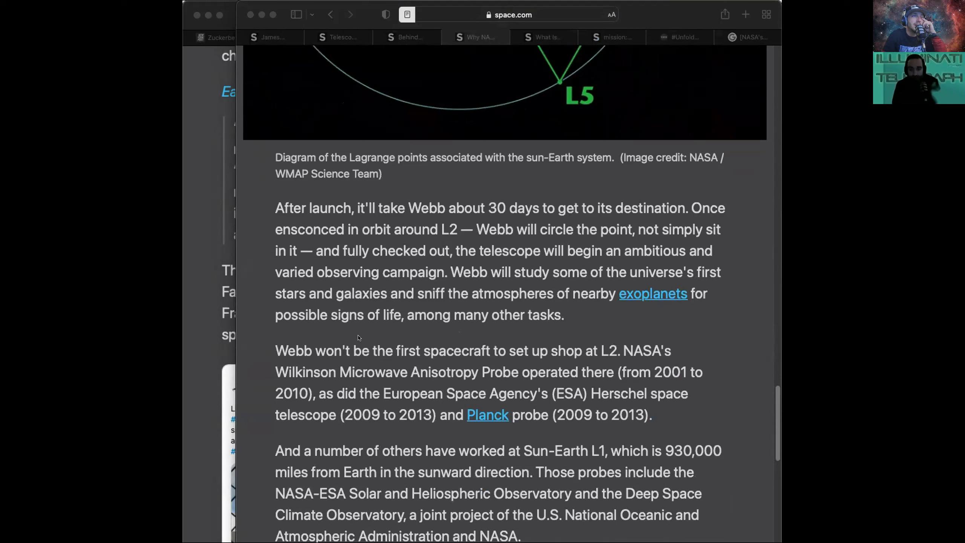
{"action": "mouse_move", "coordinate": [400, 353]}
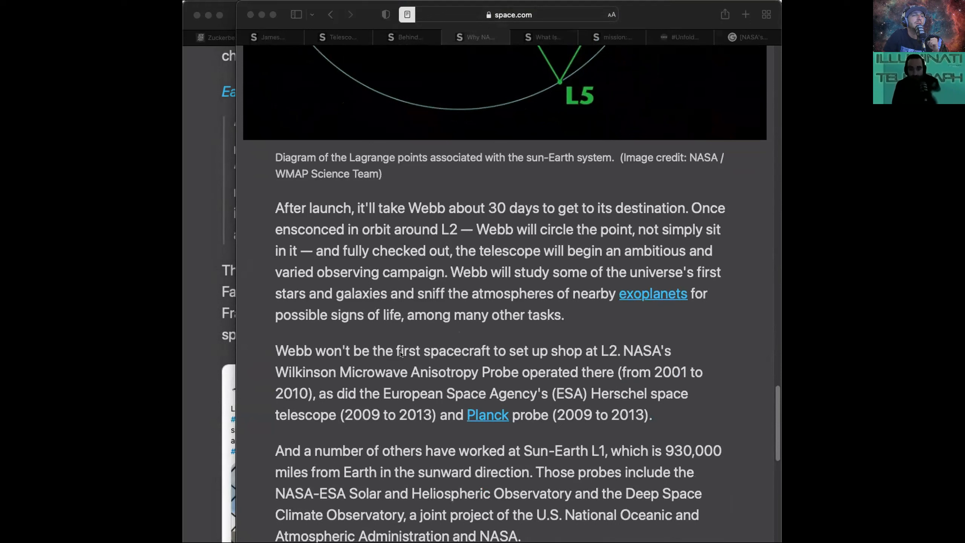
{"action": "mouse_move", "coordinate": [383, 375]}
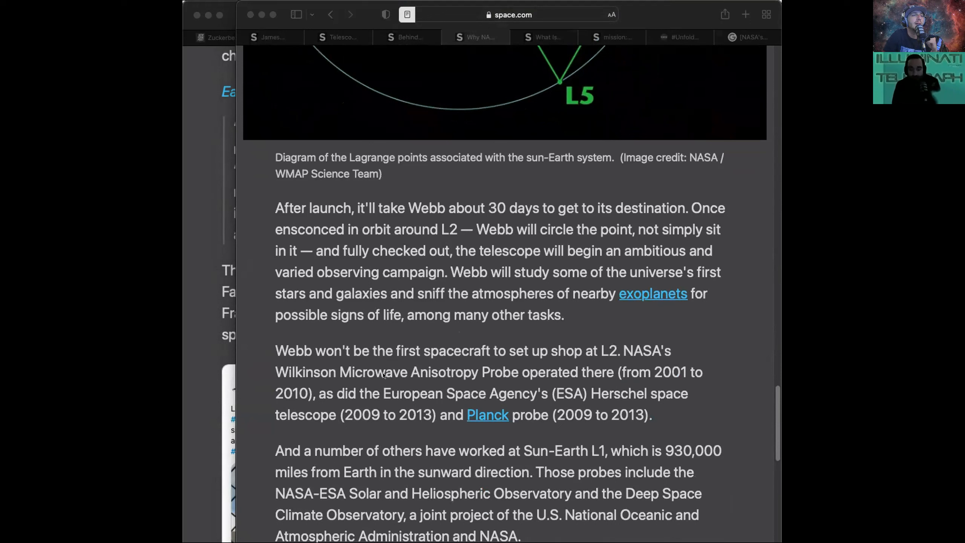
{"action": "mouse_move", "coordinate": [715, 329]}
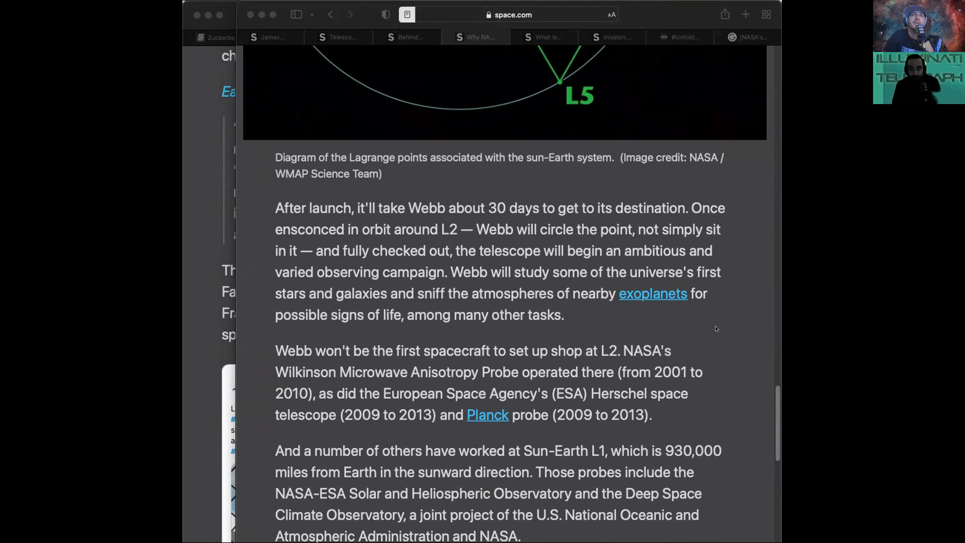
{"action": "scroll", "scroll_direction": "down", "scroll_amount": 3}
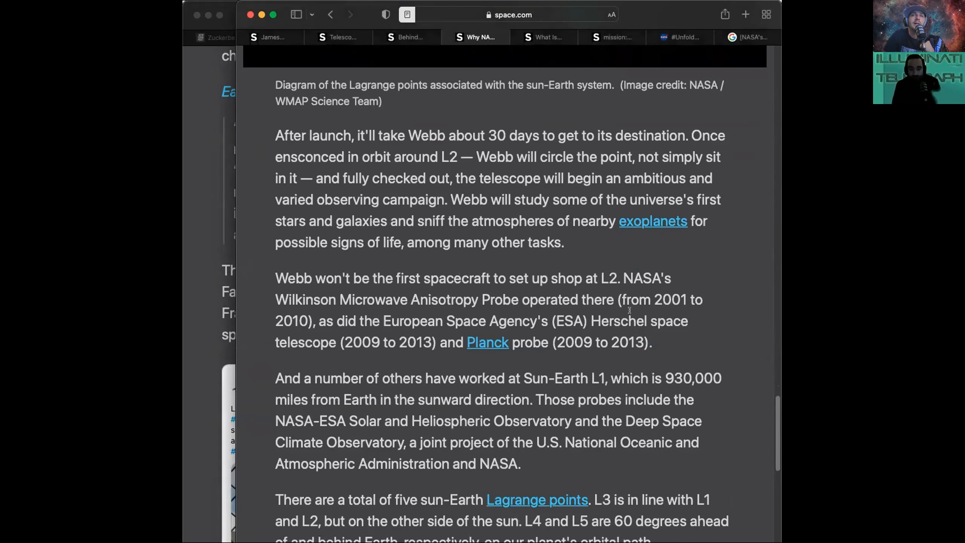
{"action": "mouse_move", "coordinate": [615, 330]}
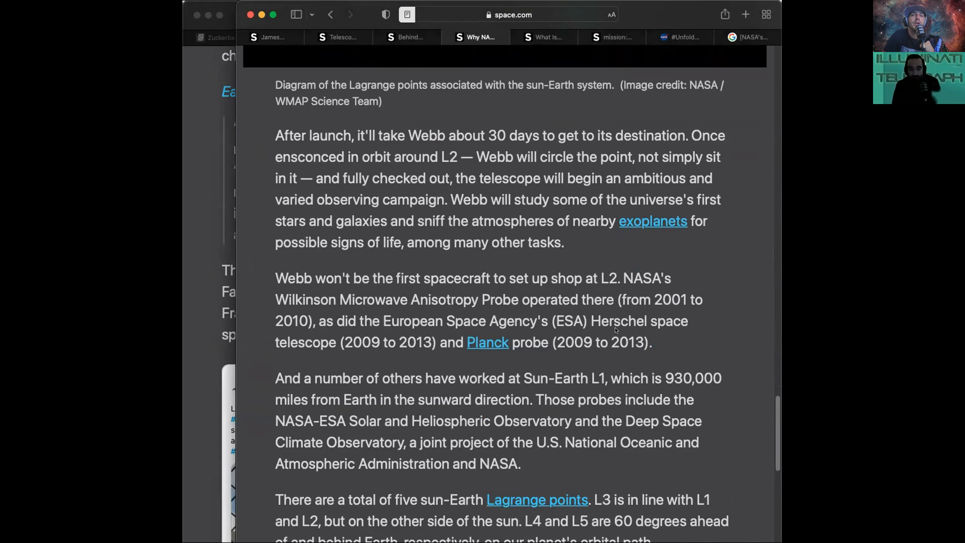
{"action": "scroll", "scroll_direction": "up", "scroll_amount": 3}
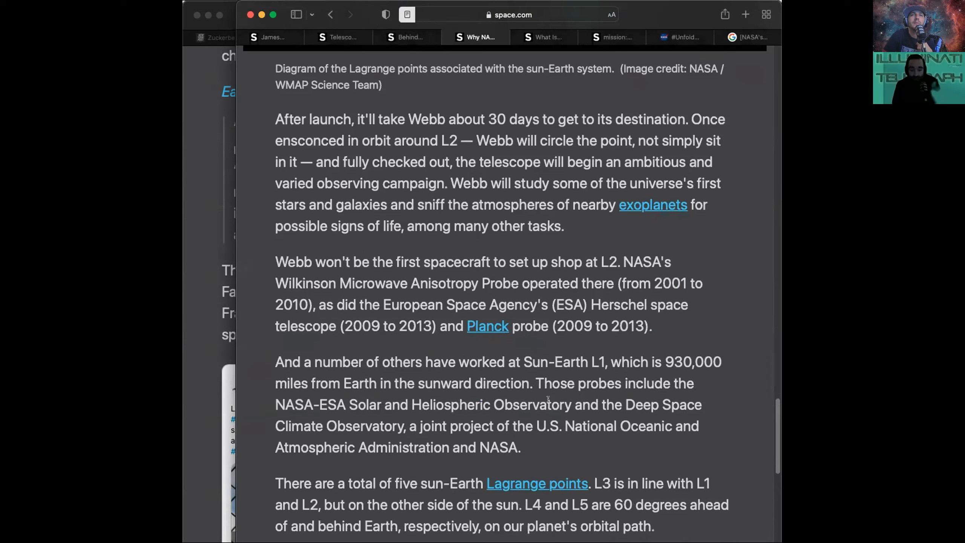
{"action": "scroll", "scroll_direction": "down", "scroll_amount": 3}
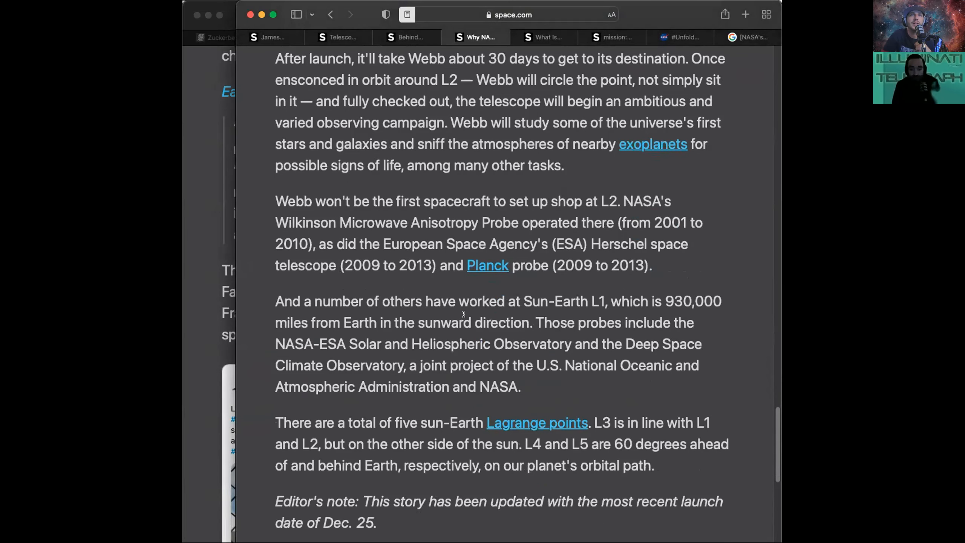
{"action": "mouse_move", "coordinate": [491, 364]}
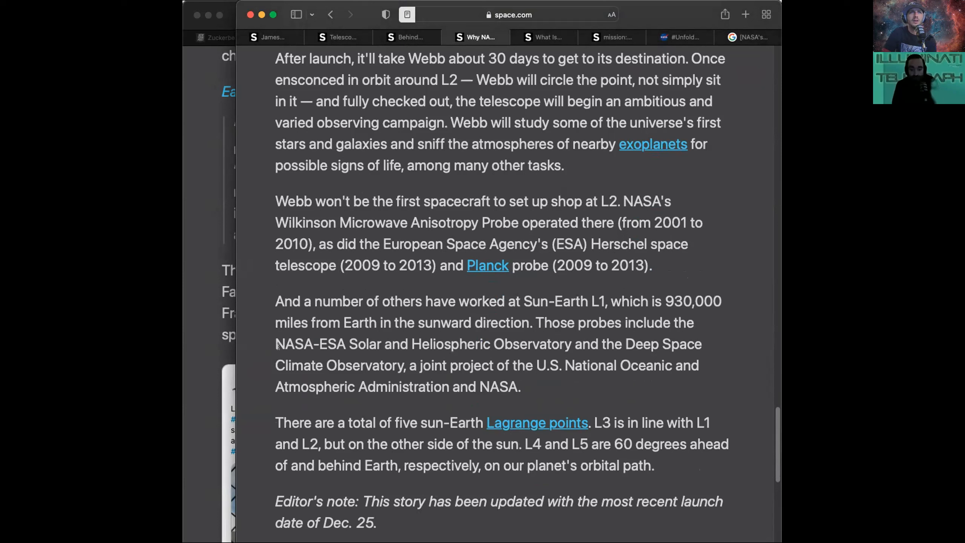
{"action": "mouse_move", "coordinate": [495, 332]}
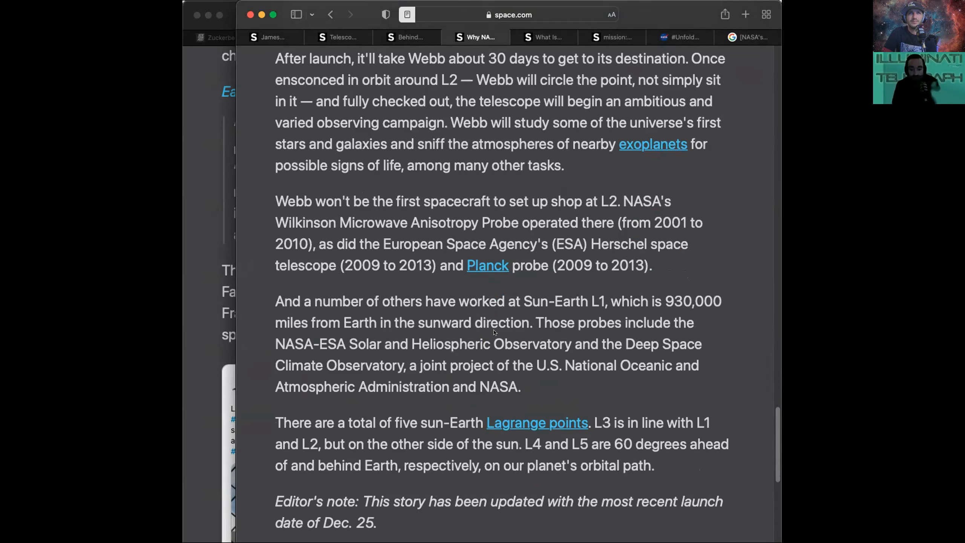
Scroll back to the L1 930,000-mile passage and clear the highlight from that sentence.
{"action": "scroll", "scroll_direction": "down", "scroll_amount": 3}
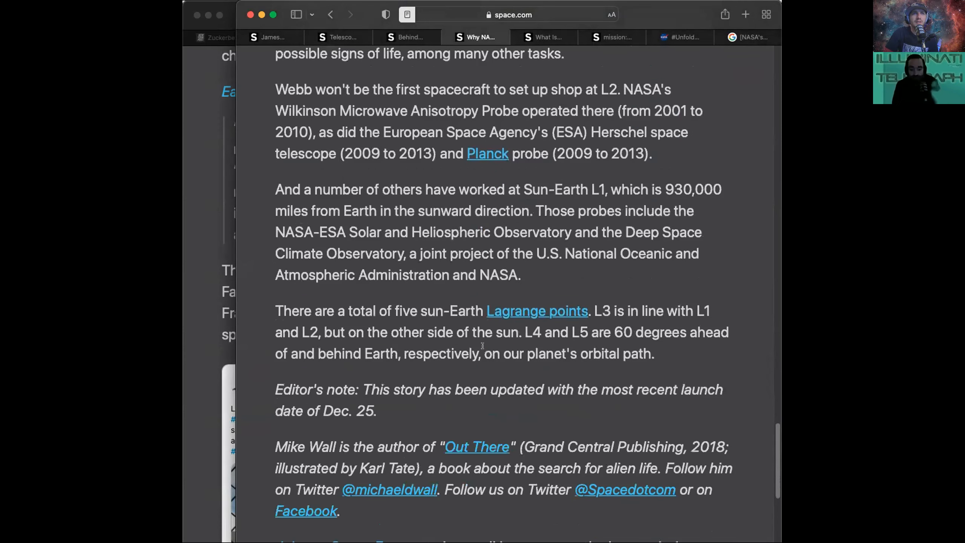
{"action": "scroll", "scroll_direction": "up", "scroll_amount": 3}
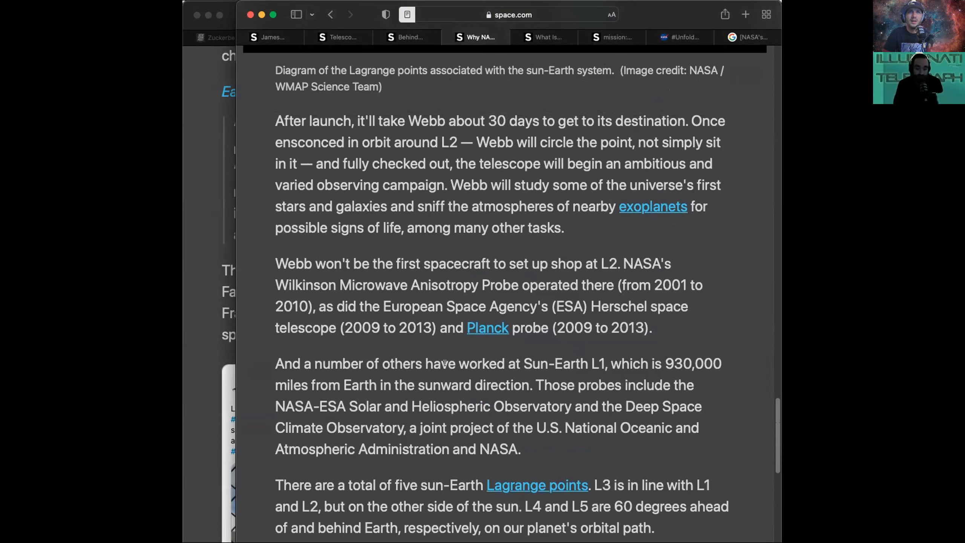
{"action": "mouse_move", "coordinate": [534, 358]}
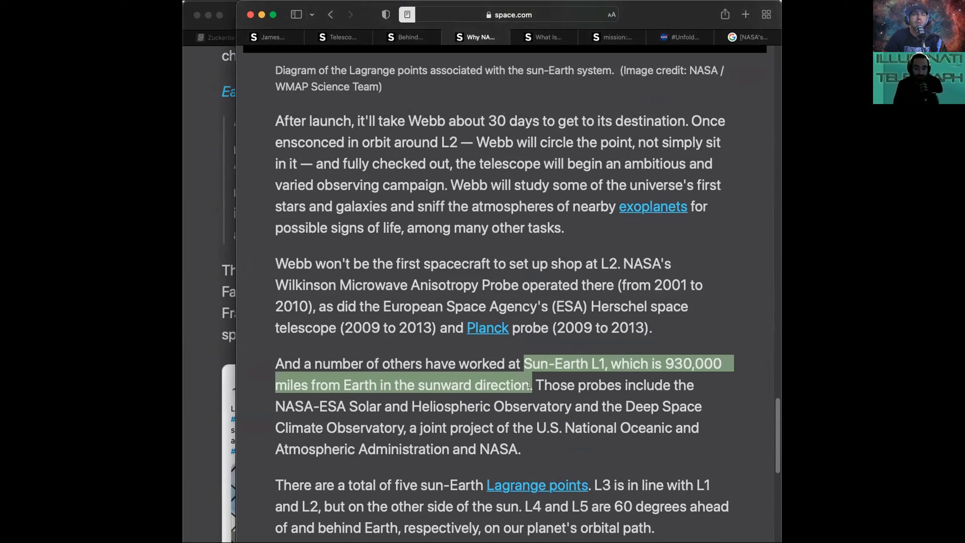
{"action": "left_click", "coordinate": [471, 348]}
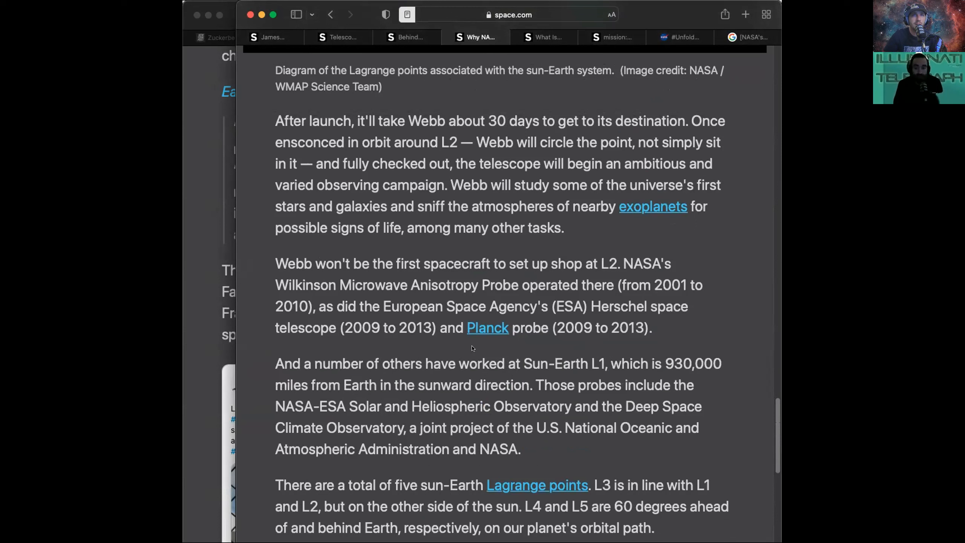
{"action": "mouse_move", "coordinate": [425, 364]}
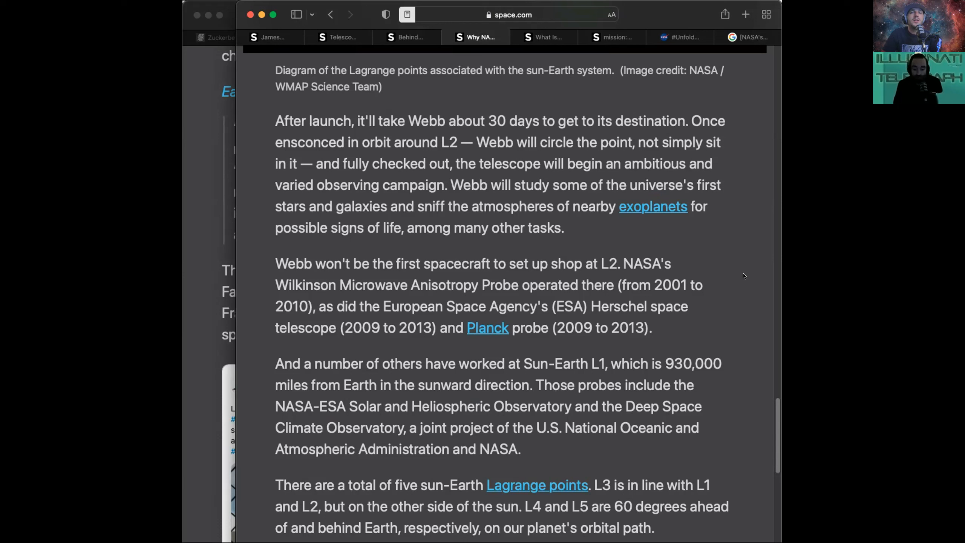
{"action": "mouse_move", "coordinate": [733, 276]}
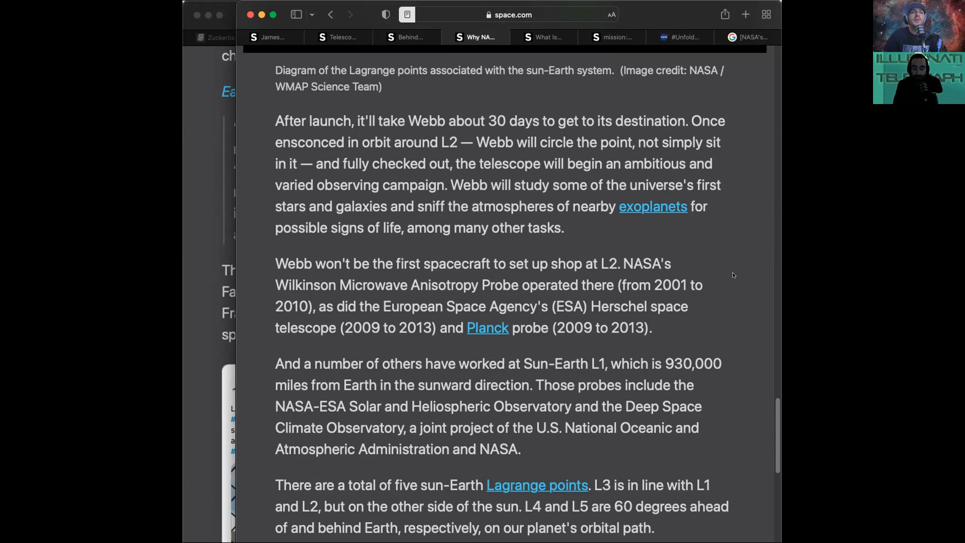
{"action": "scroll", "scroll_direction": "down", "scroll_amount": 3}
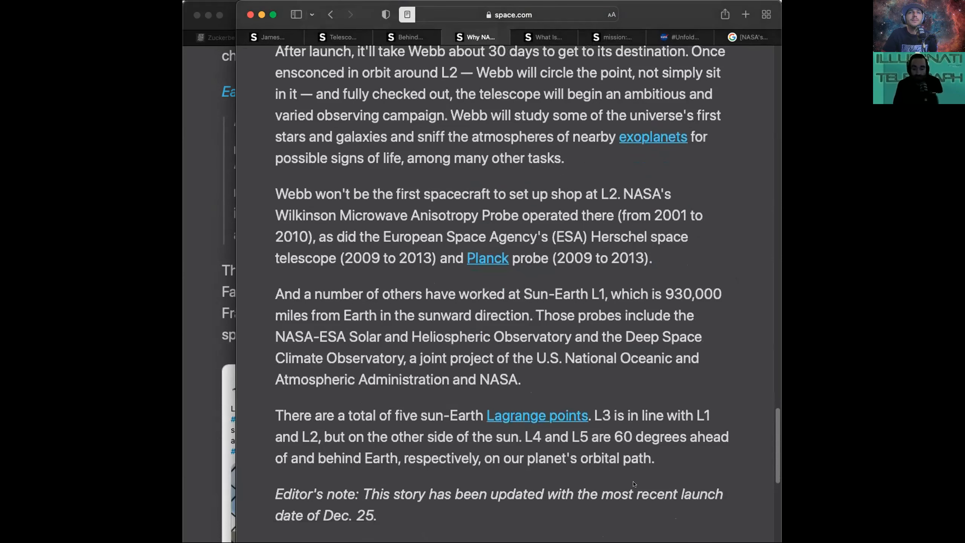
{"action": "mouse_move", "coordinate": [454, 429]}
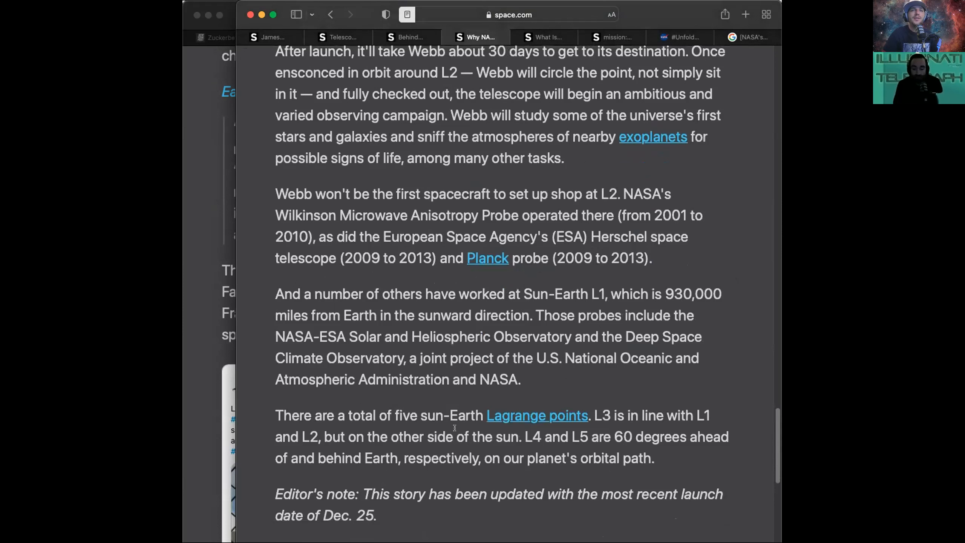
{"action": "scroll", "scroll_direction": "down", "scroll_amount": 3}
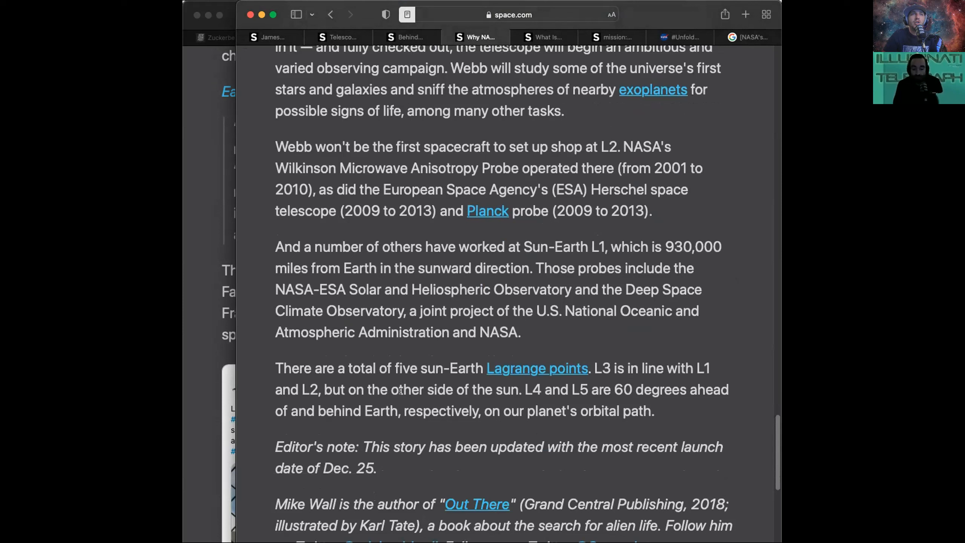
{"action": "mouse_move", "coordinate": [544, 390]}
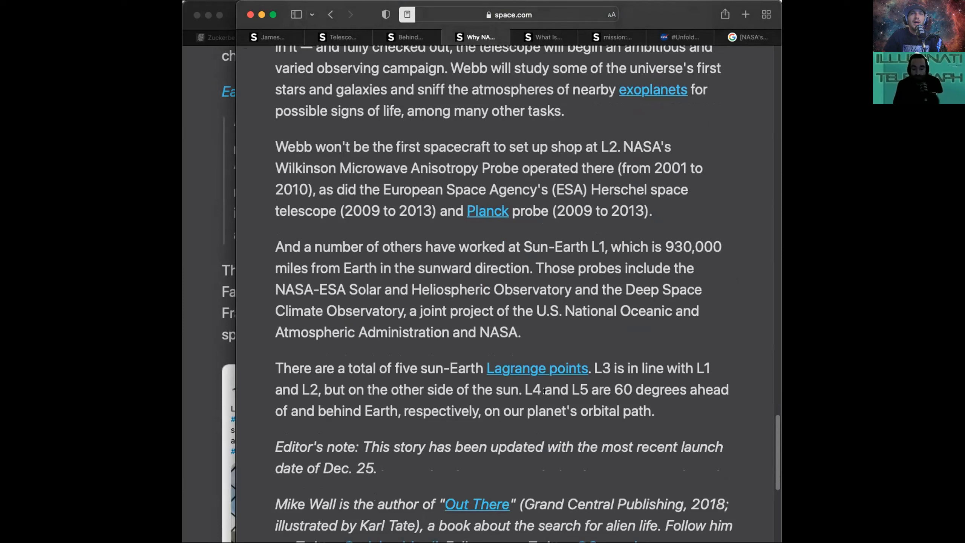
{"action": "mouse_move", "coordinate": [277, 420]}
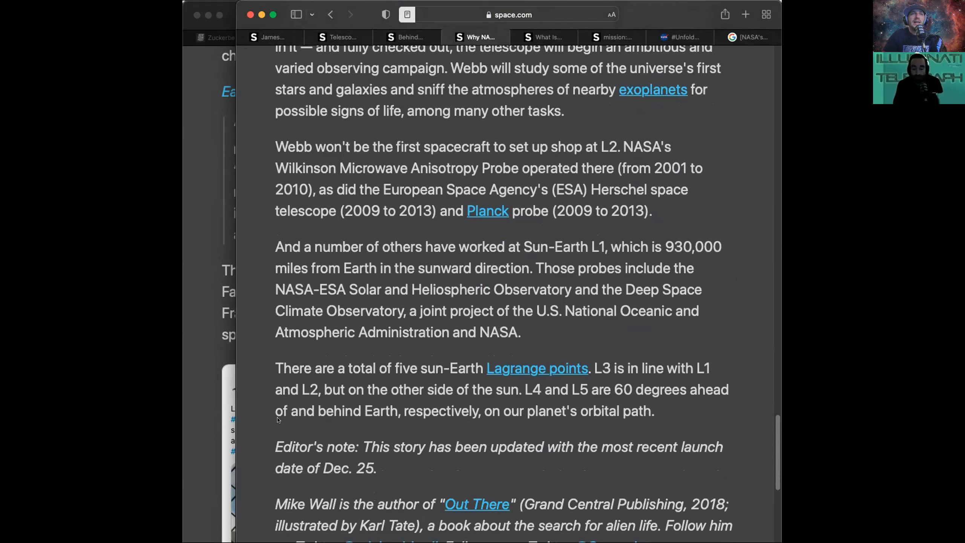
{"action": "mouse_move", "coordinate": [349, 427]}
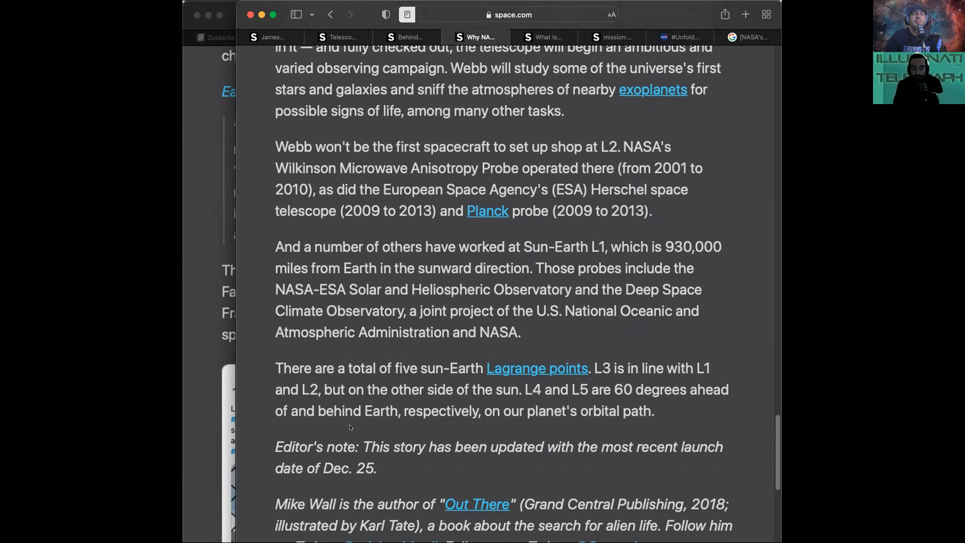
{"action": "scroll", "scroll_direction": "down", "scroll_amount": 3}
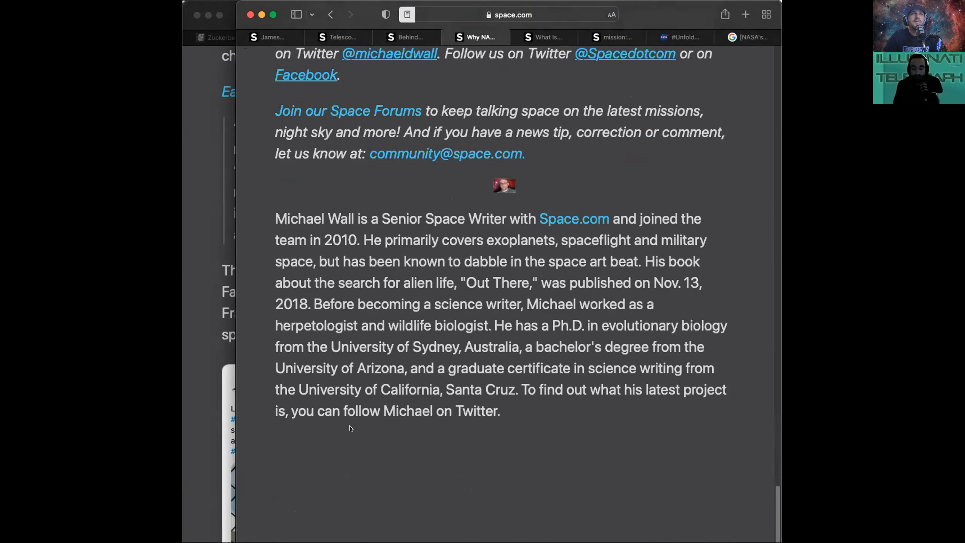
{"action": "scroll", "scroll_direction": "up", "scroll_amount": 3}
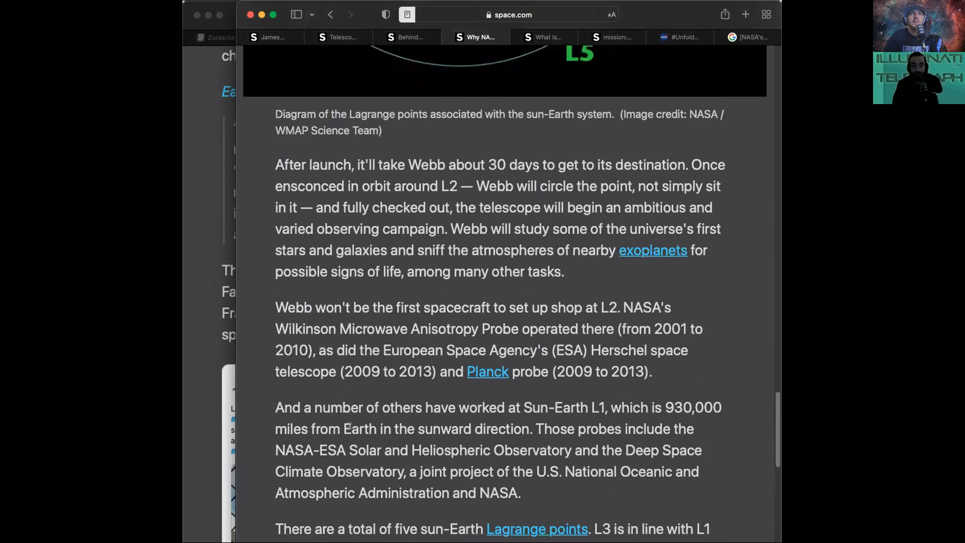
{"action": "scroll", "scroll_direction": "up", "scroll_amount": 3}
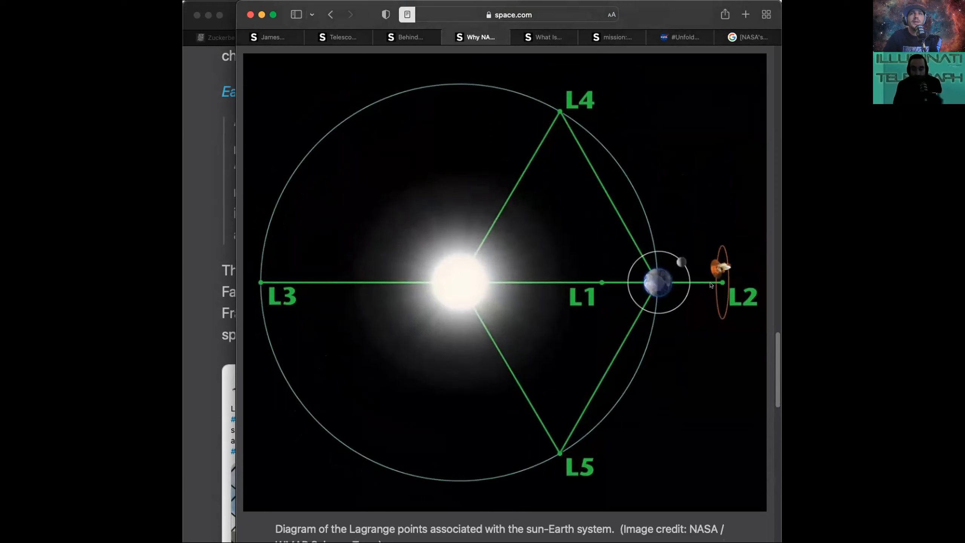
{"action": "mouse_move", "coordinate": [600, 283]}
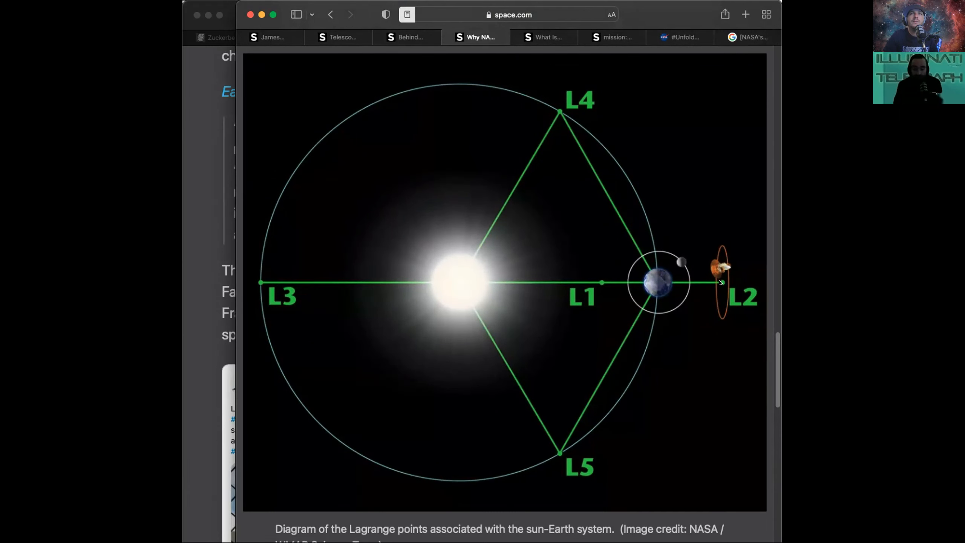
{"action": "mouse_move", "coordinate": [548, 123]}
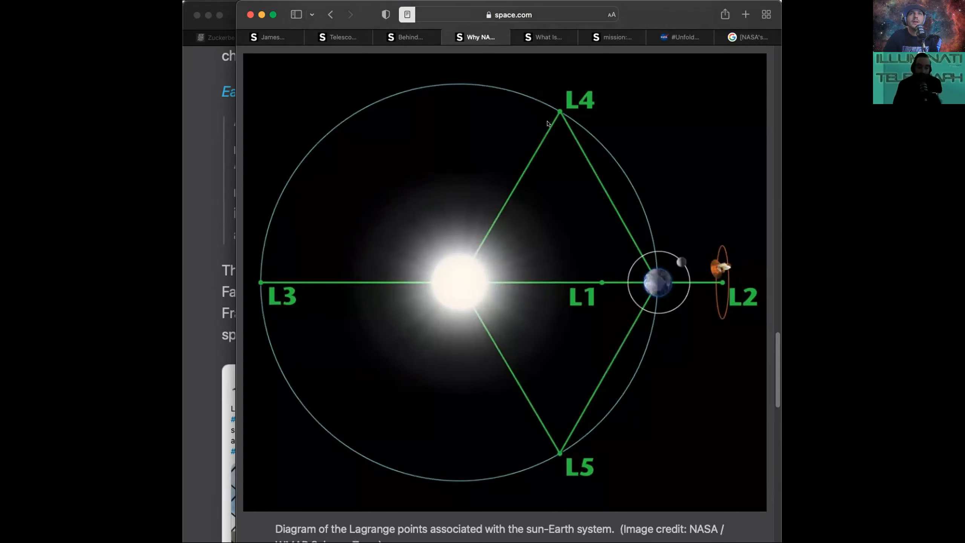
{"action": "mouse_move", "coordinate": [578, 92]}
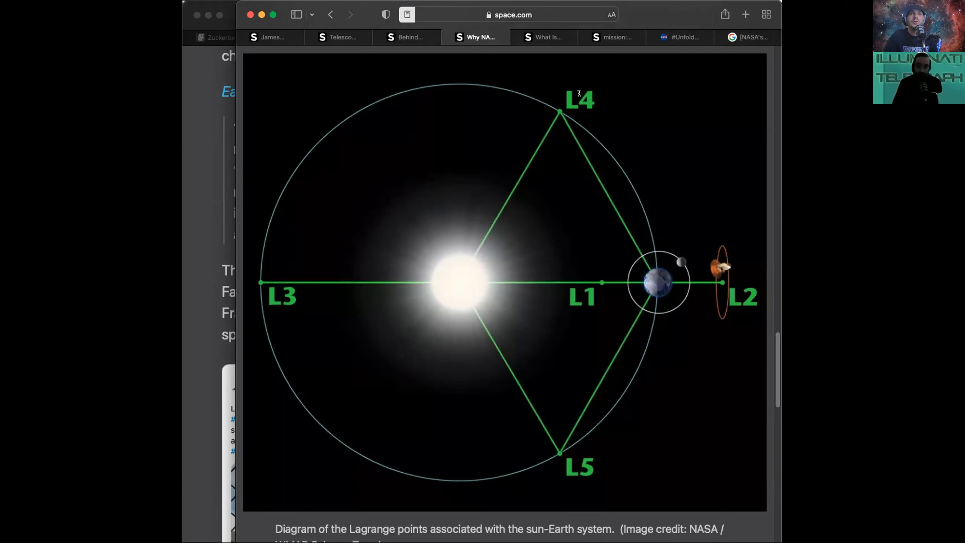
{"action": "mouse_move", "coordinate": [329, 323]}
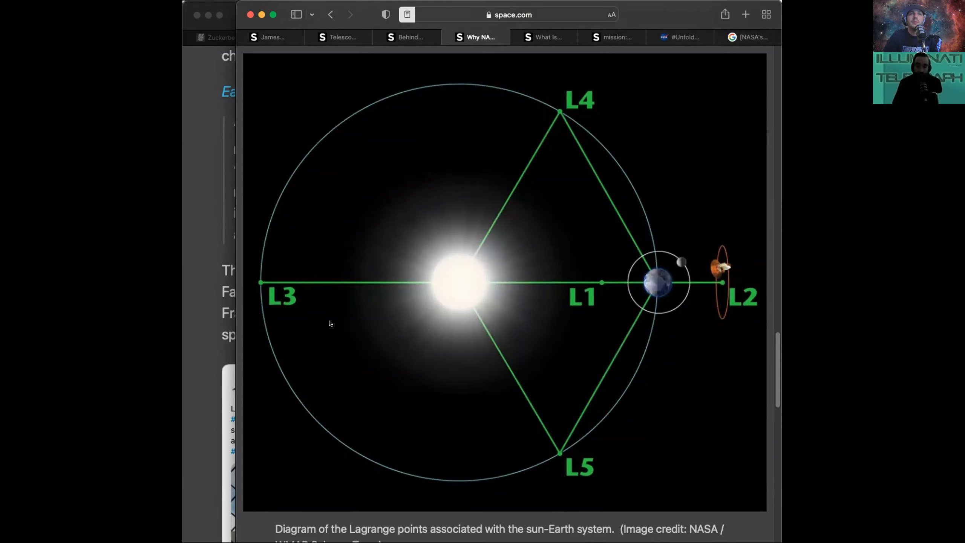
{"action": "mouse_move", "coordinate": [603, 282]}
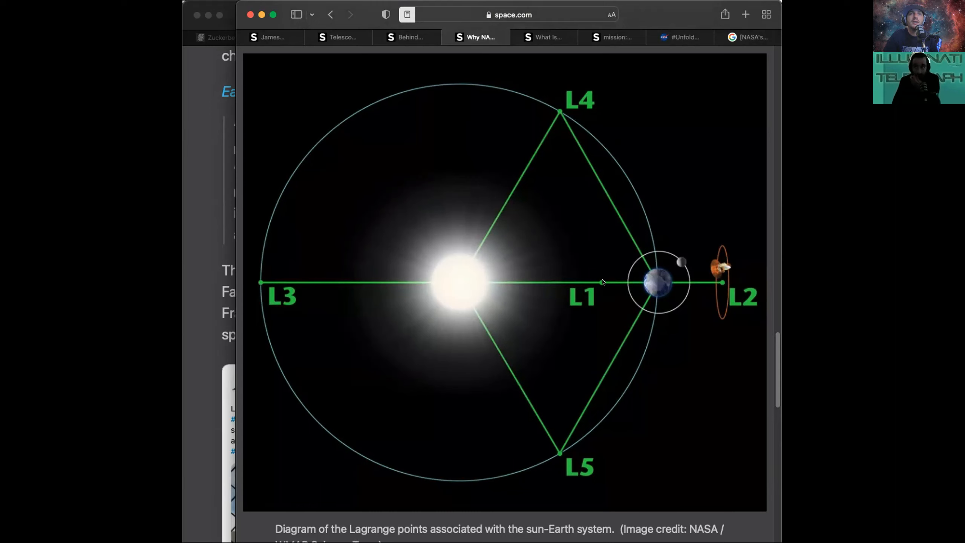
{"action": "mouse_move", "coordinate": [521, 212]}
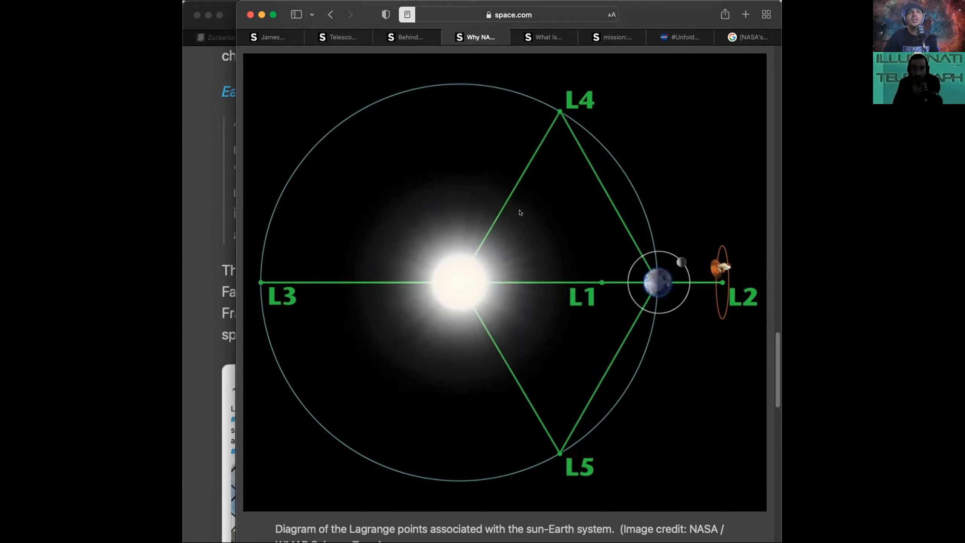
{"action": "mouse_move", "coordinate": [670, 248]}
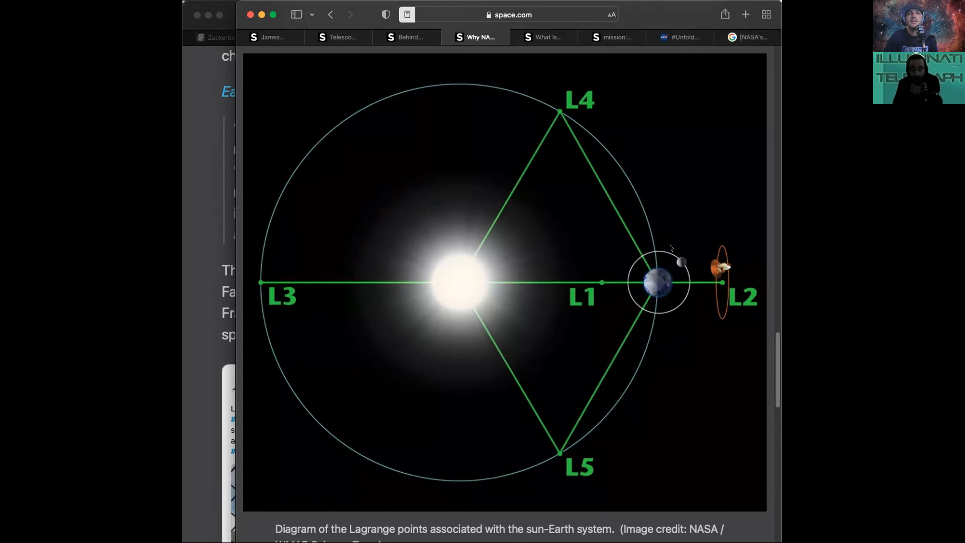
{"action": "mouse_move", "coordinate": [458, 283]}
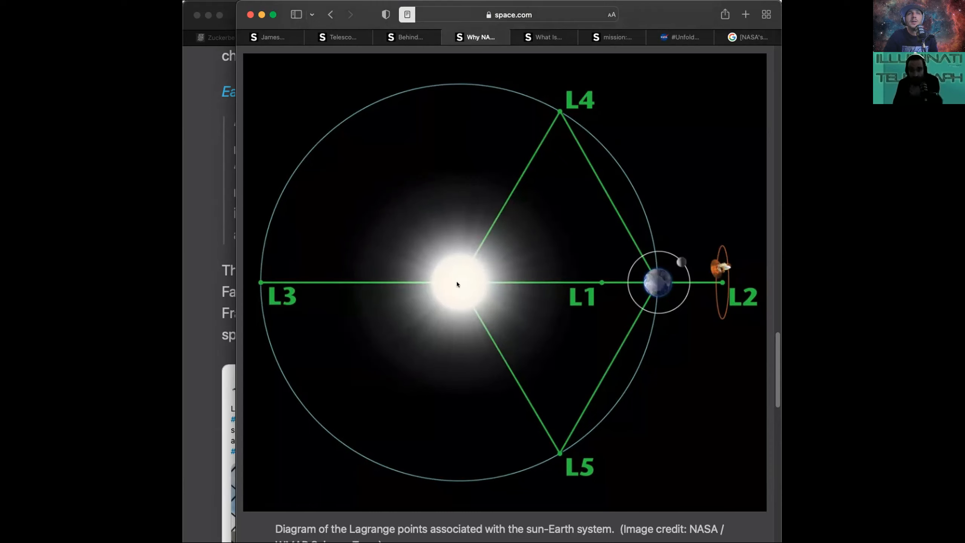
{"action": "mouse_move", "coordinate": [267, 284]}
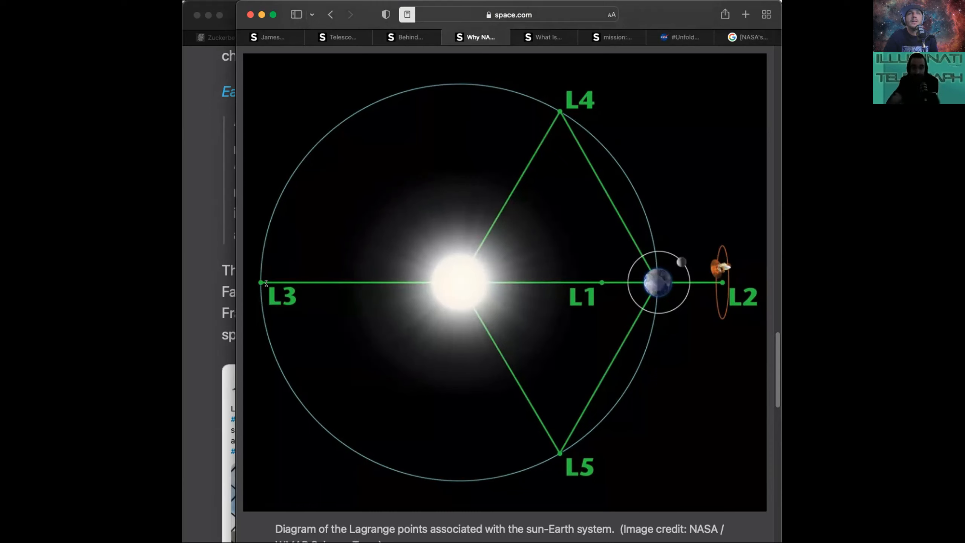
{"action": "mouse_move", "coordinate": [458, 283]}
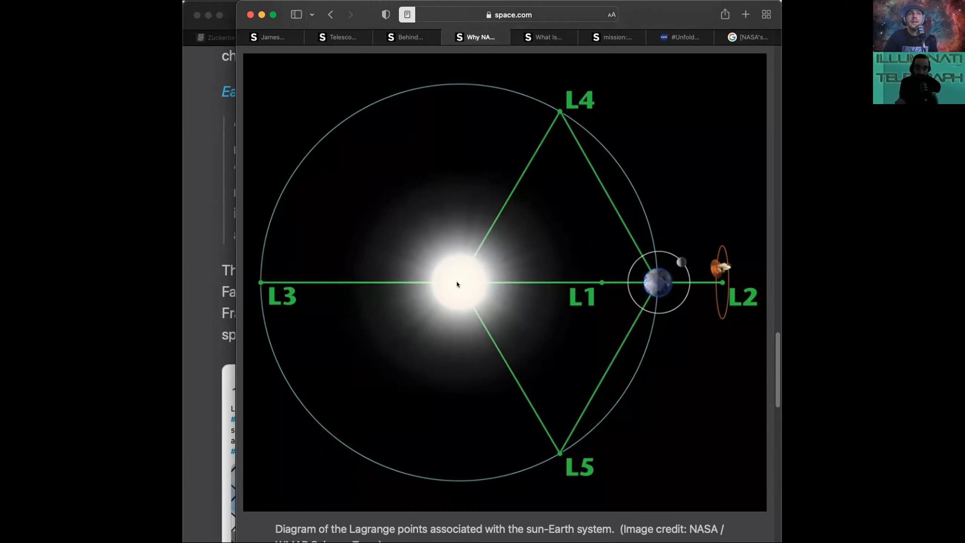
{"action": "mouse_move", "coordinate": [531, 295]}
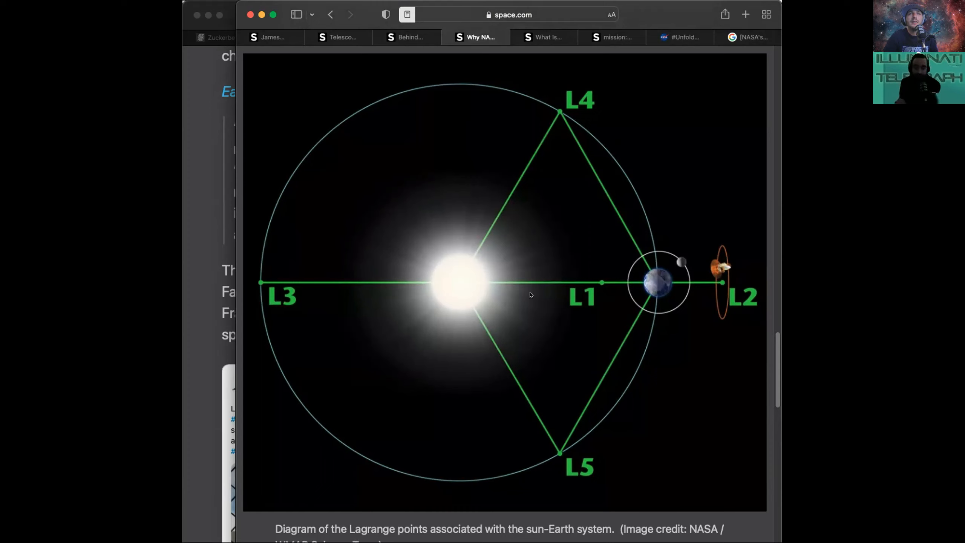
{"action": "mouse_move", "coordinate": [358, 118]}
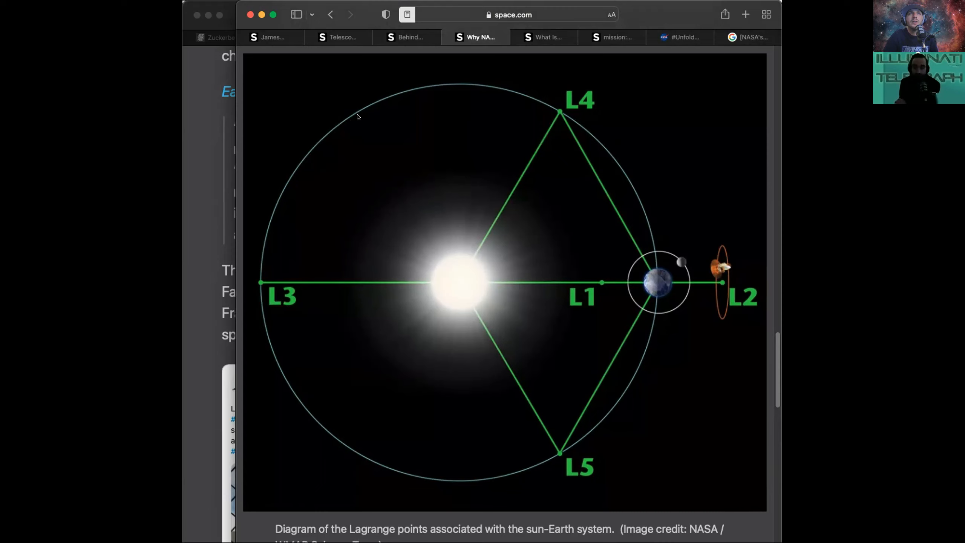
{"action": "mouse_move", "coordinate": [358, 113]}
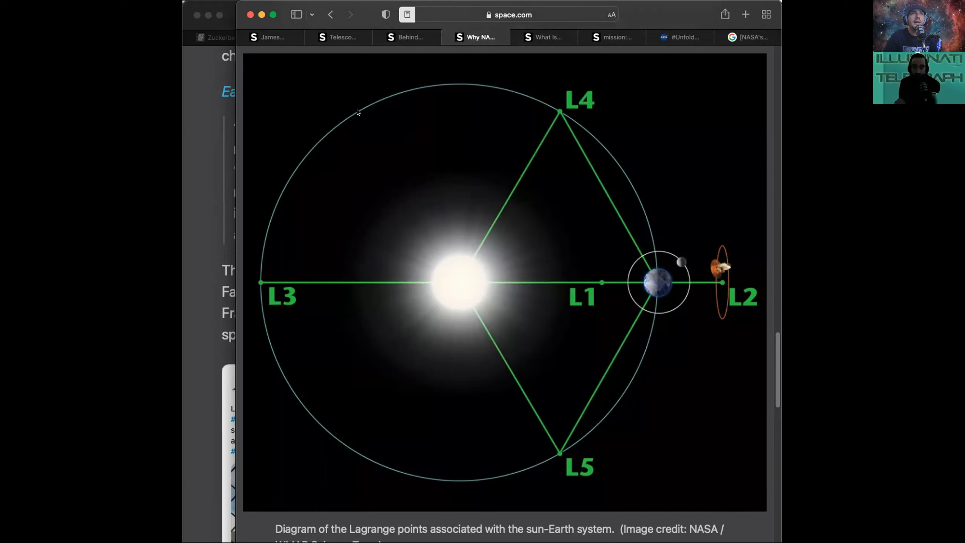
{"action": "mouse_move", "coordinate": [349, 454]}
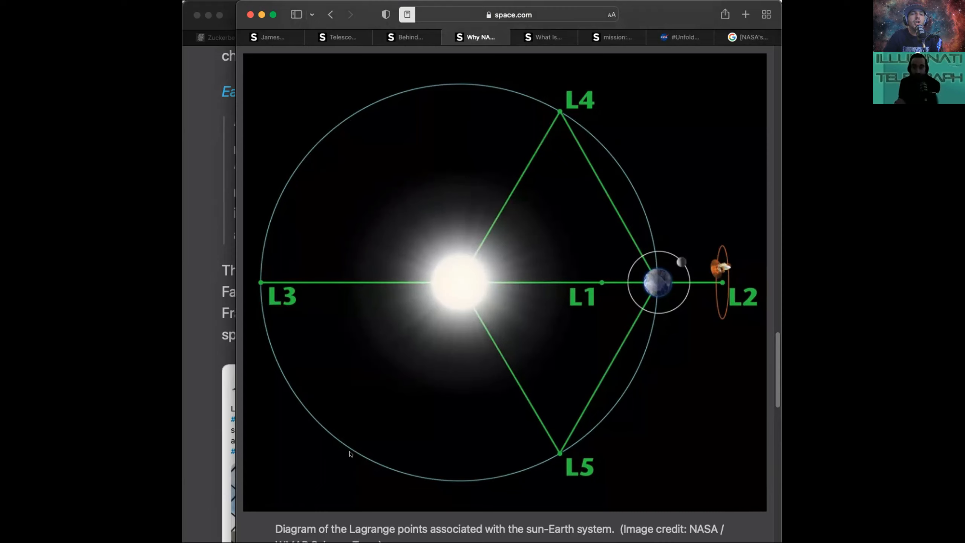
{"action": "mouse_move", "coordinate": [411, 375]}
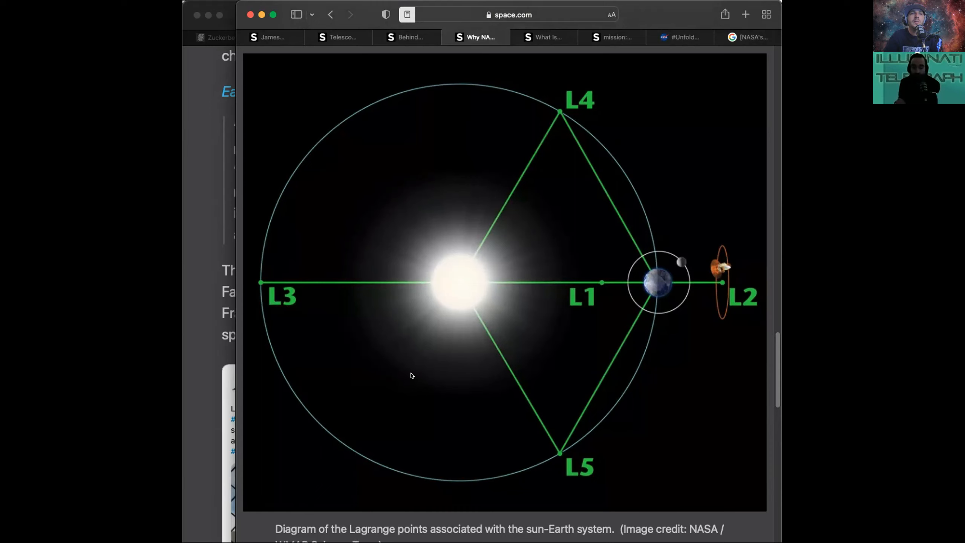
{"action": "mouse_move", "coordinate": [456, 285]}
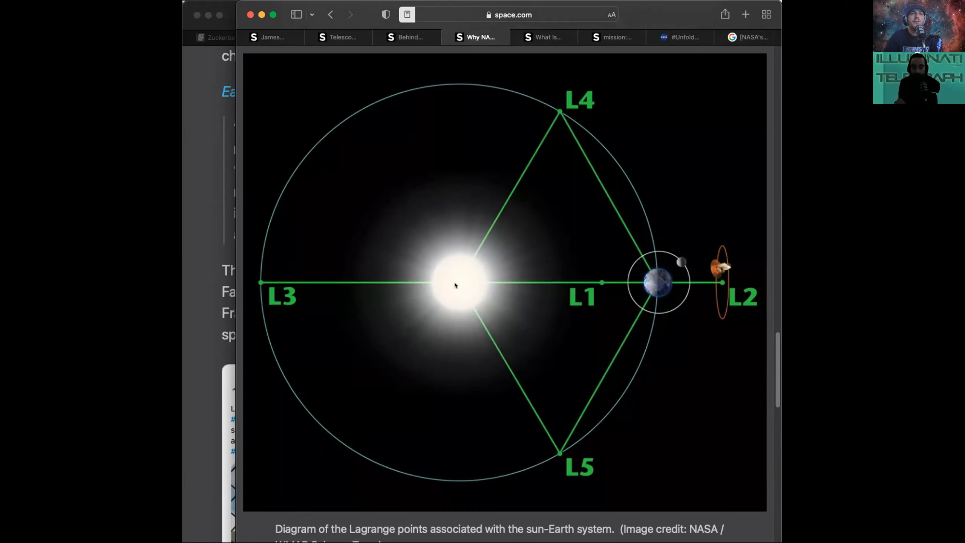
{"action": "mouse_move", "coordinate": [360, 104]}
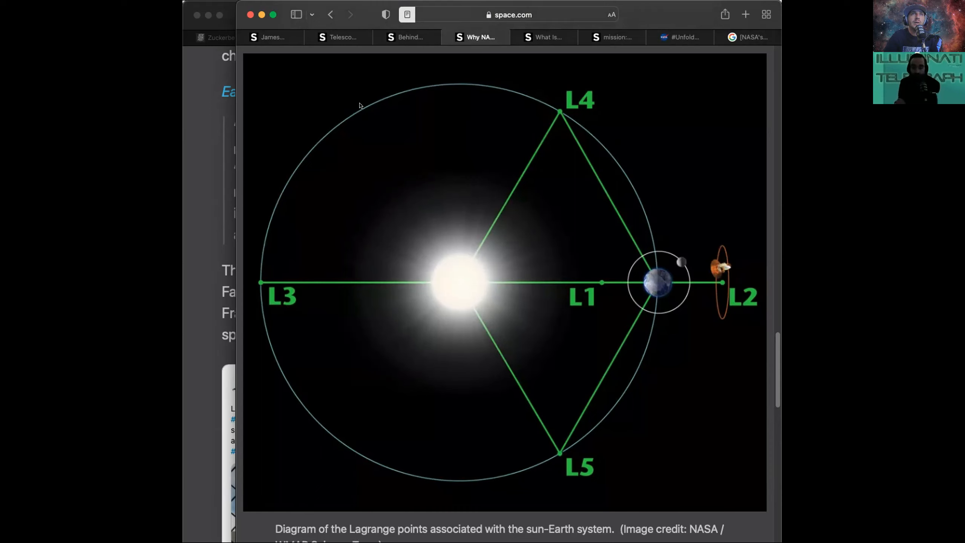
{"action": "mouse_move", "coordinate": [359, 112]}
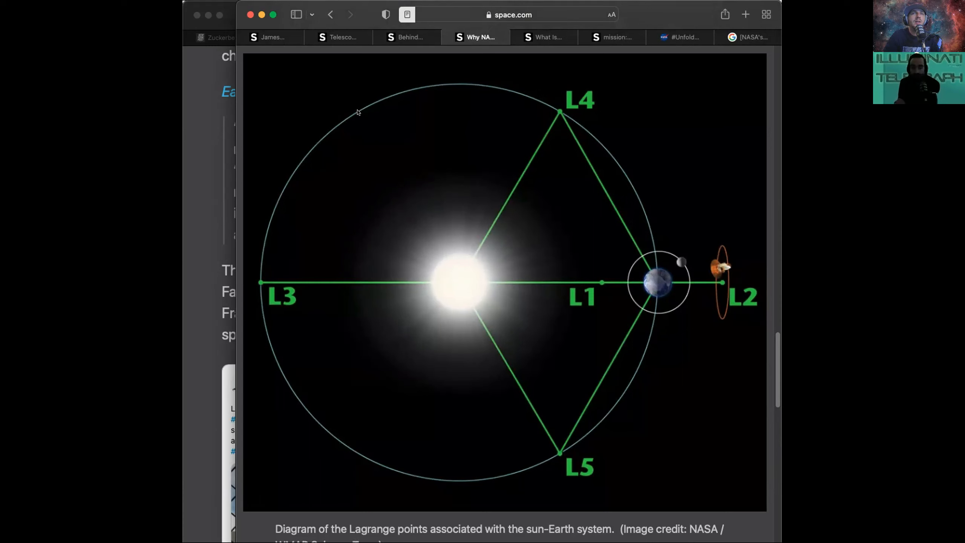
{"action": "mouse_move", "coordinate": [357, 455]}
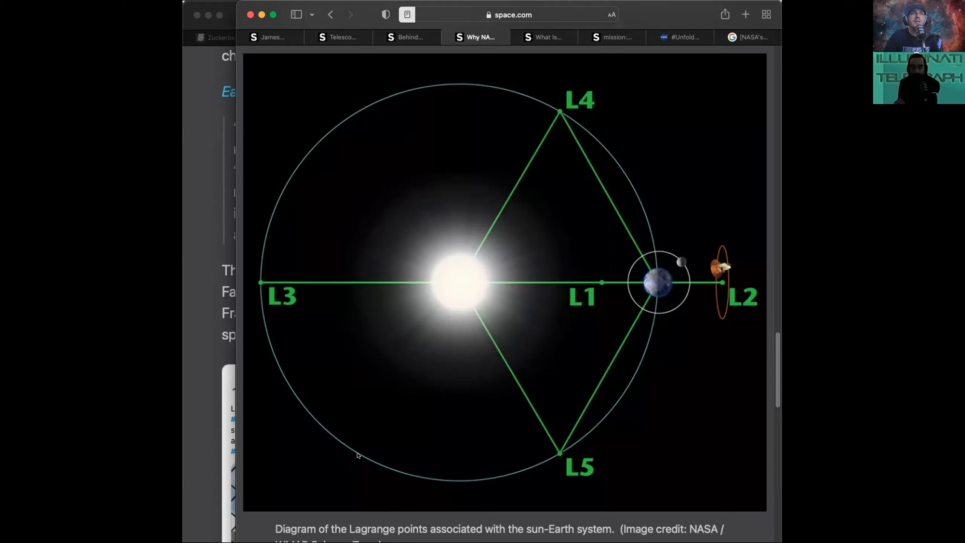
{"action": "mouse_move", "coordinate": [392, 97]}
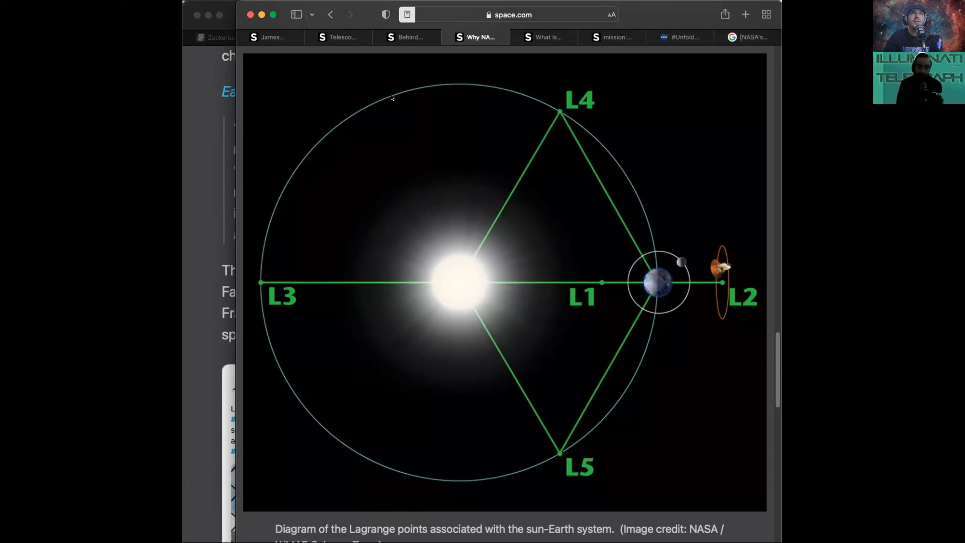
{"action": "mouse_move", "coordinate": [376, 104]}
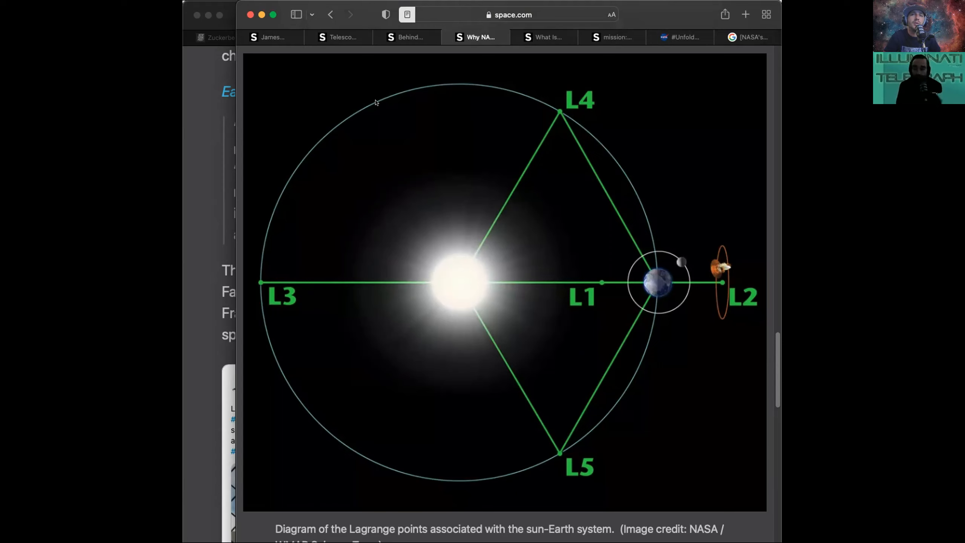
{"action": "mouse_move", "coordinate": [464, 303]}
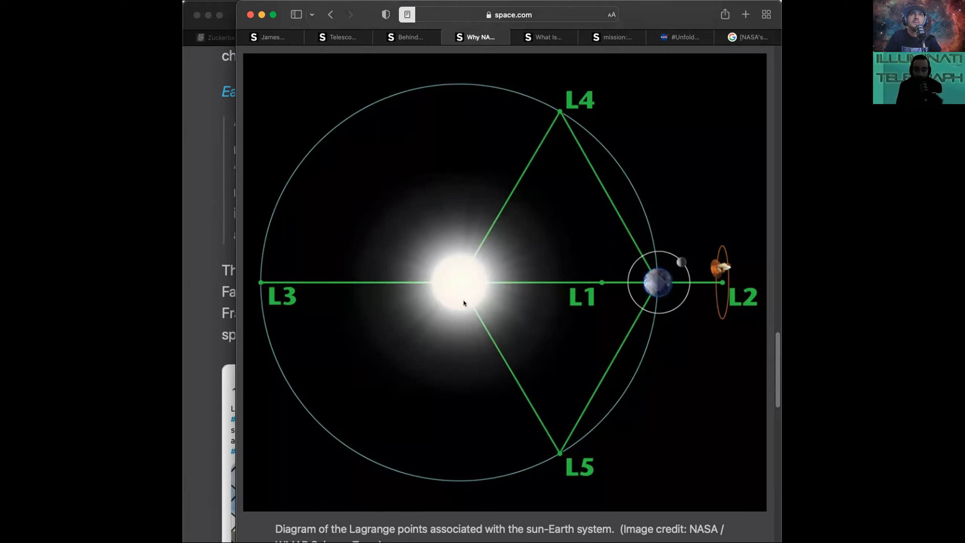
{"action": "mouse_move", "coordinate": [448, 341]}
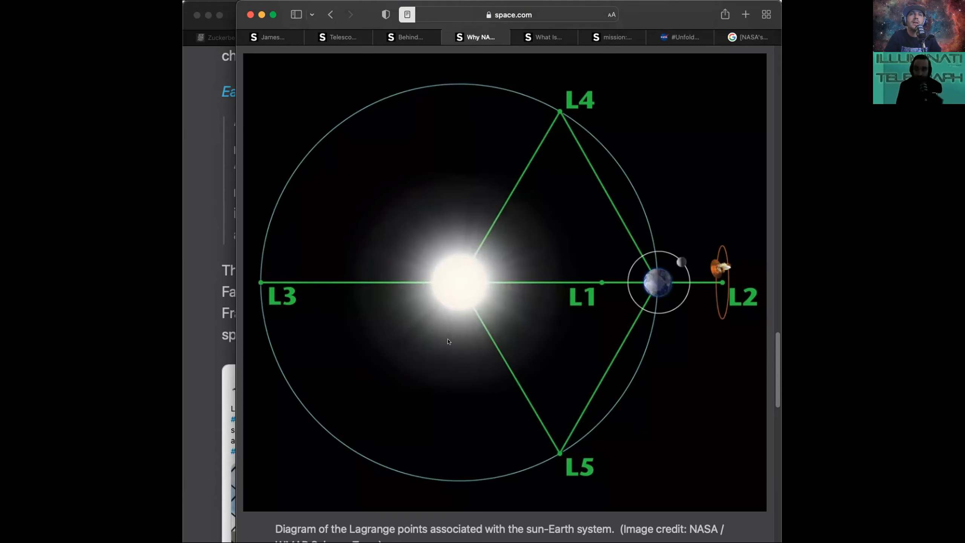
{"action": "mouse_move", "coordinate": [368, 456]}
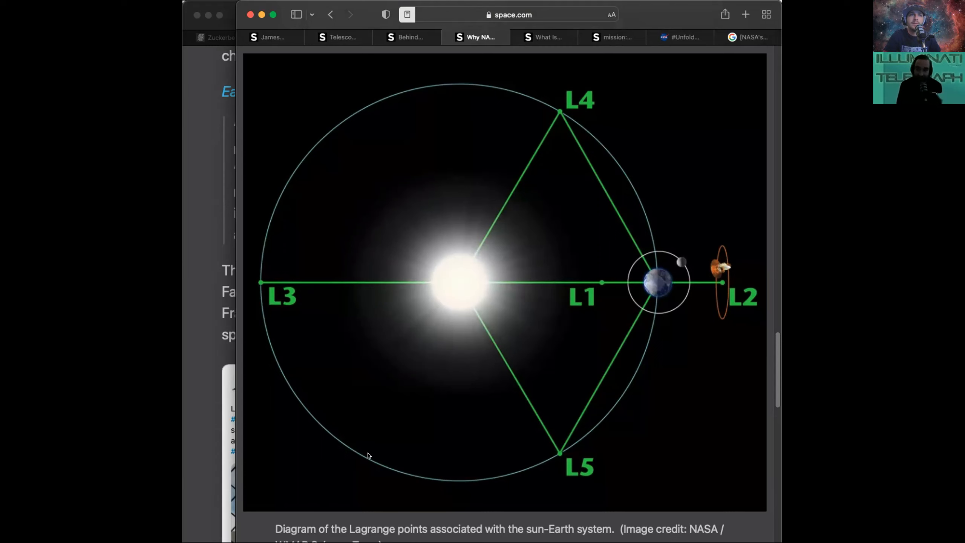
{"action": "mouse_move", "coordinate": [365, 458]}
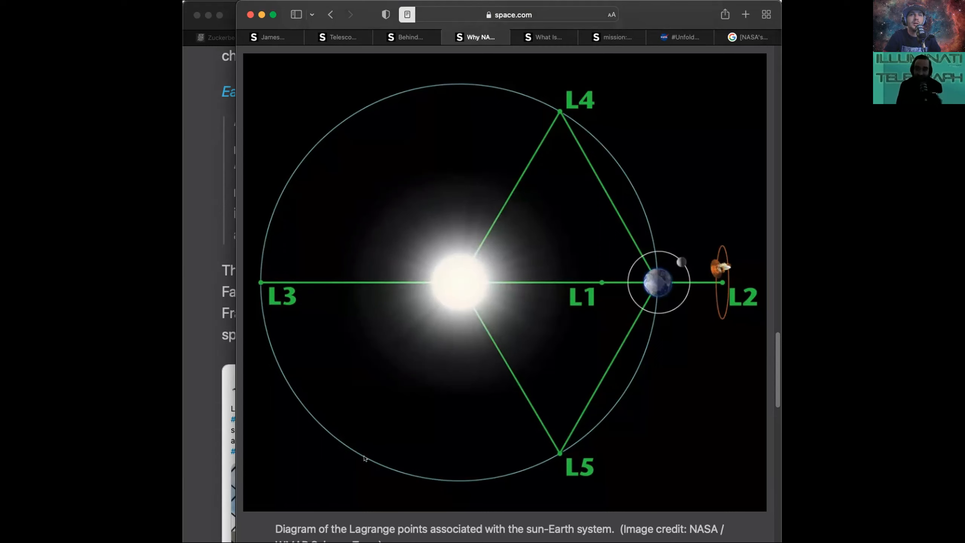
{"action": "mouse_move", "coordinate": [447, 311]}
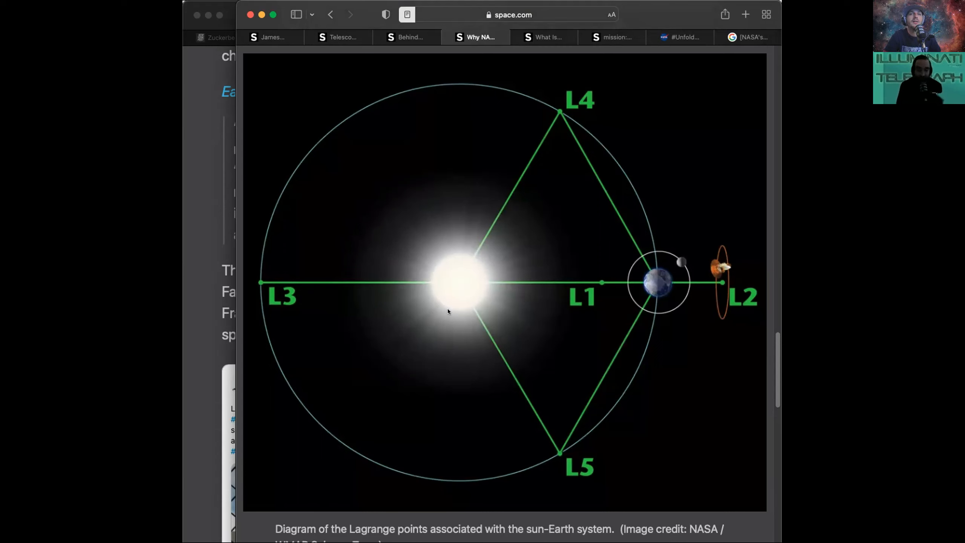
{"action": "mouse_move", "coordinate": [394, 95]}
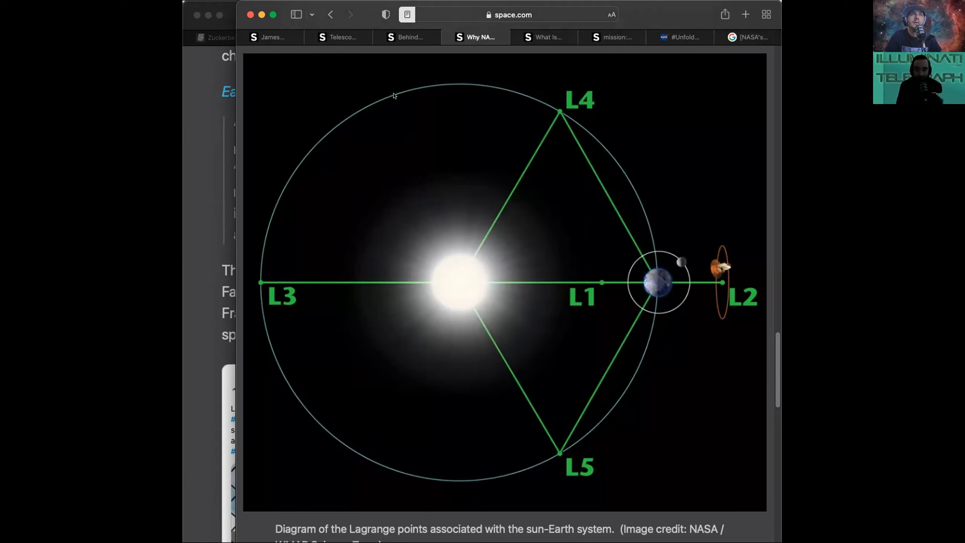
{"action": "mouse_move", "coordinate": [360, 456]}
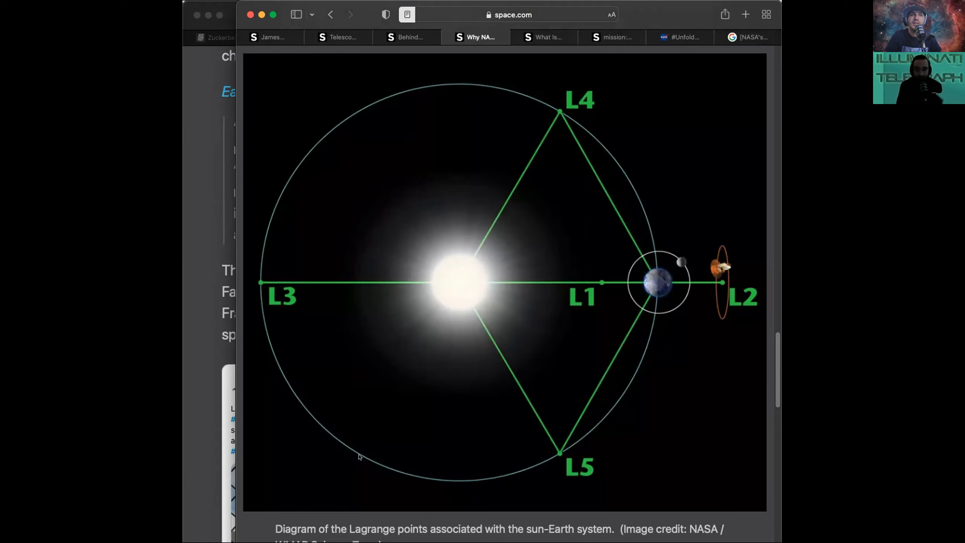
{"action": "mouse_move", "coordinate": [462, 283]}
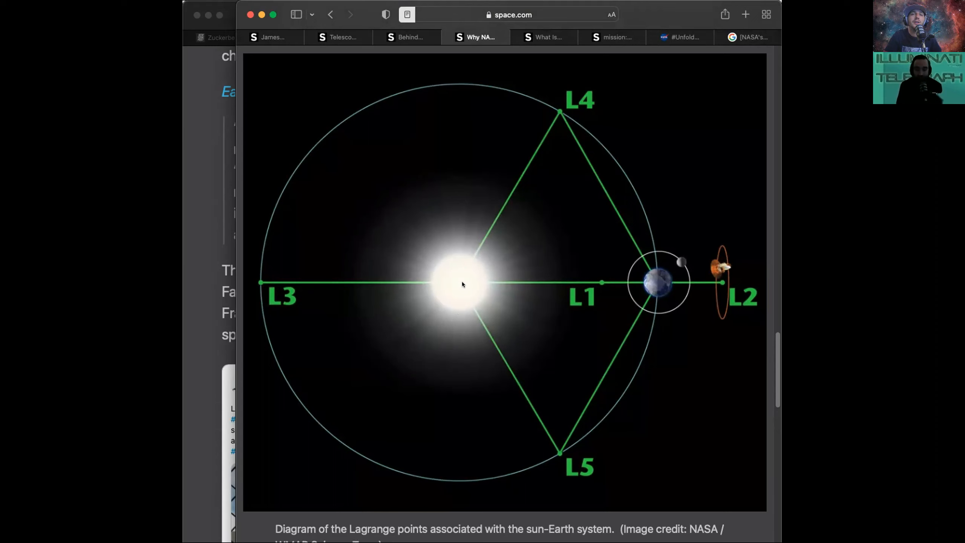
{"action": "mouse_move", "coordinate": [387, 108]}
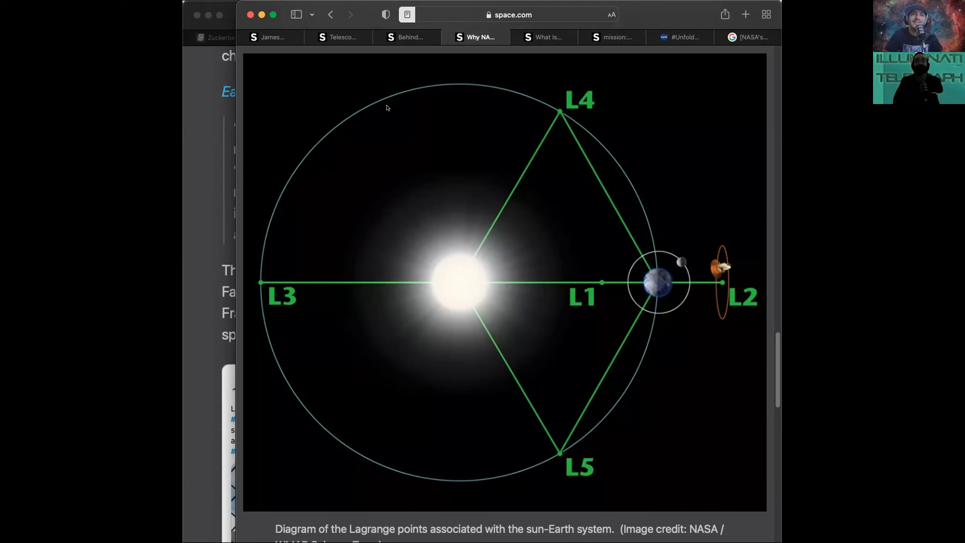
{"action": "mouse_move", "coordinate": [332, 455]}
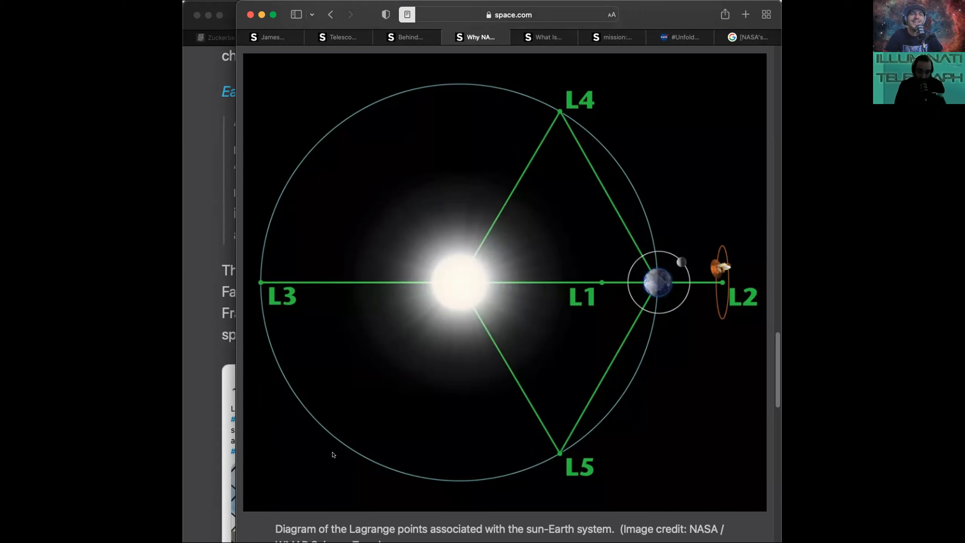
{"action": "mouse_move", "coordinate": [373, 461]}
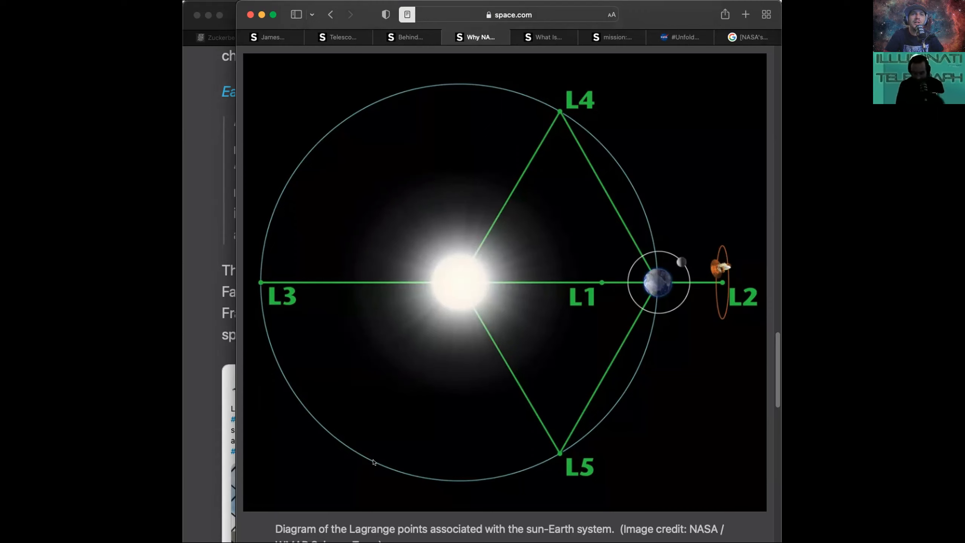
{"action": "mouse_move", "coordinate": [455, 291]}
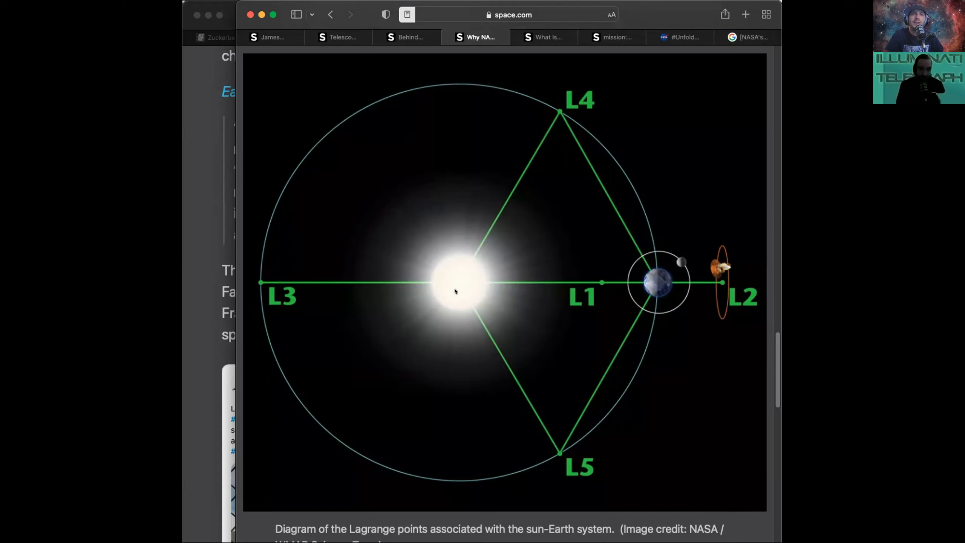
{"action": "mouse_move", "coordinate": [395, 426]}
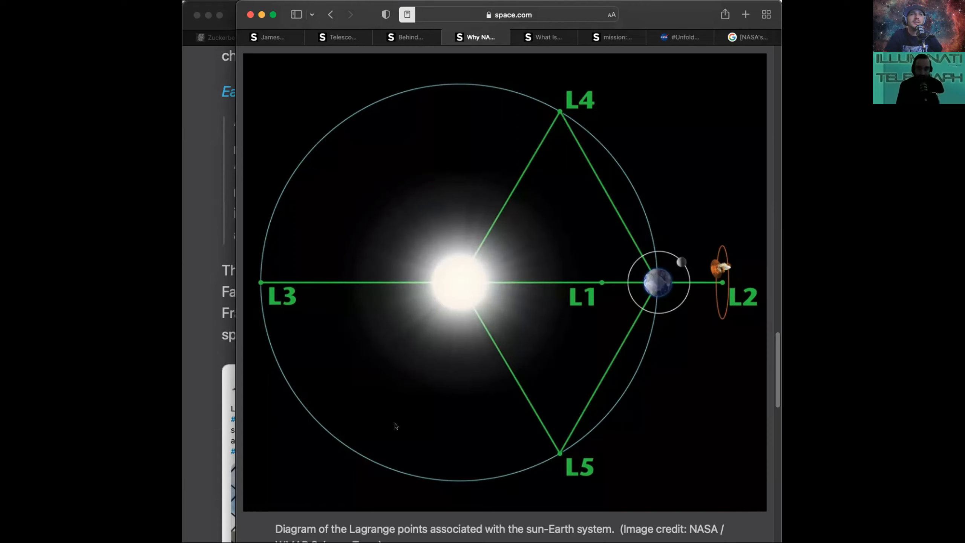
{"action": "mouse_move", "coordinate": [427, 156]}
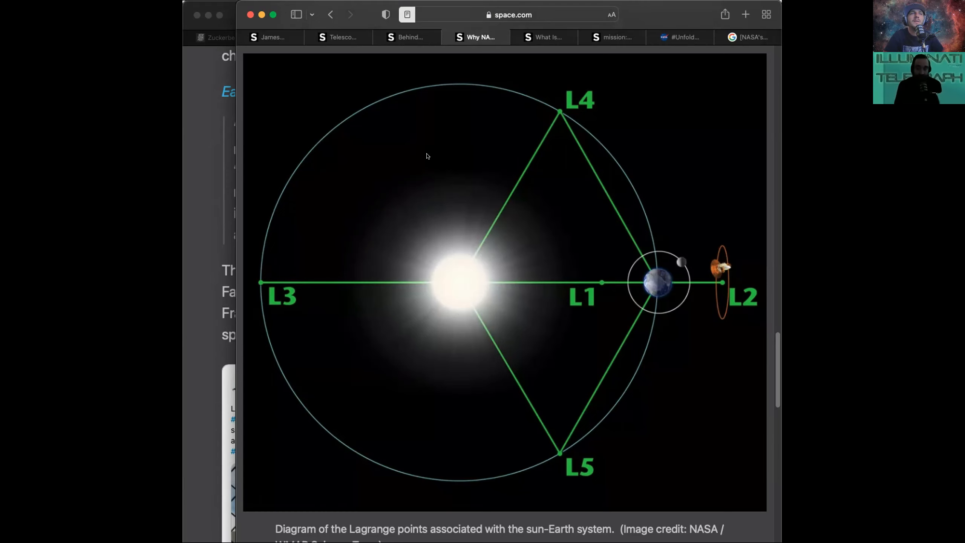
Switch via the Pillars of Creation tab to the Webb mission live updates and read to the mirror alignment update.
{"action": "left_click", "coordinate": [544, 37]}
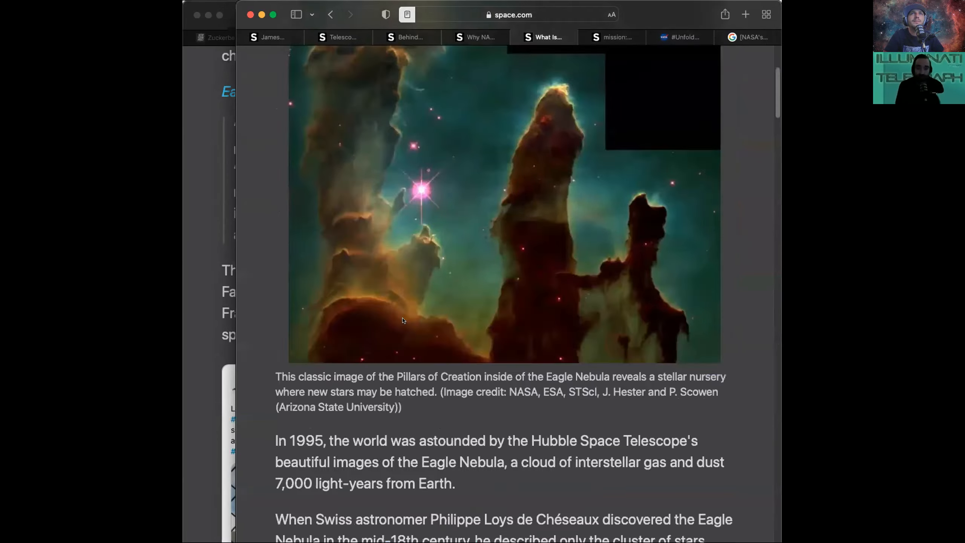
{"action": "left_click", "coordinate": [611, 37]}
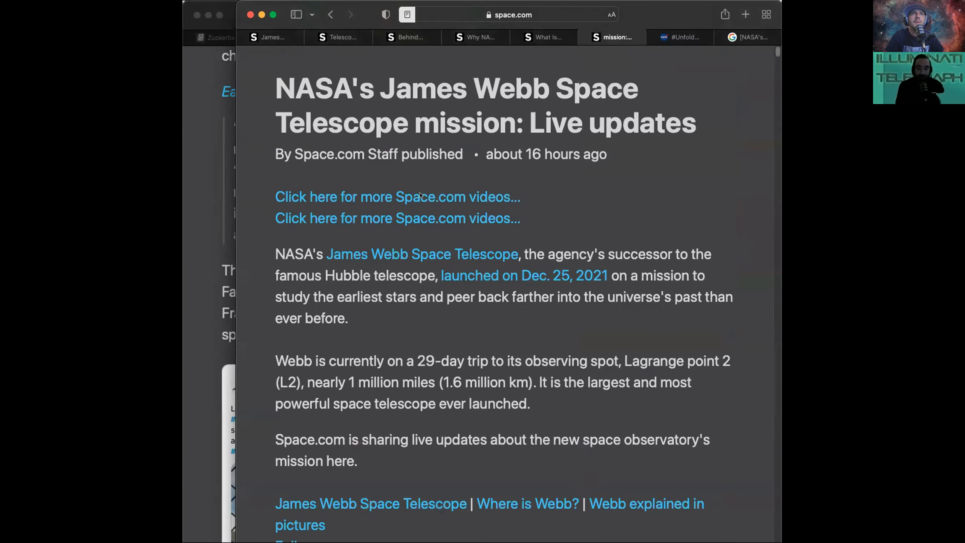
{"action": "scroll", "scroll_direction": "down", "scroll_amount": 3}
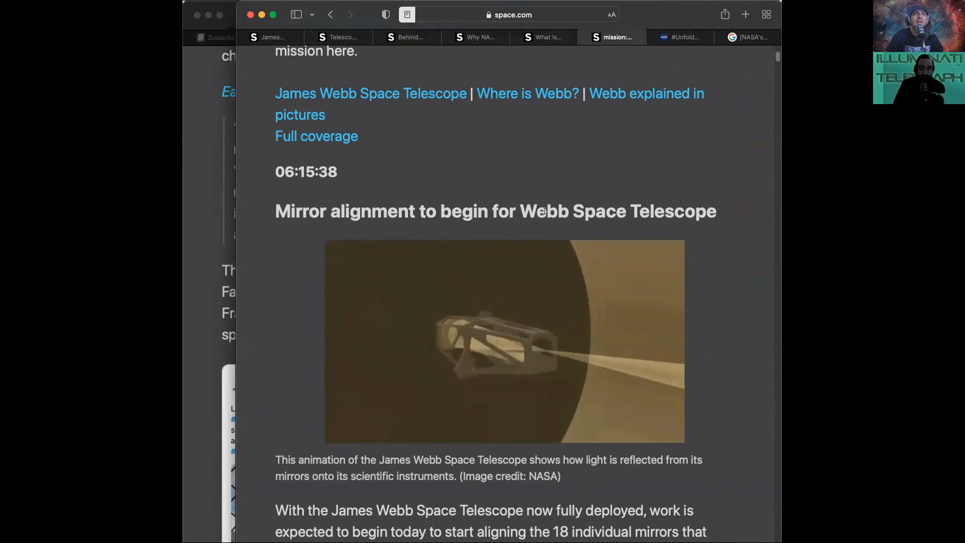
{"action": "scroll", "scroll_direction": "down", "scroll_amount": 3}
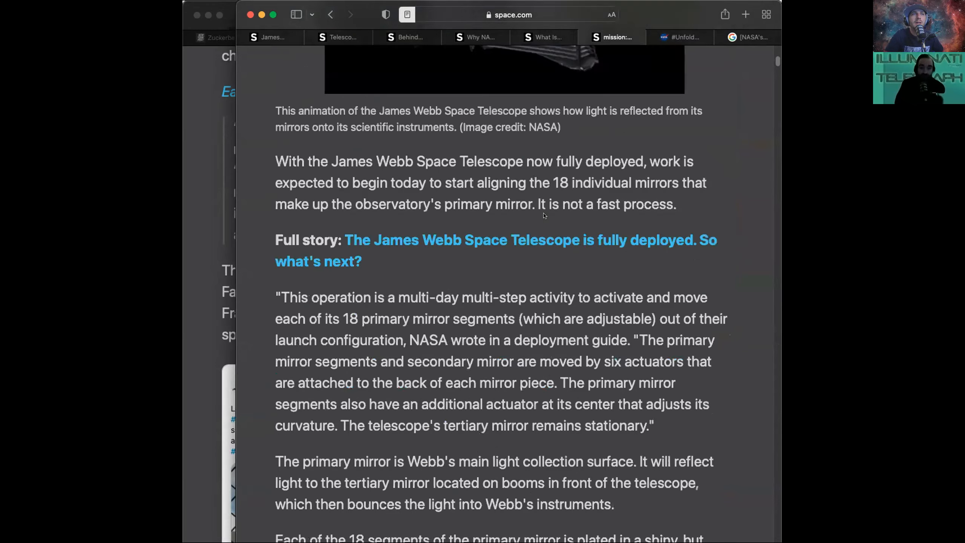
{"action": "scroll", "scroll_direction": "up", "scroll_amount": 3}
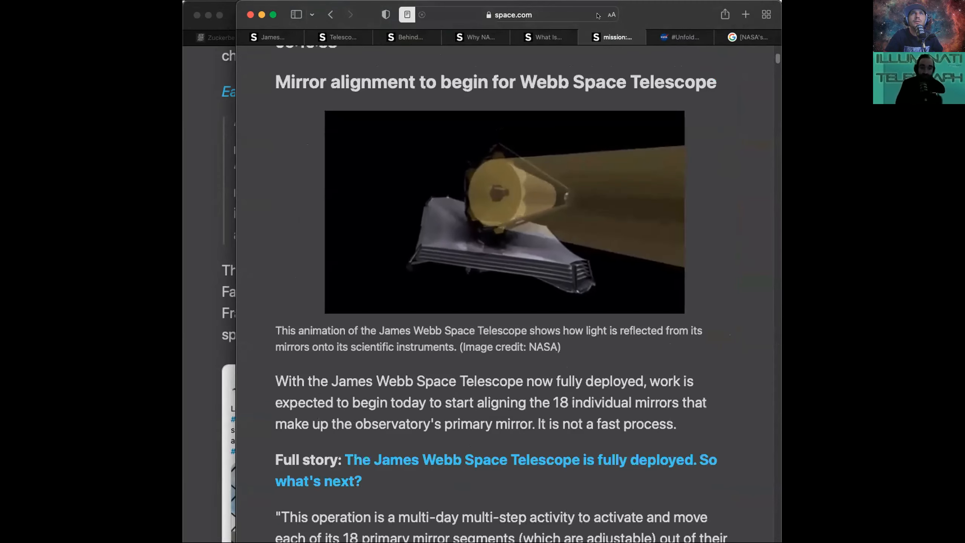
Exit Reader view and read past the mirror-alignment animation to the 120-day alignment estimate.
{"action": "left_click", "coordinate": [513, 14]}
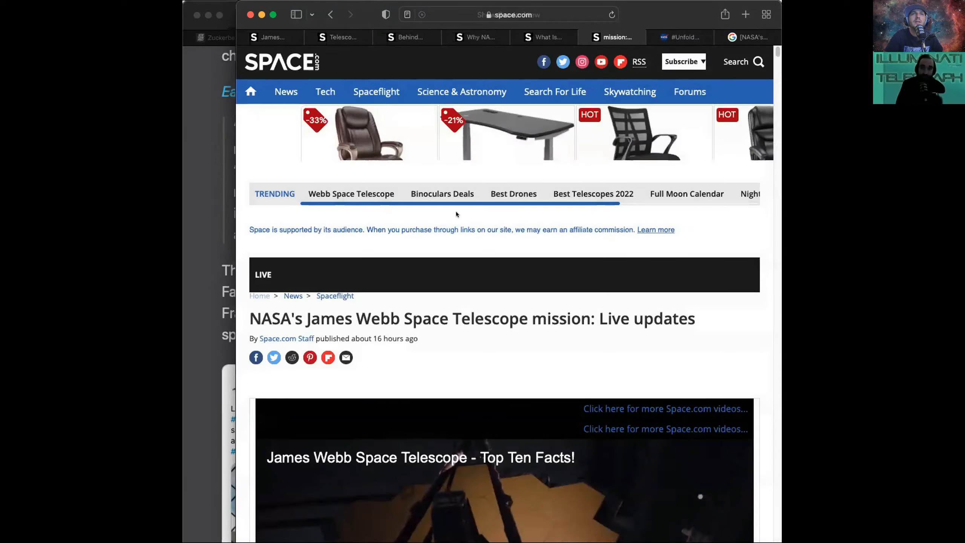
{"action": "scroll", "scroll_direction": "down", "scroll_amount": 3}
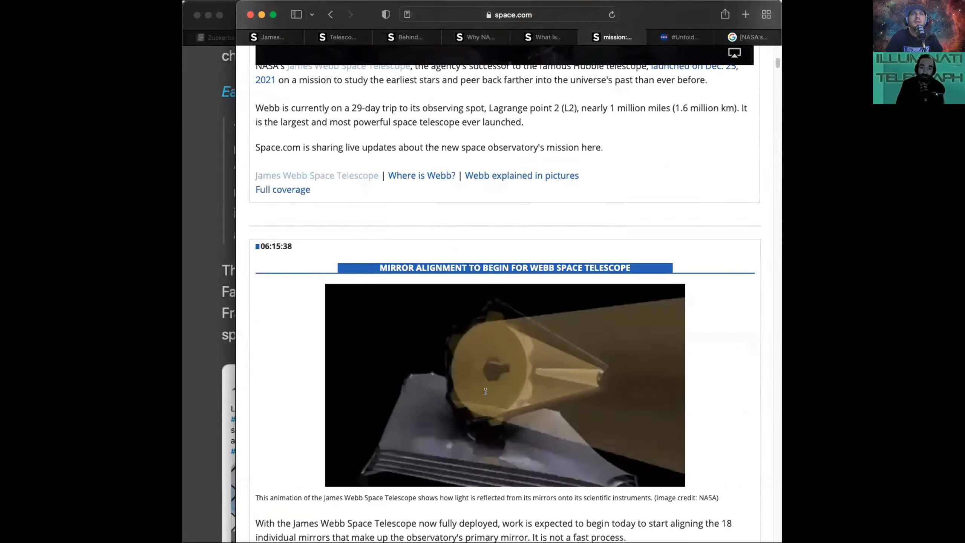
{"action": "scroll", "scroll_direction": "down", "scroll_amount": 3}
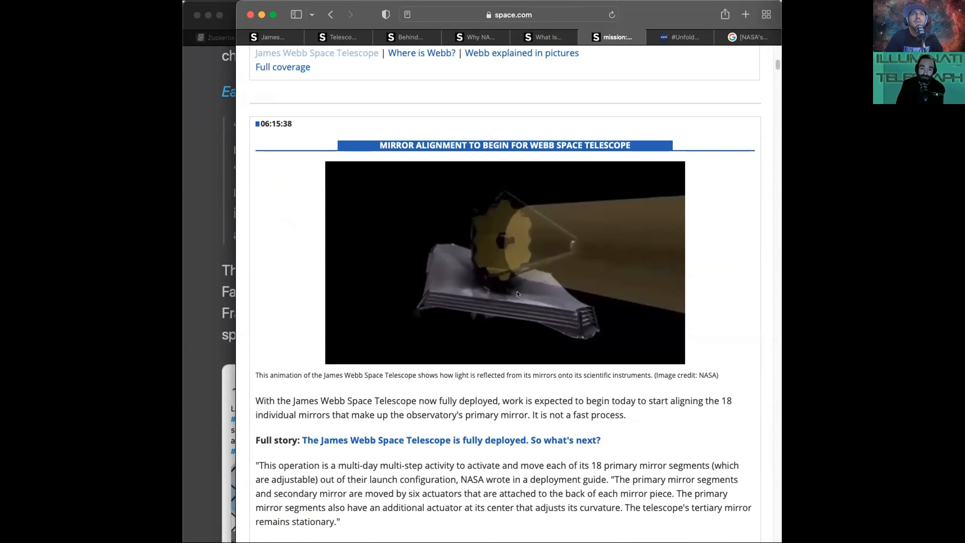
{"action": "mouse_move", "coordinate": [484, 224]}
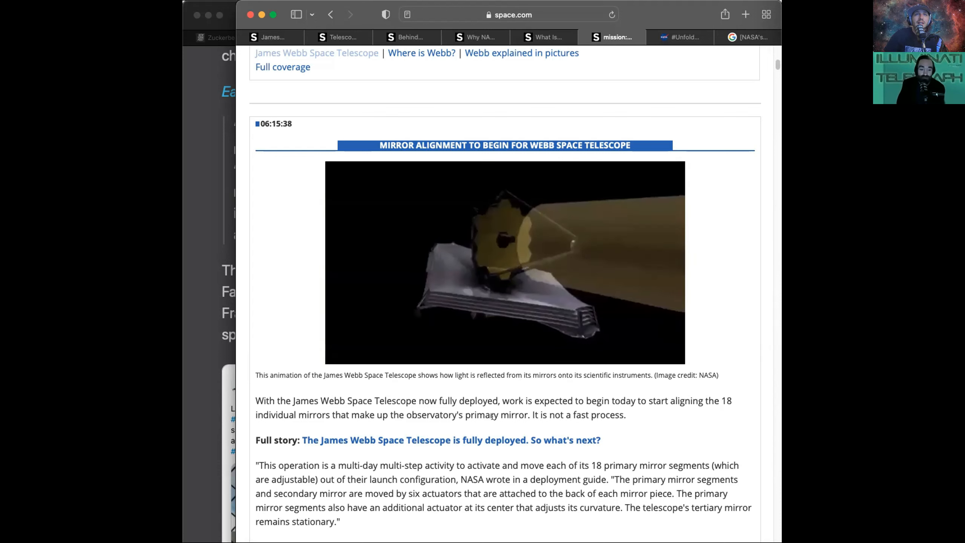
{"action": "scroll", "scroll_direction": "down", "scroll_amount": 3}
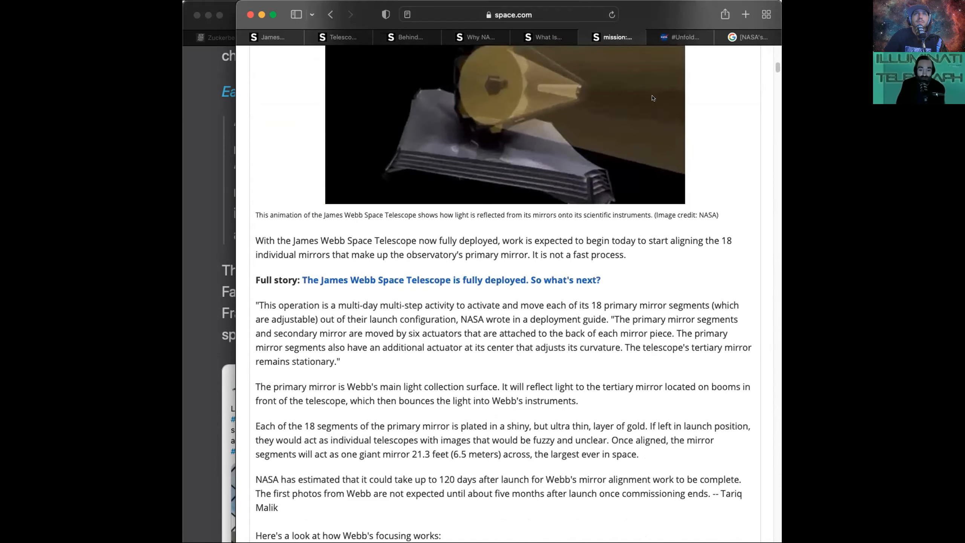
Visit the NASA art challenge tab, then return to the refreshed live updates showing 'Webb Work Continues'.
{"action": "left_click", "coordinate": [680, 37]}
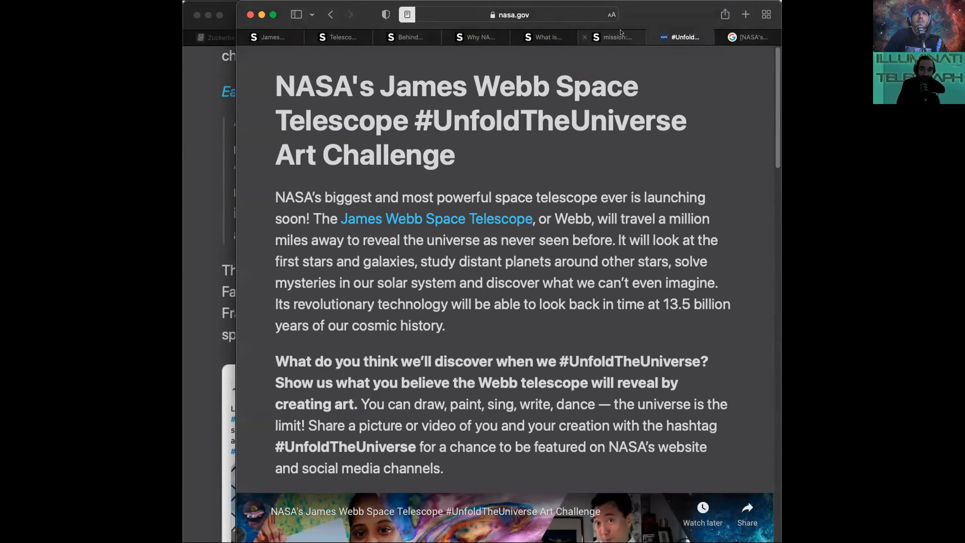
{"action": "left_click", "coordinate": [611, 37]}
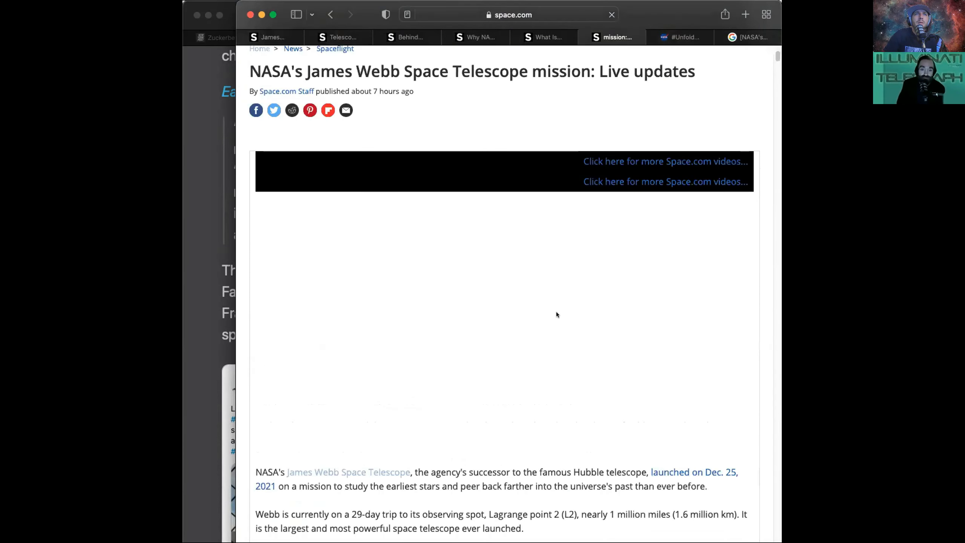
{"action": "scroll", "scroll_direction": "down", "scroll_amount": 3}
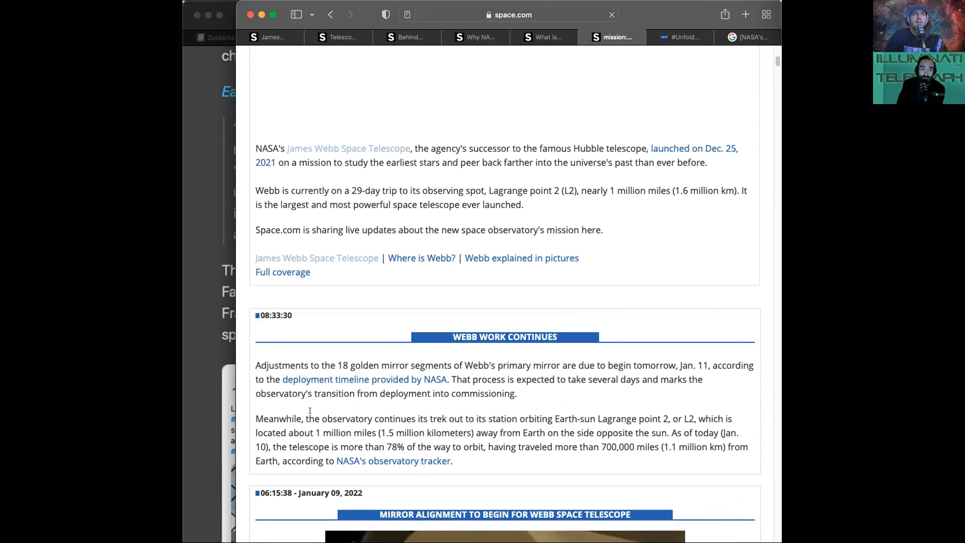